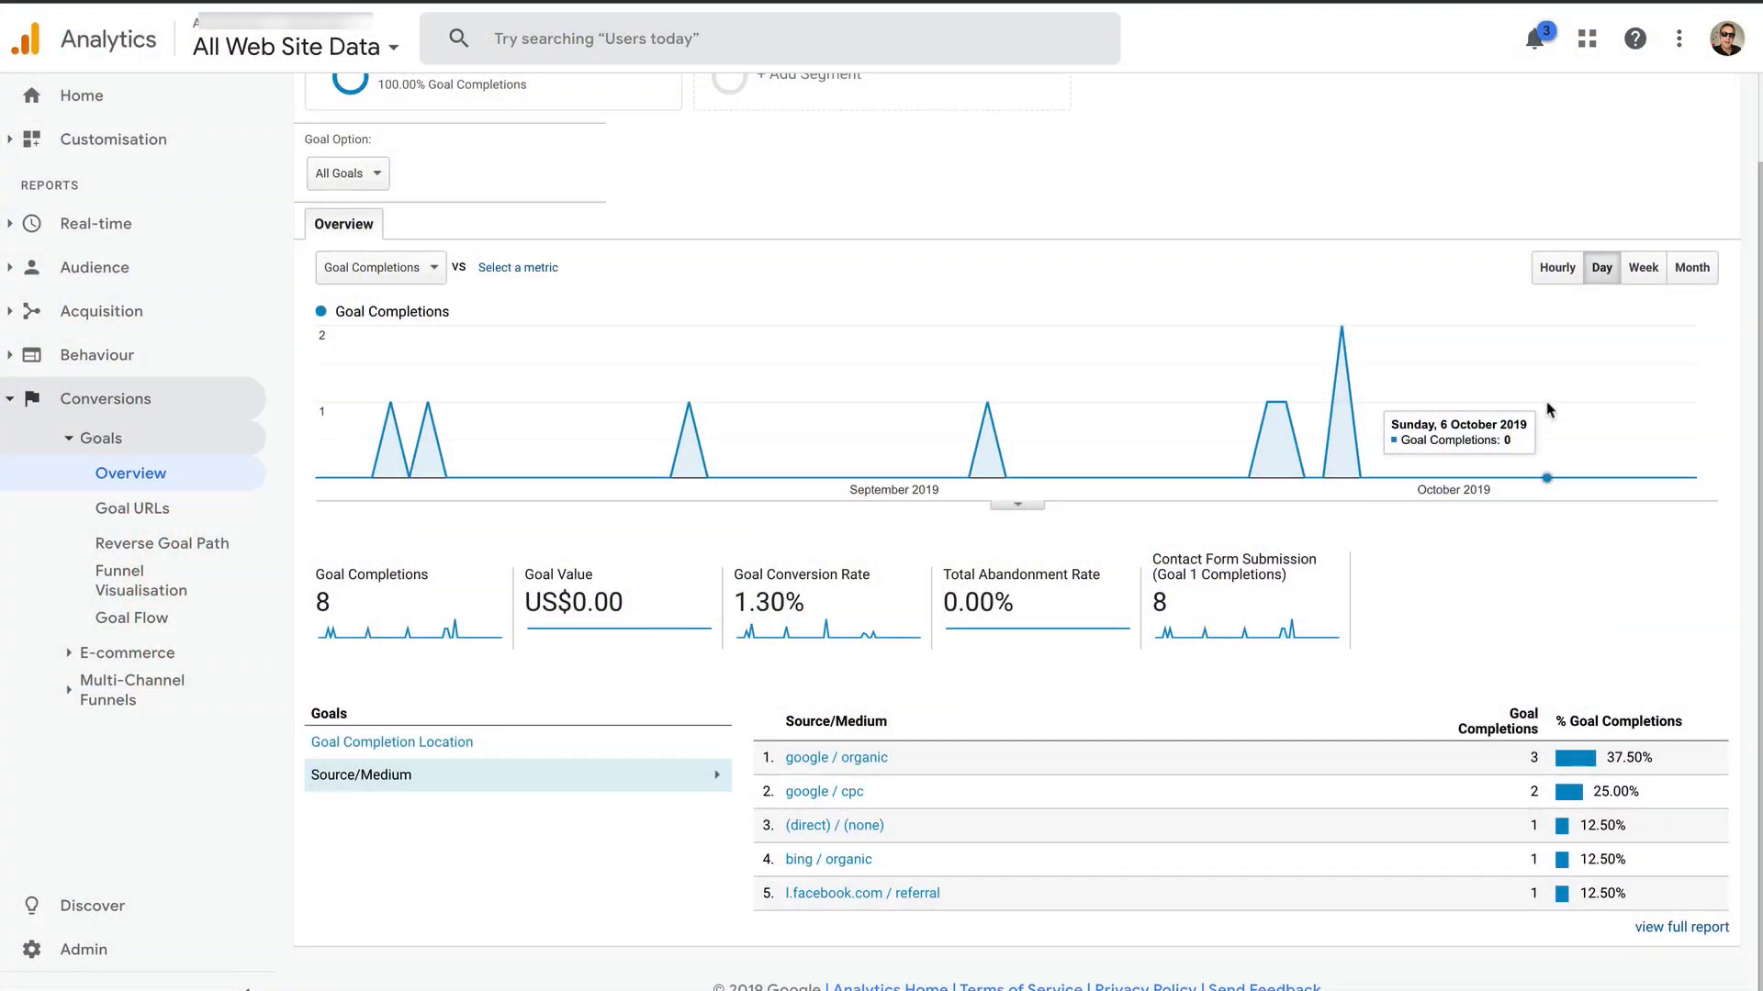
Leave the live Contact page for the admin Dashboard and open the Forms list.
scroll("down", 3)
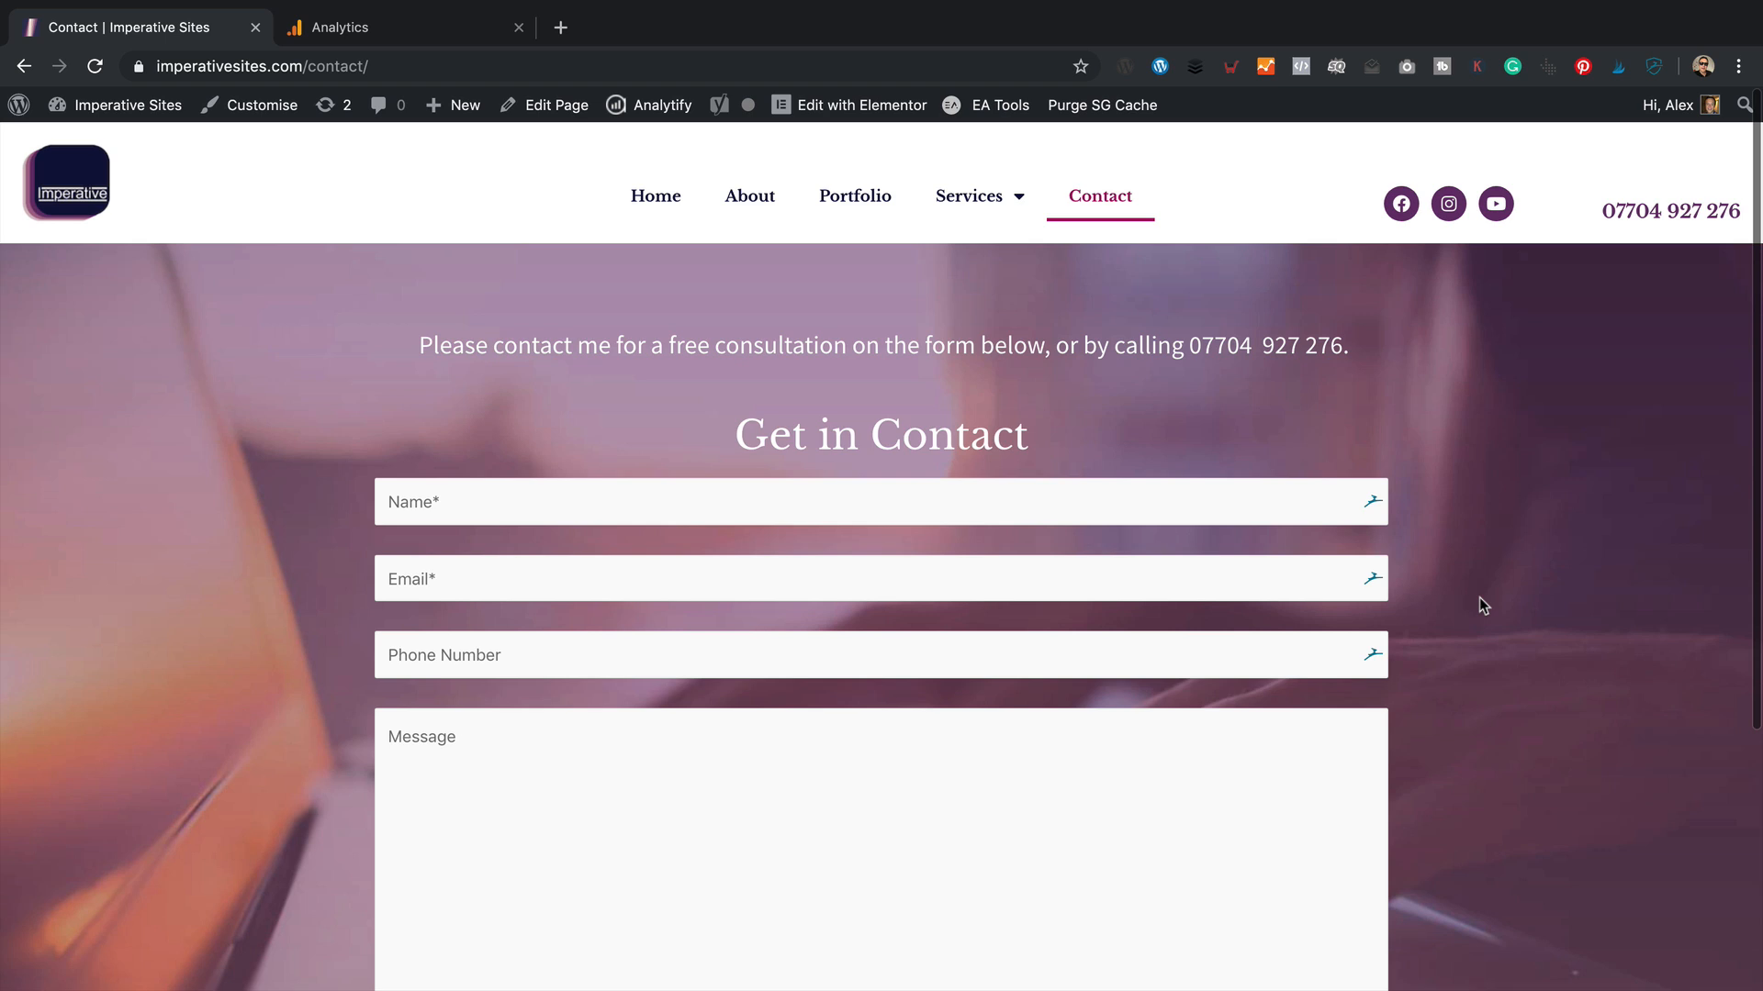
mouse_move(480, 481)
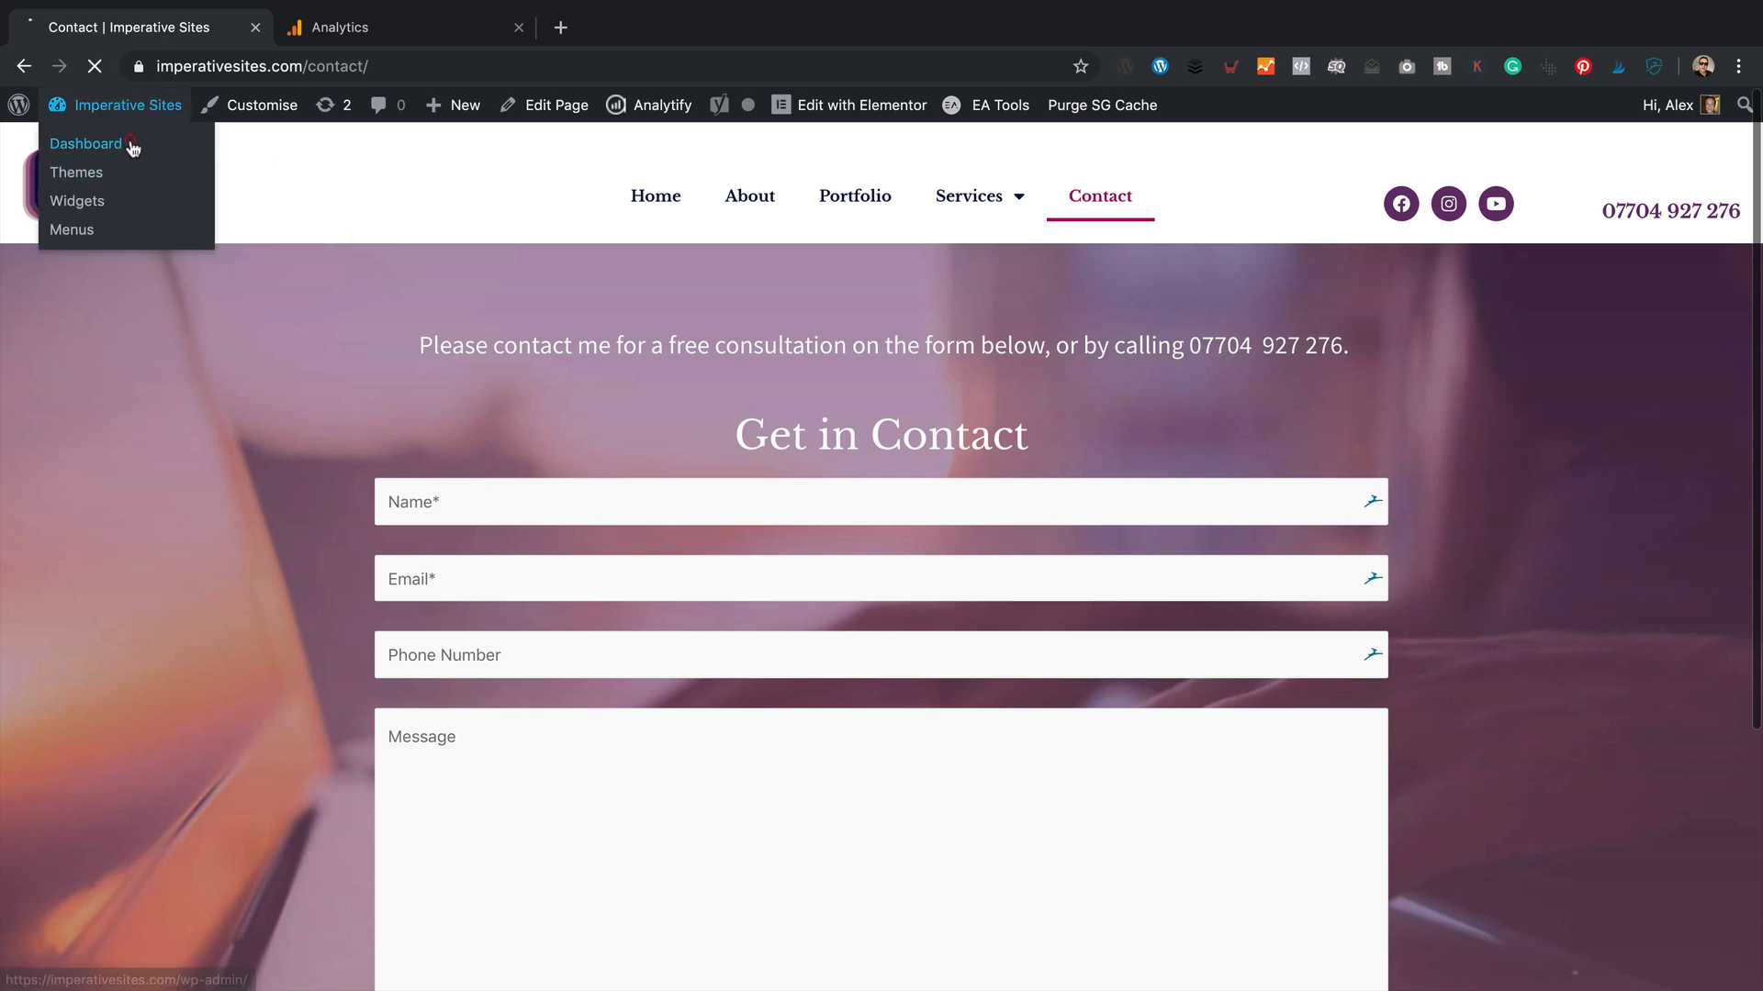
left_click(85, 144)
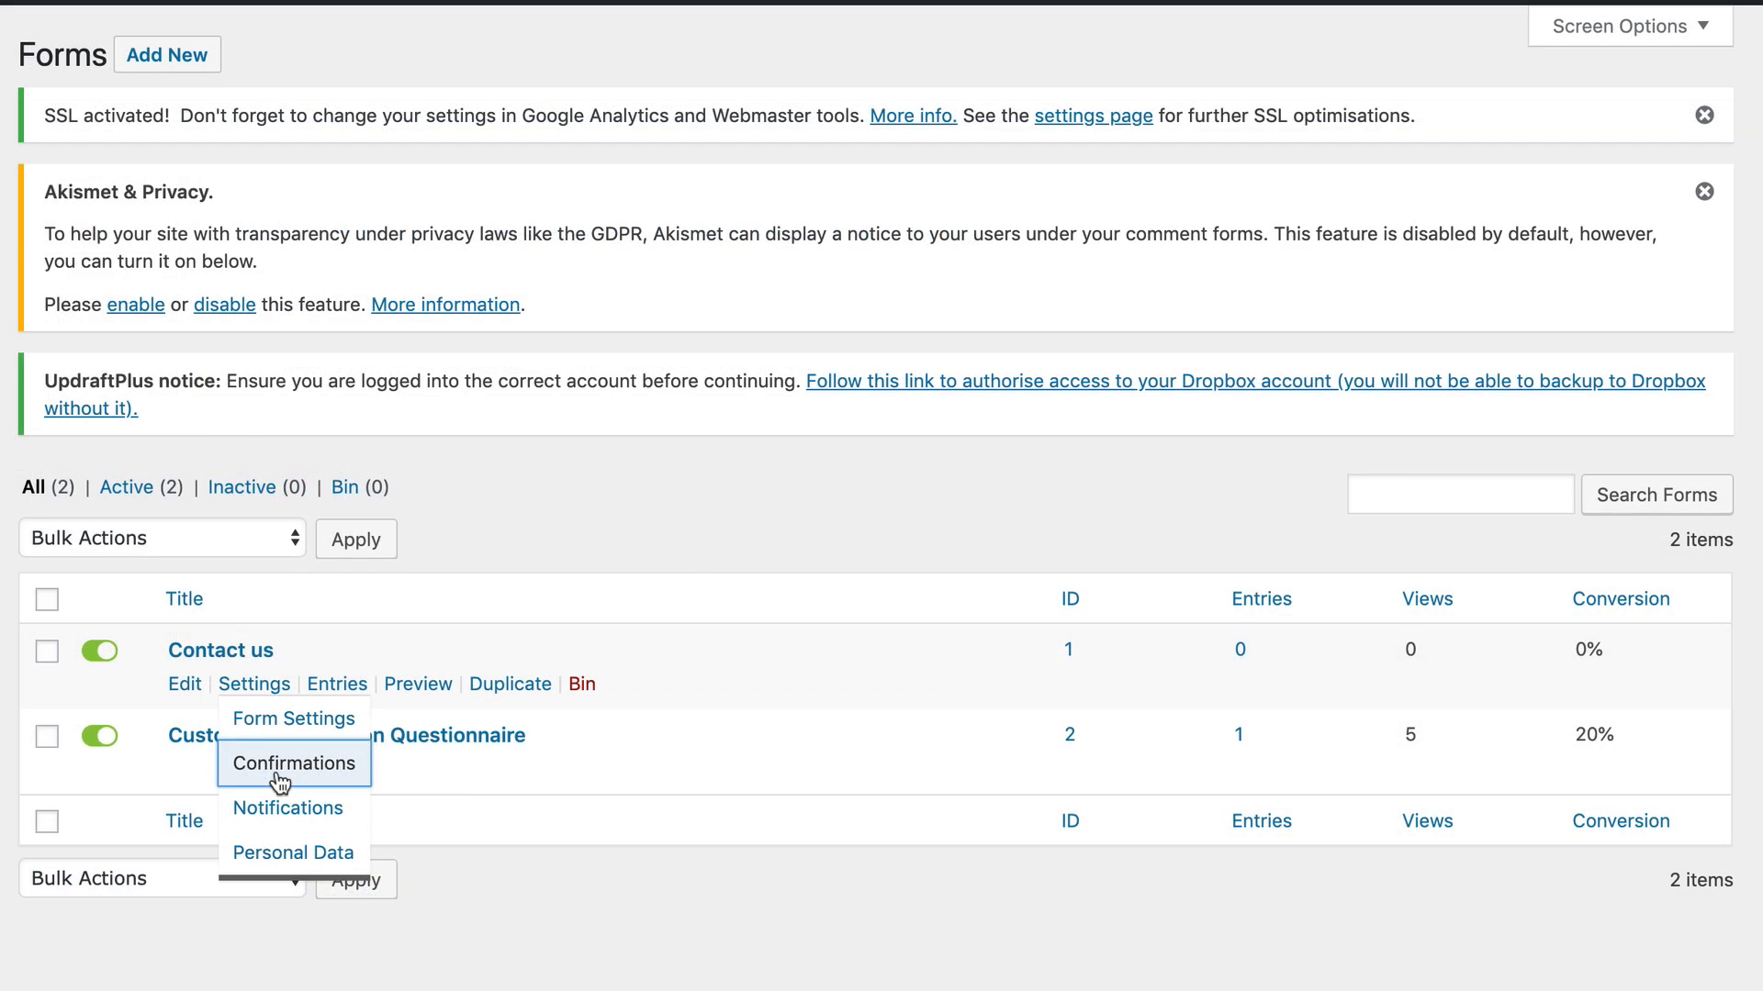
Inspect the Contact us form's Default Confirmation page option, then return to the Dashboard.
left_click(294, 763)
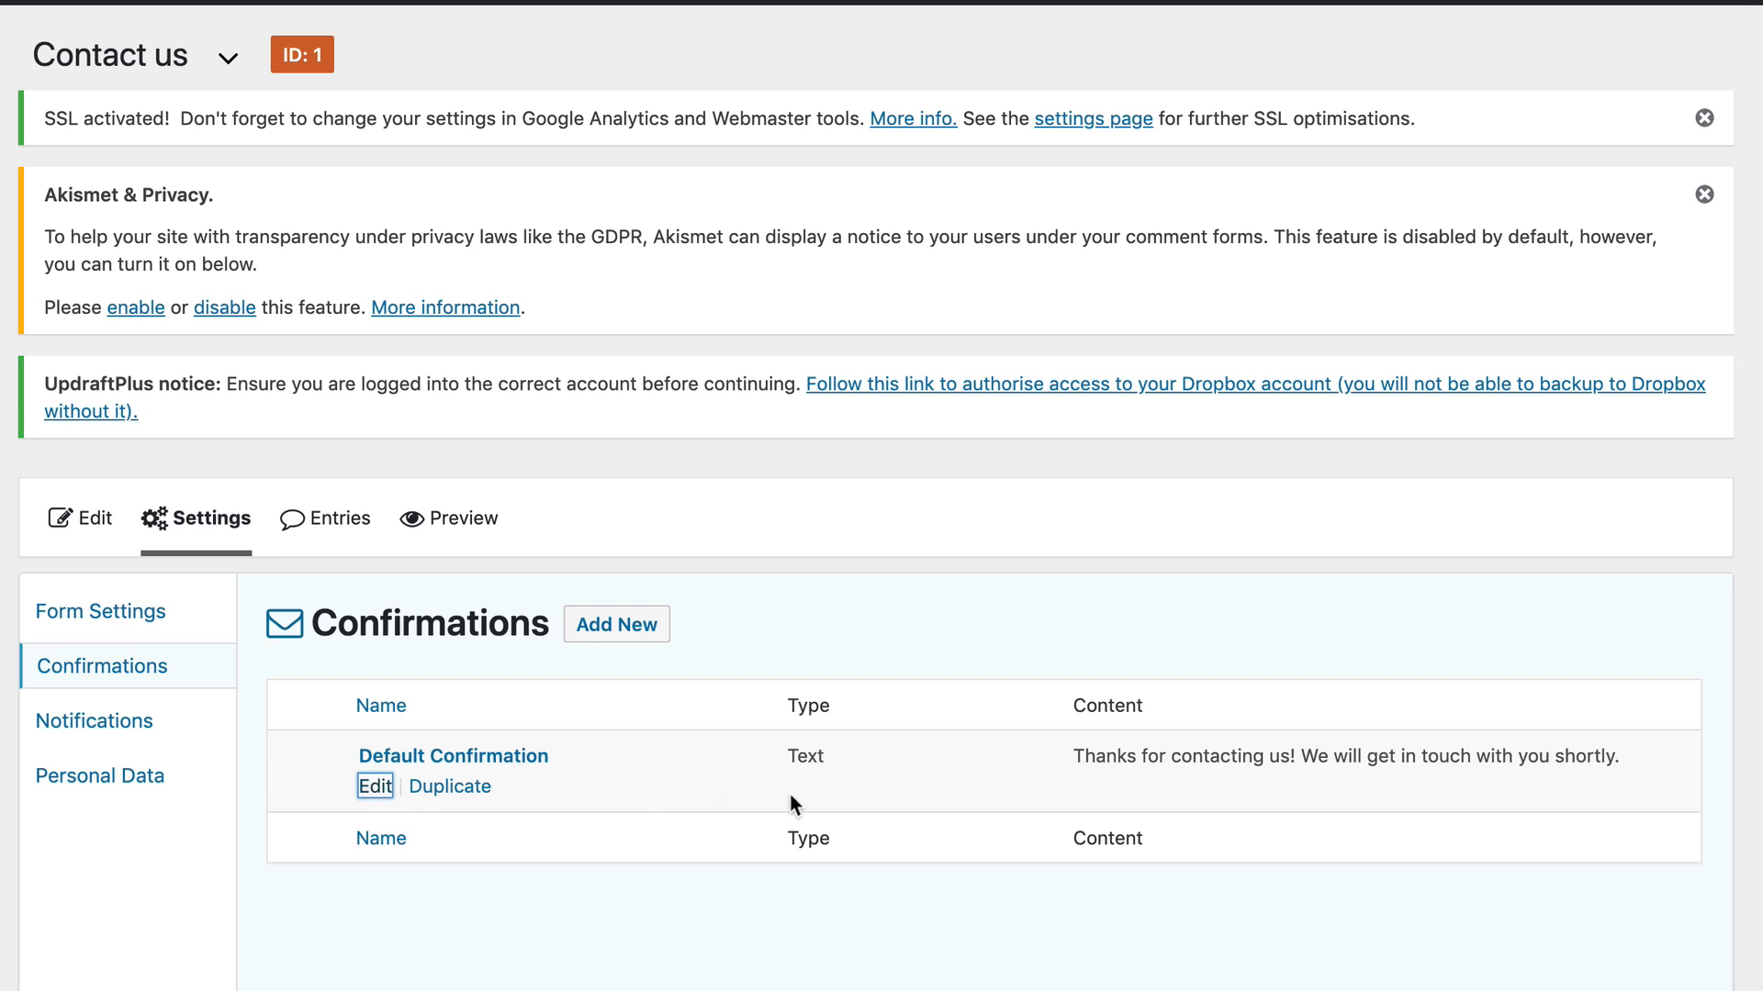
left_click(375, 786)
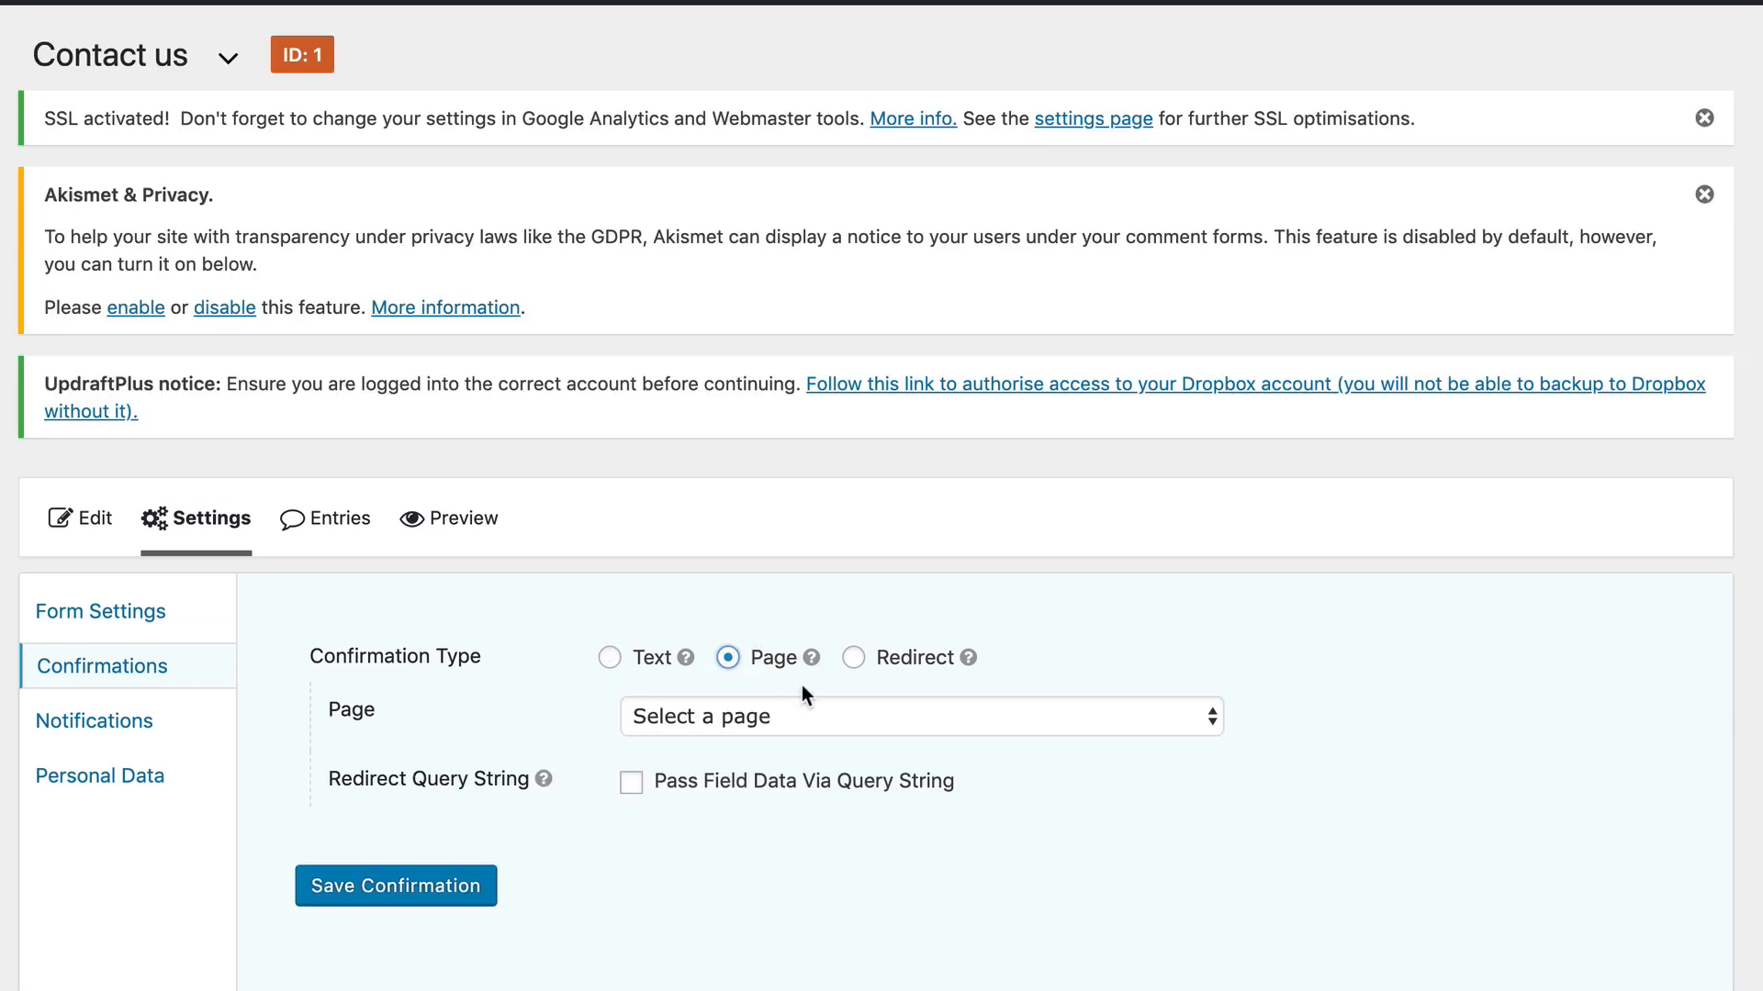
left_click(918, 716)
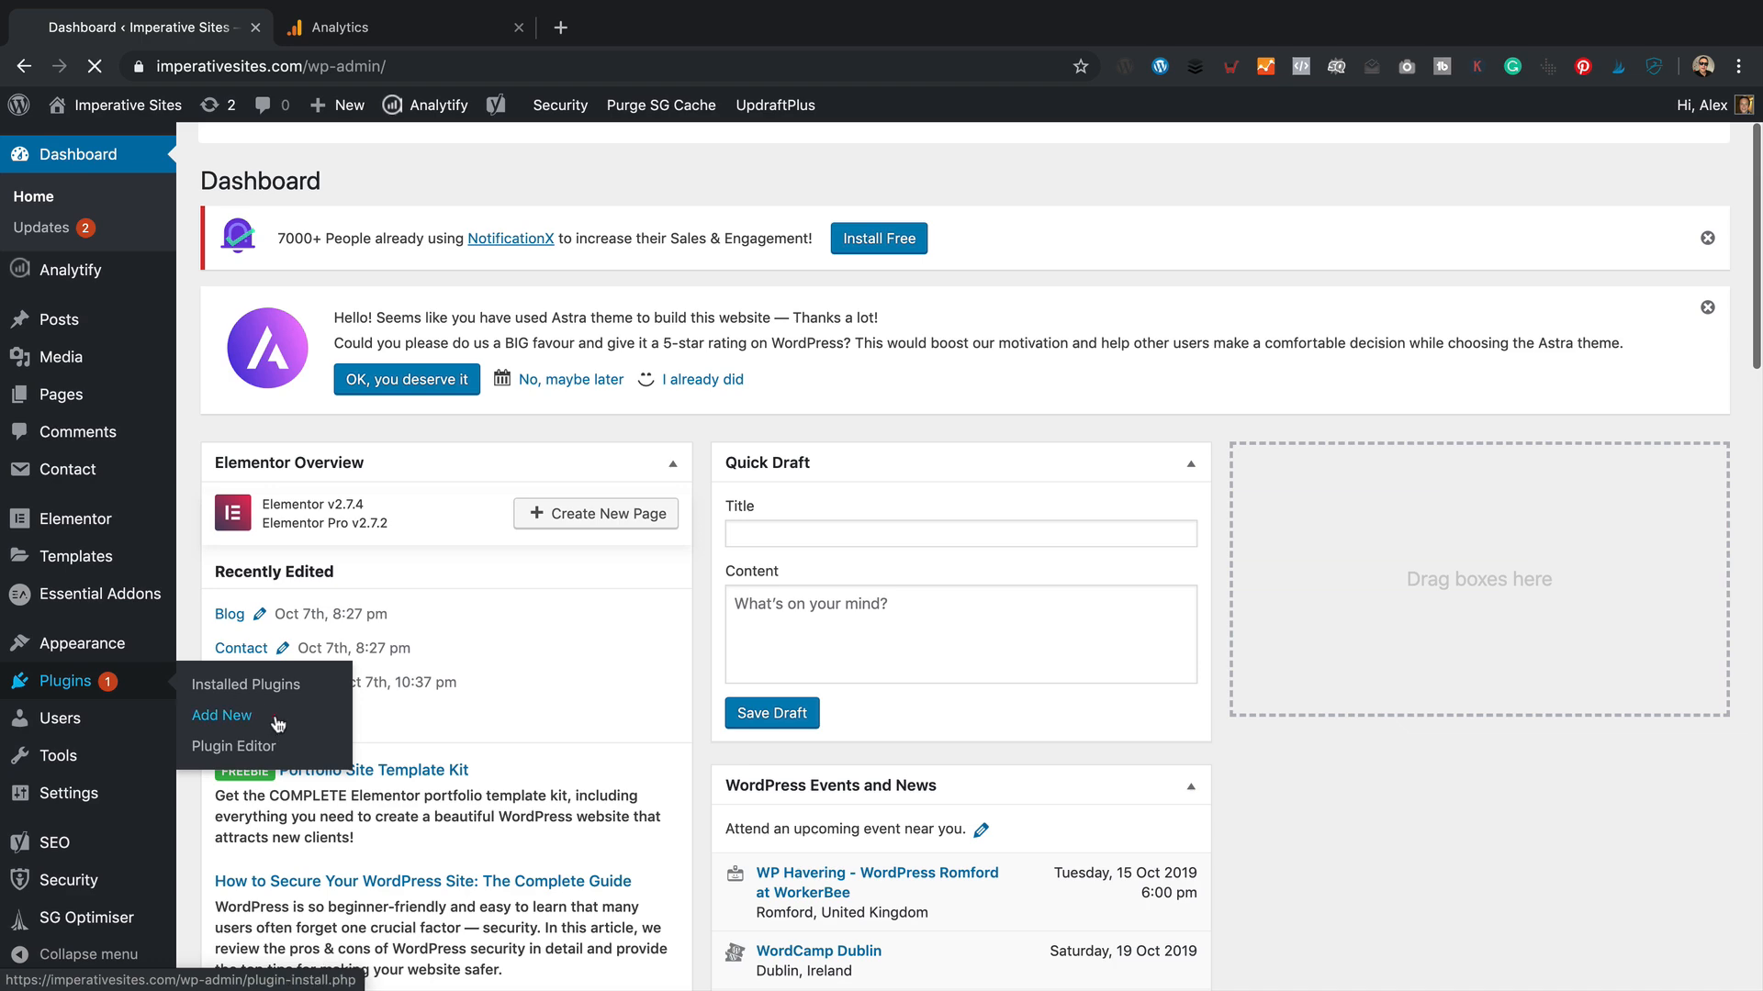
Search plugins for 'contact form', then install and activate Redirection for Contact Form 7.
left_click(221, 716)
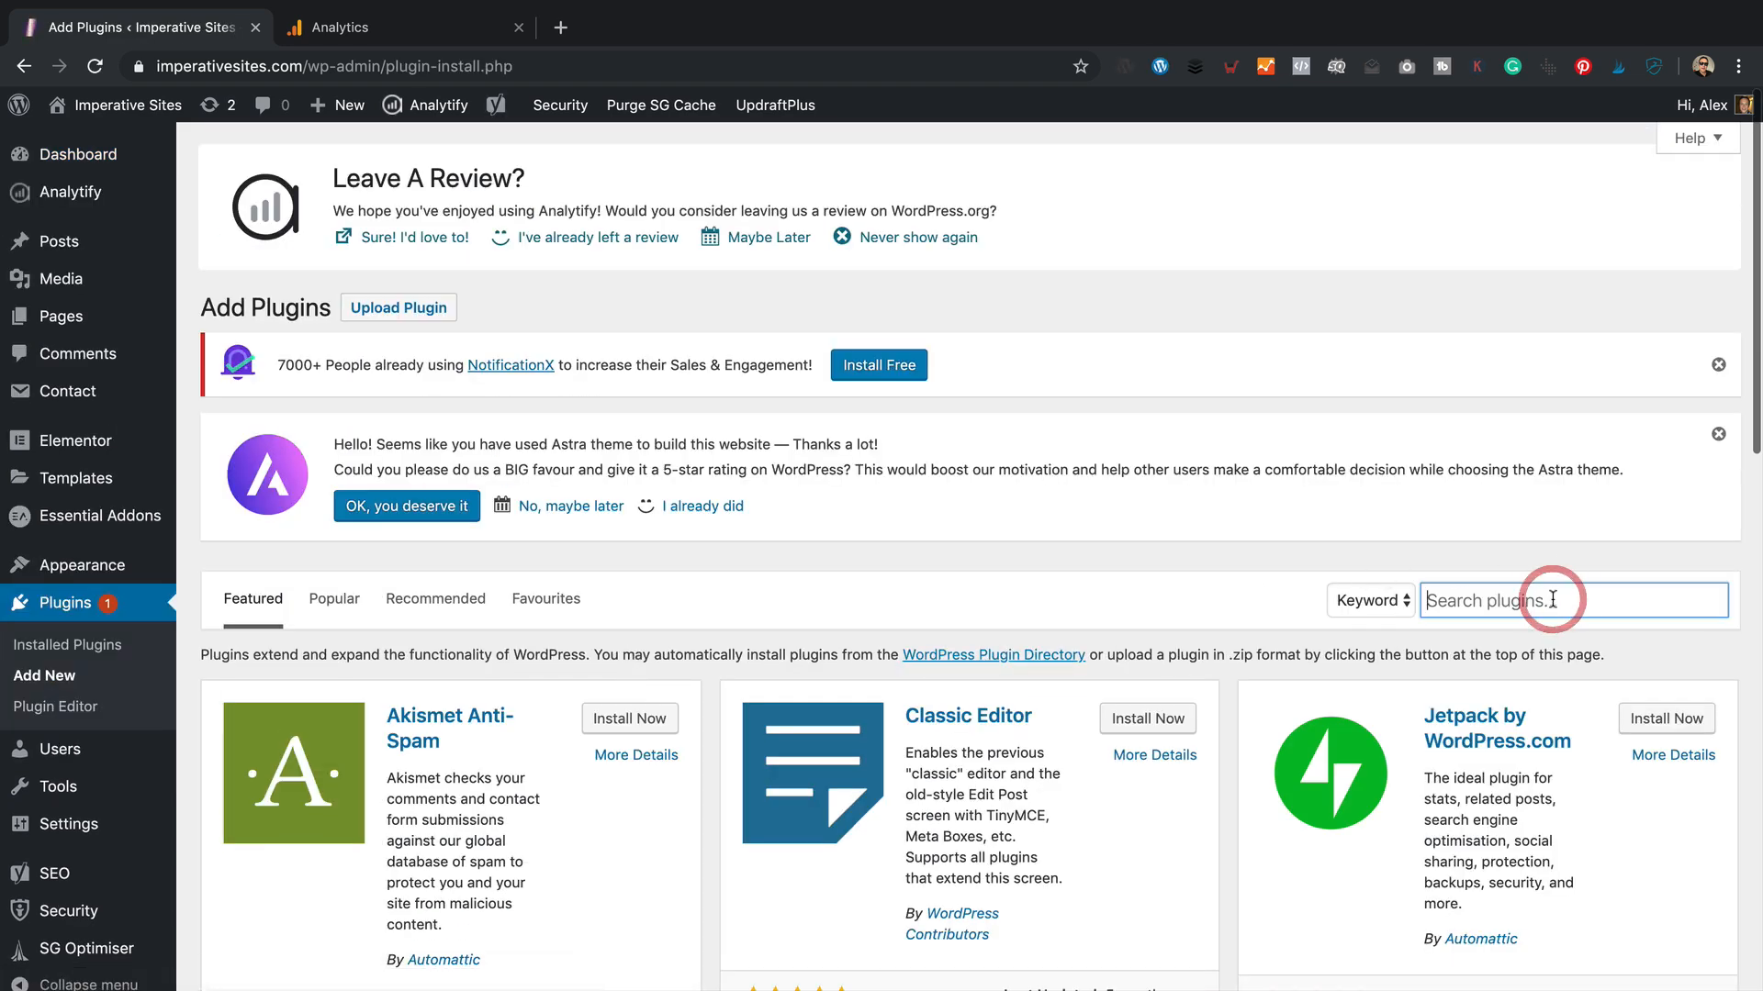
type("contact form 7 redirect")
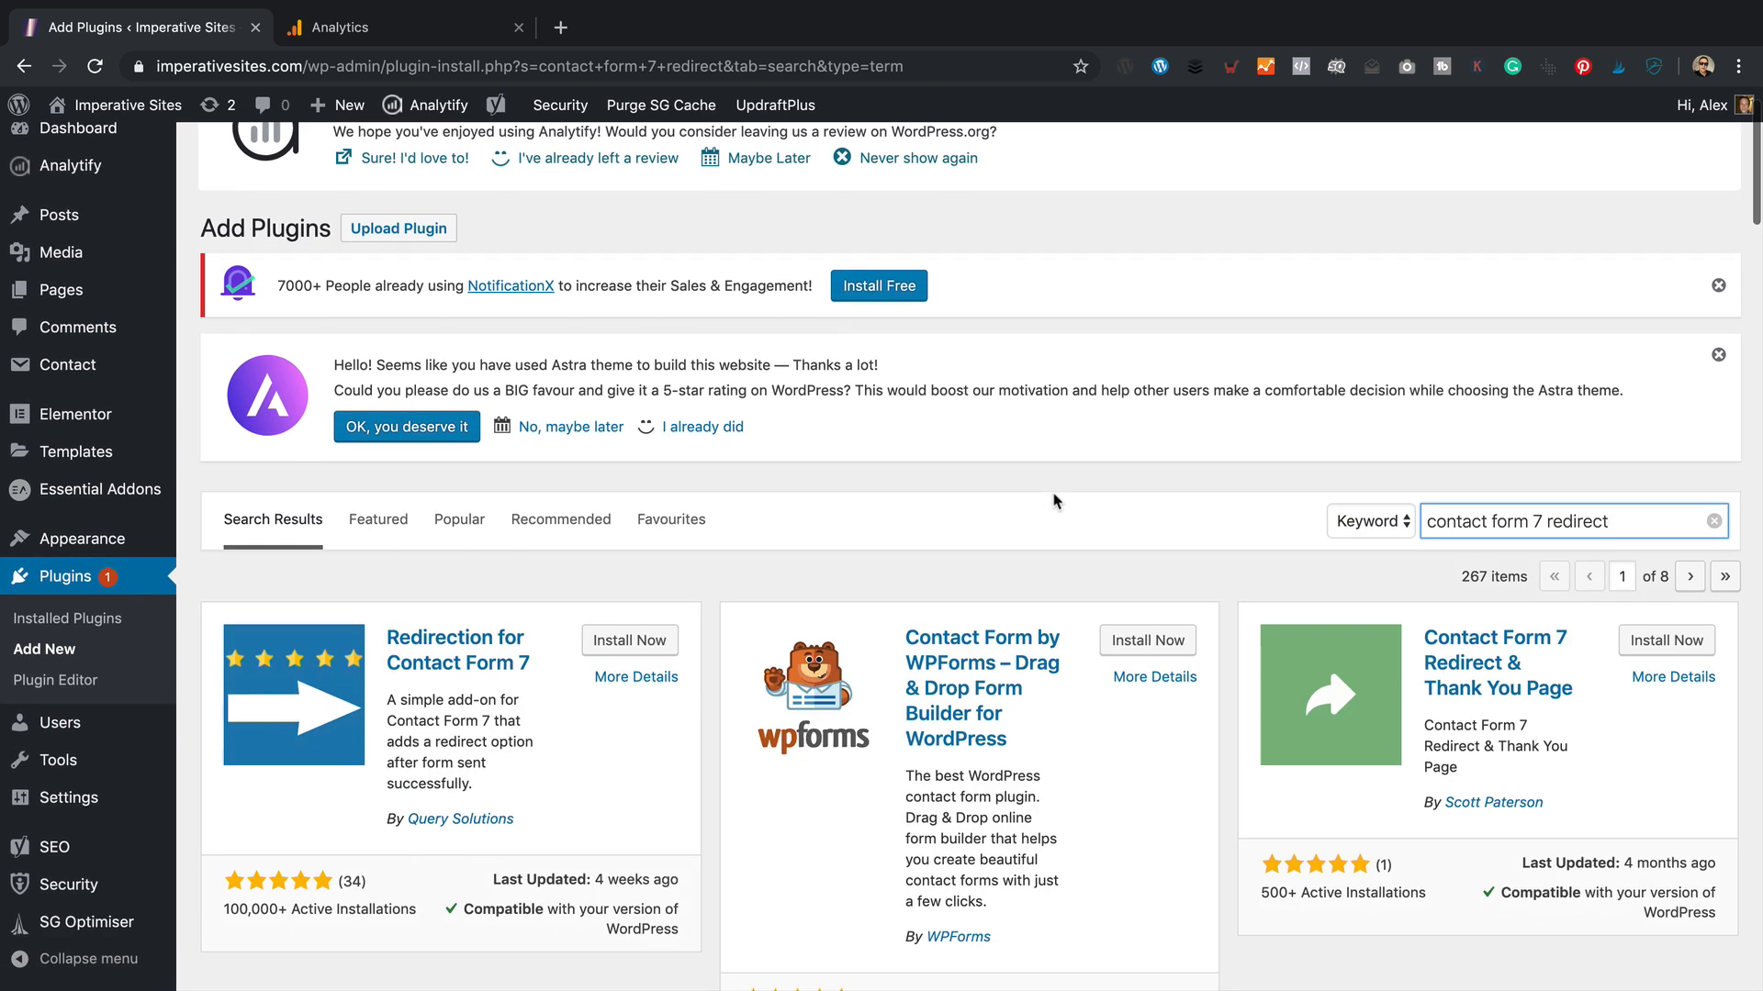
left_click(630, 640)
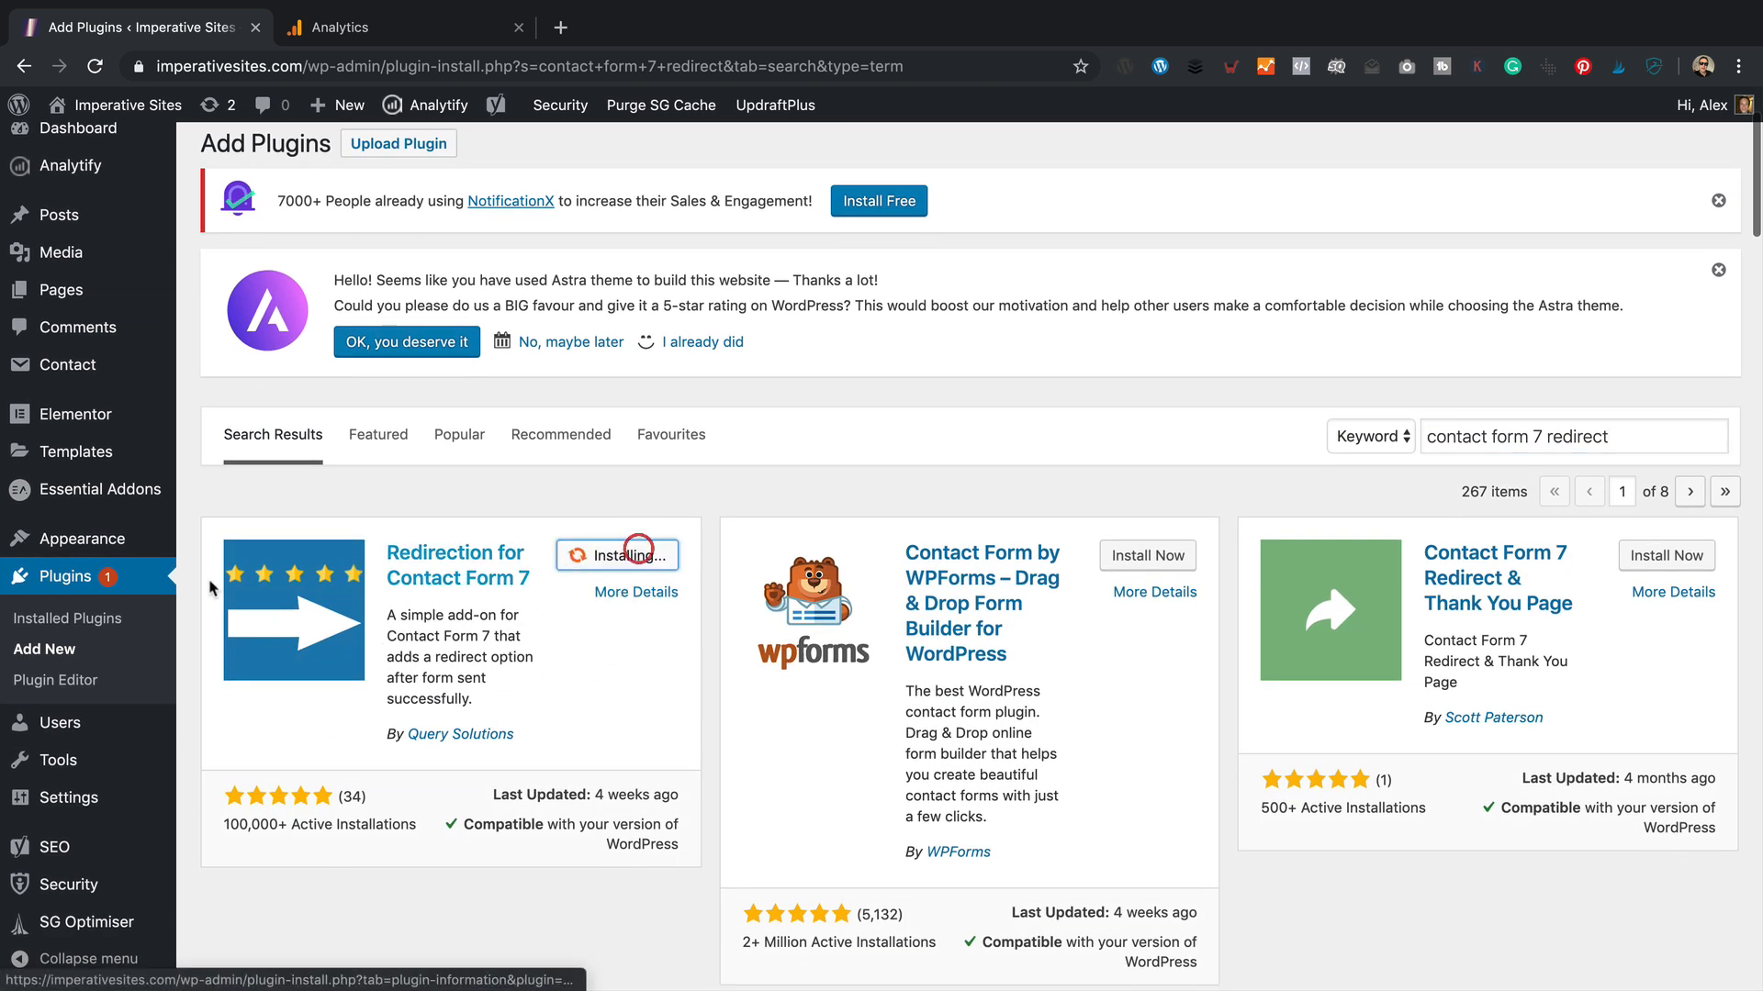
scroll("down", 3)
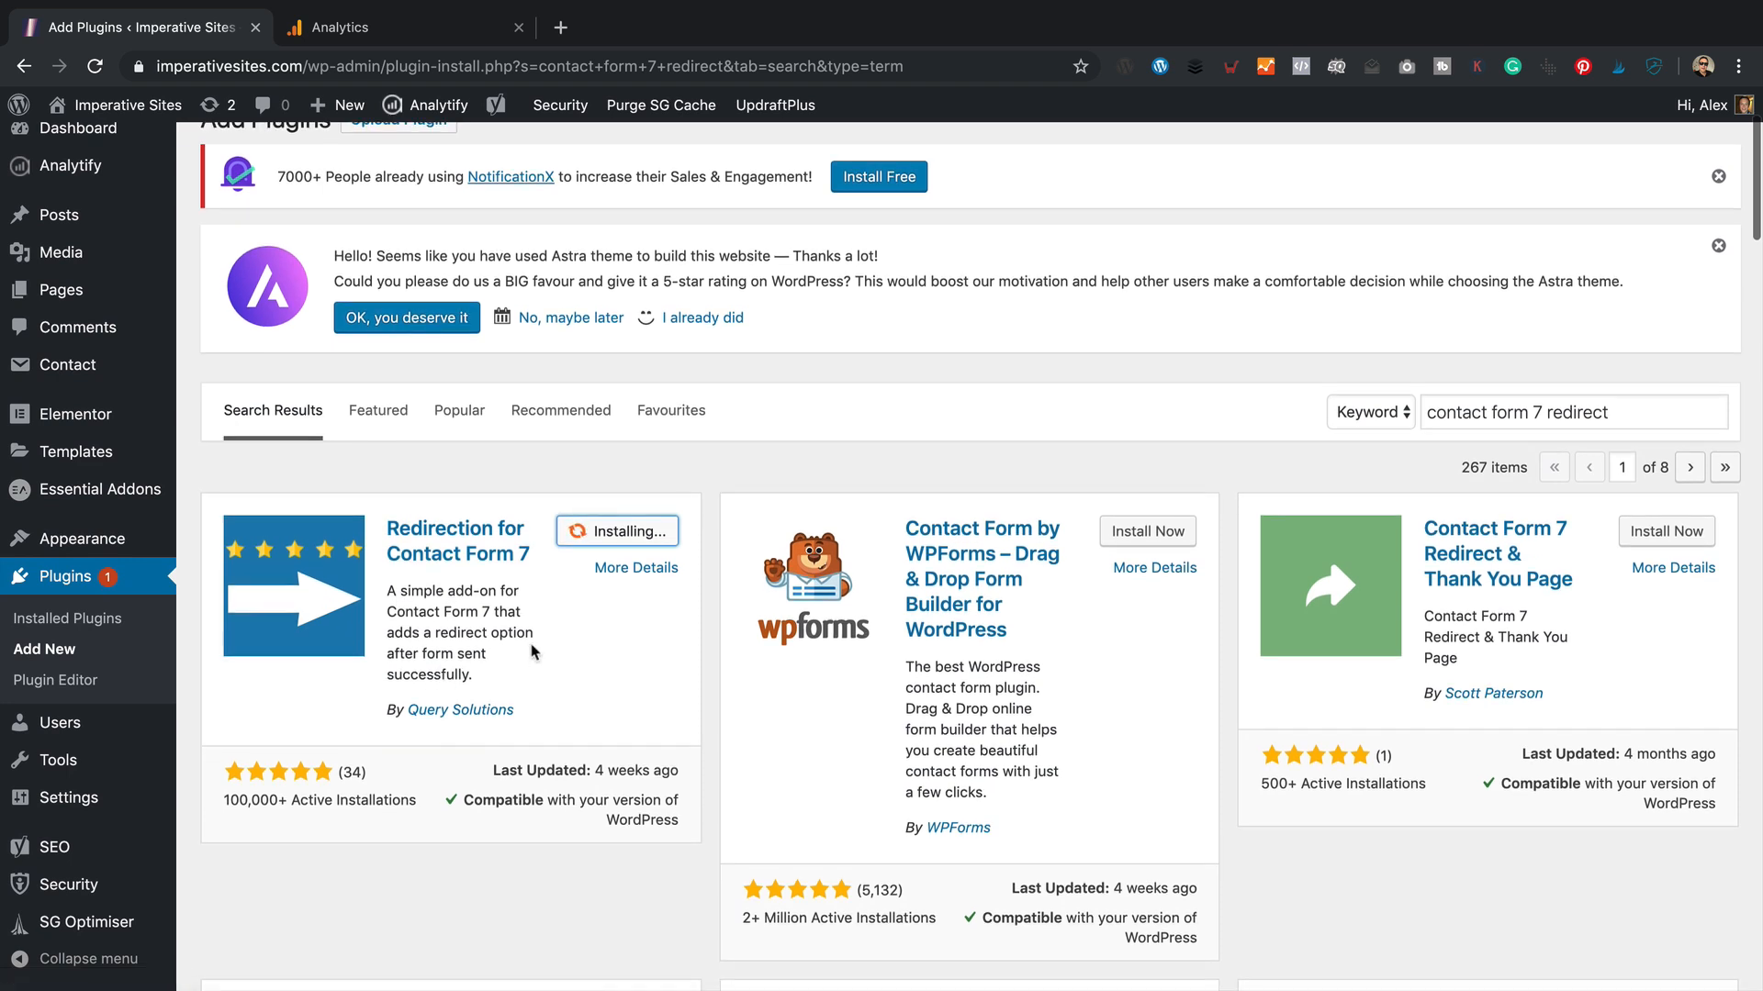
mouse_move(547, 642)
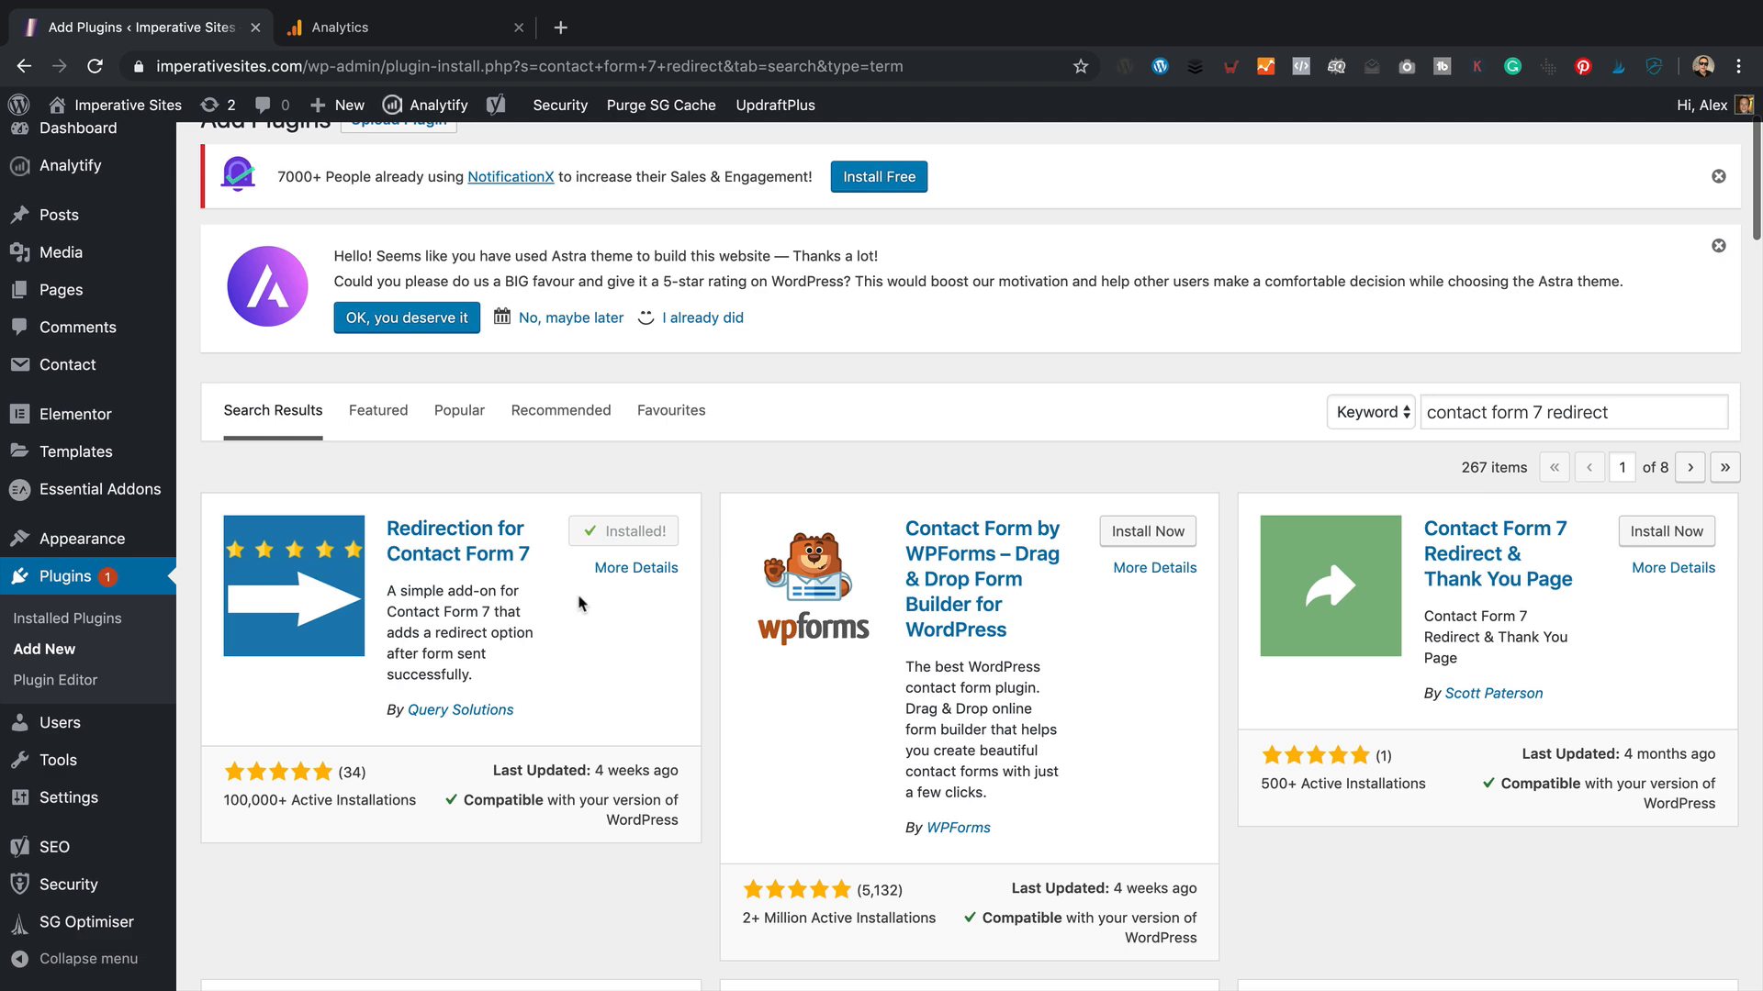
left_click(637, 530)
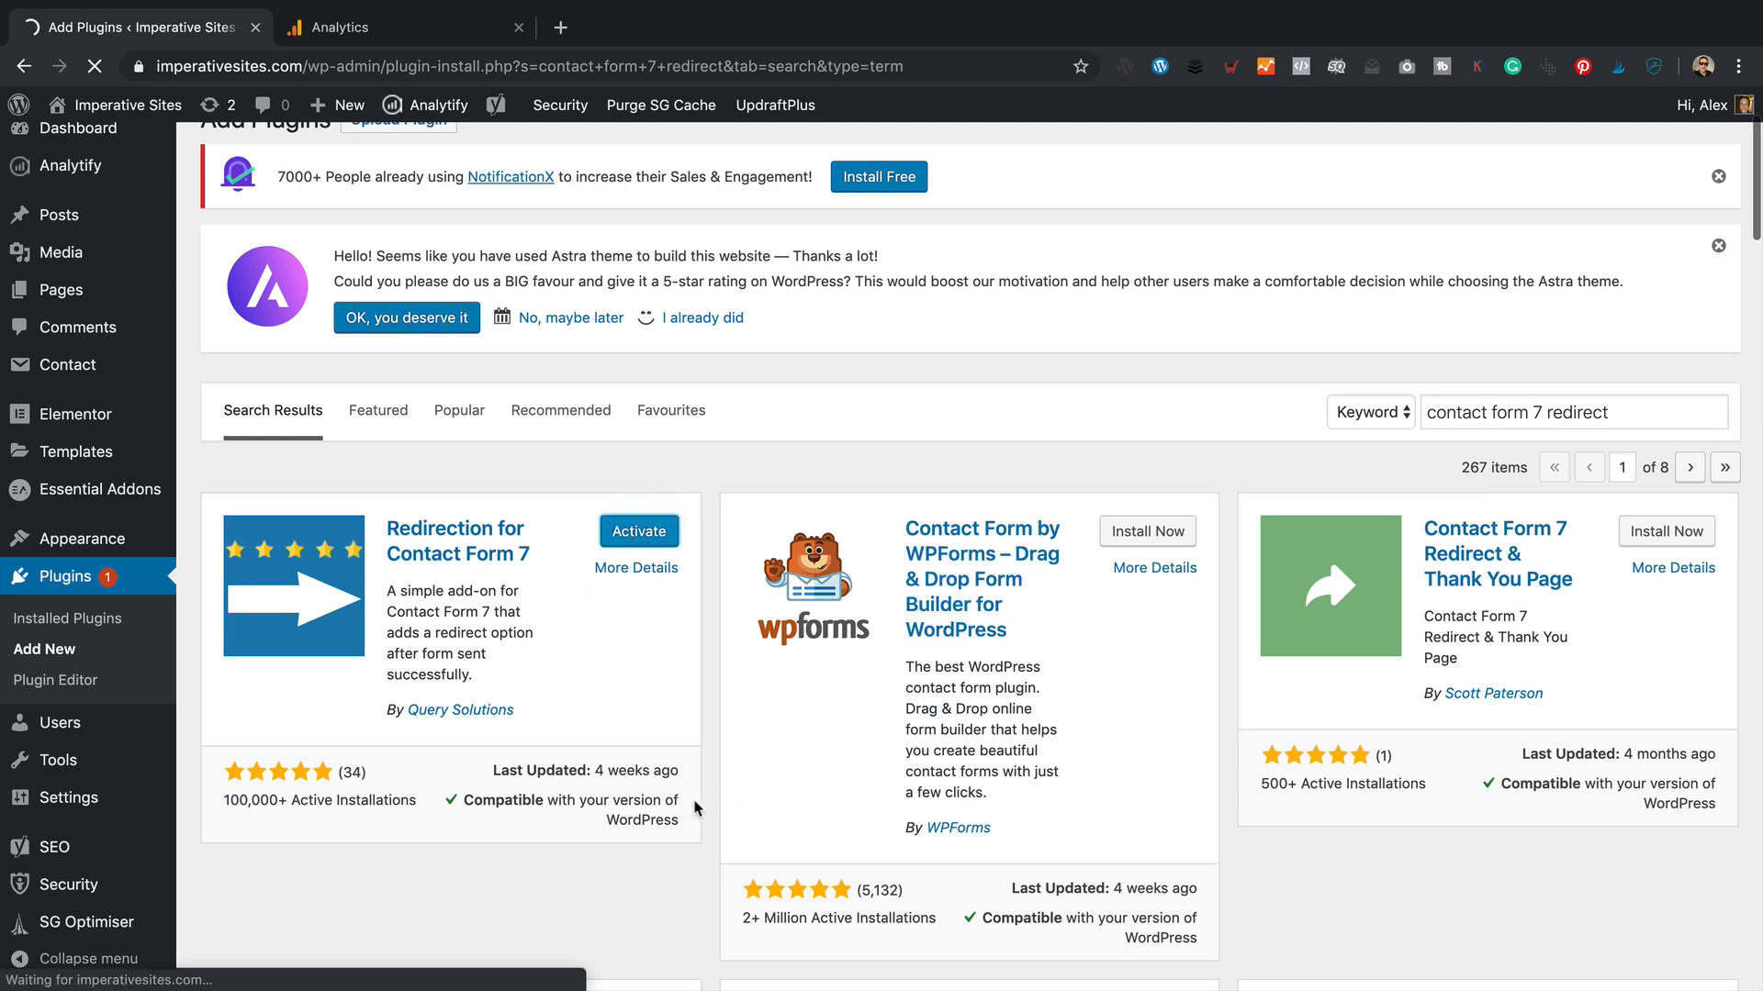
left_click(639, 530)
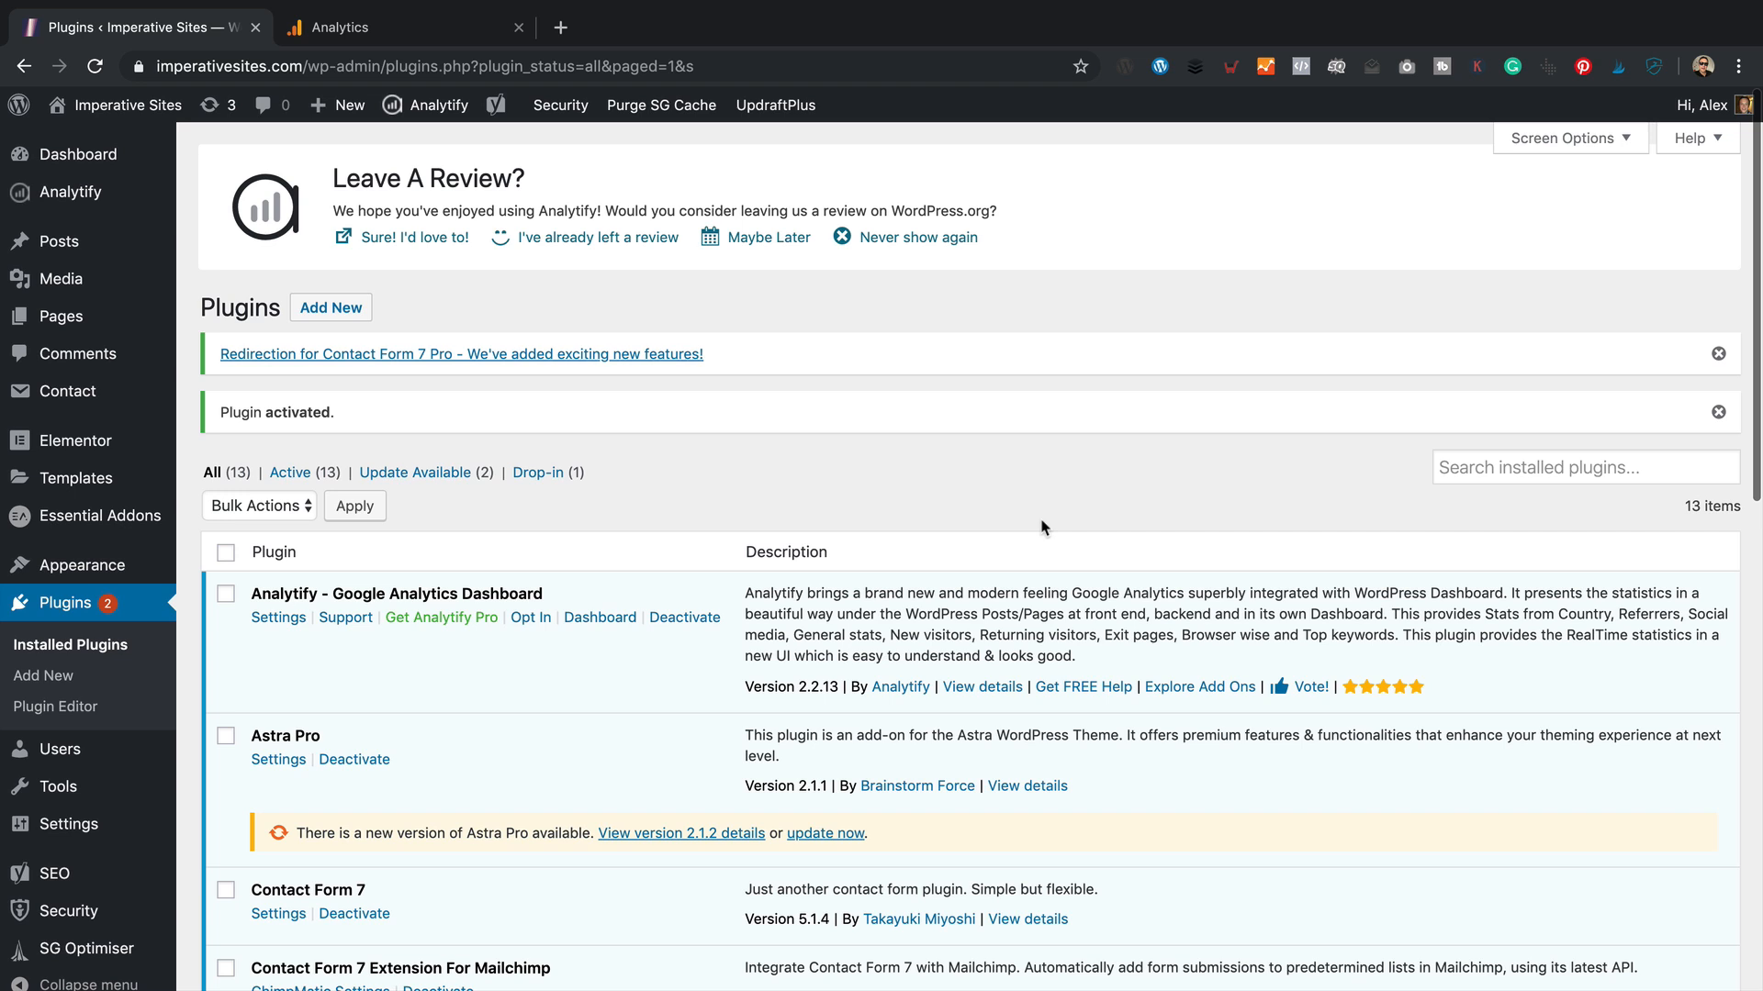
mouse_move(682, 742)
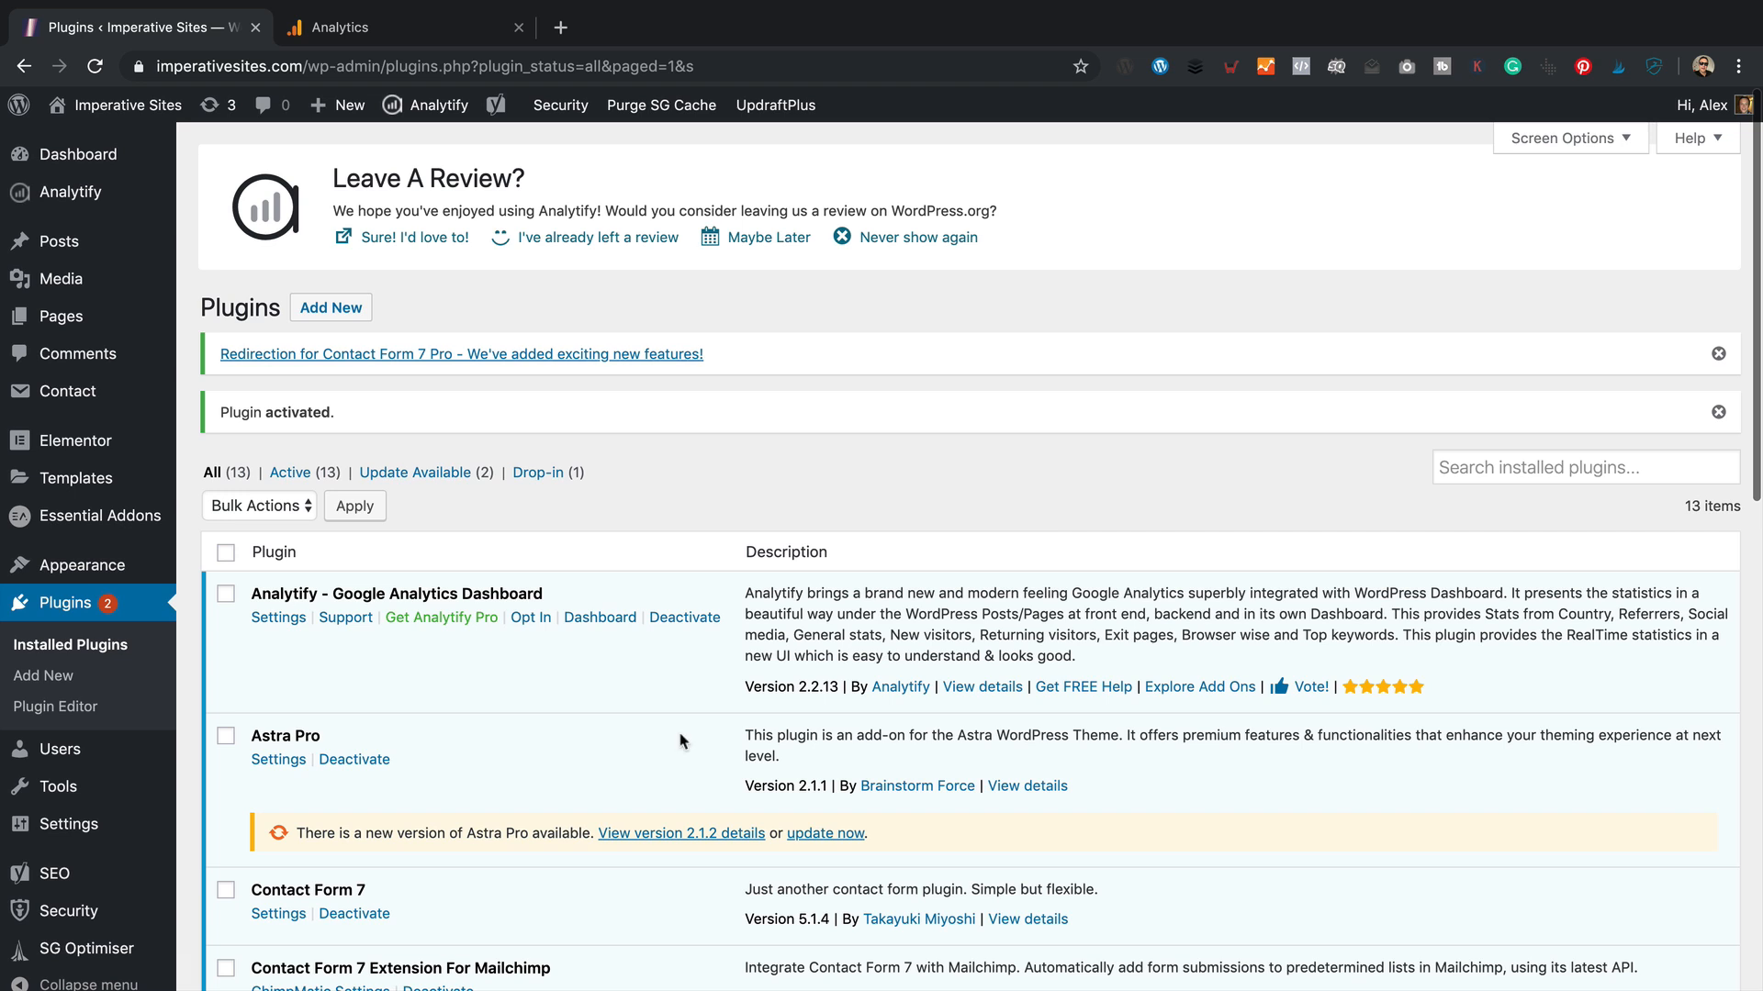
mouse_move(58, 316)
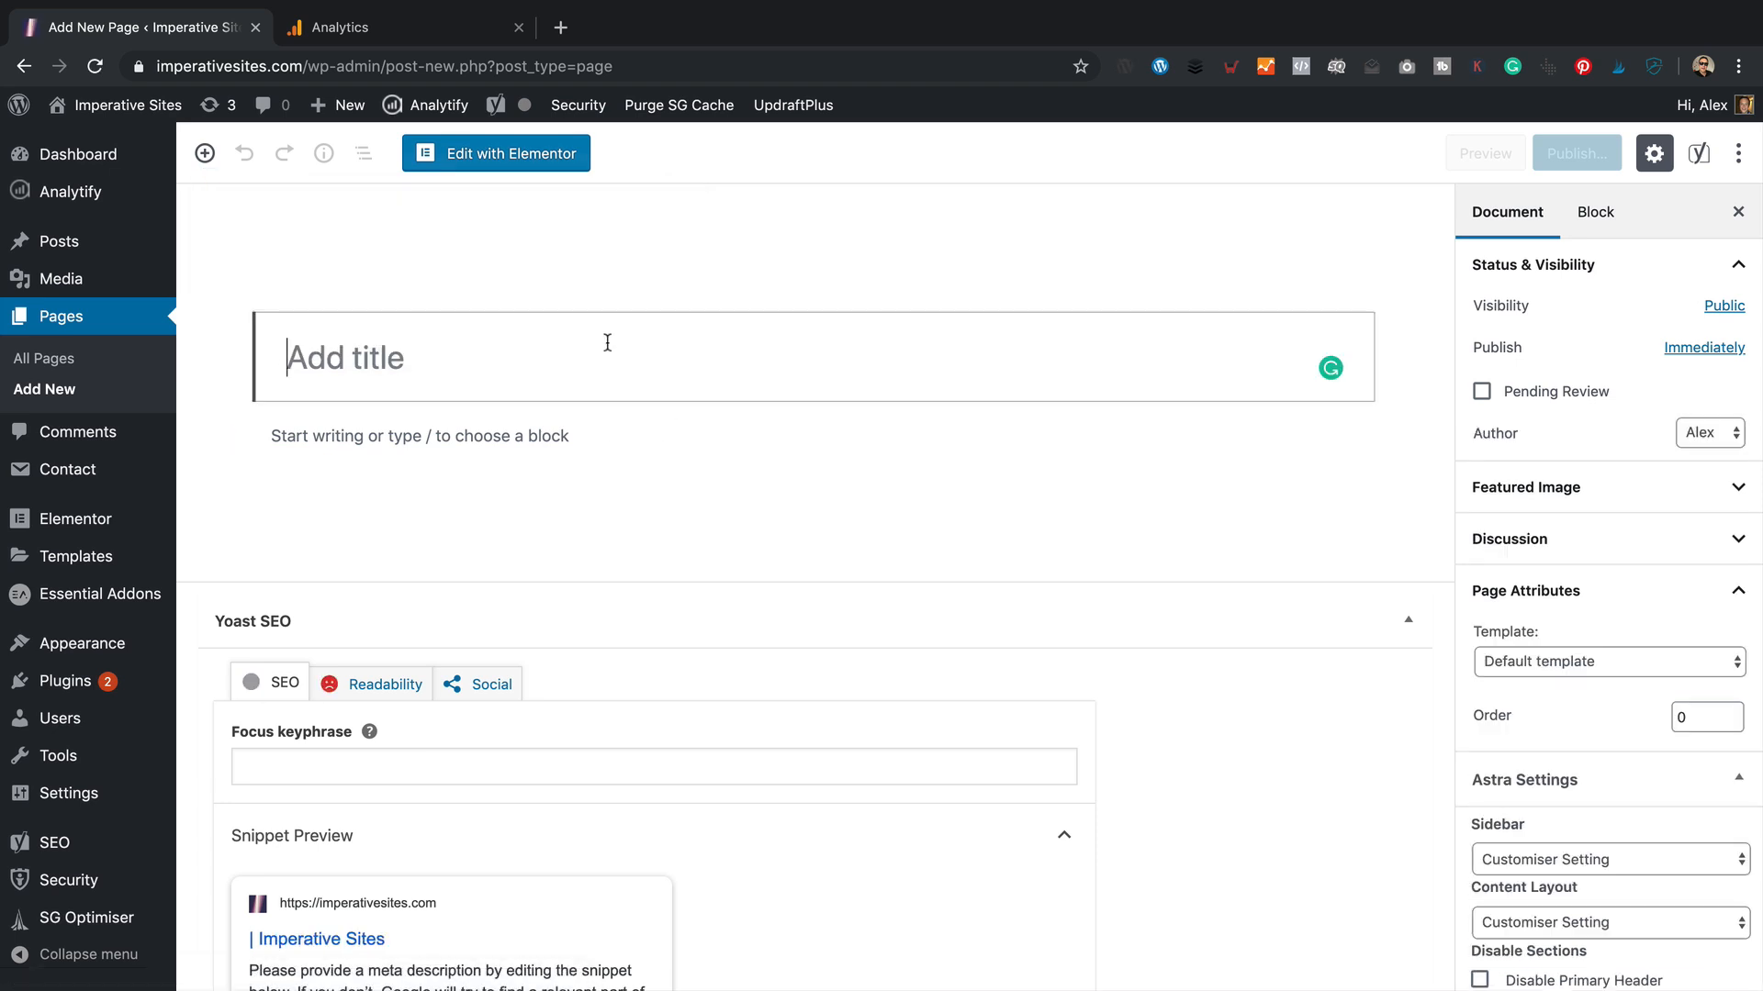
Publish a new page titled 'Thanks For Getting in Touch' using the Elementor Canvas template.
type("Thanks For Getting in Touch")
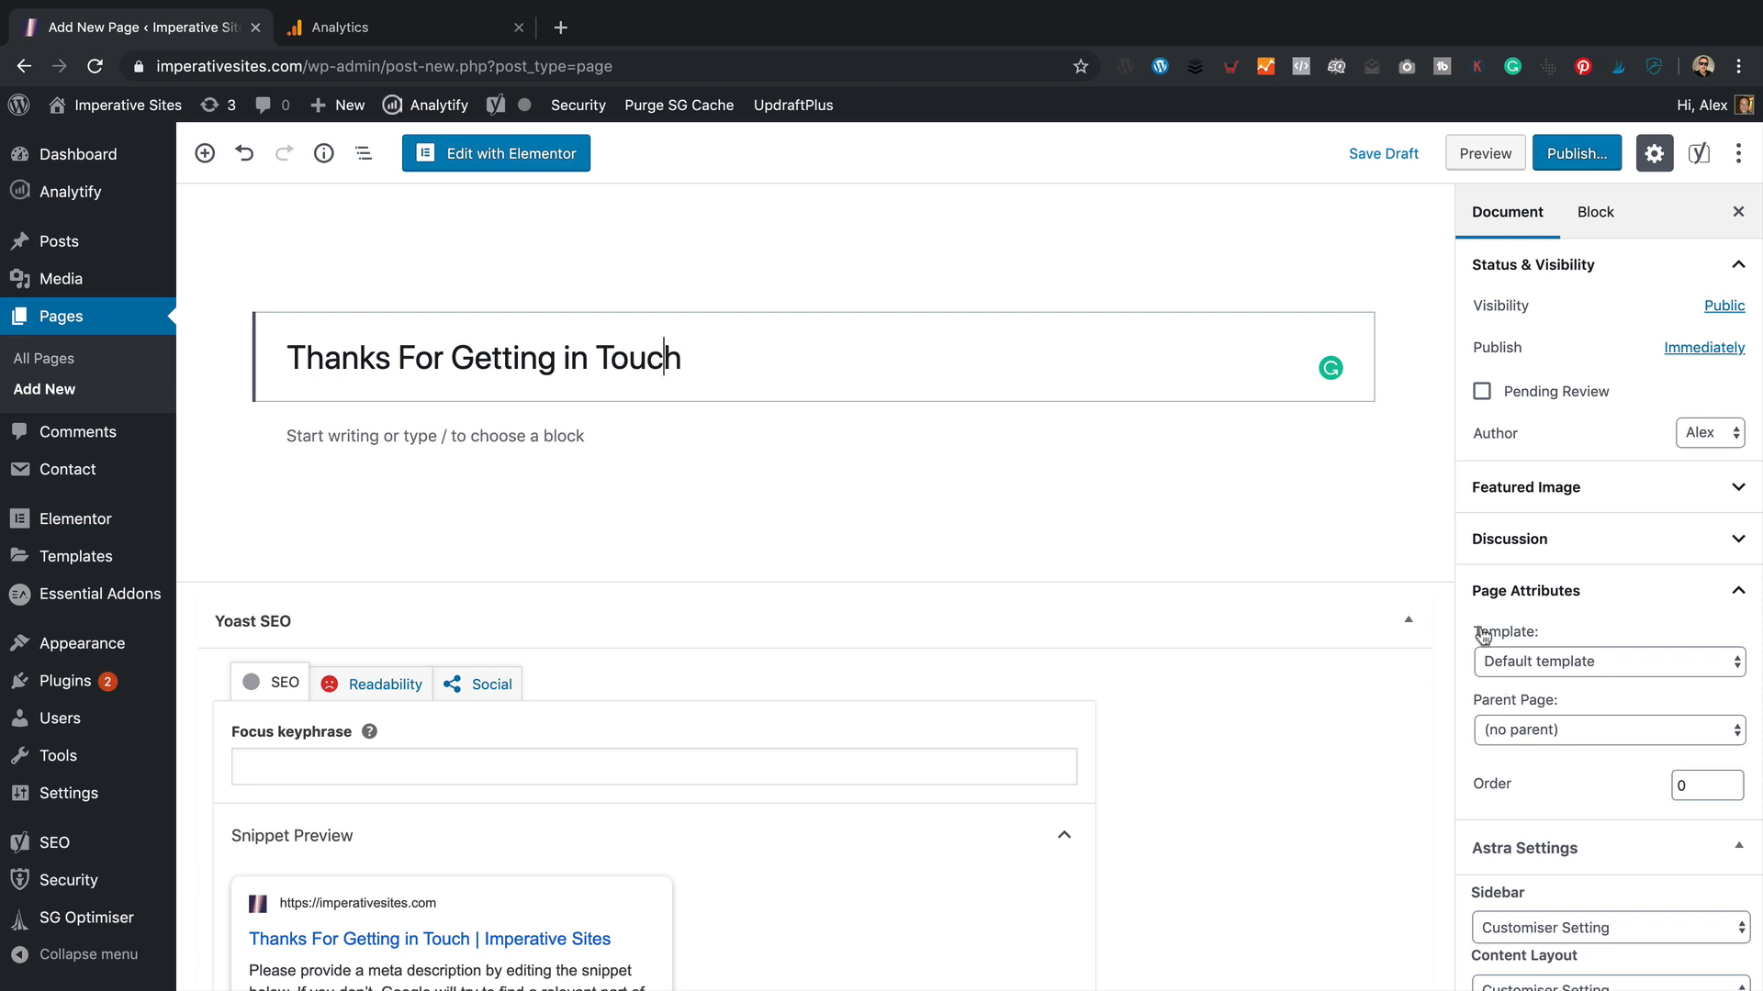
mouse_move(1627, 681)
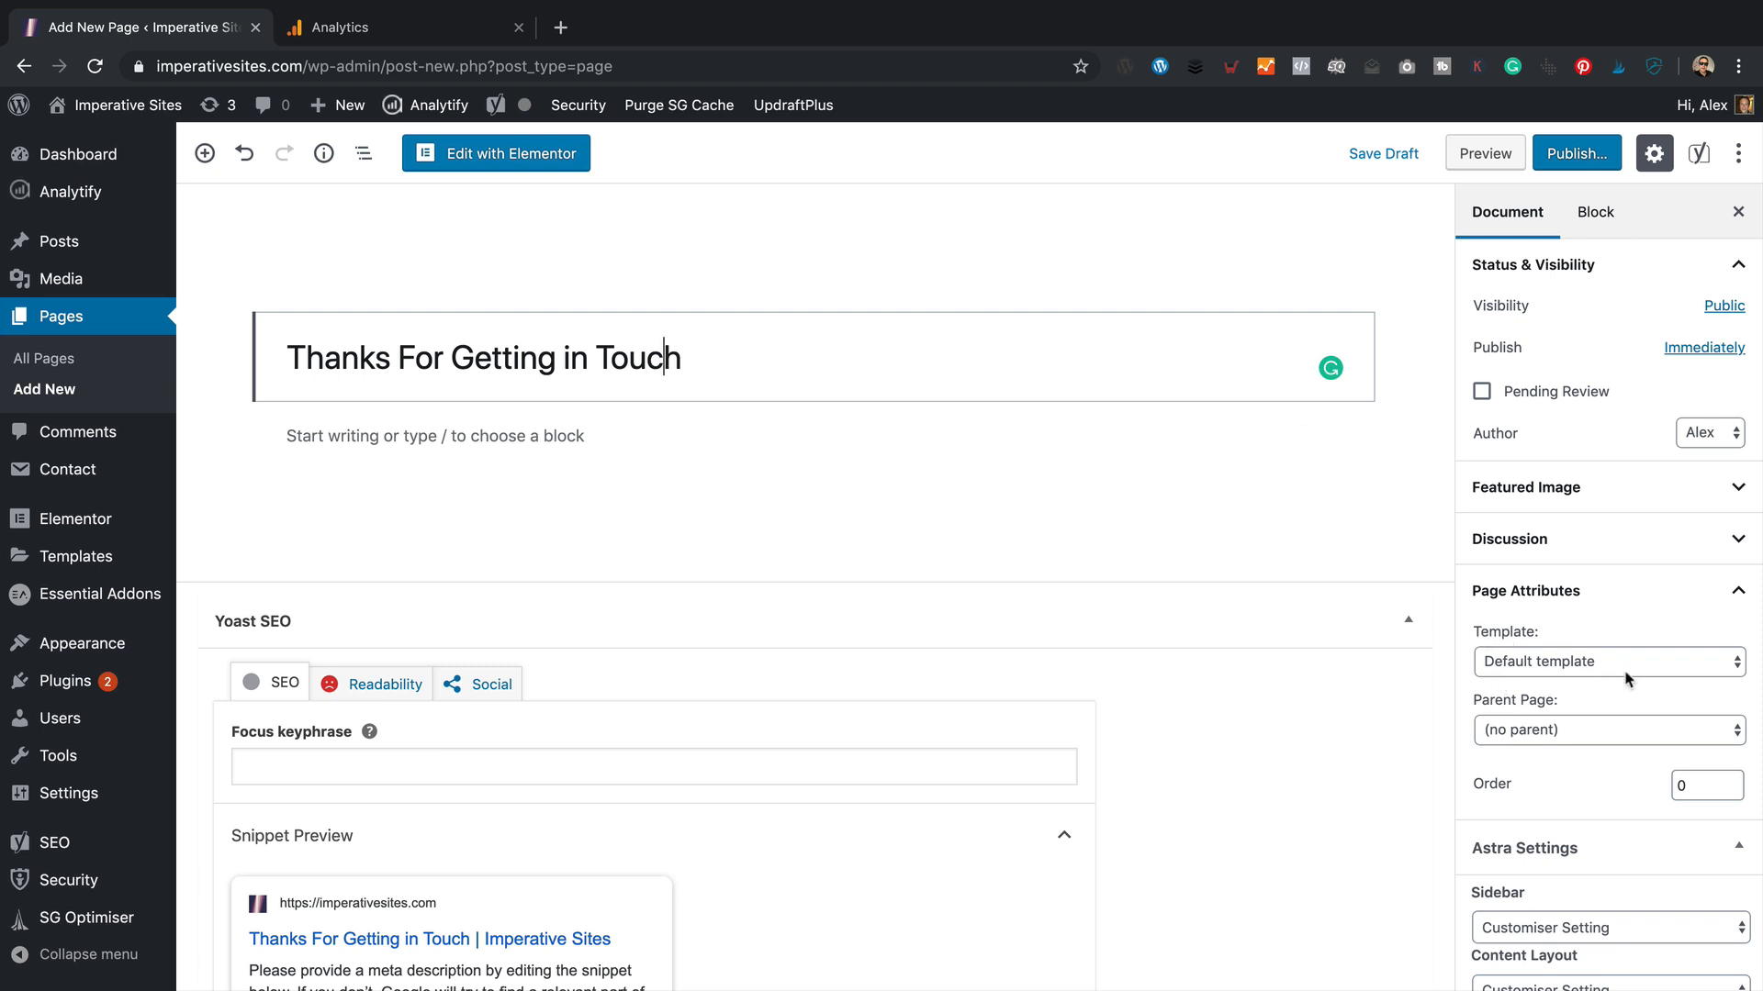
left_click(1608, 661)
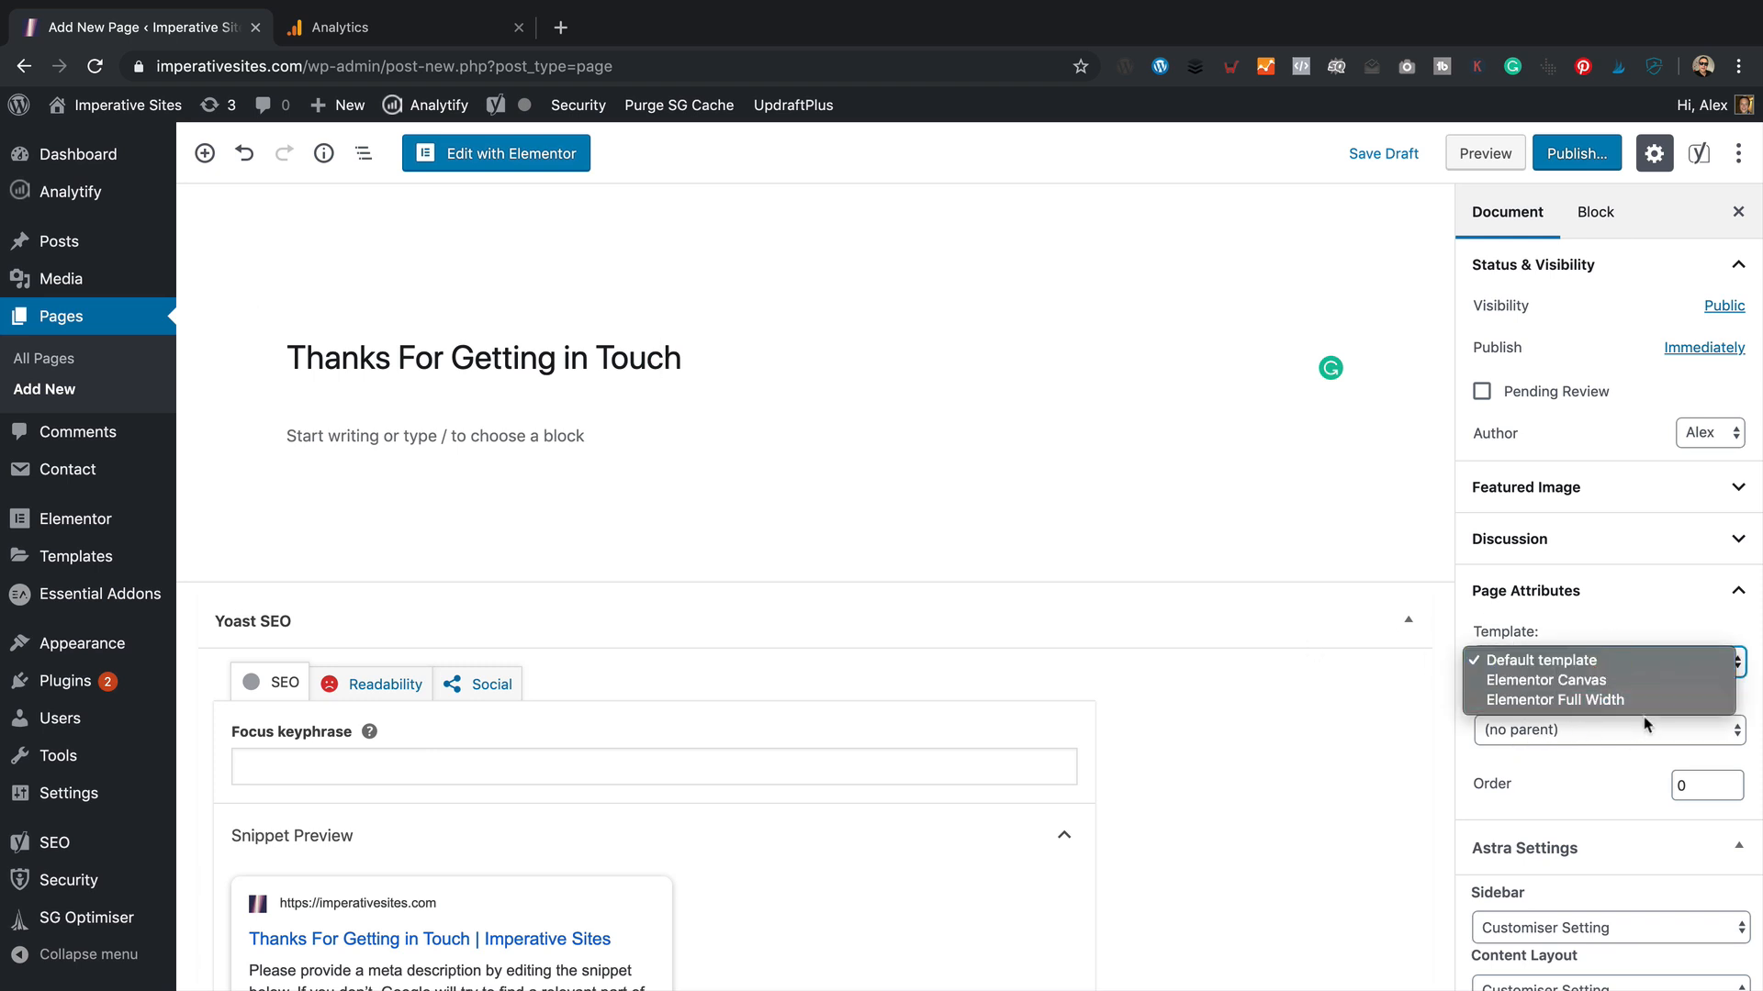
left_click(1546, 680)
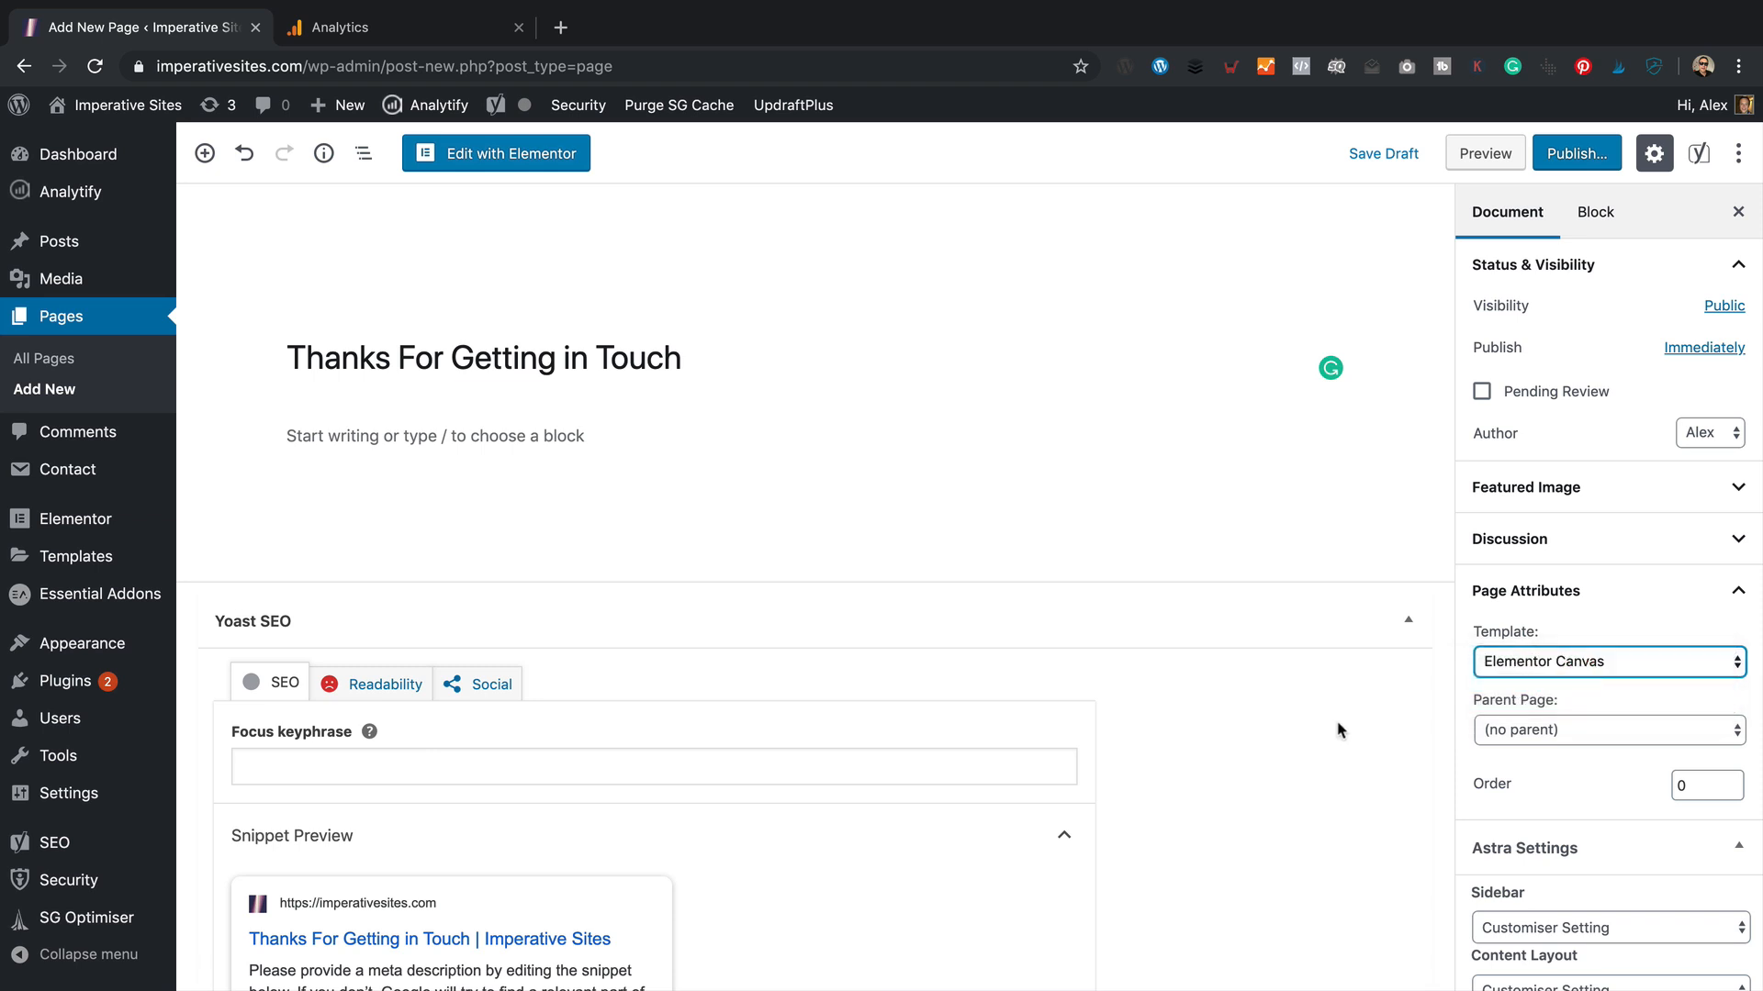
scroll("down", 3)
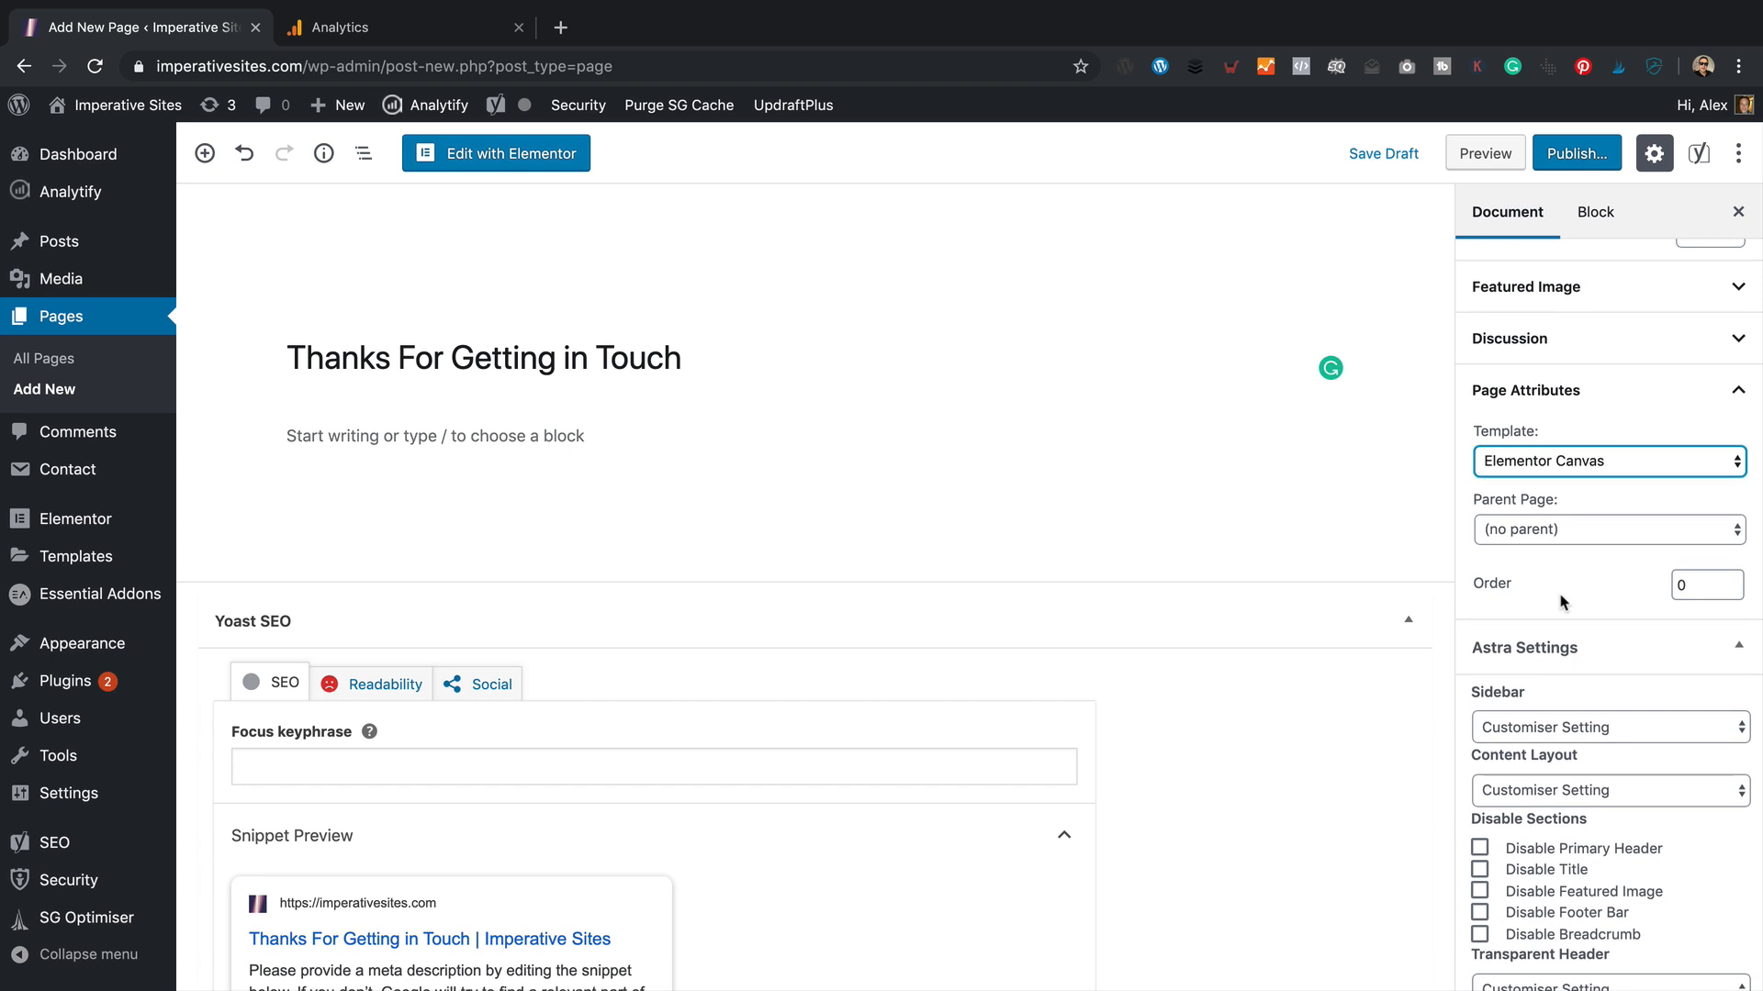
left_click(1576, 153)
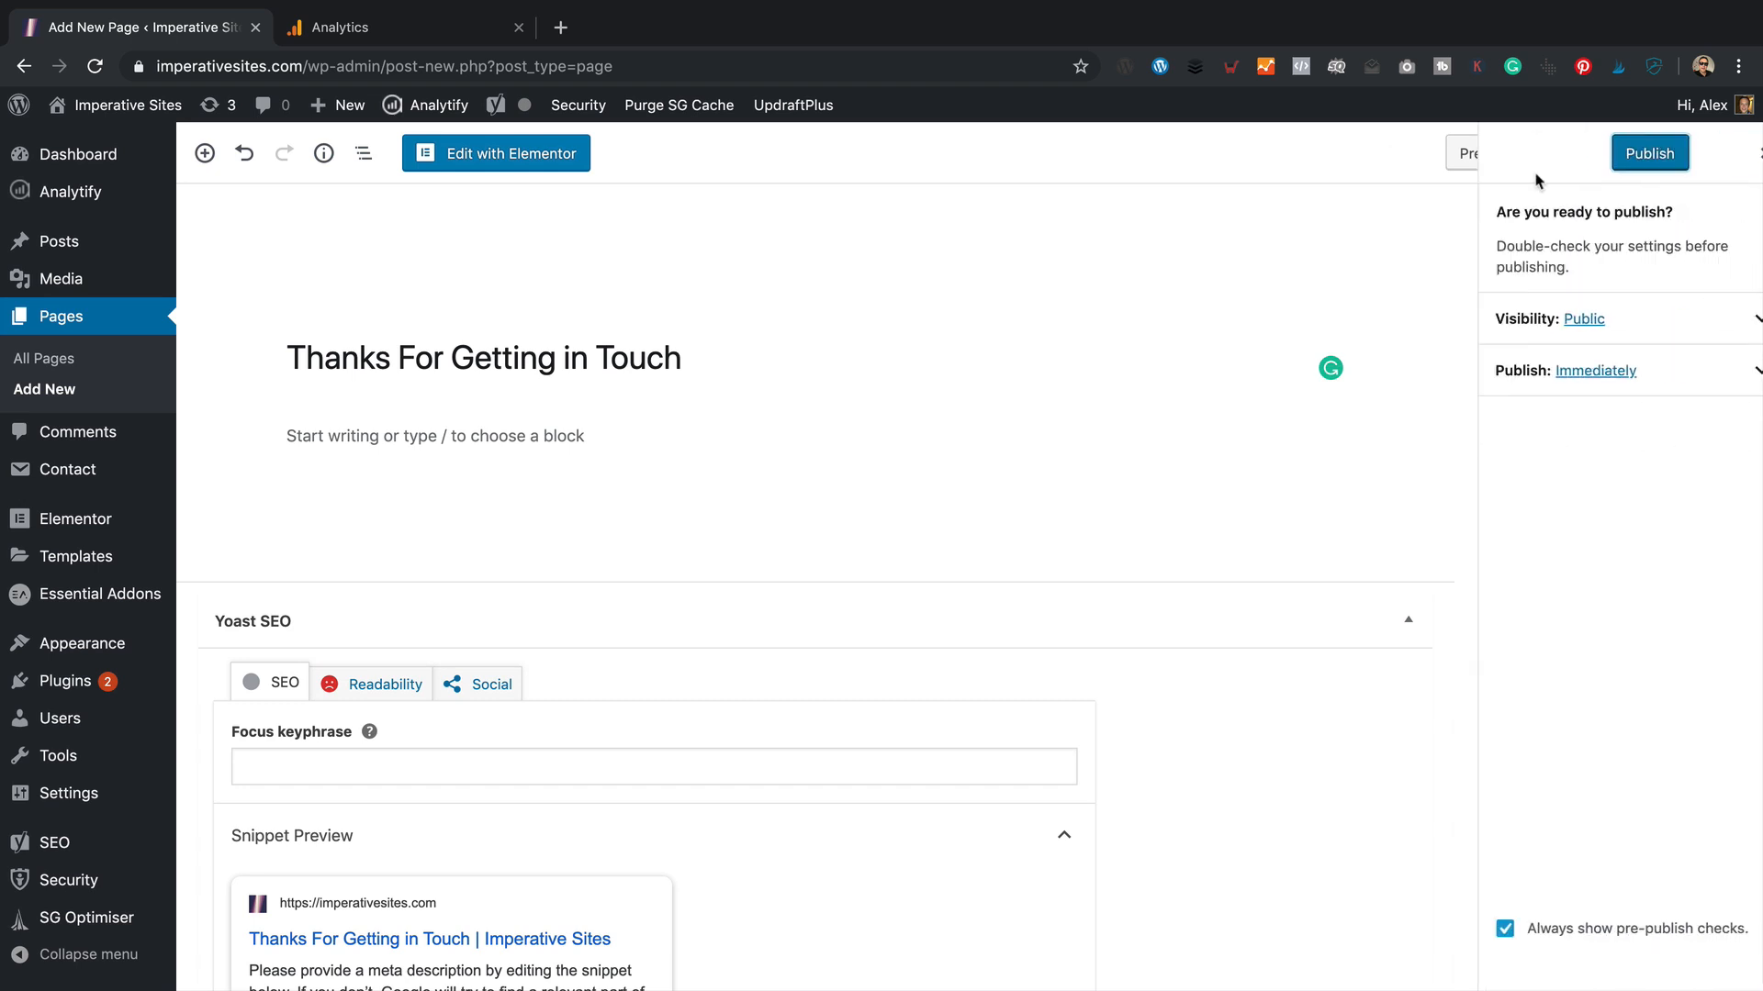
left_click(1649, 151)
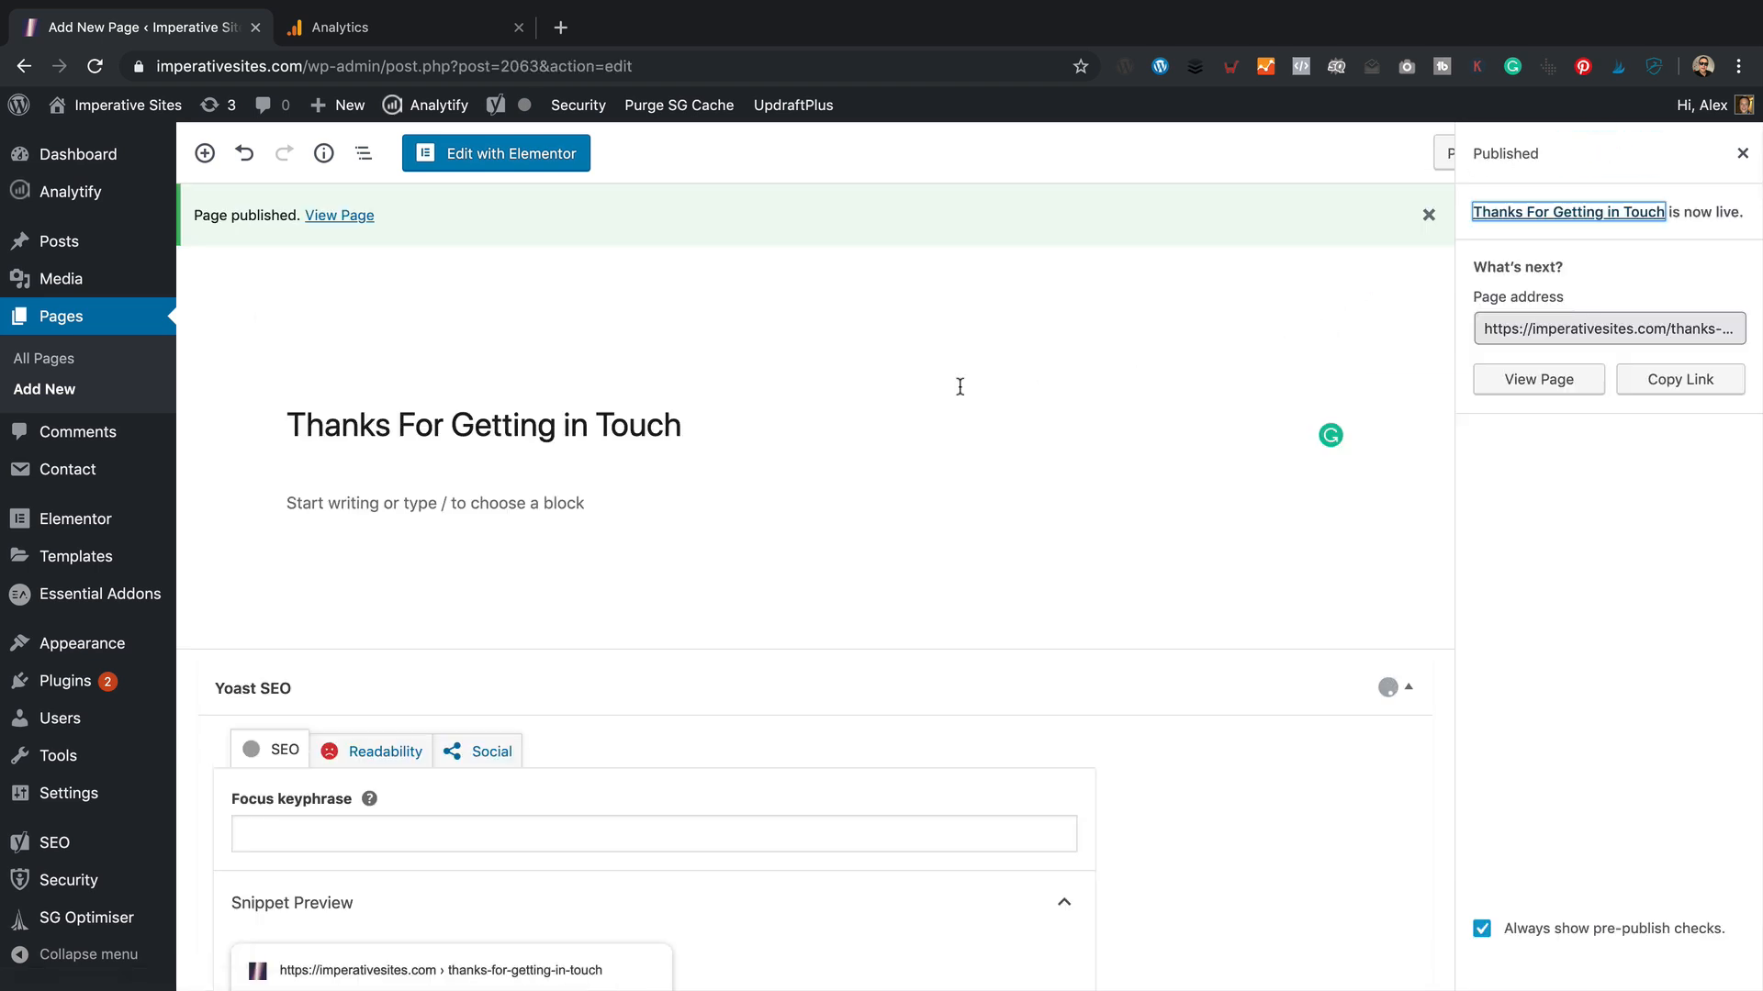
Change the page slug to 'thanks', update it, and open it in Elementor.
left_click(481, 425)
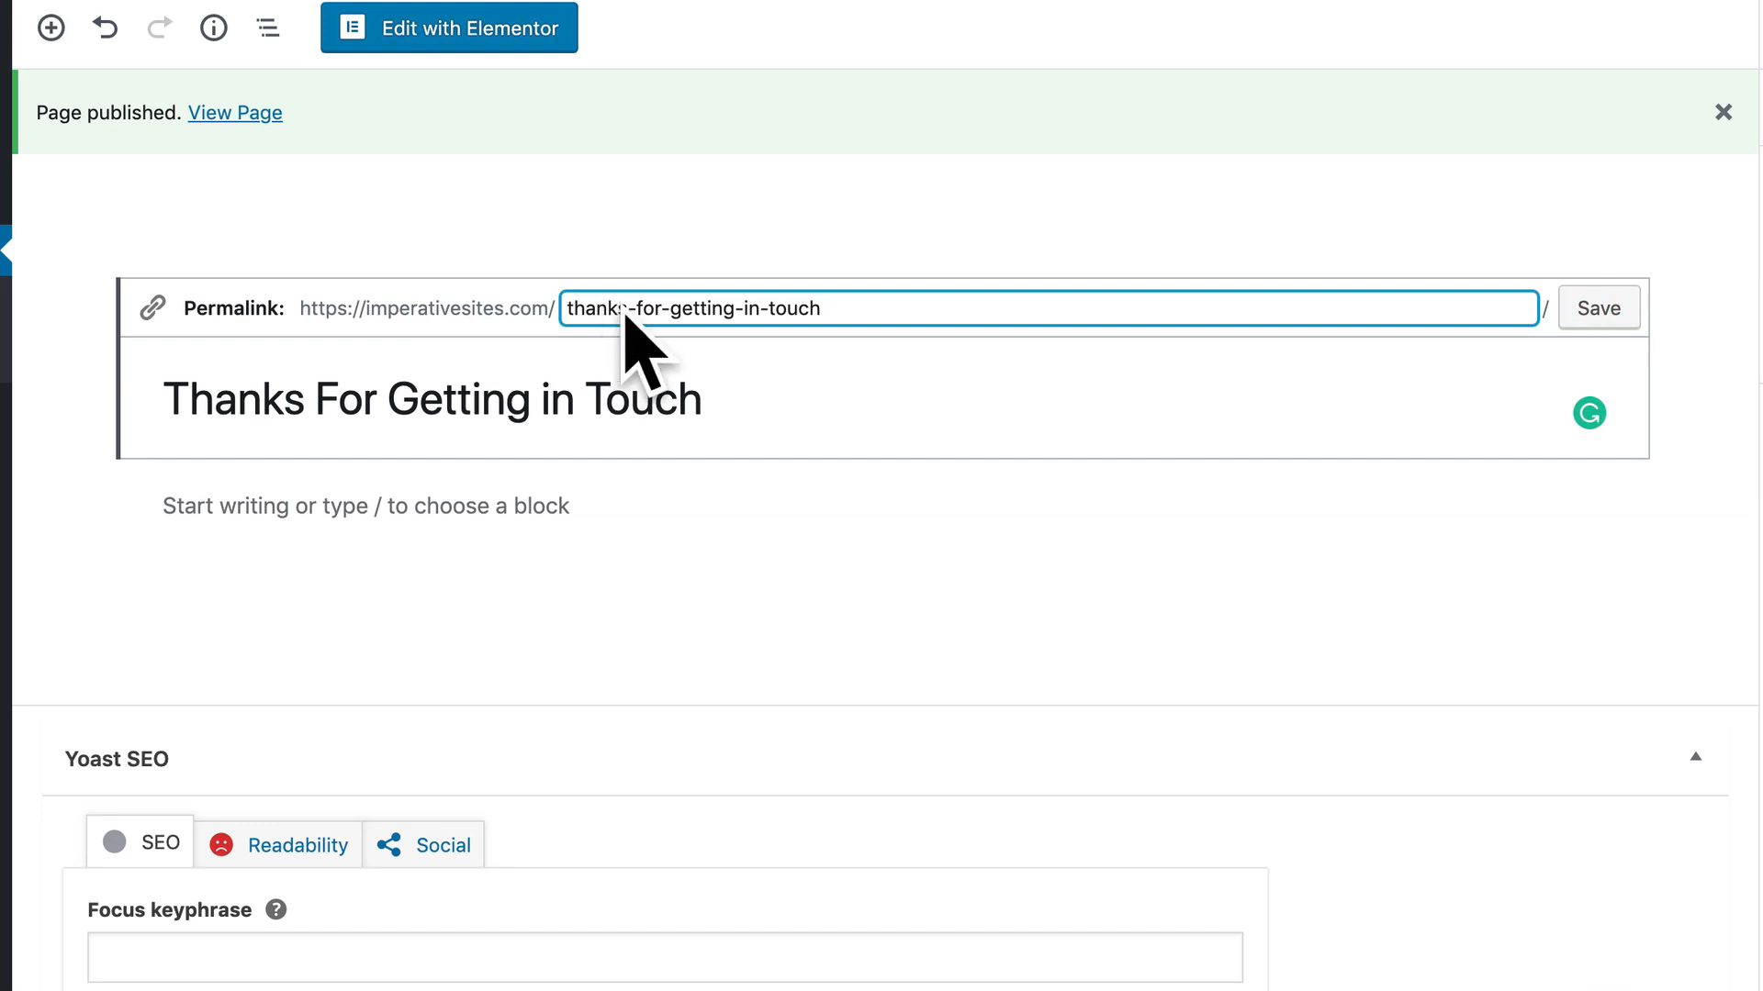
type("thanks")
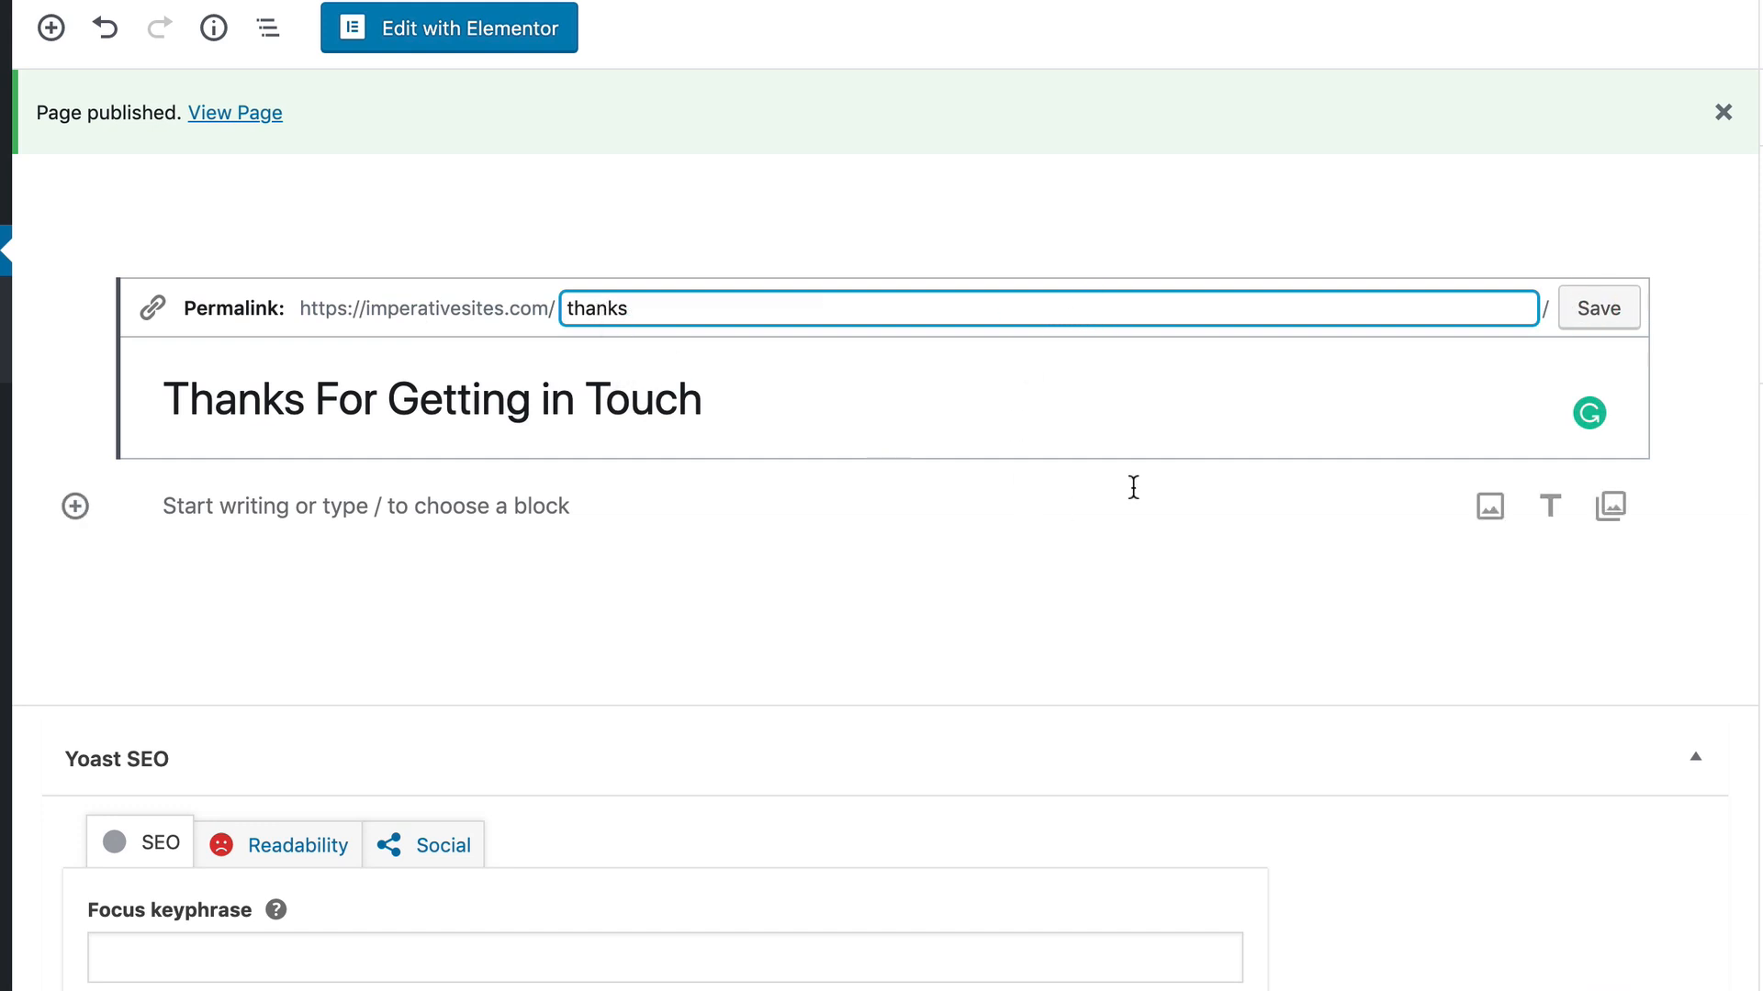
left_click(1598, 306)
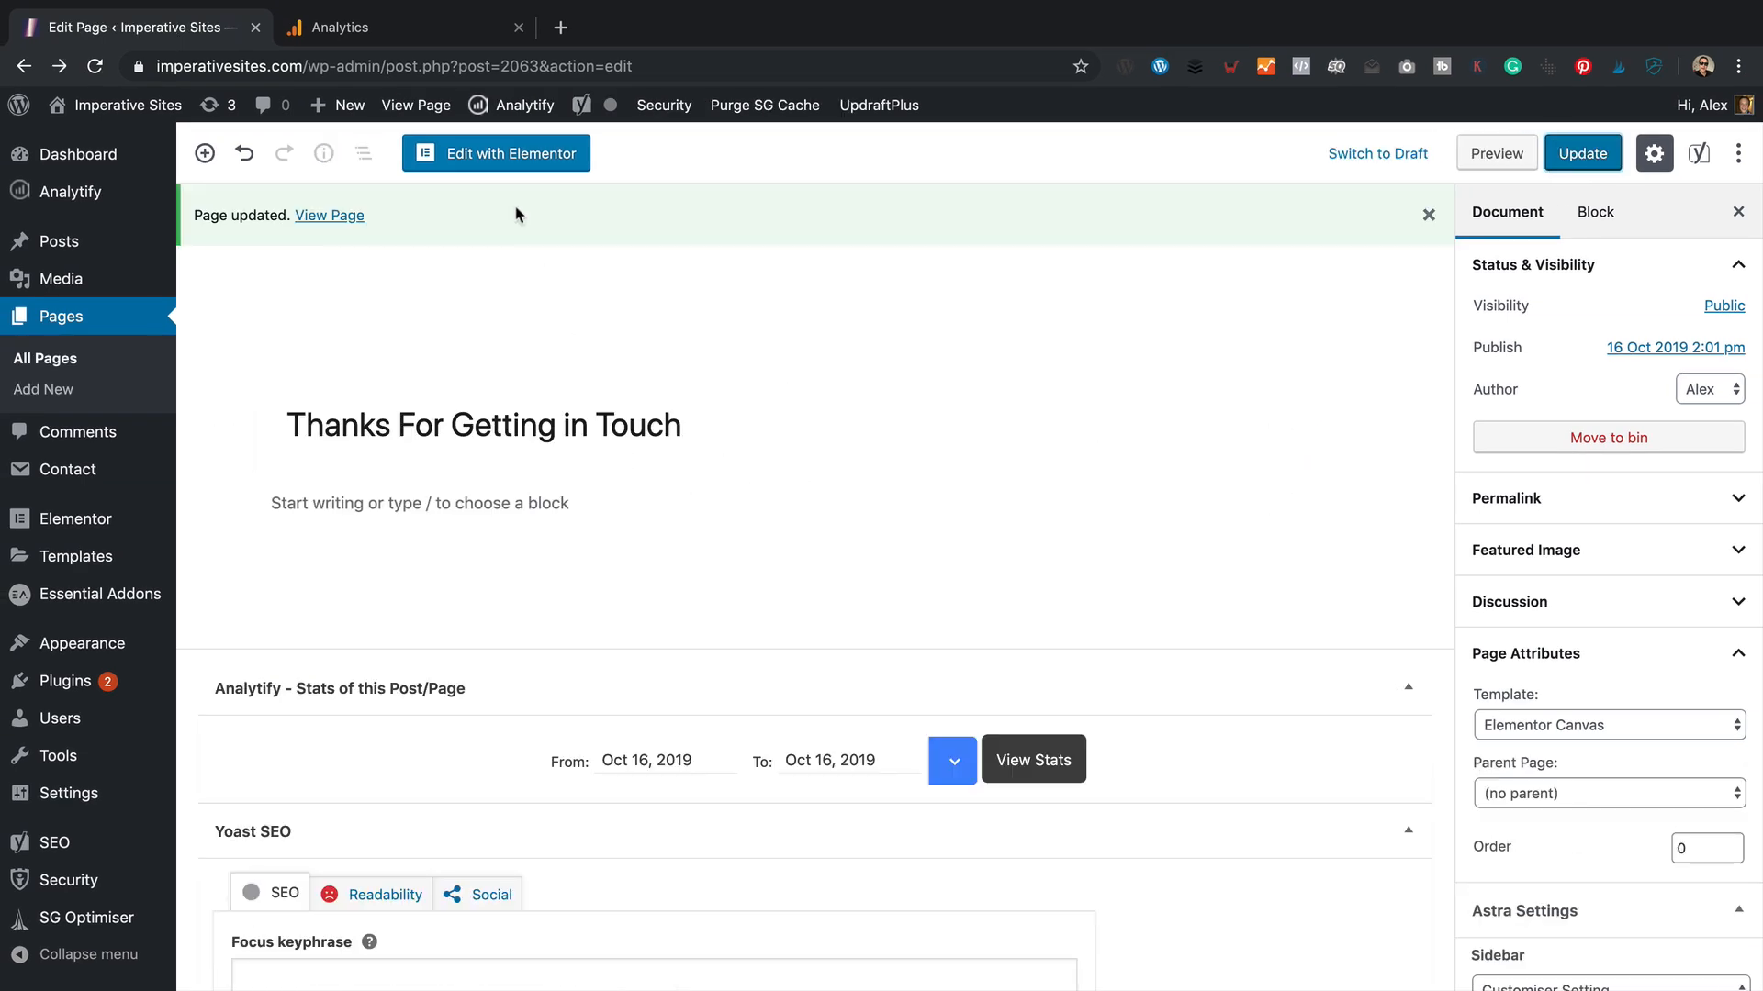
left_click(496, 154)
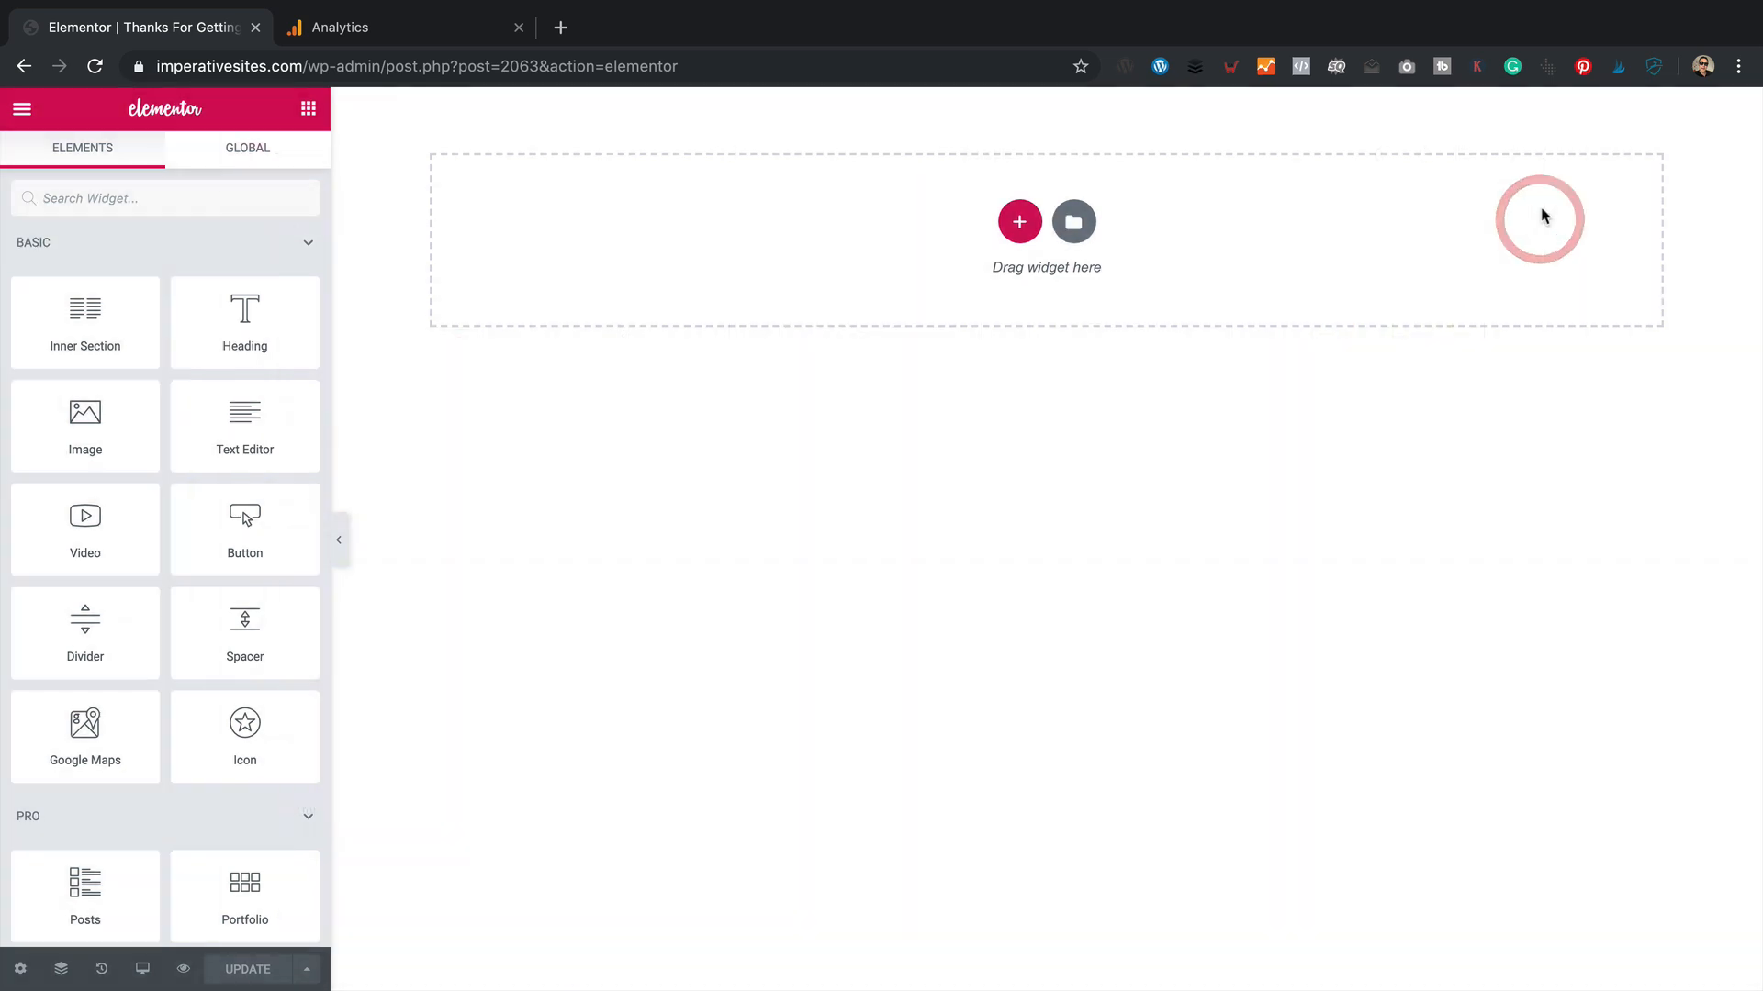
Insert the saved 'header 7th oct' template from My Templates and answer the document settings prompt.
left_click(1072, 221)
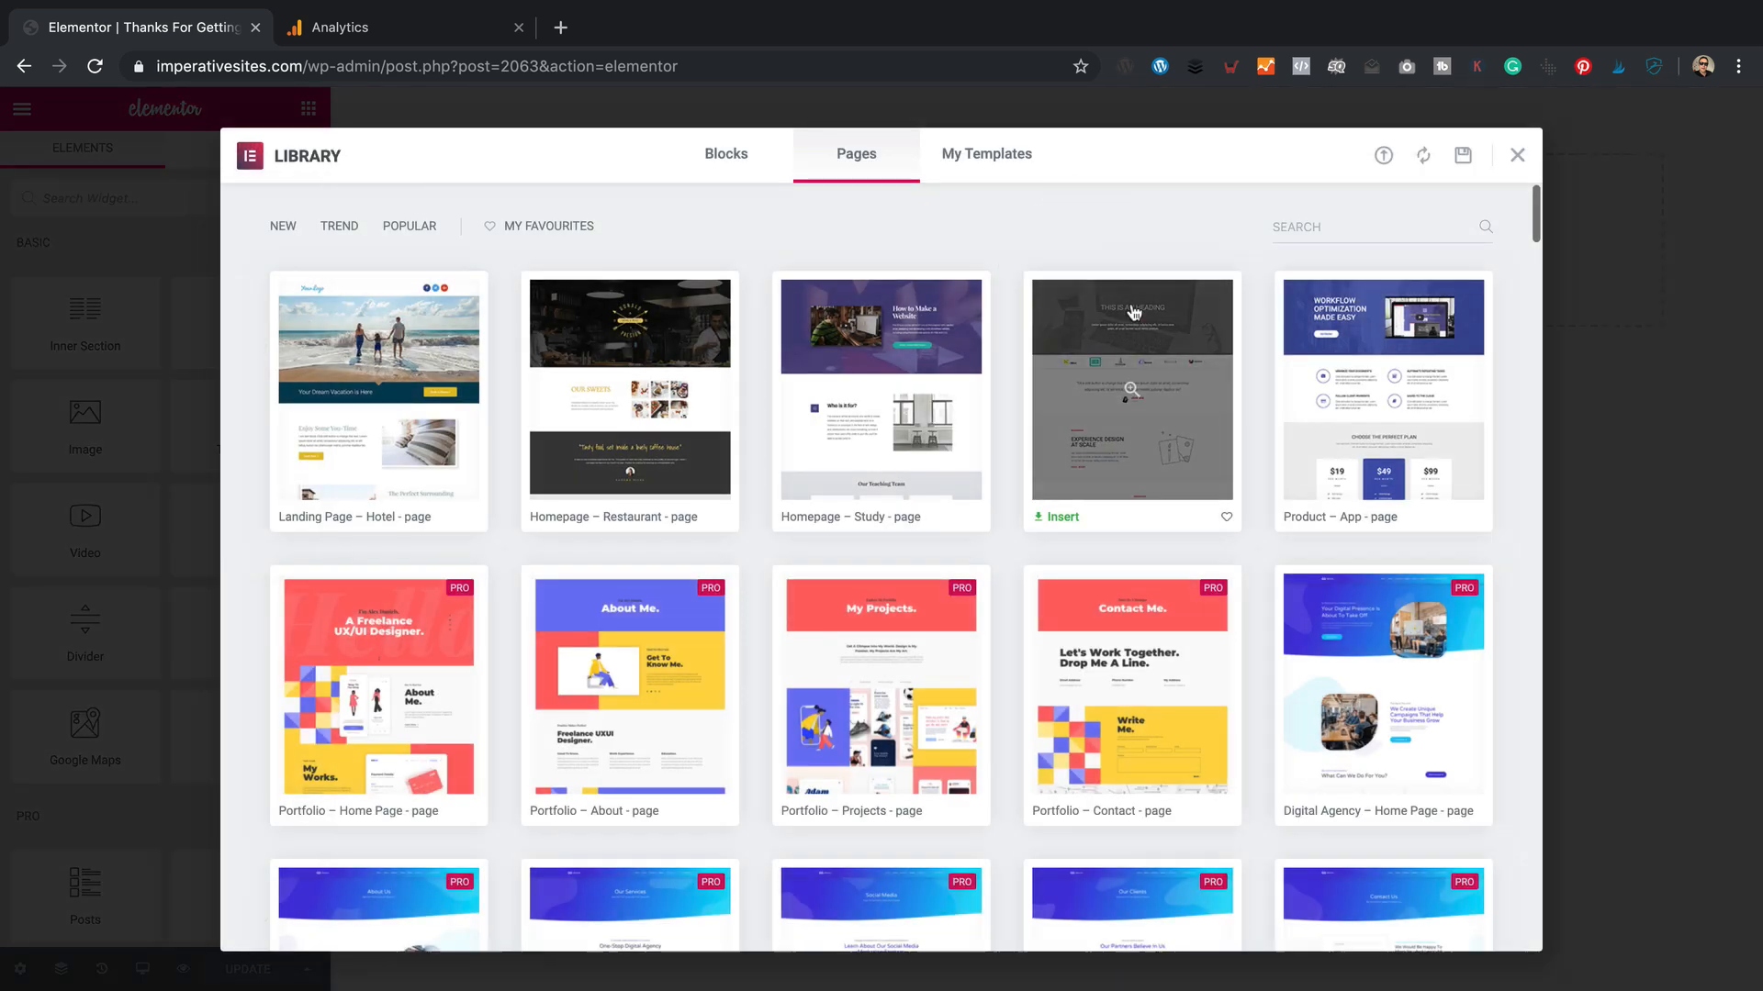
left_click(986, 154)
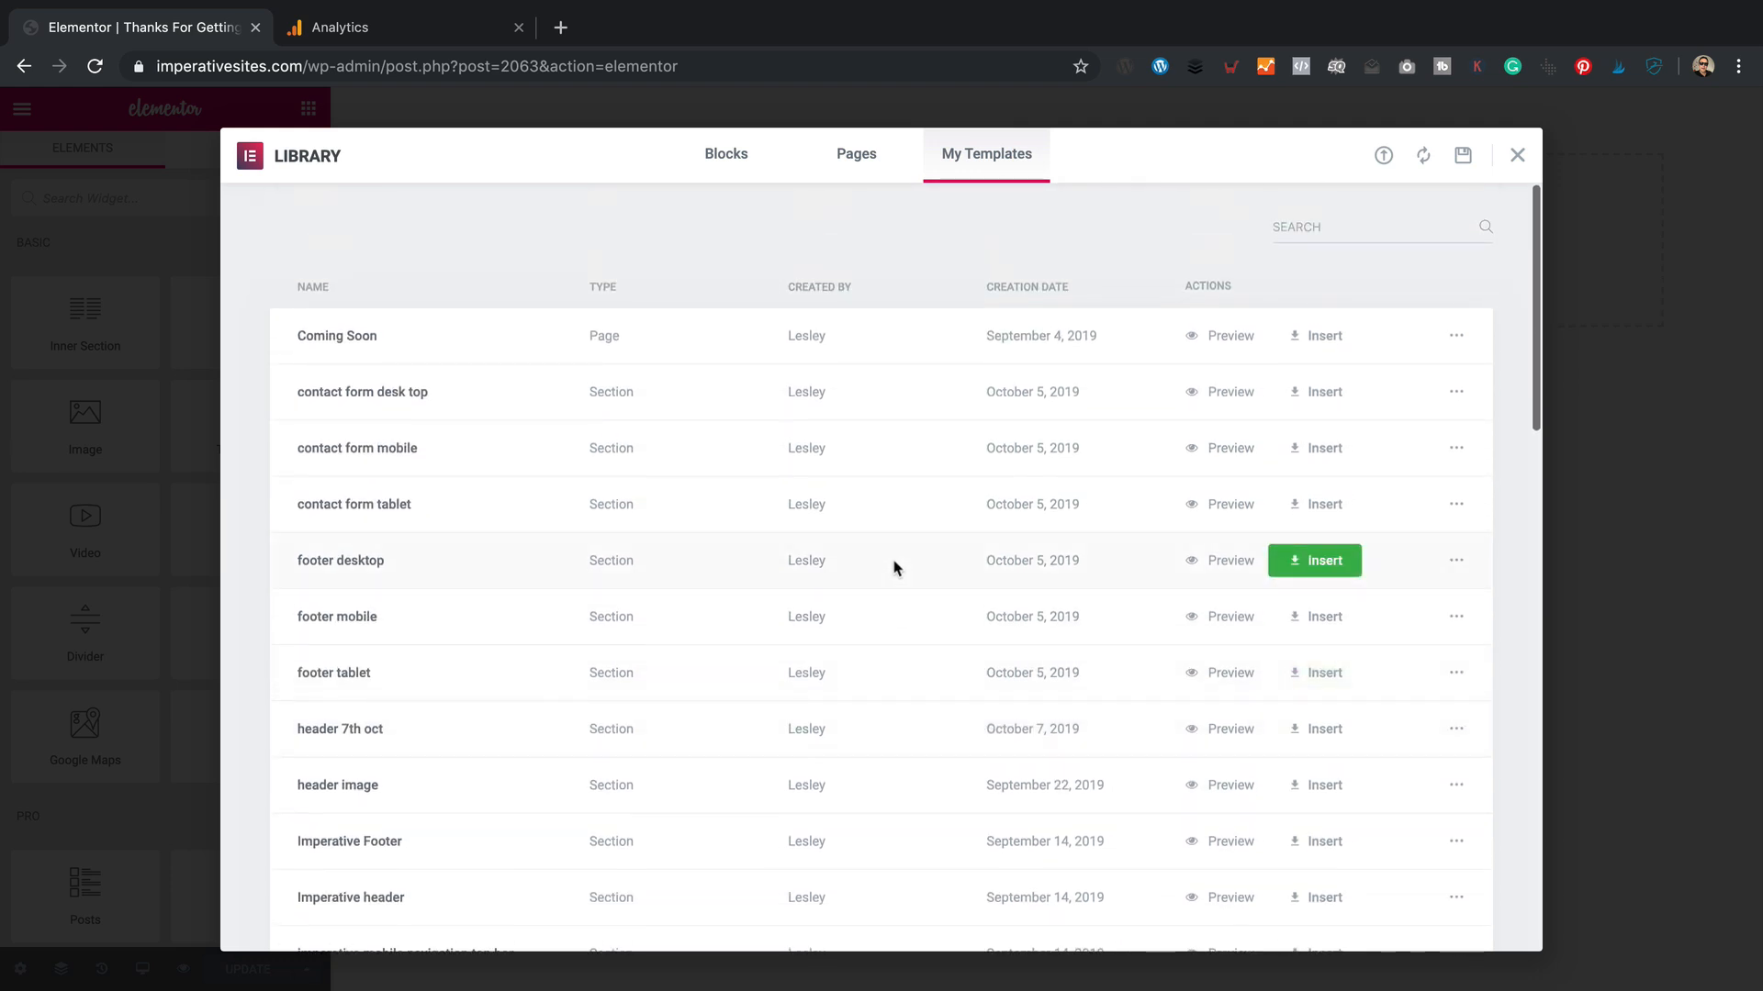
scroll("down", 3)
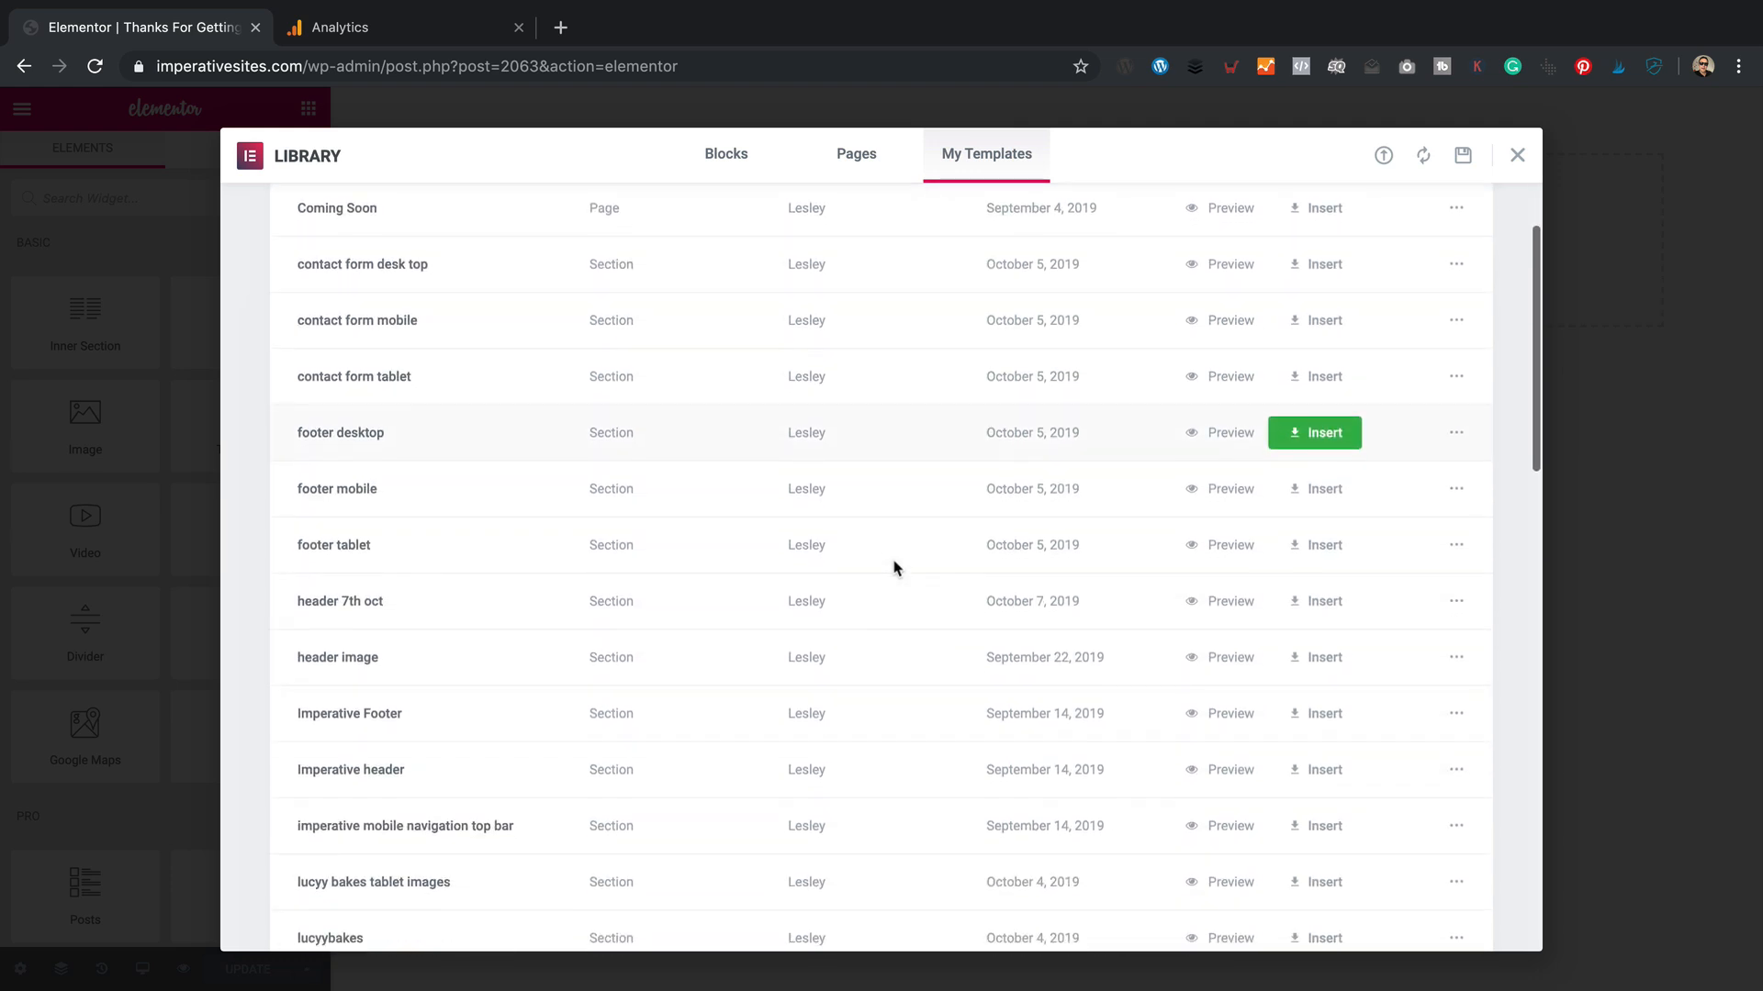
left_click(1312, 432)
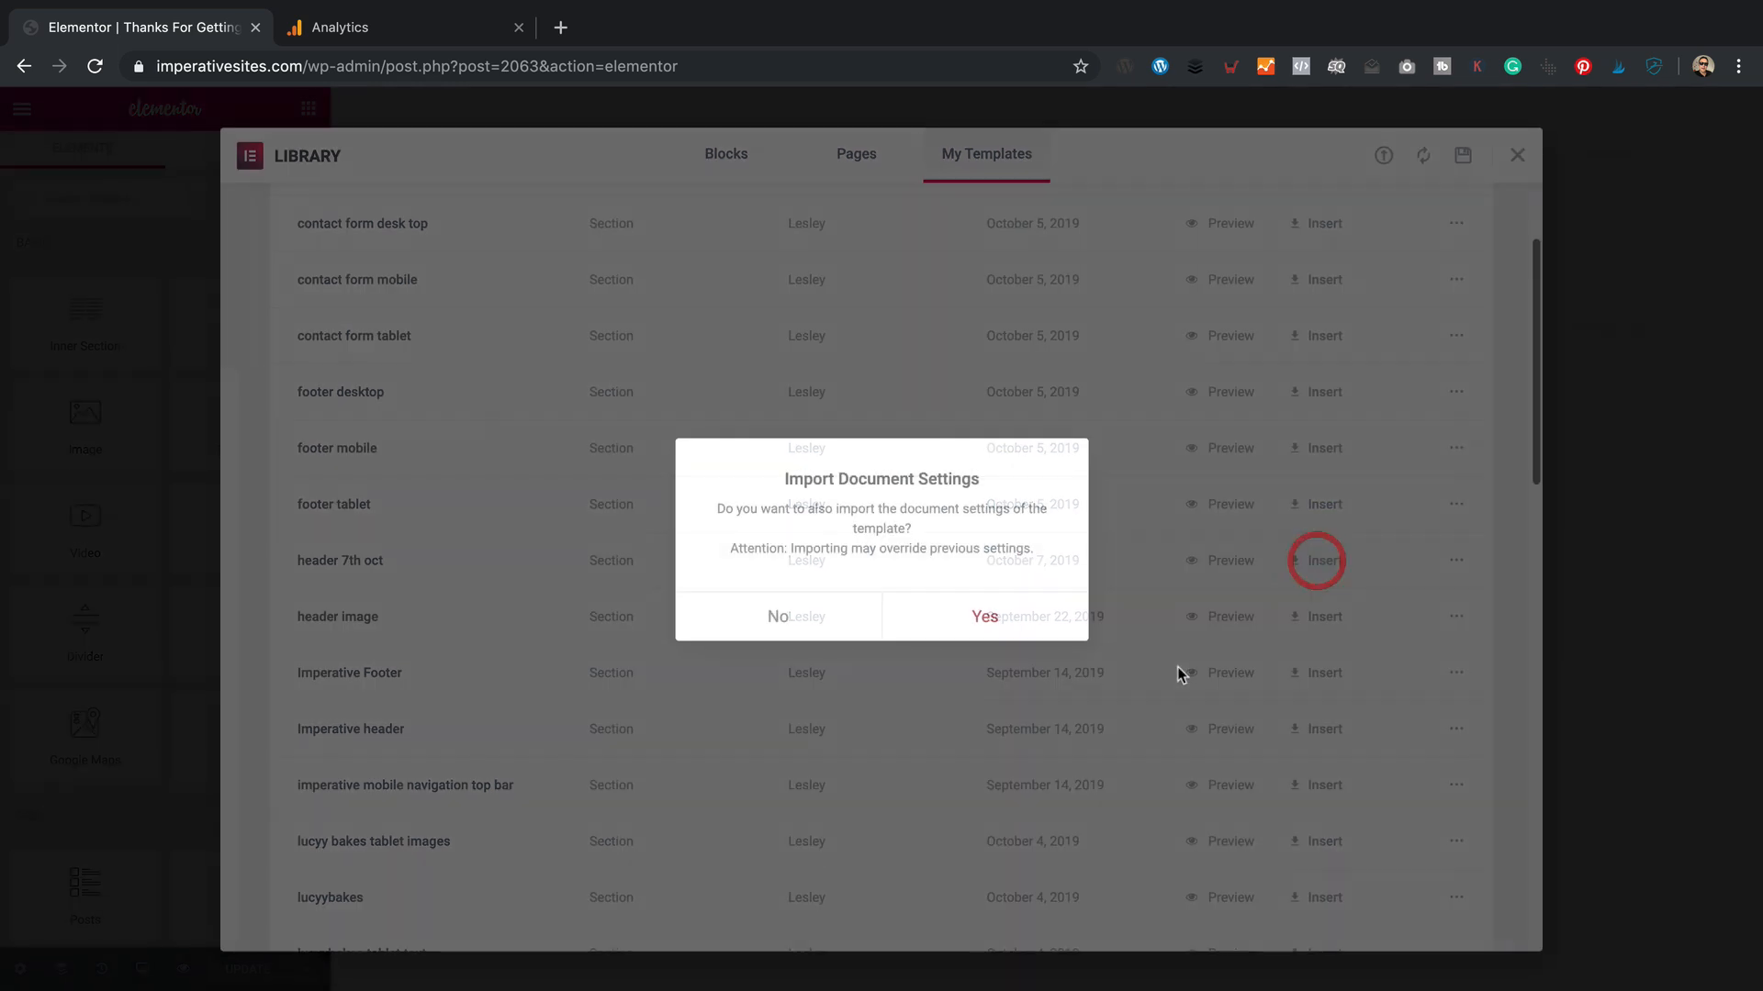
left_click(985, 617)
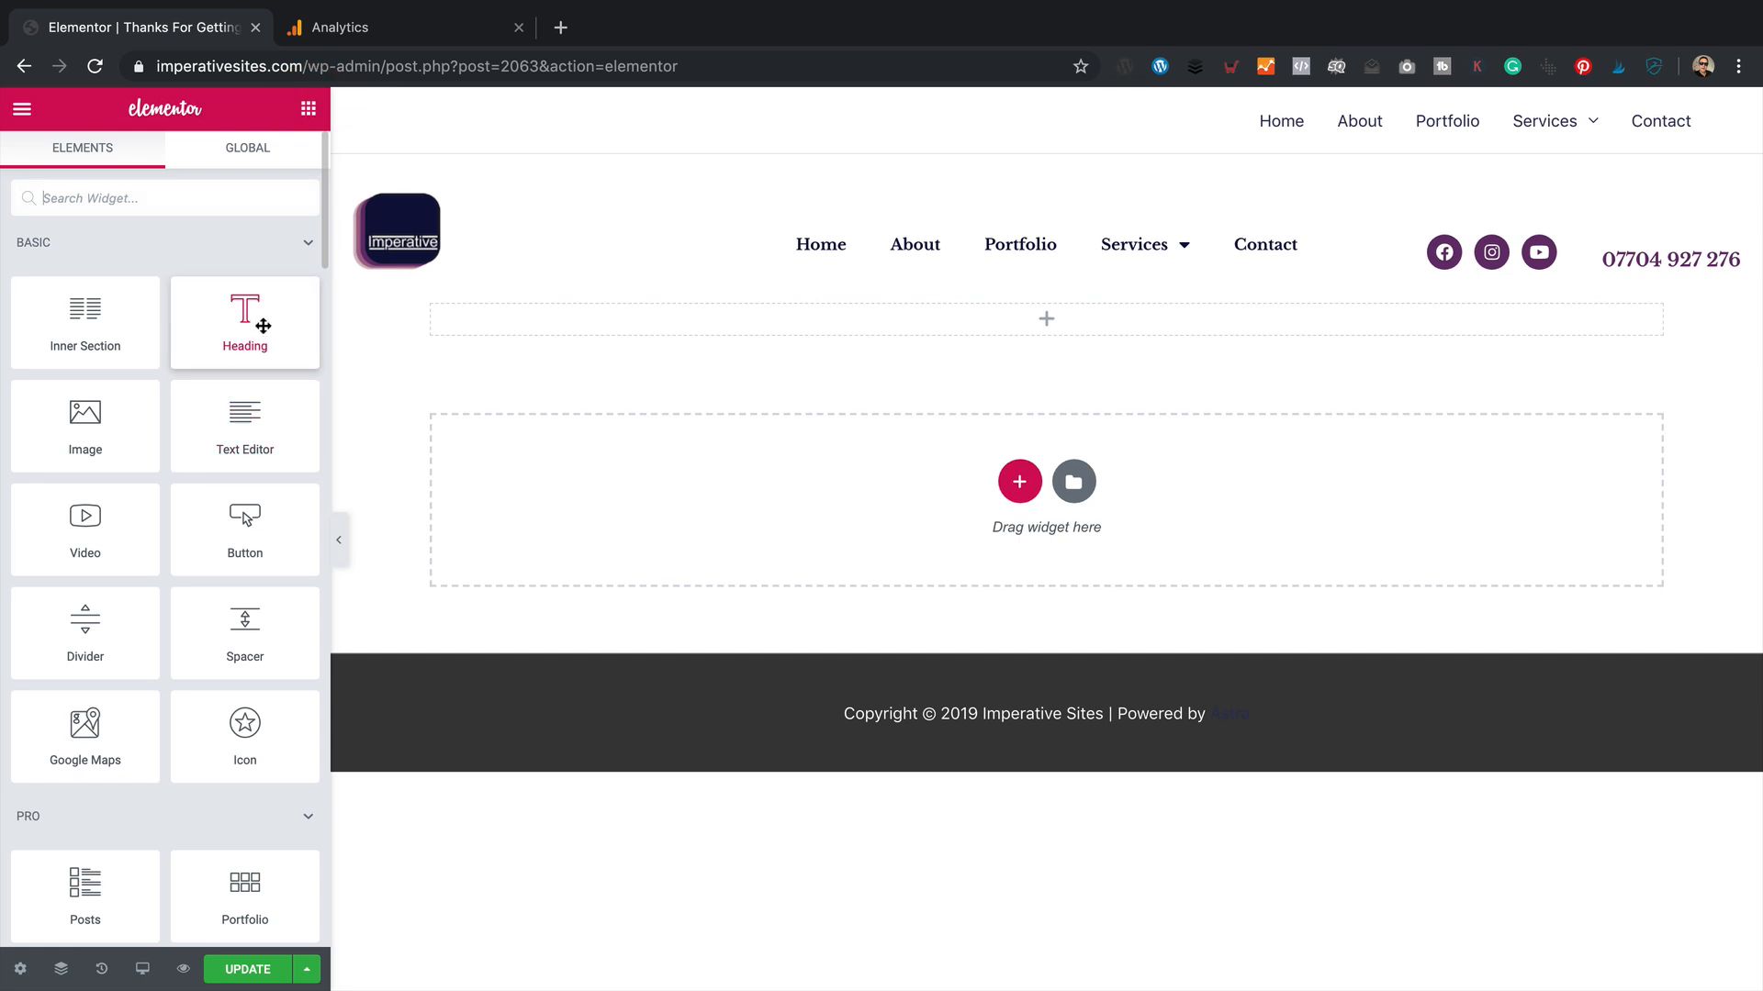
Add a centred heading reading 'Thanks for Getting in Touch' below the header.
left_click_drag(245, 322, 1046, 318)
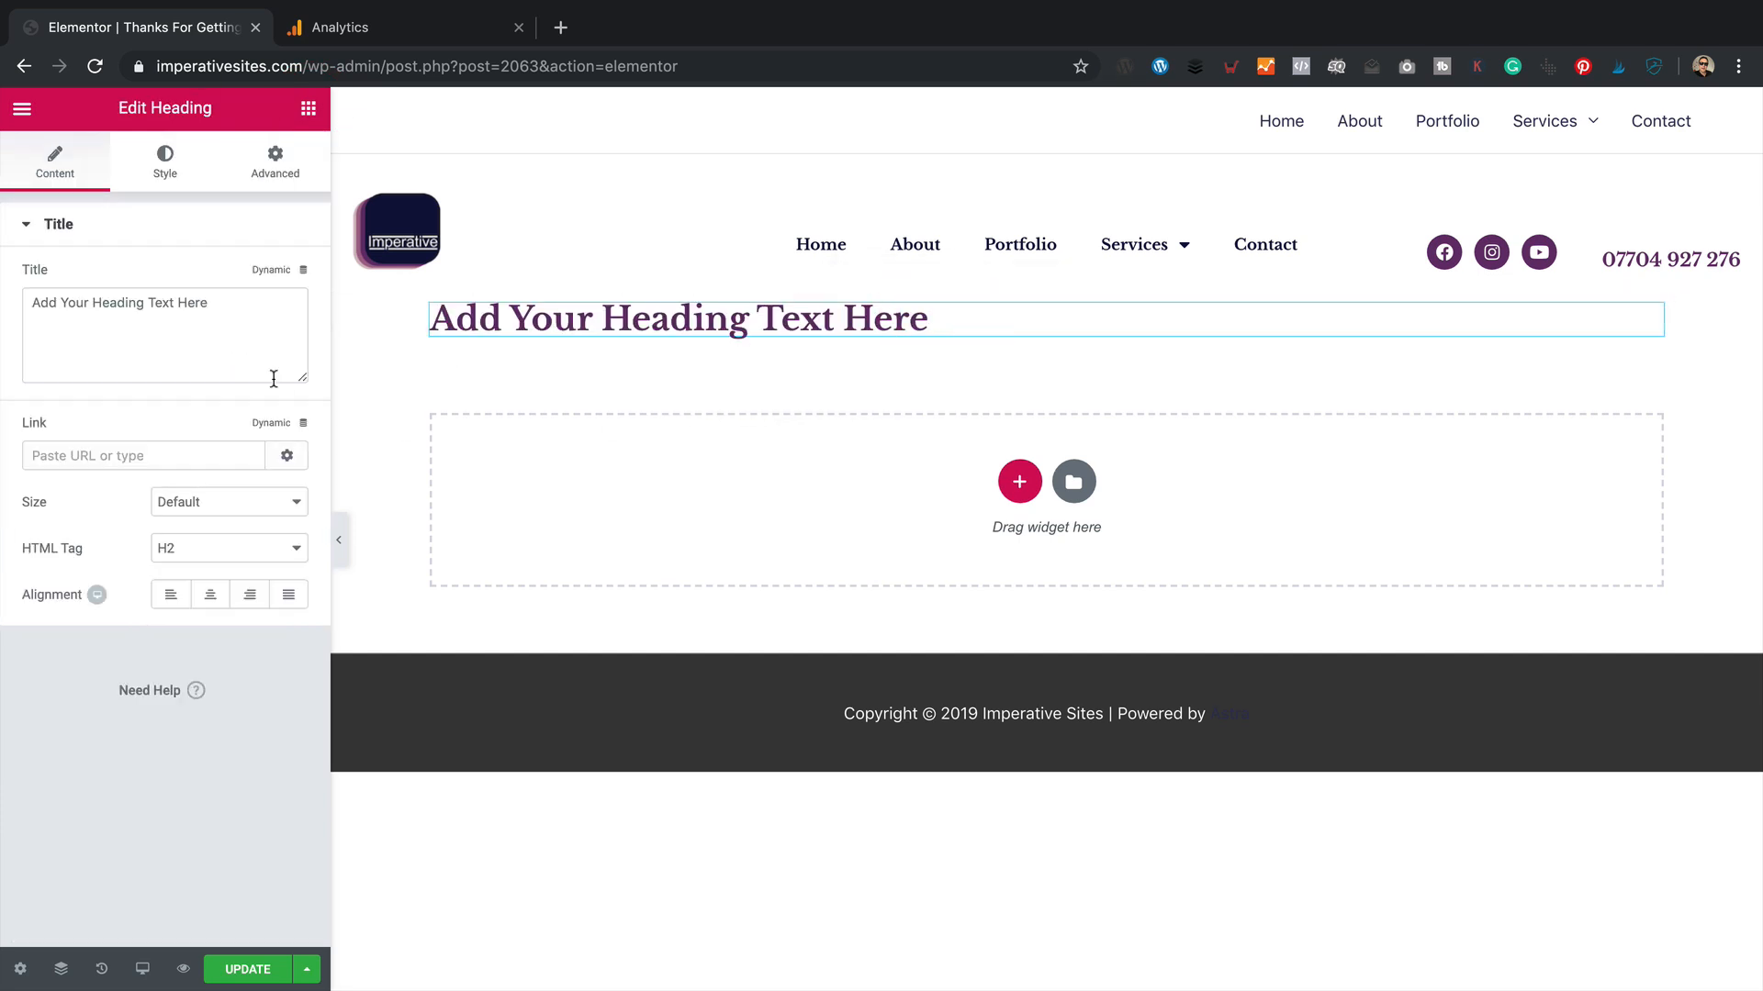
left_click(209, 594)
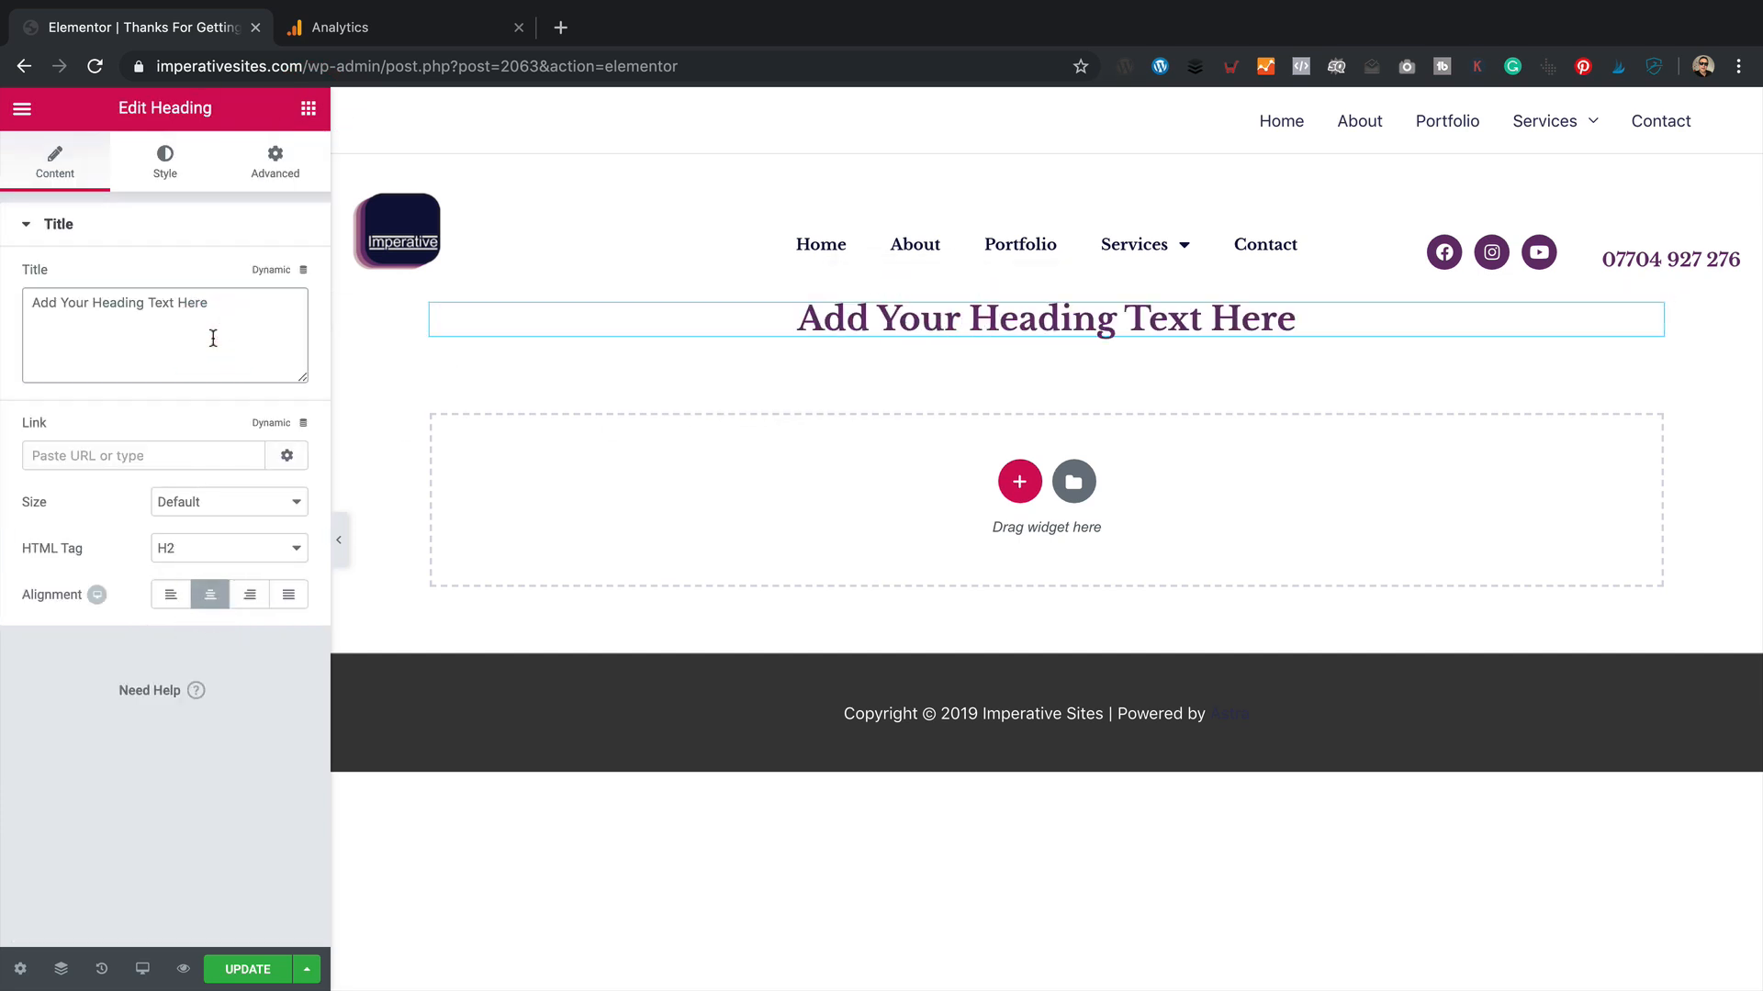
type("Thanks for")
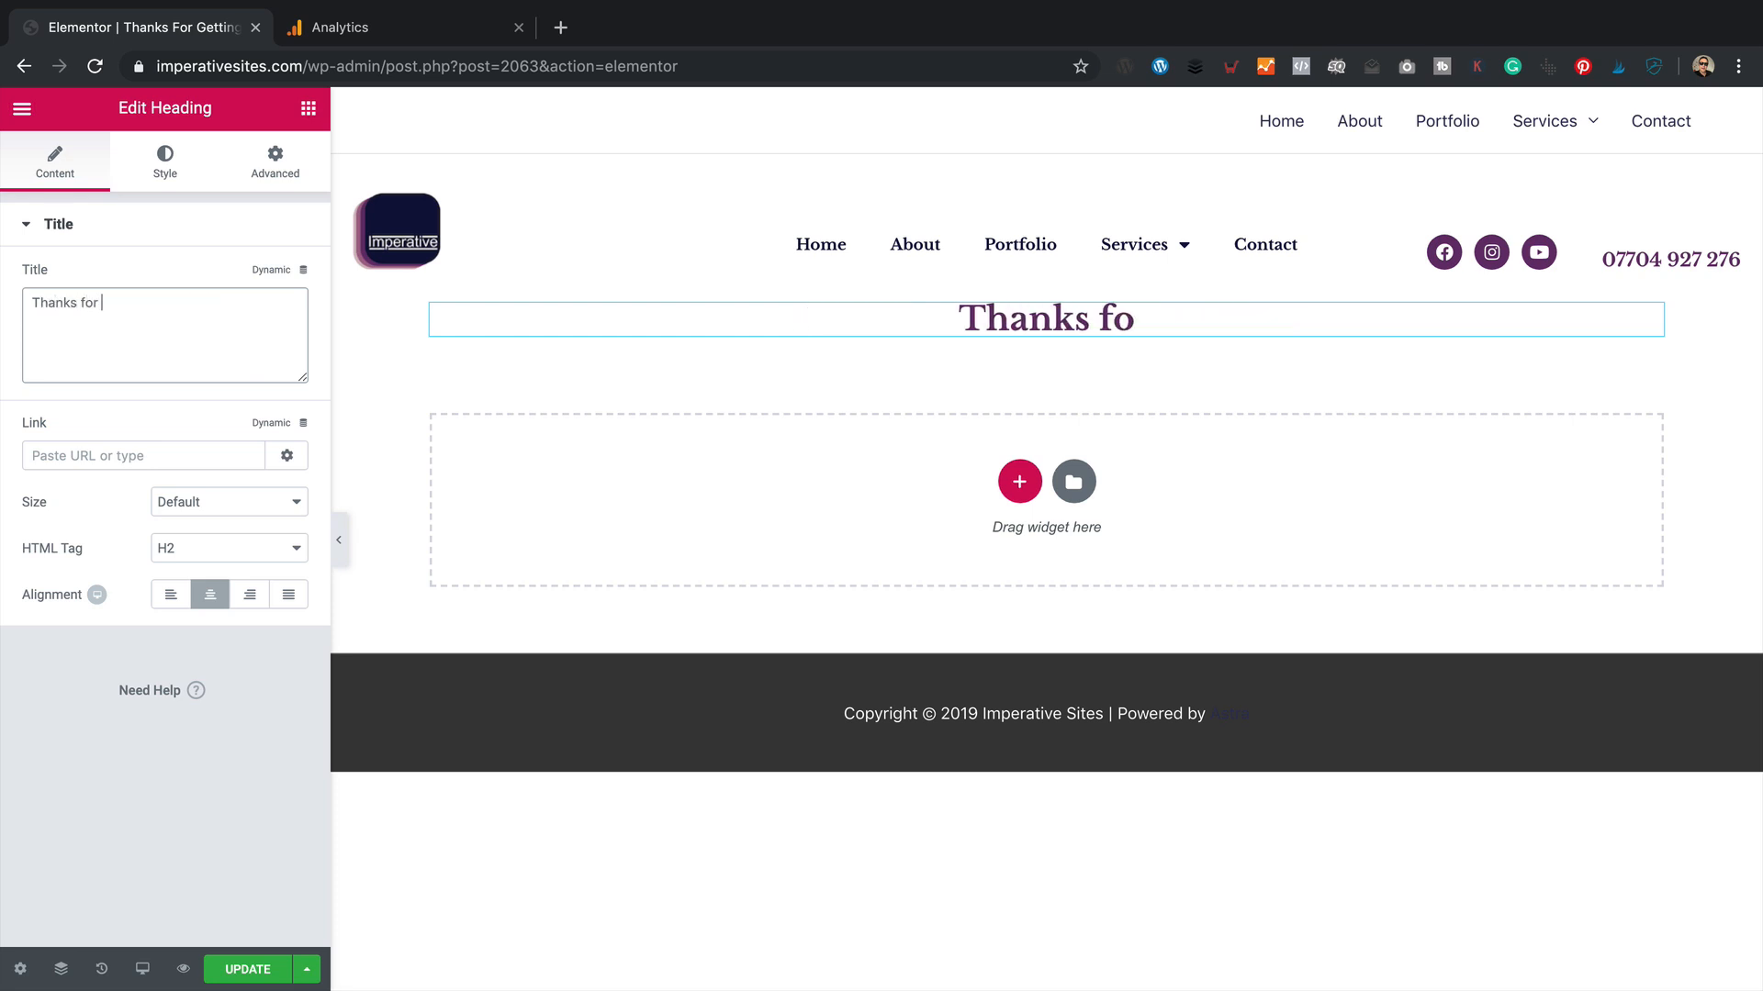
type("Getting")
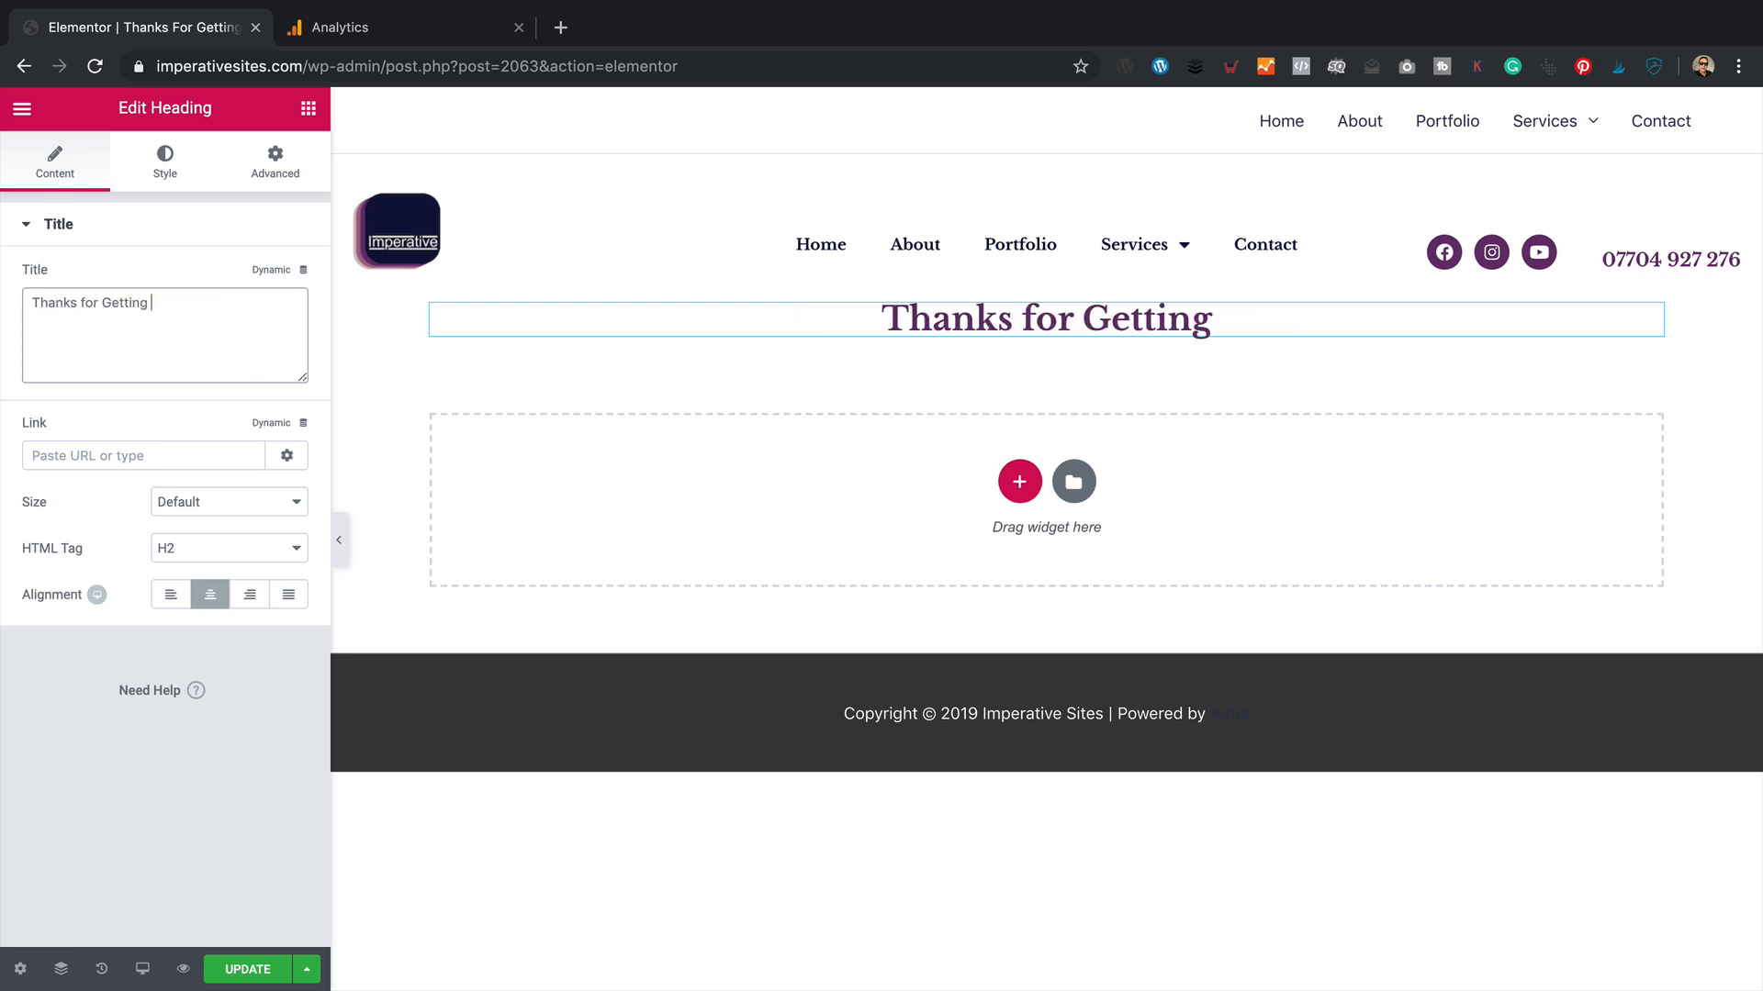
type("in Touch")
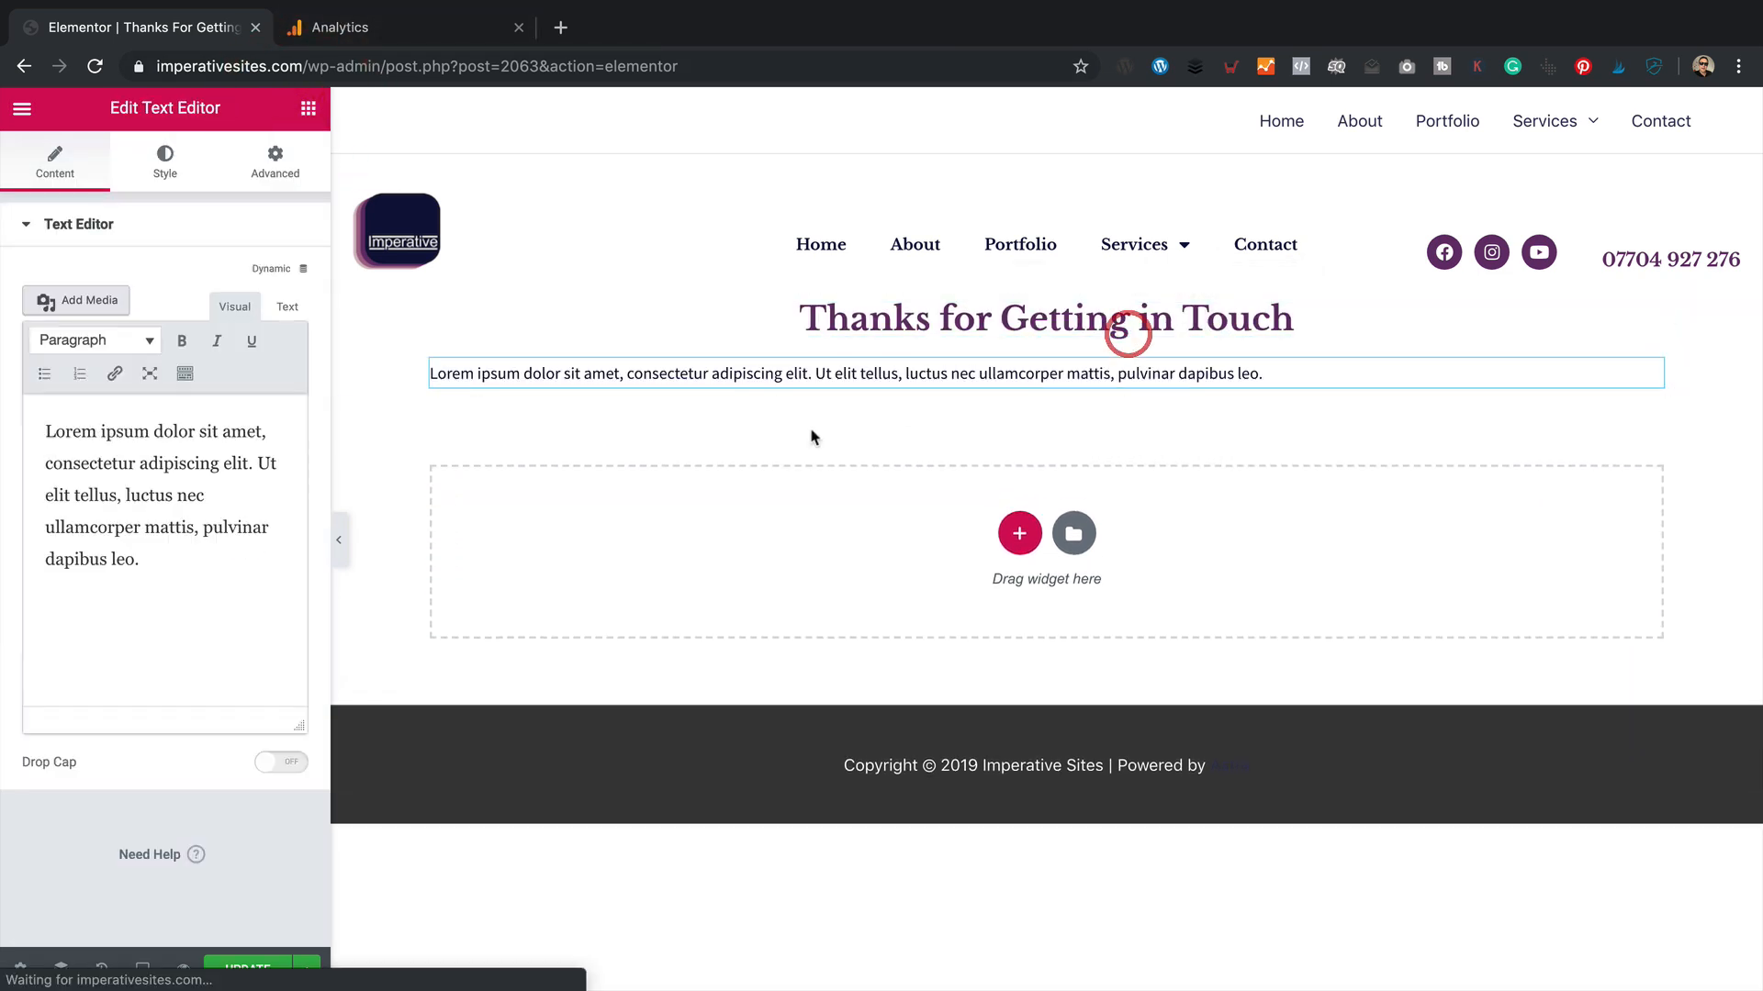
Add a paragraph promising contact soon and asking urgent messages to call.
type("We")
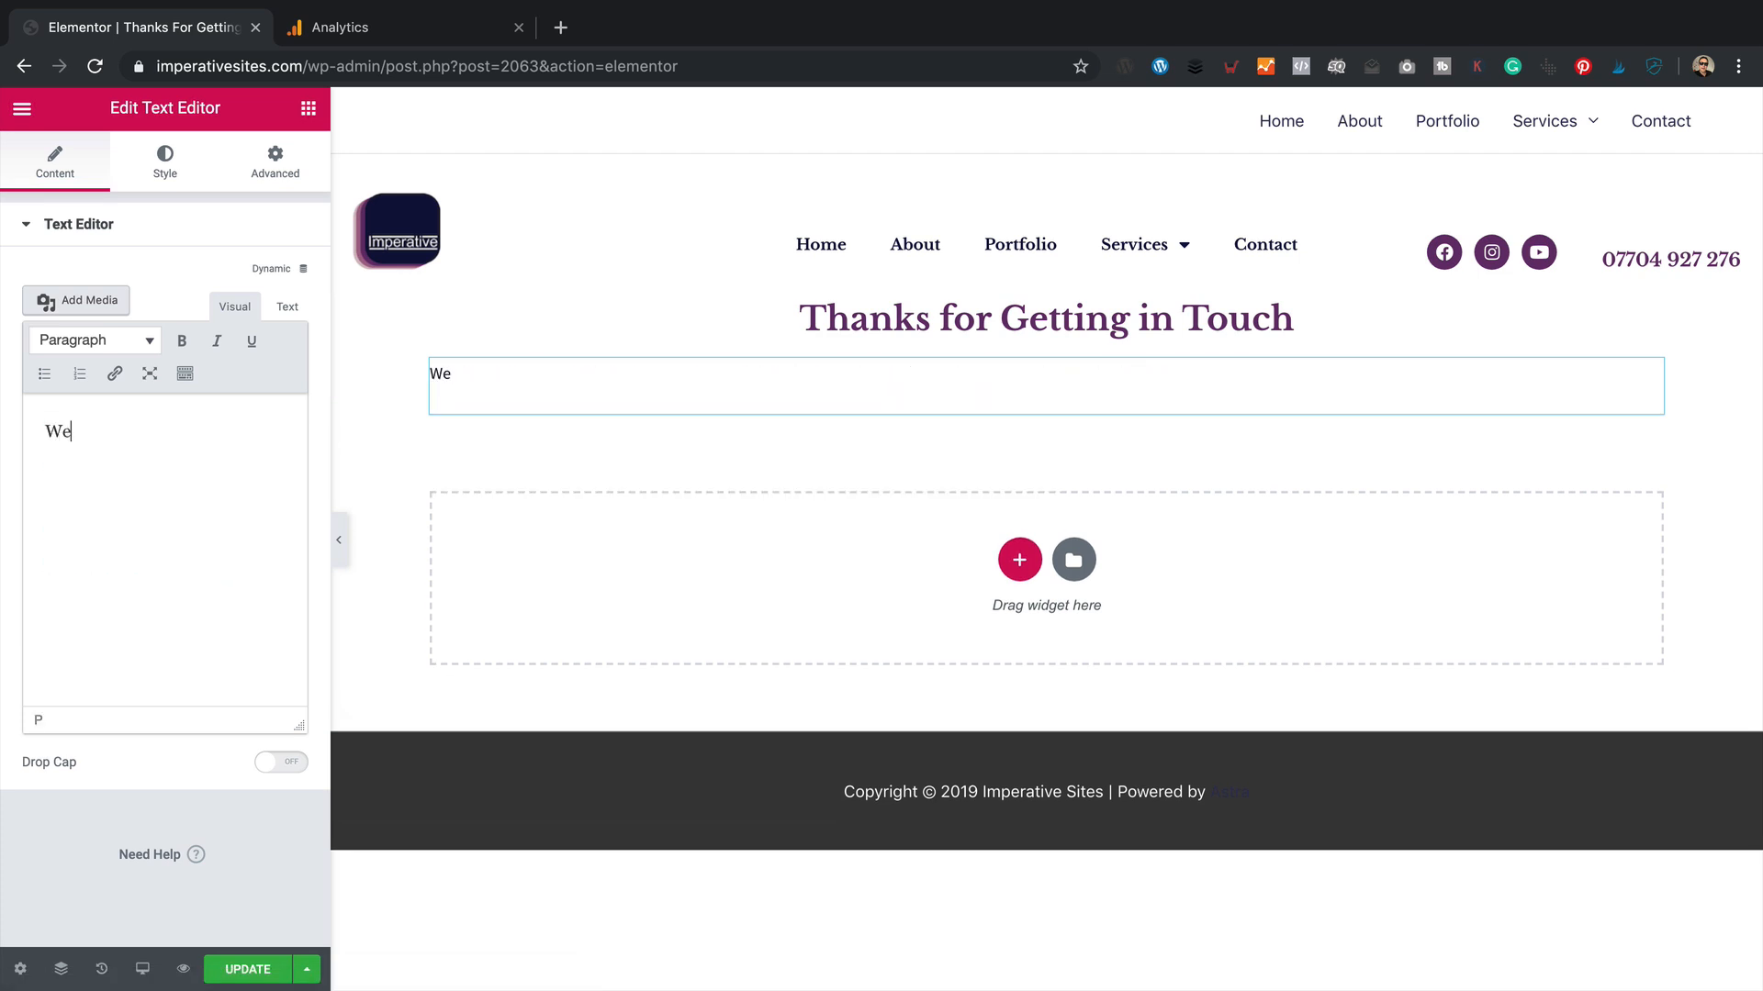
type("'ll con")
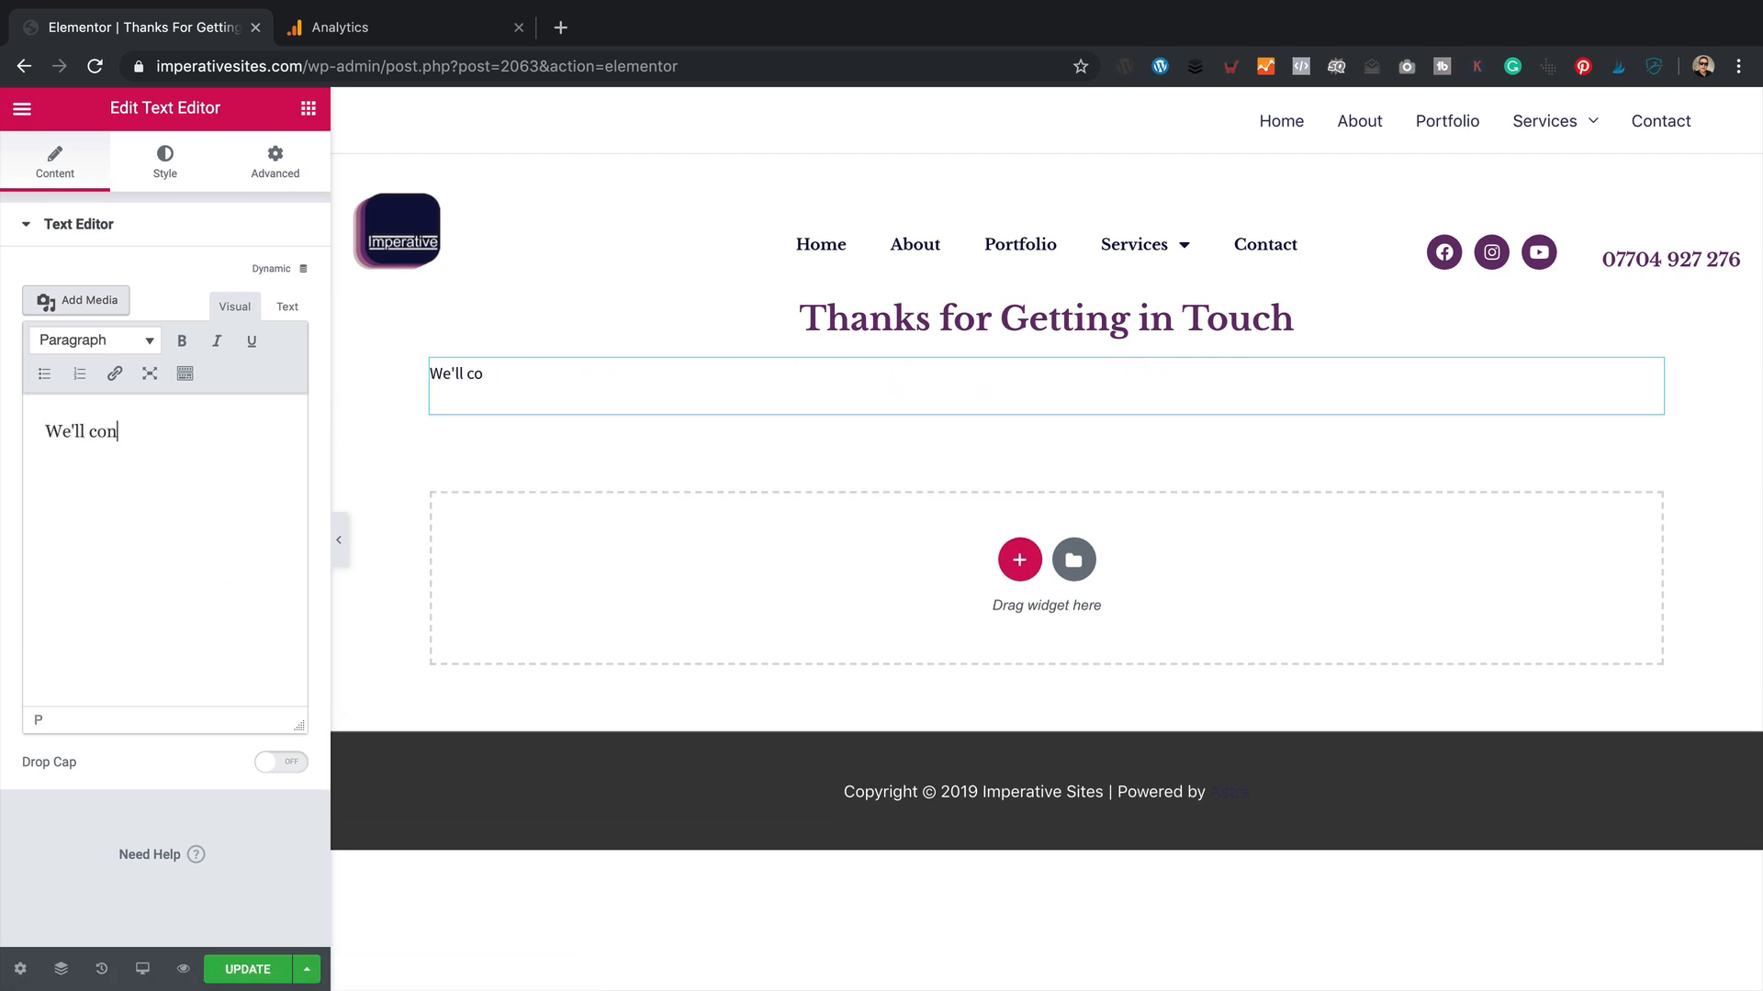
type("tact you as soo")
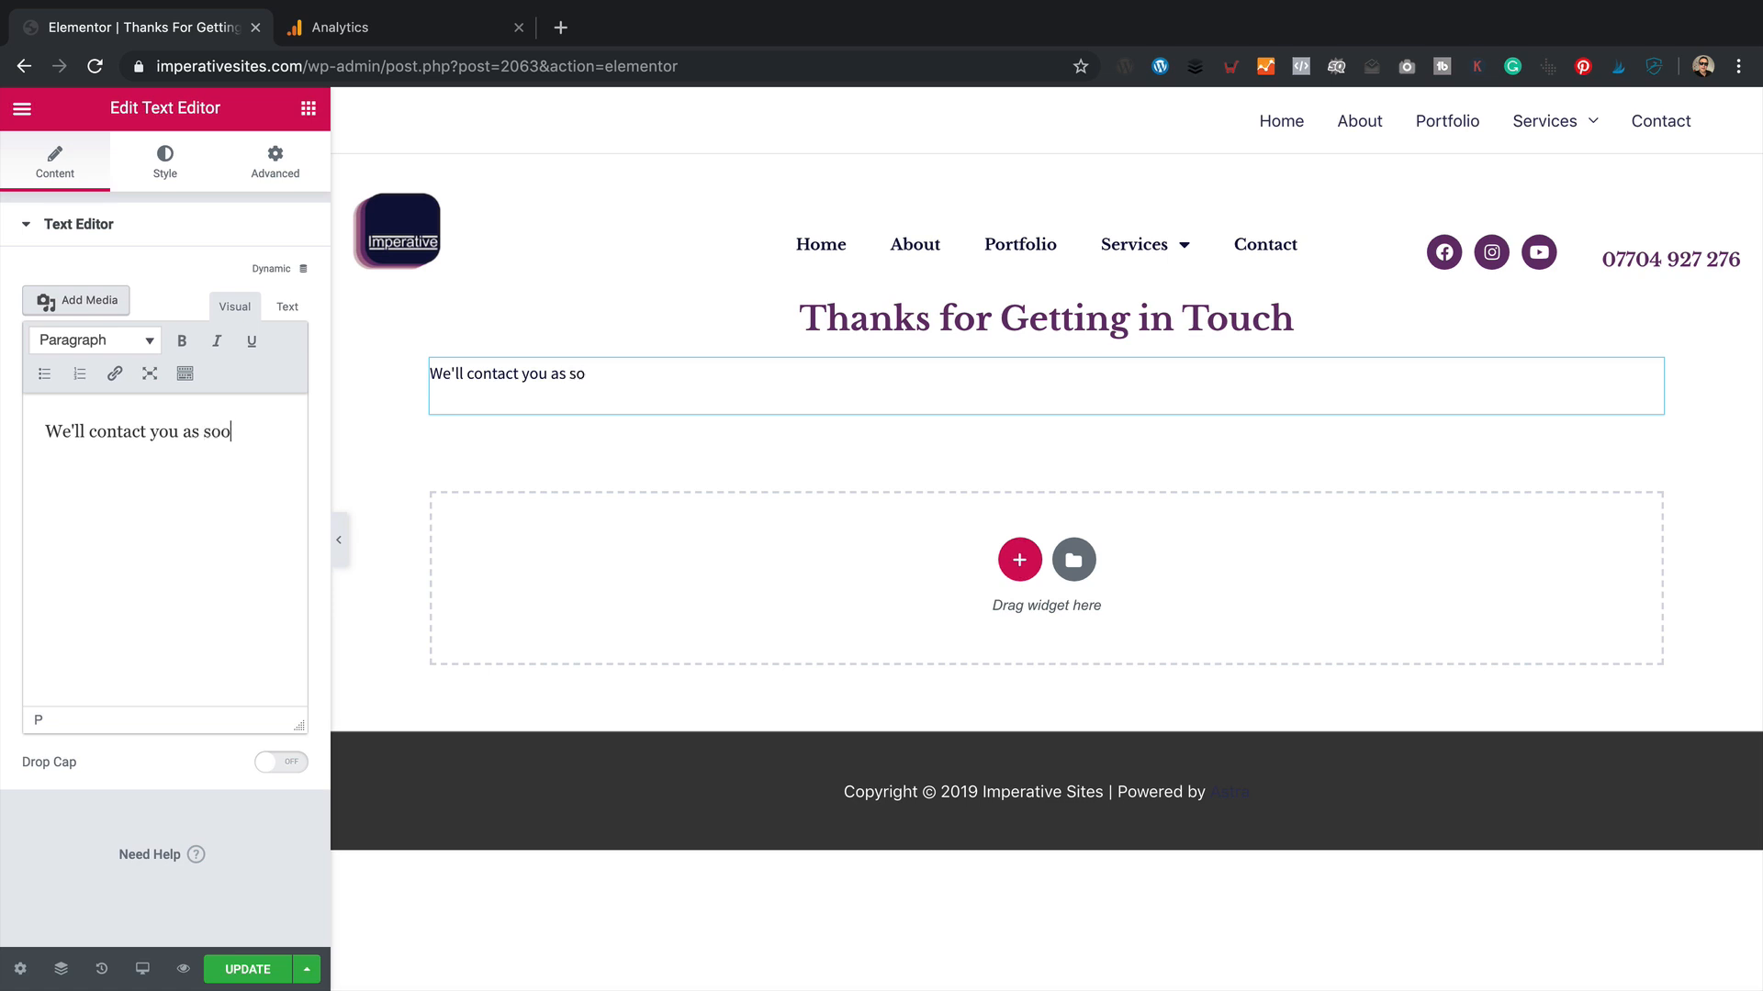
type("n as possible.")
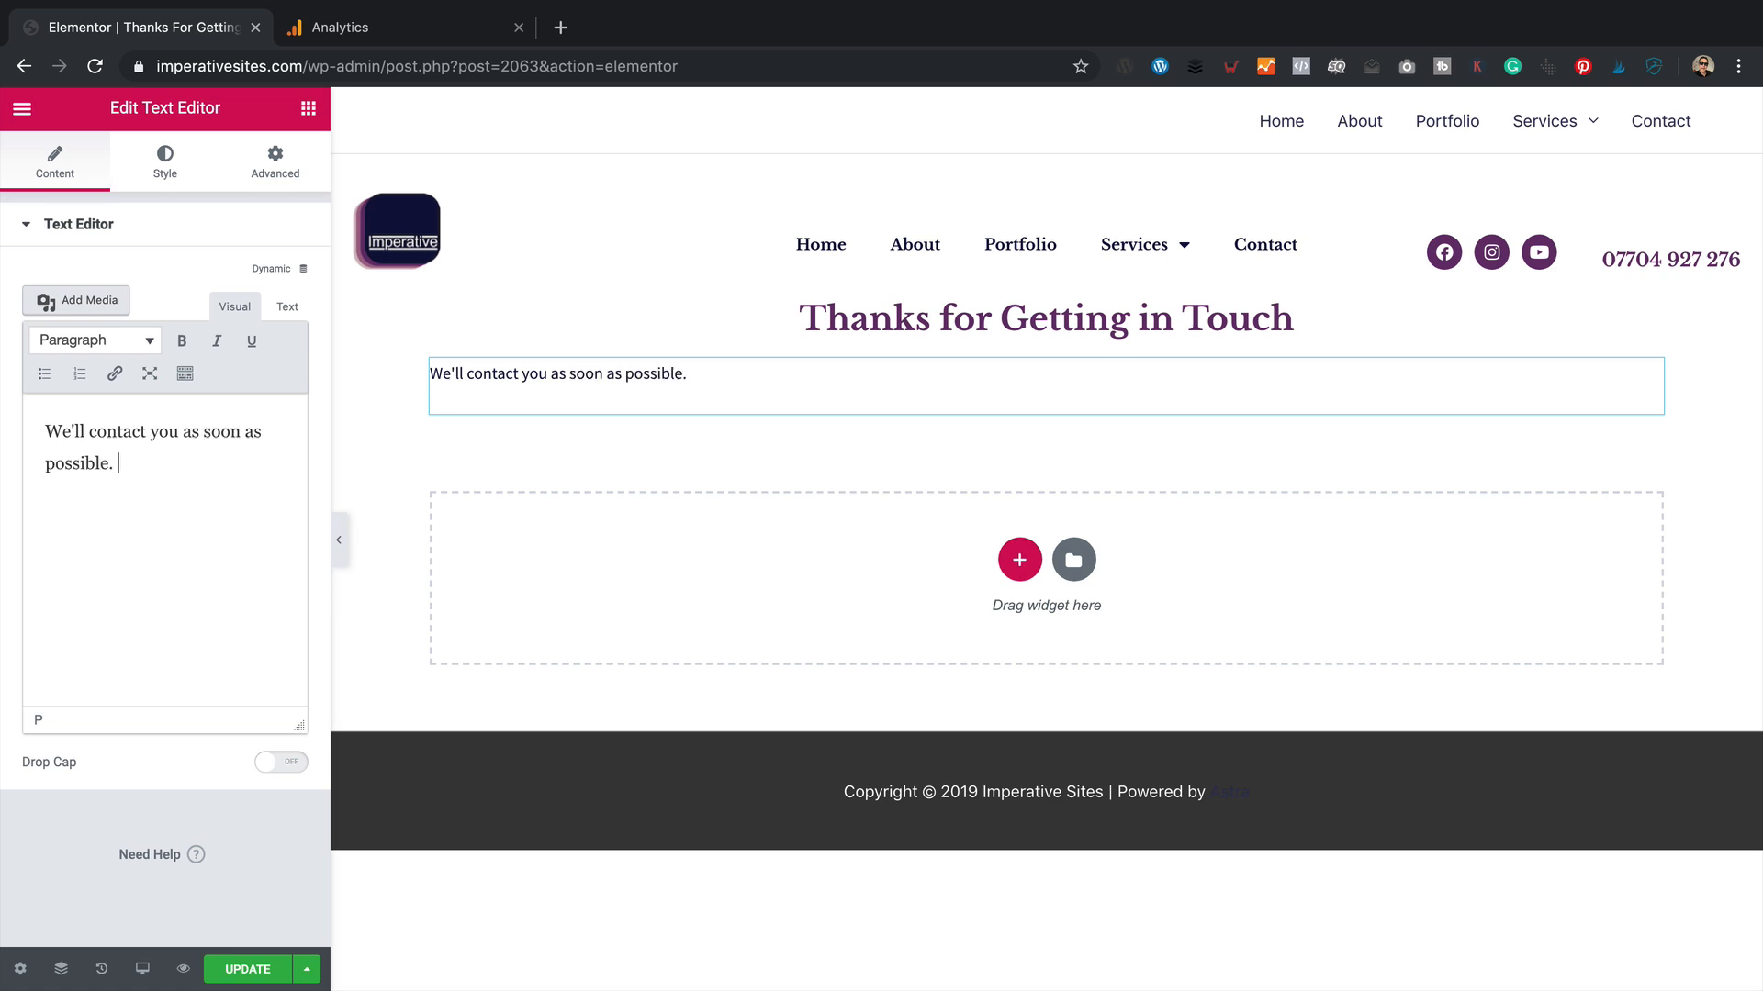
type("If you're")
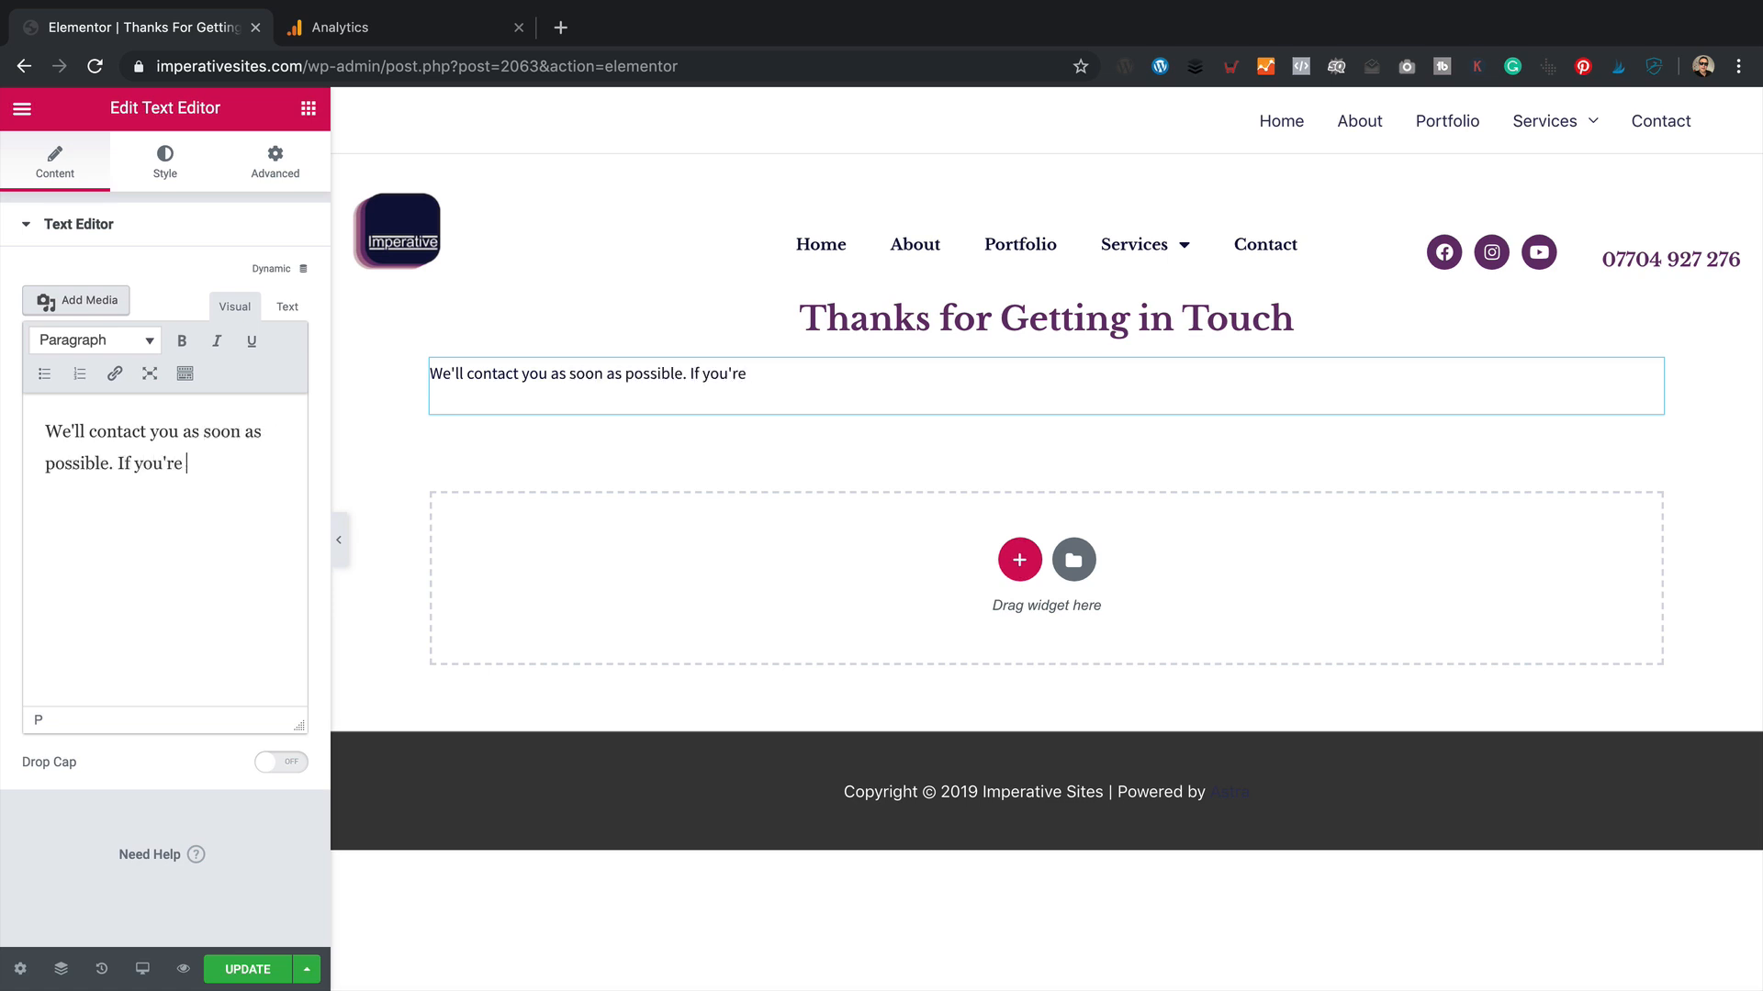
type("mess")
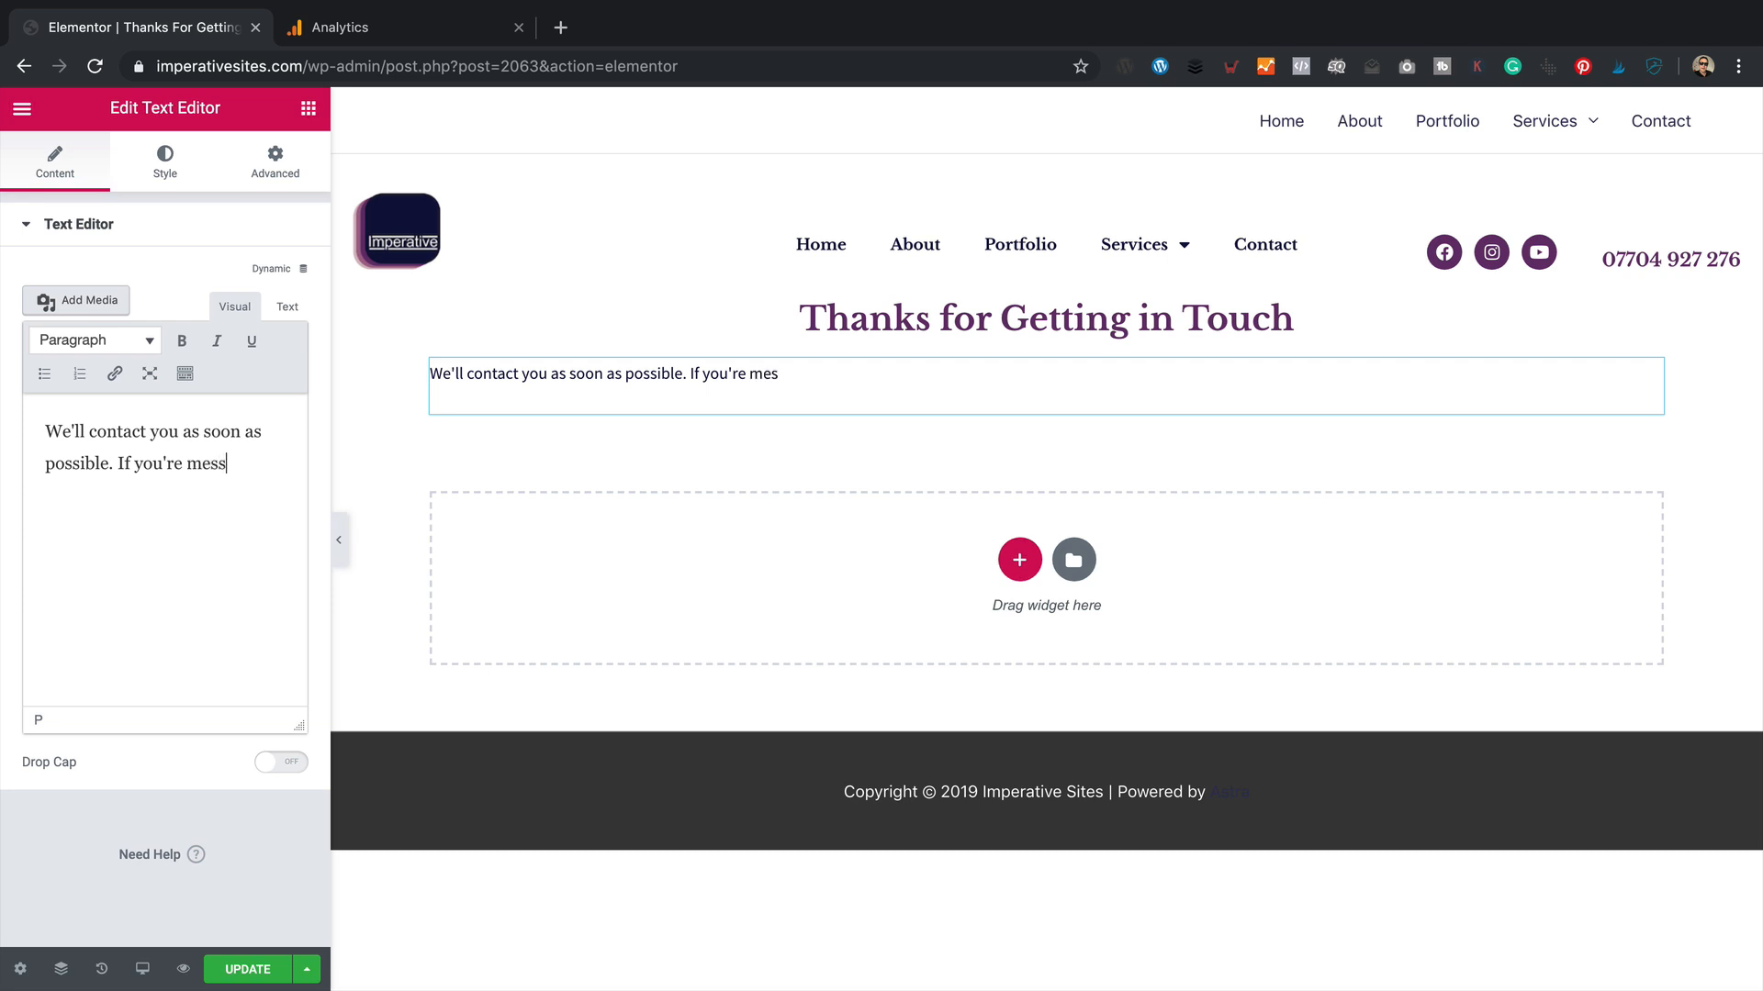
type("sage is urgent")
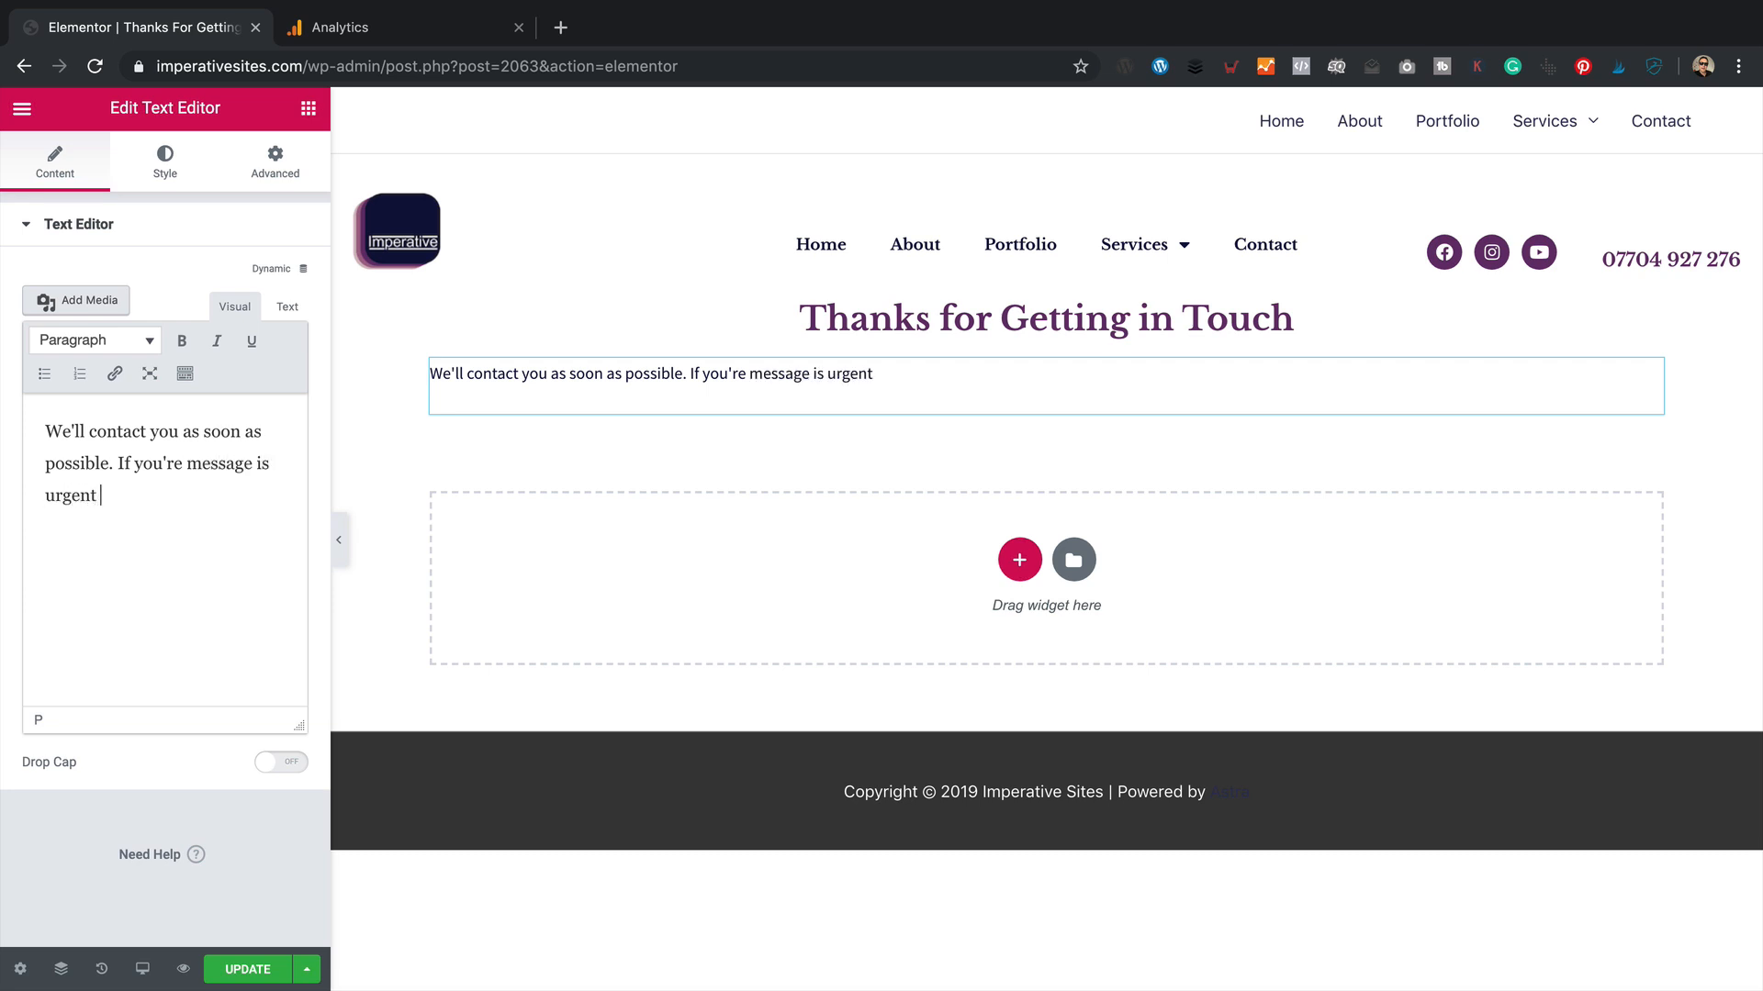
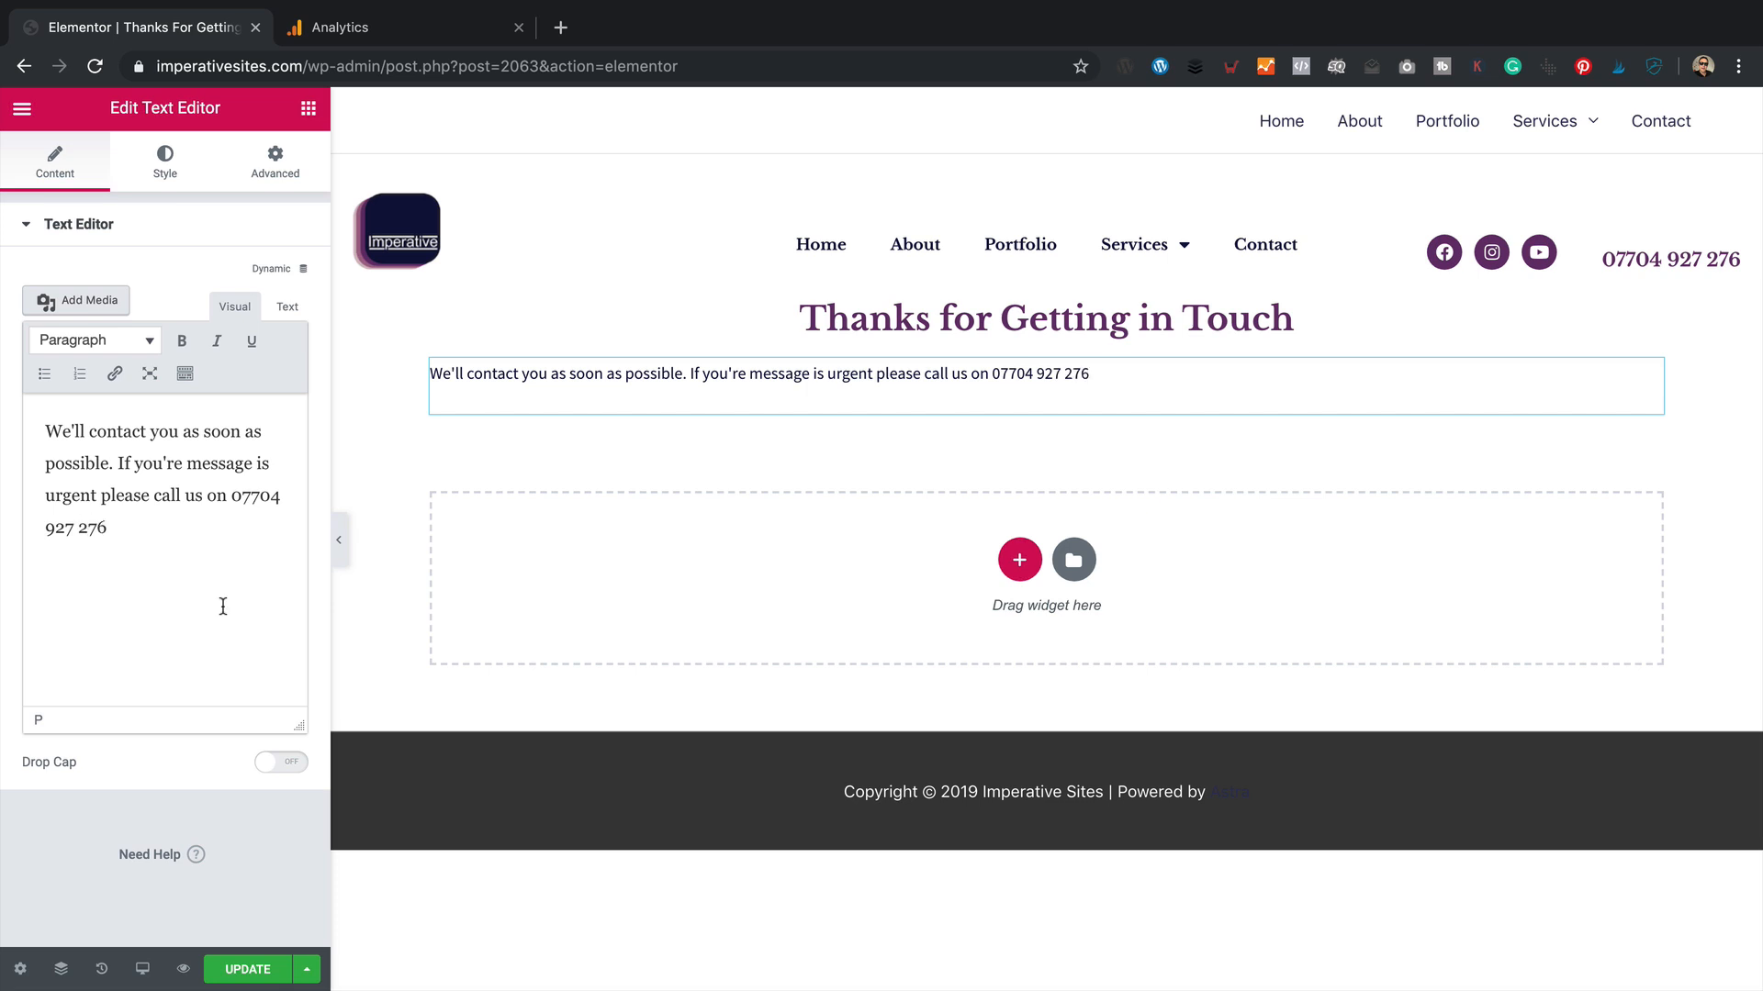
left_click(165, 160)
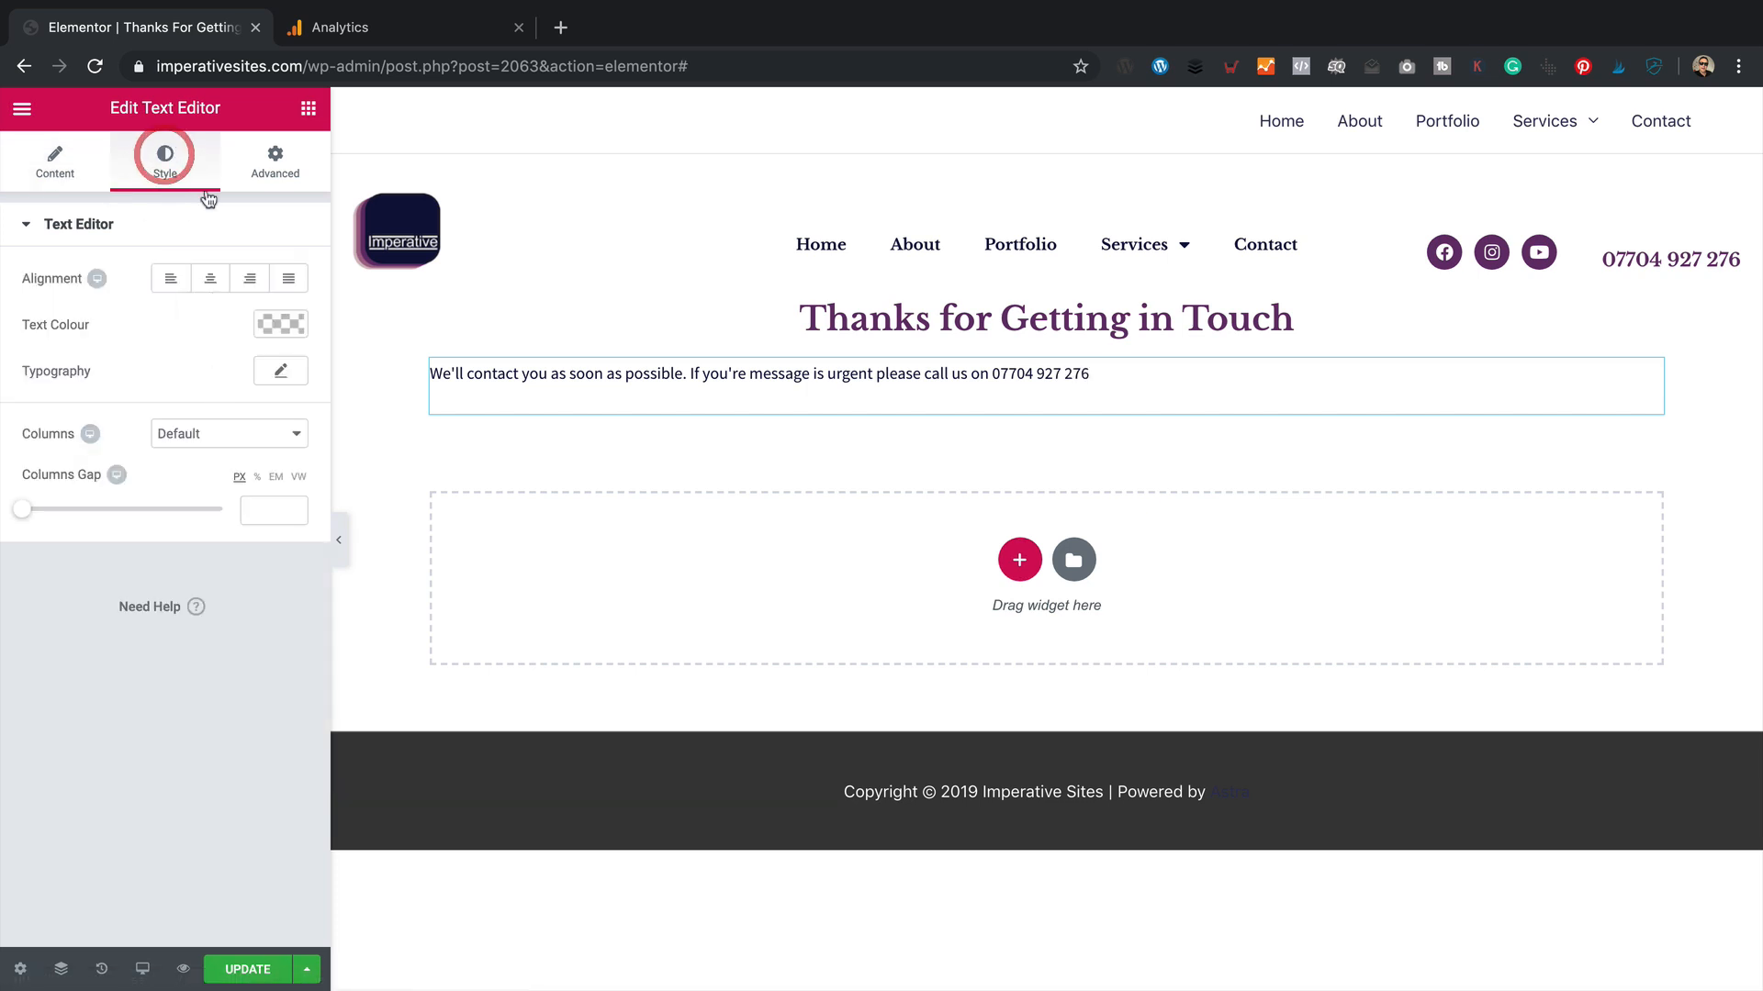
Centre the contact paragraph and open the settings of its section.
left_click(209, 277)
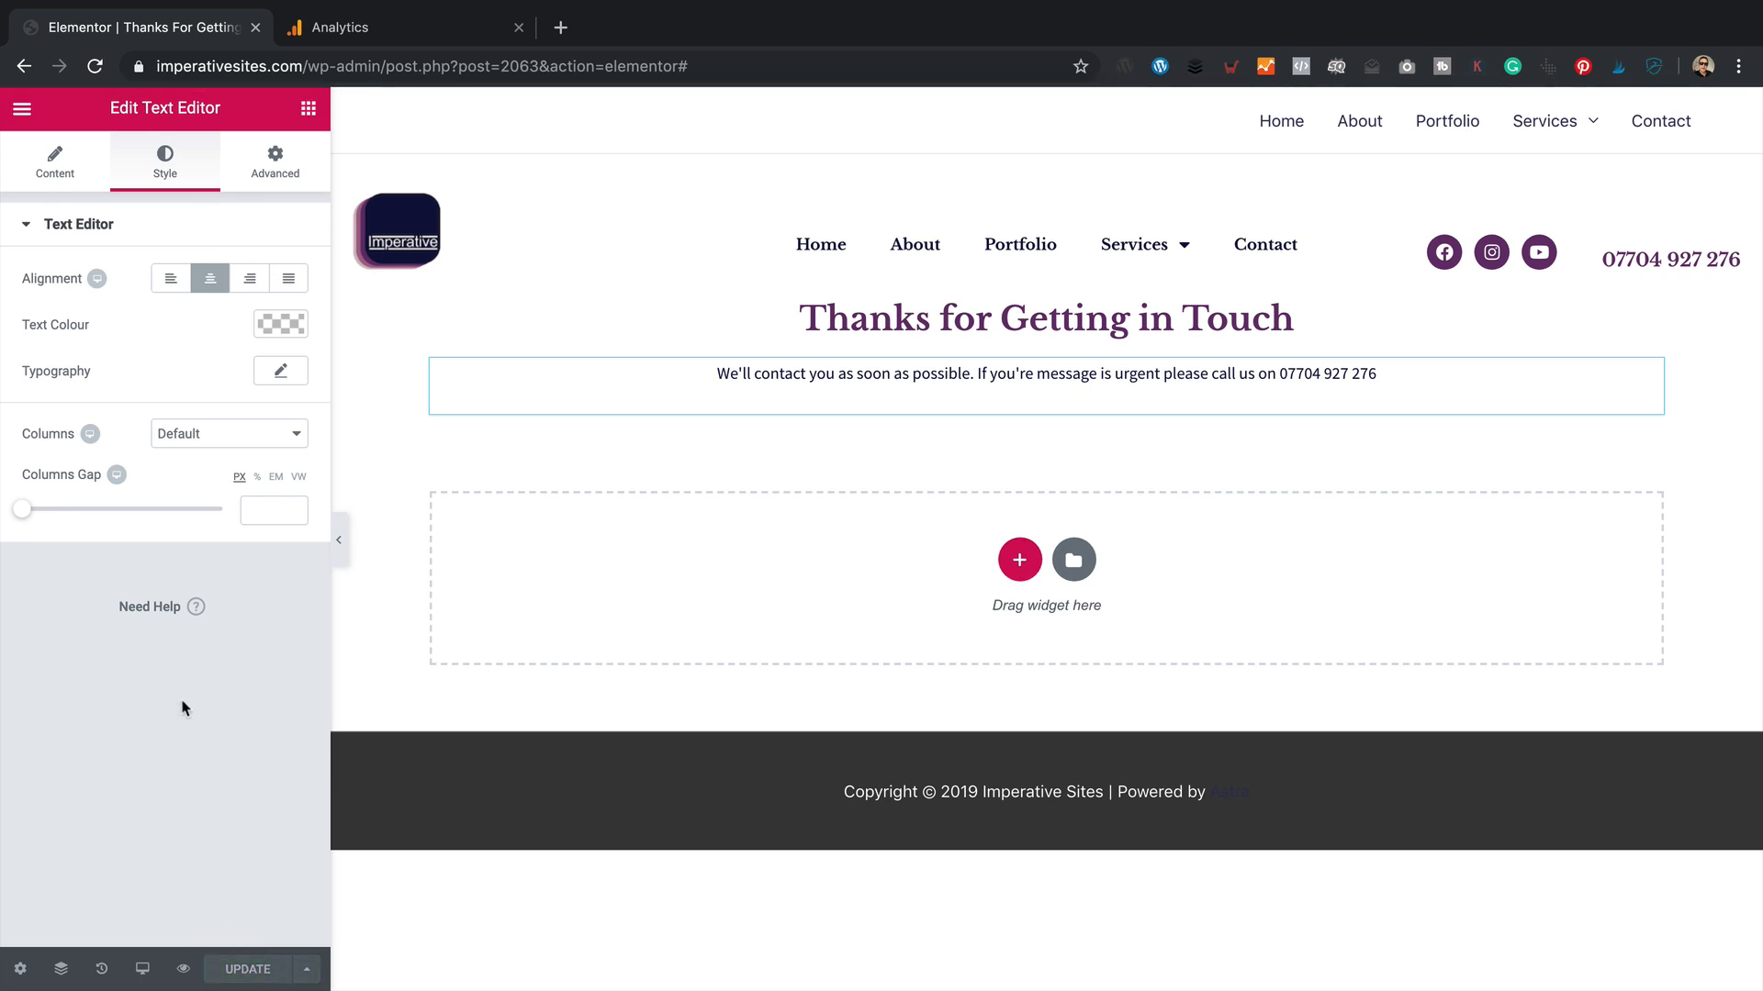
mouse_move(183, 710)
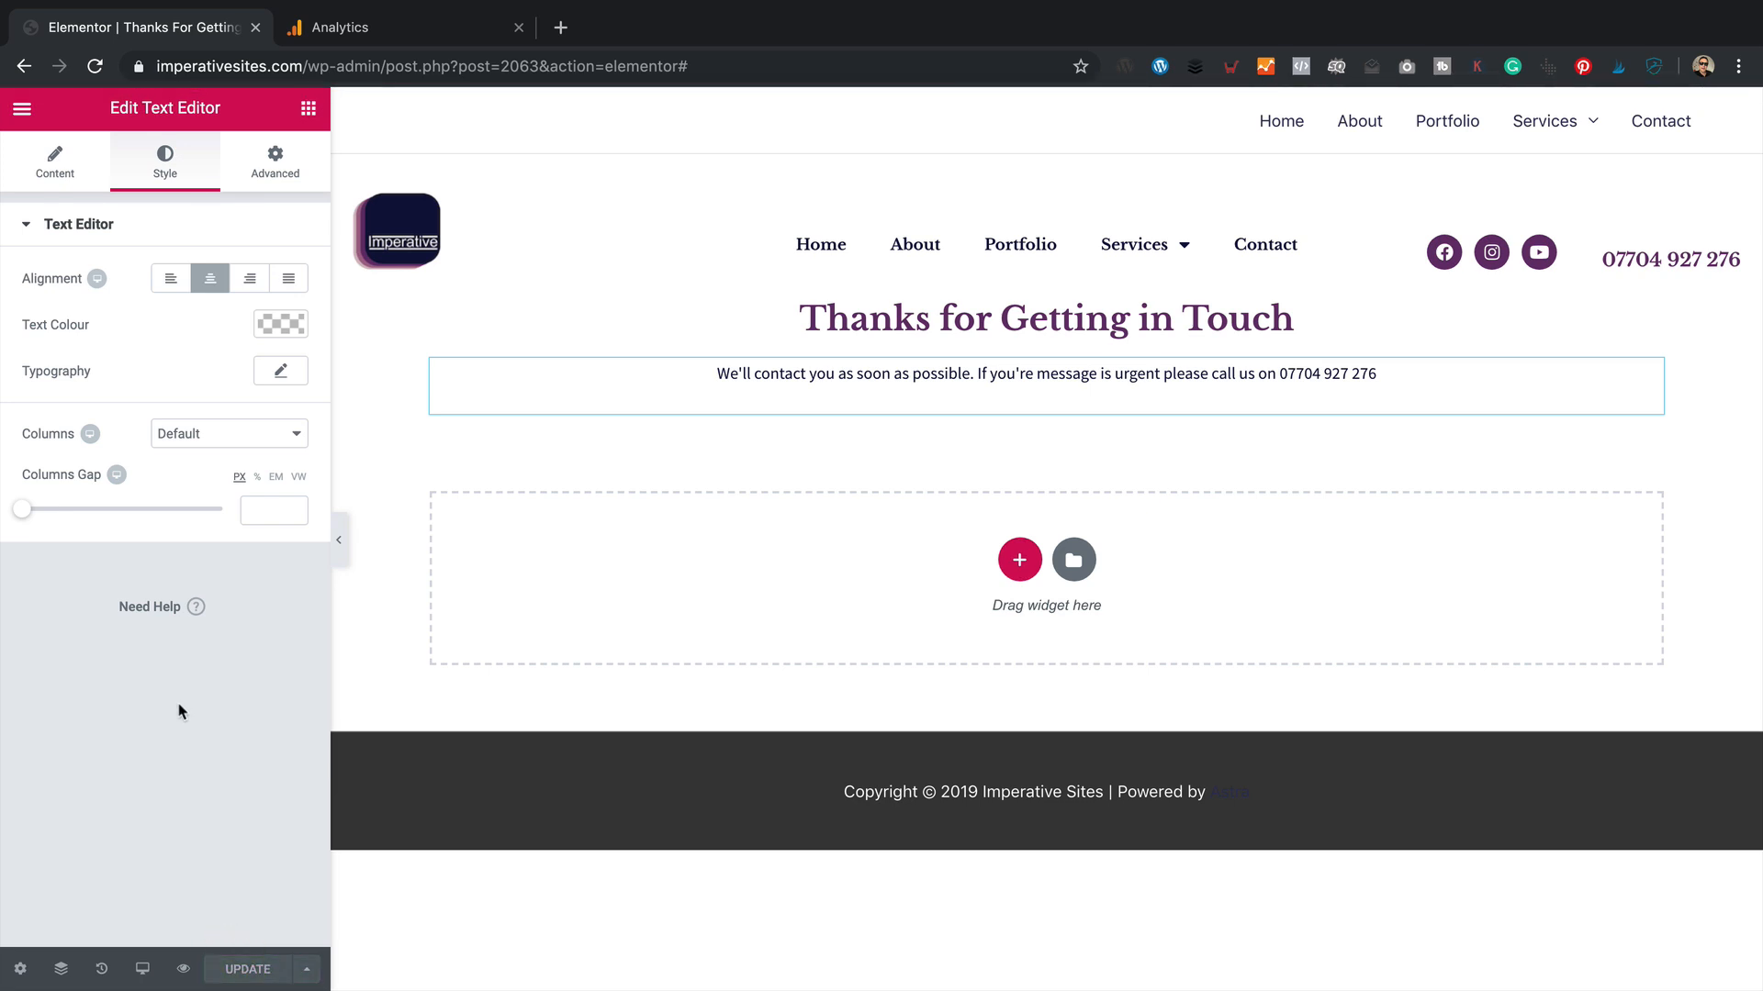
mouse_move(181, 969)
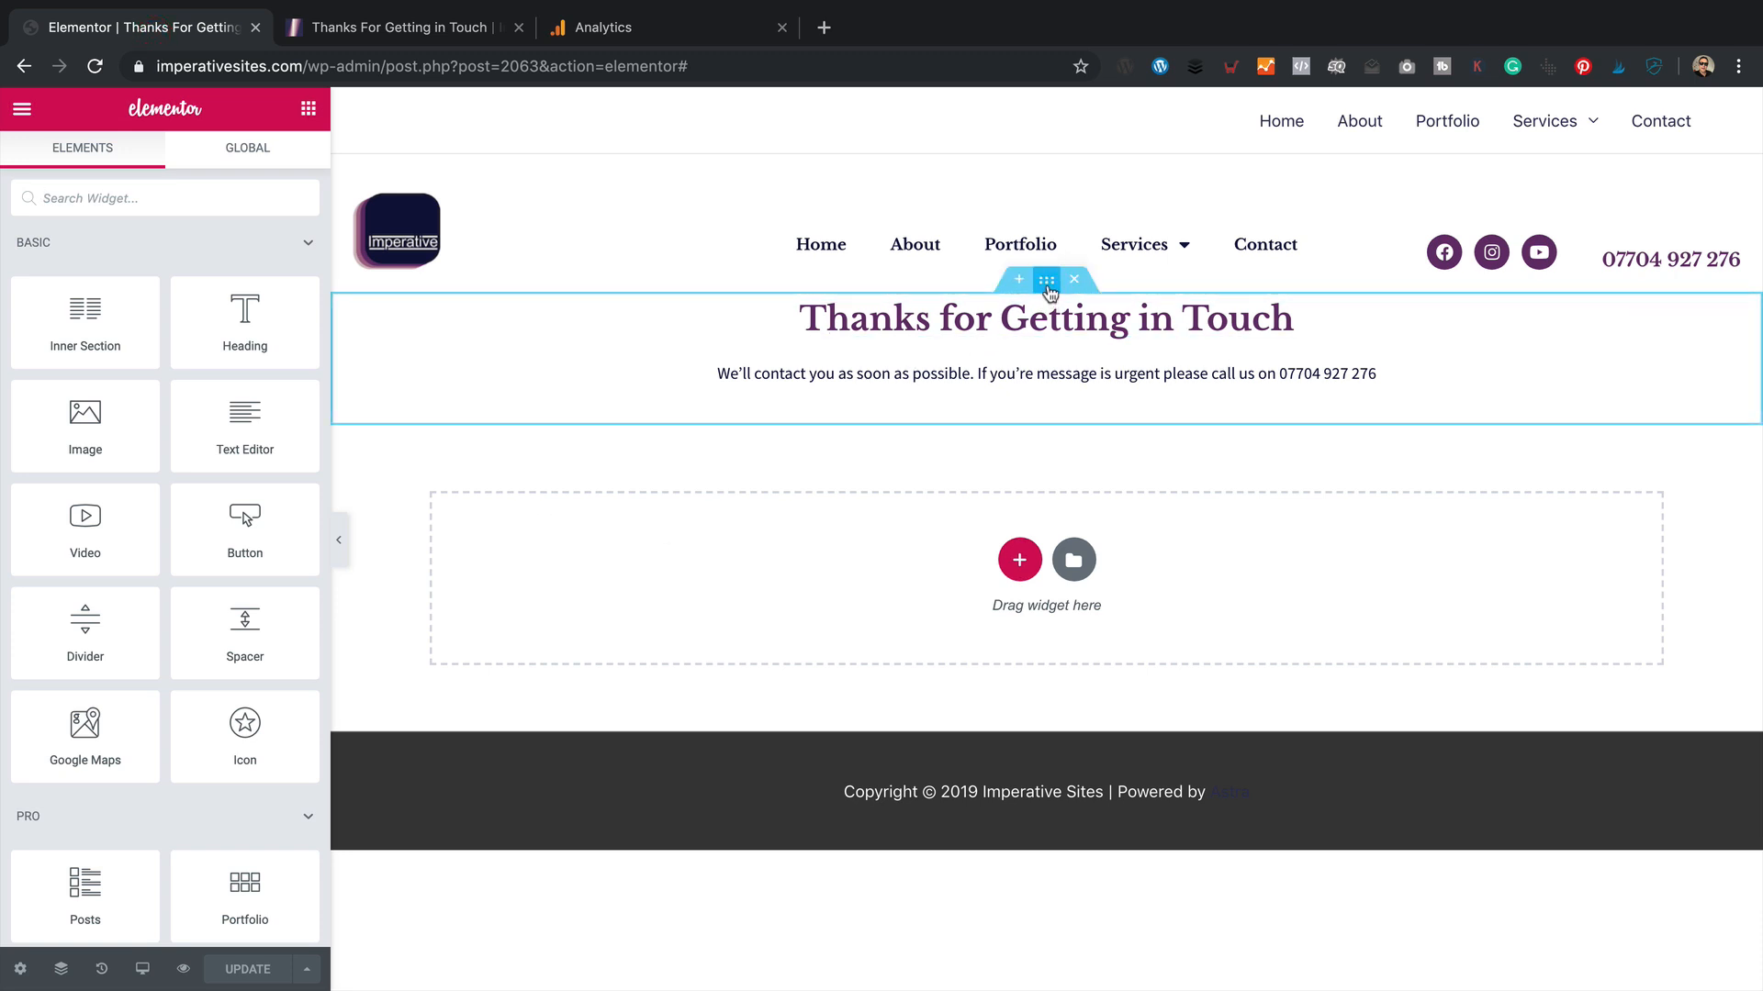
left_click(1045, 279)
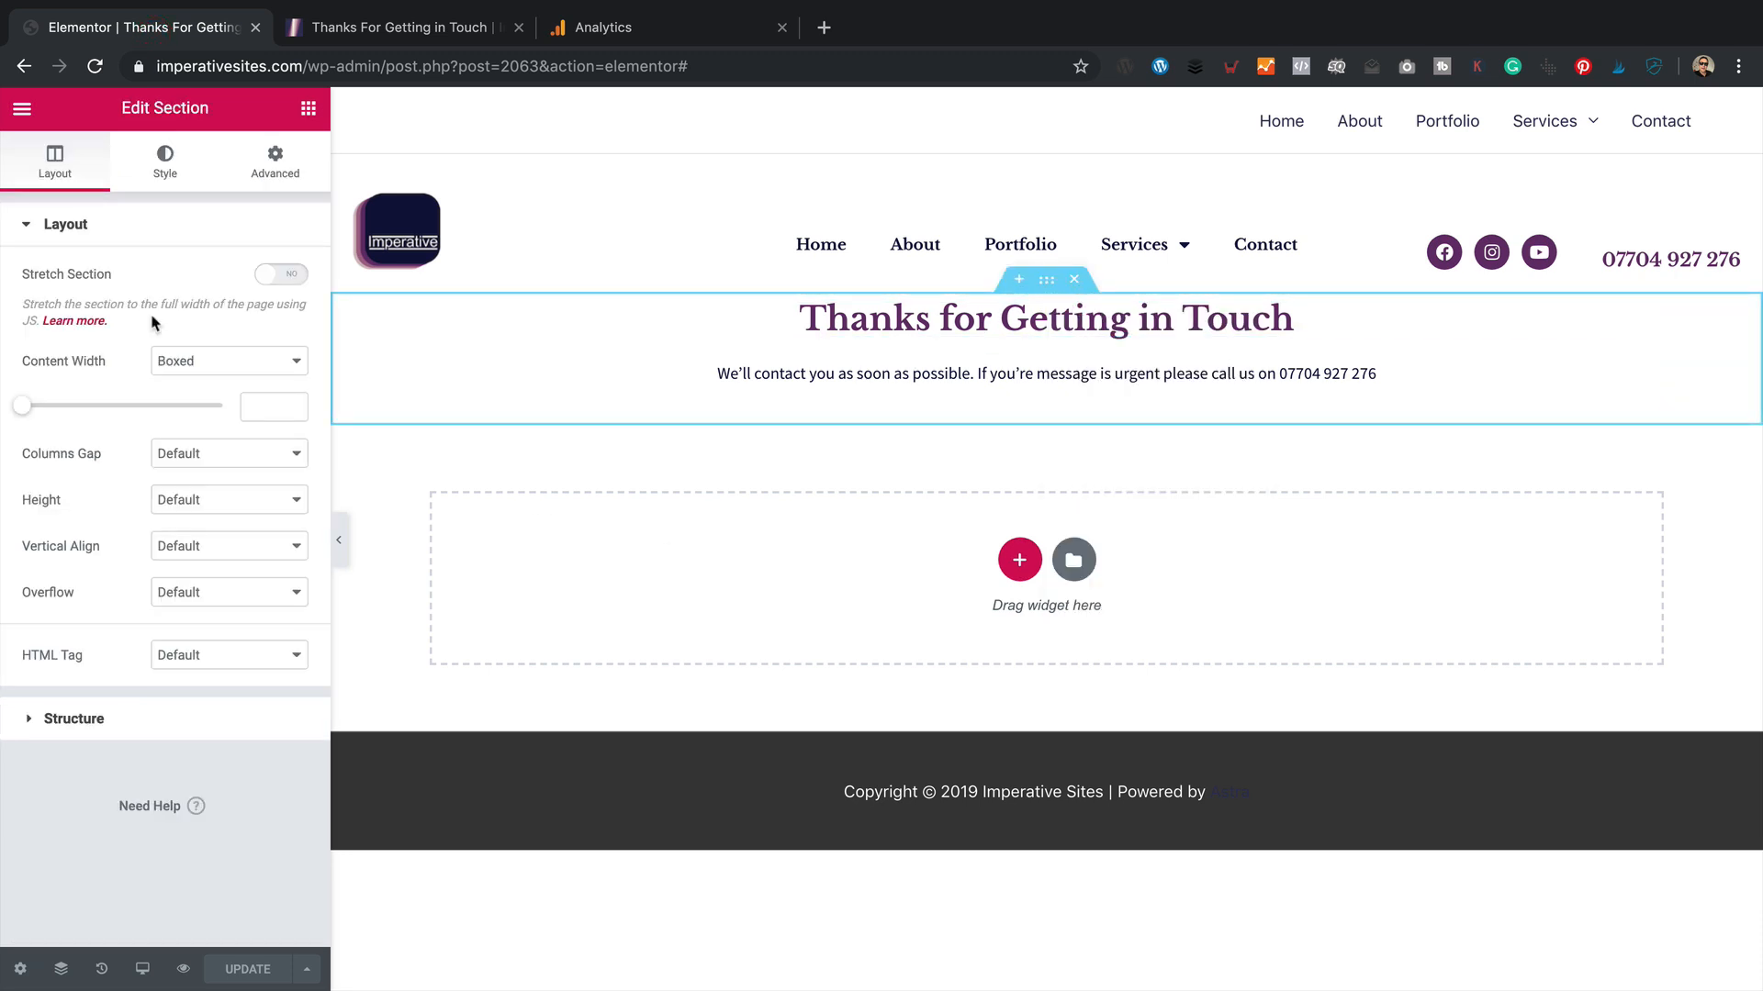
mouse_move(202, 165)
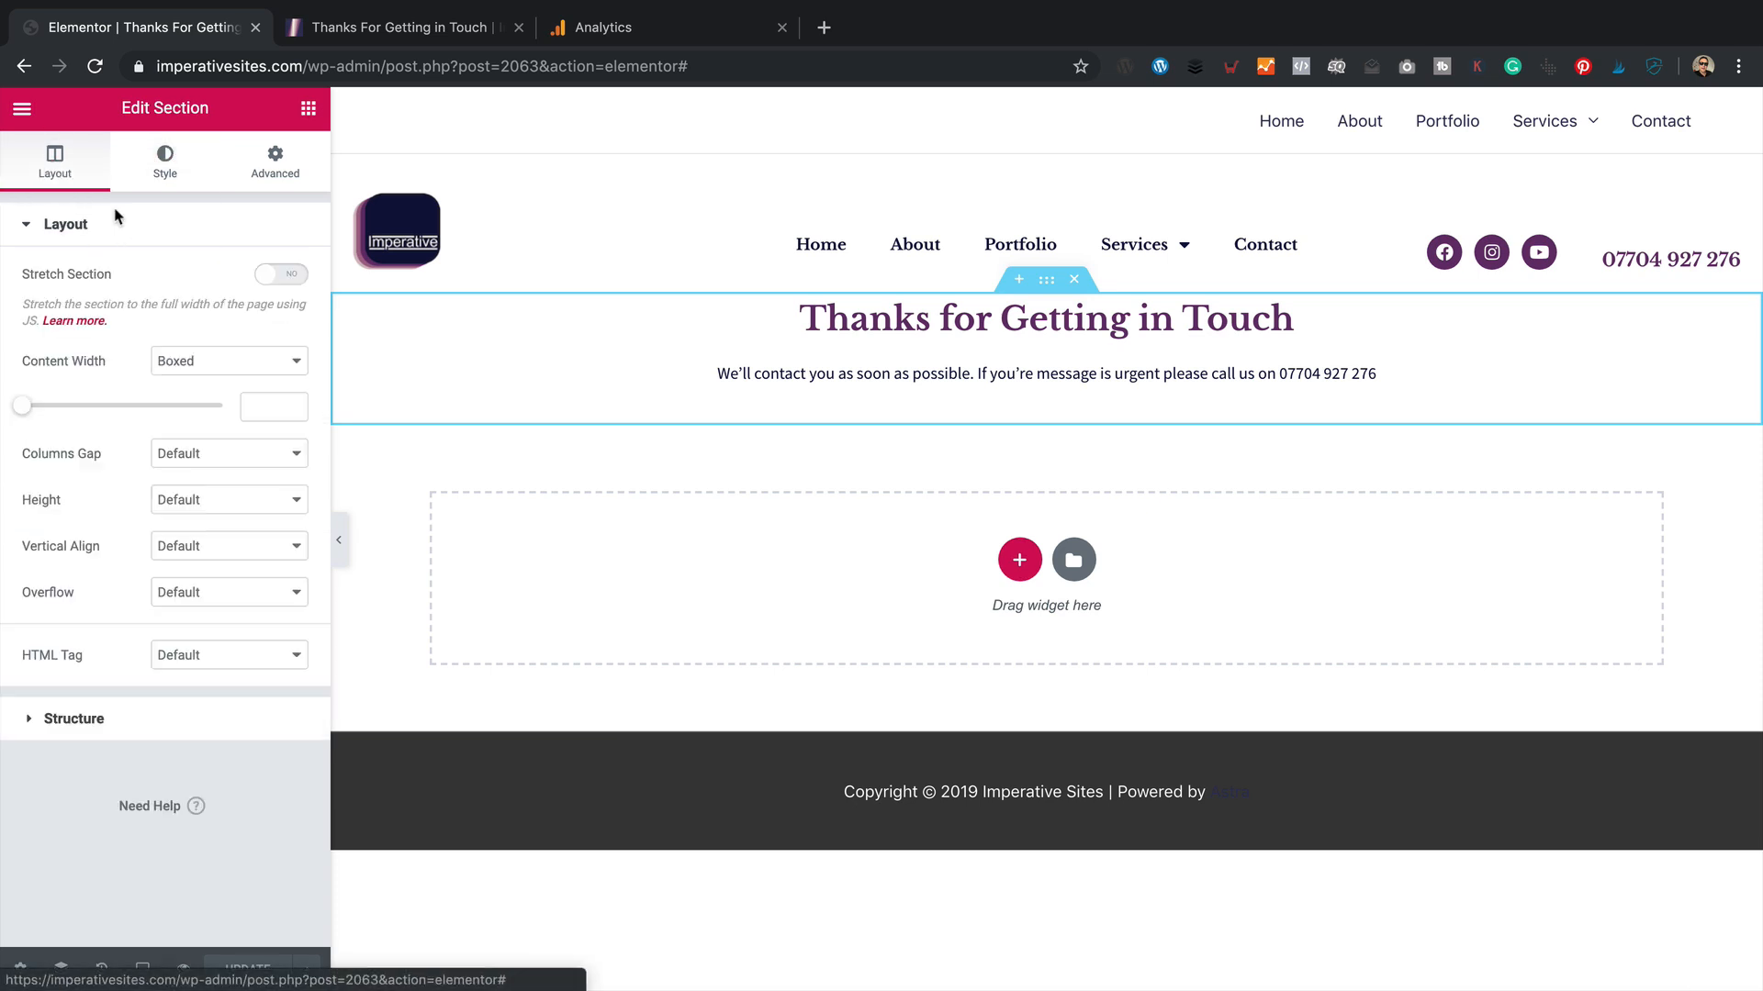
Give the section 200 padding on all sides, update the page, and view the preview.
left_click(275, 157)
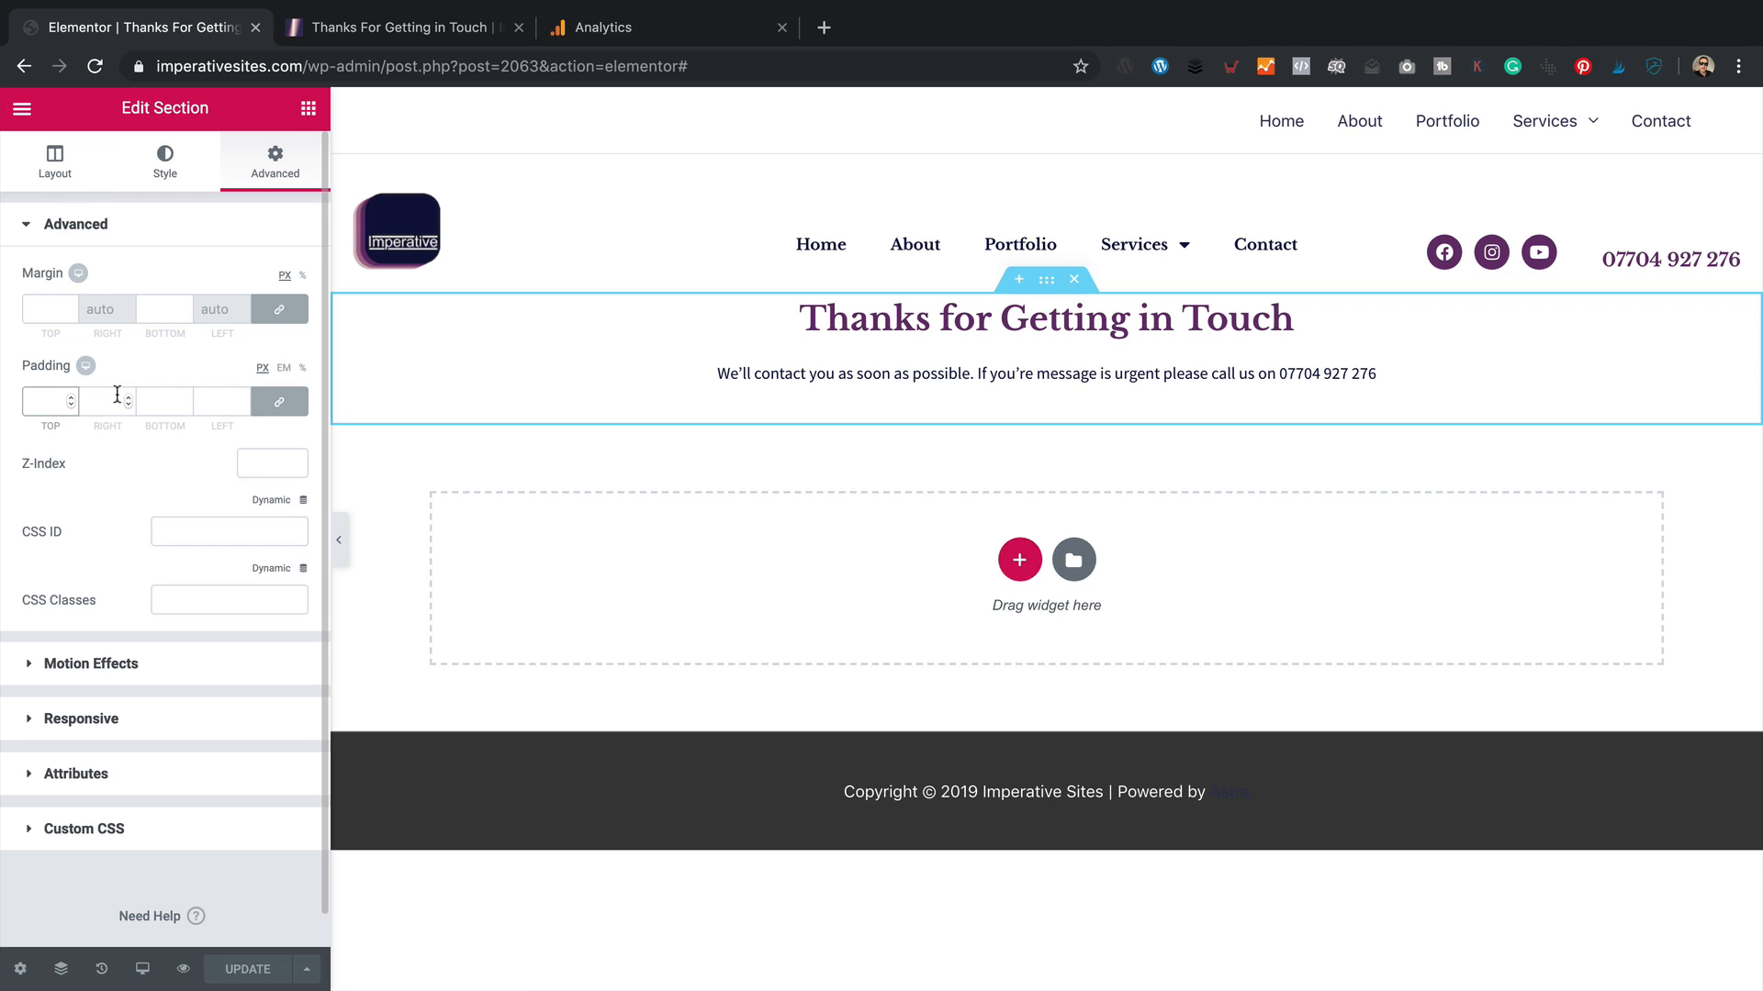
type("100")
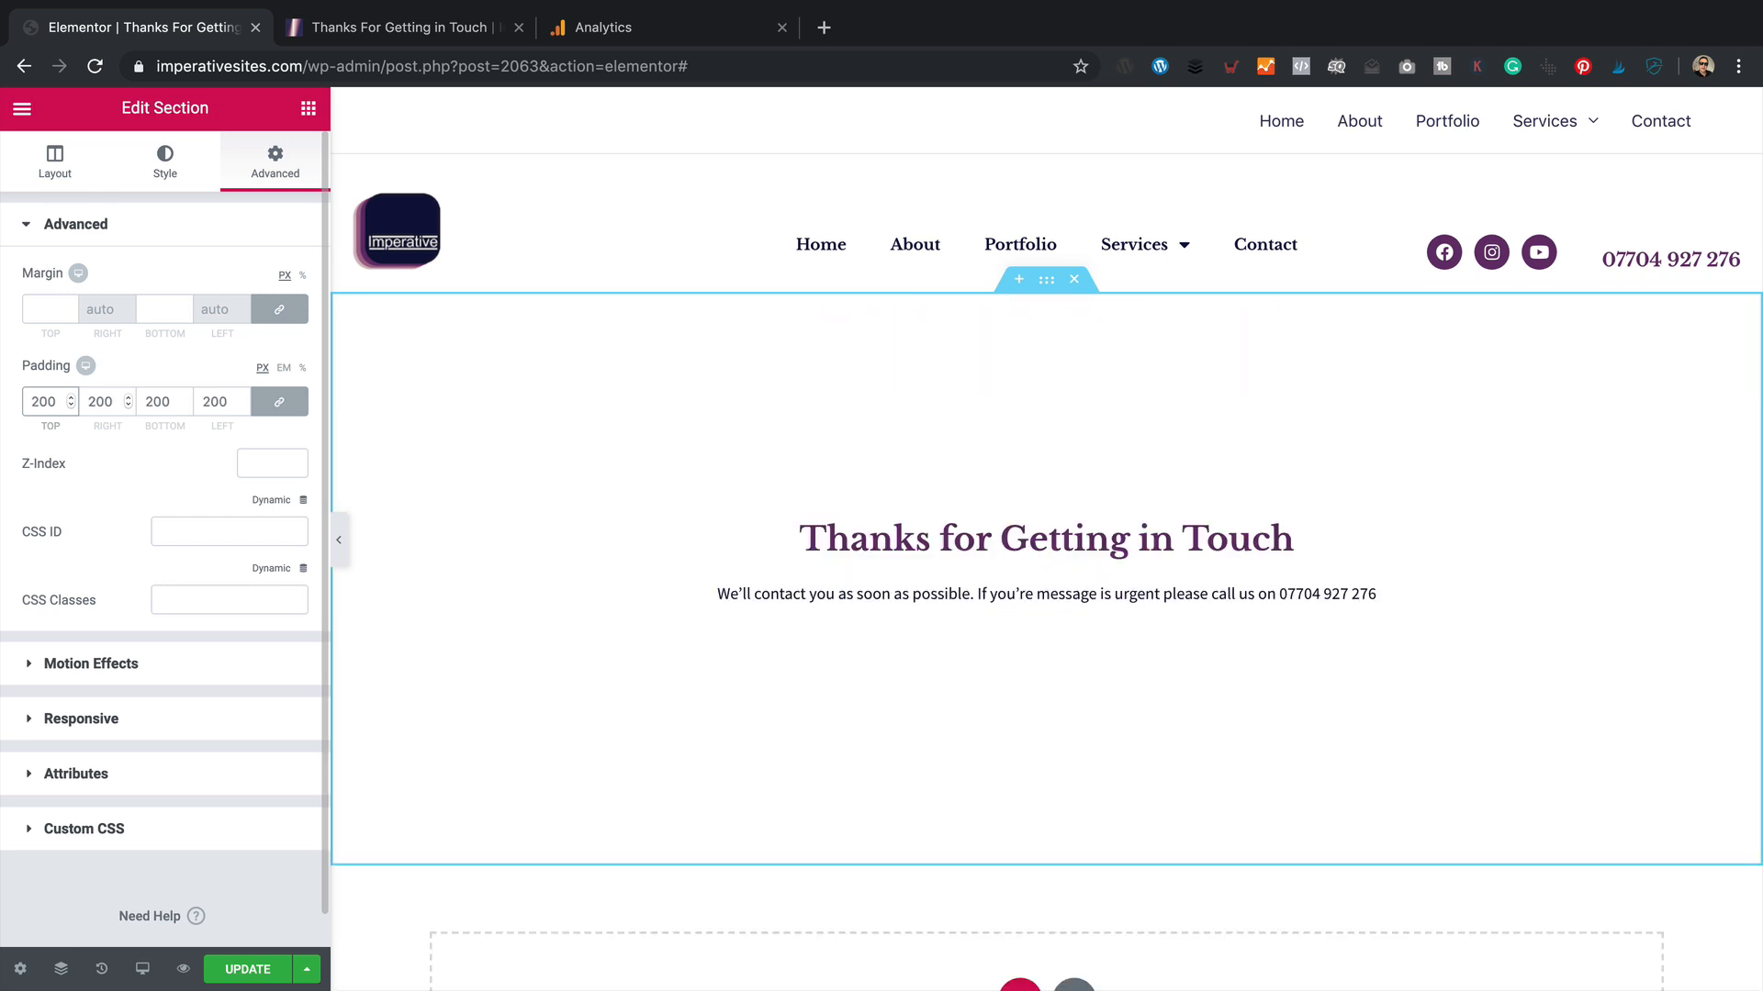
left_click(246, 969)
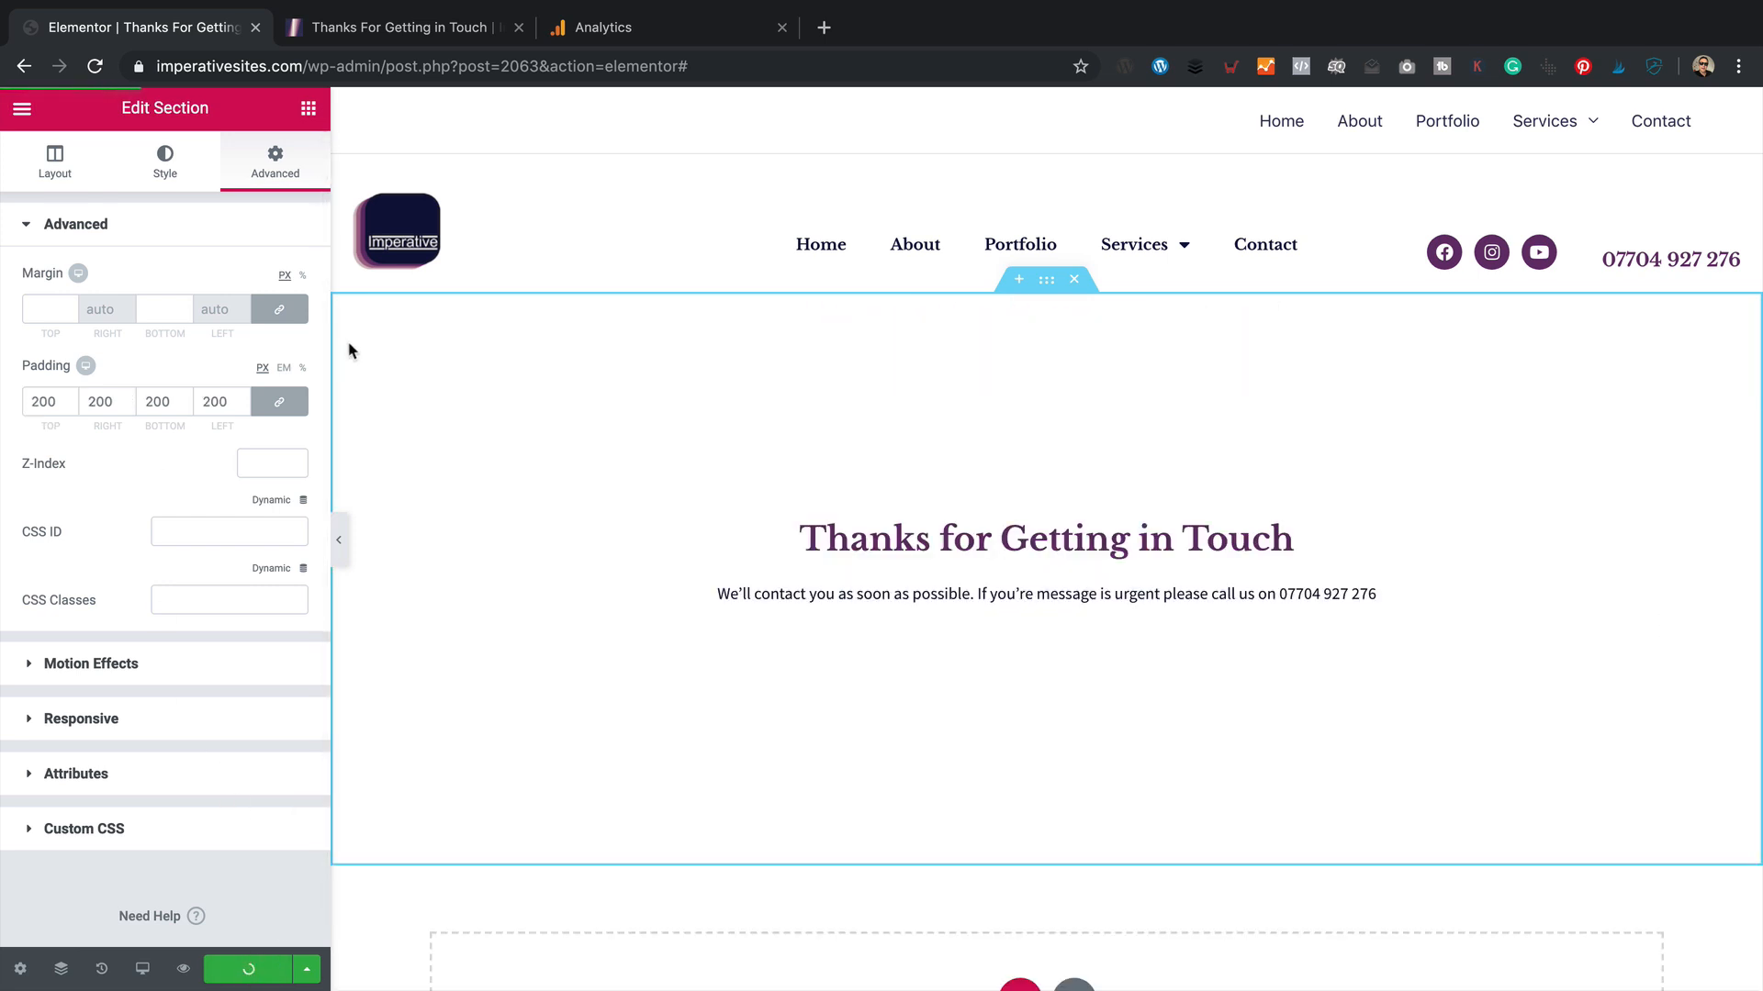
left_click(394, 26)
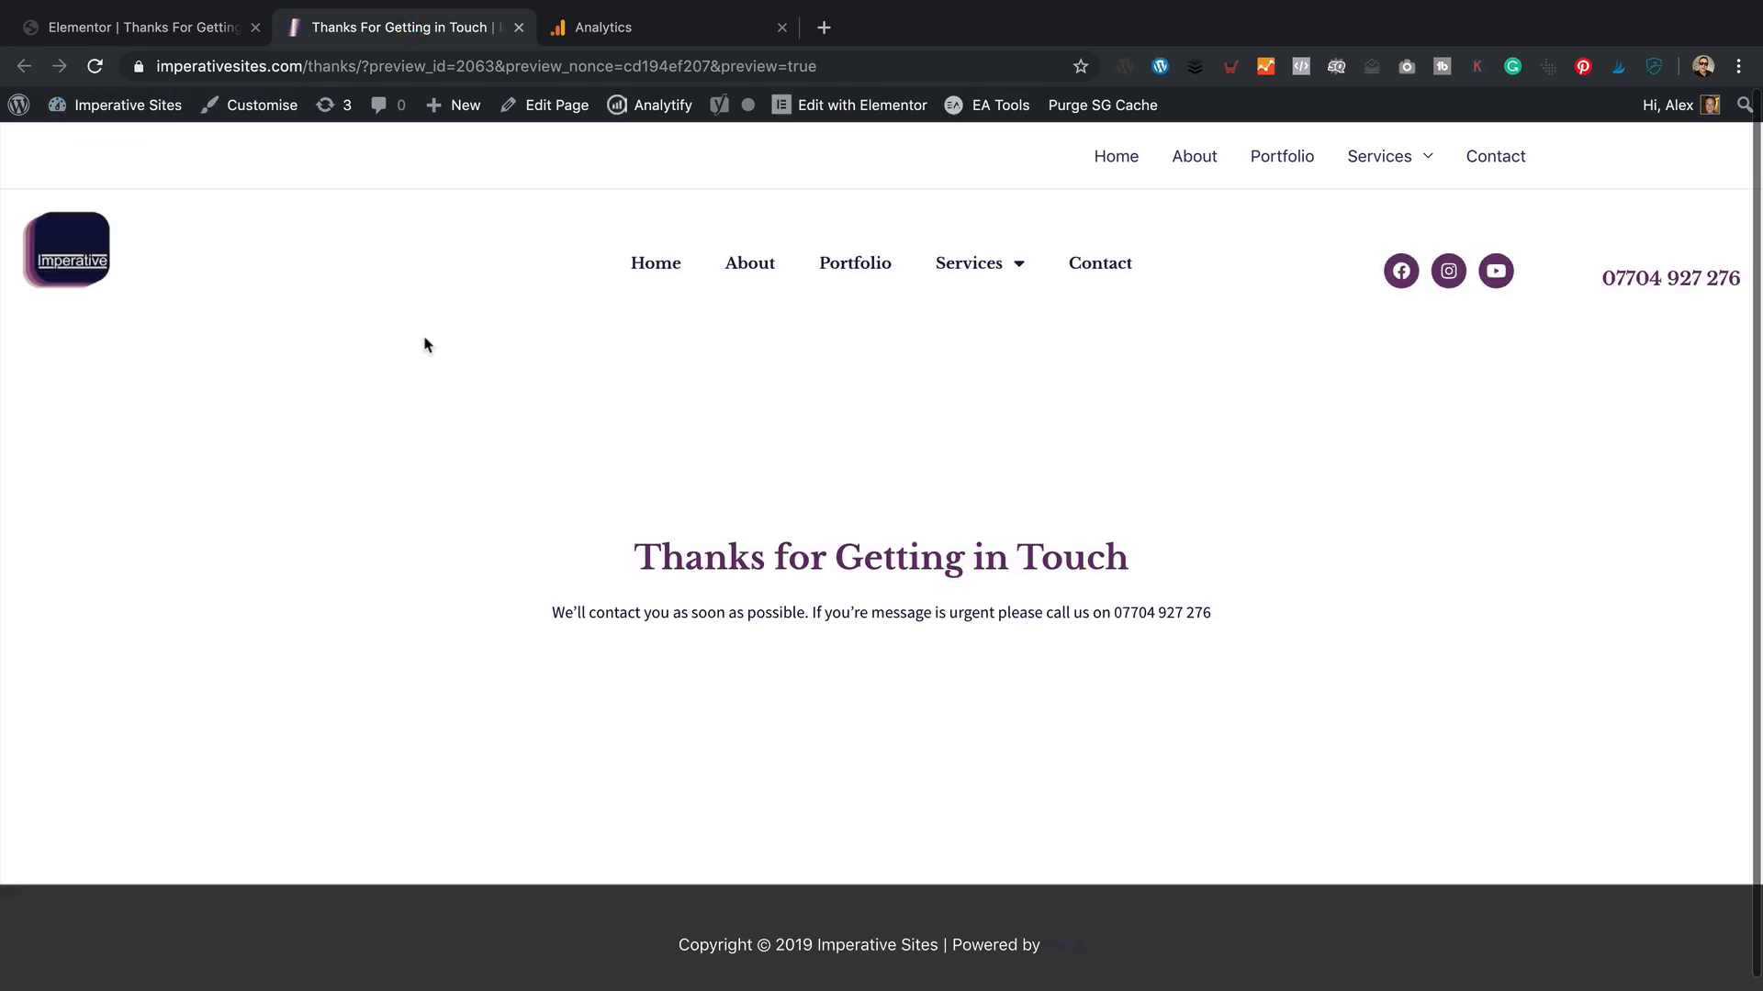
mouse_move(465, 190)
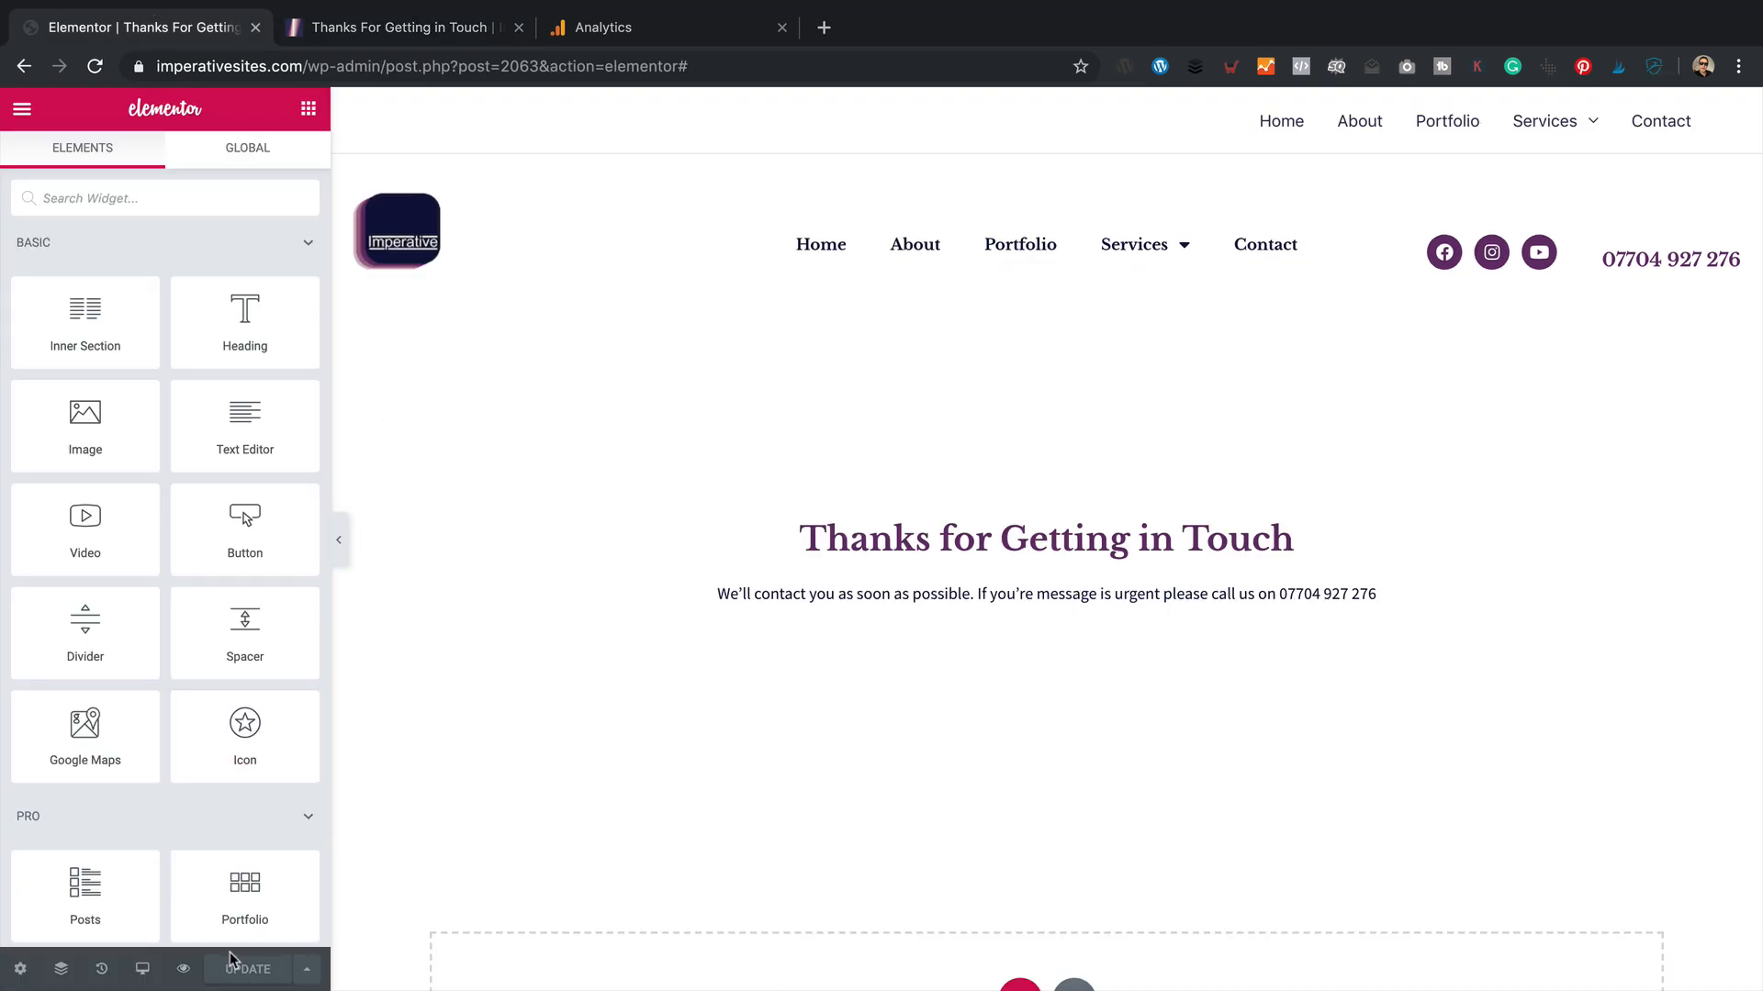
Exit Elementor, update the Thanks page, view it live at /thanks/, then return to Analytics.
left_click(20, 109)
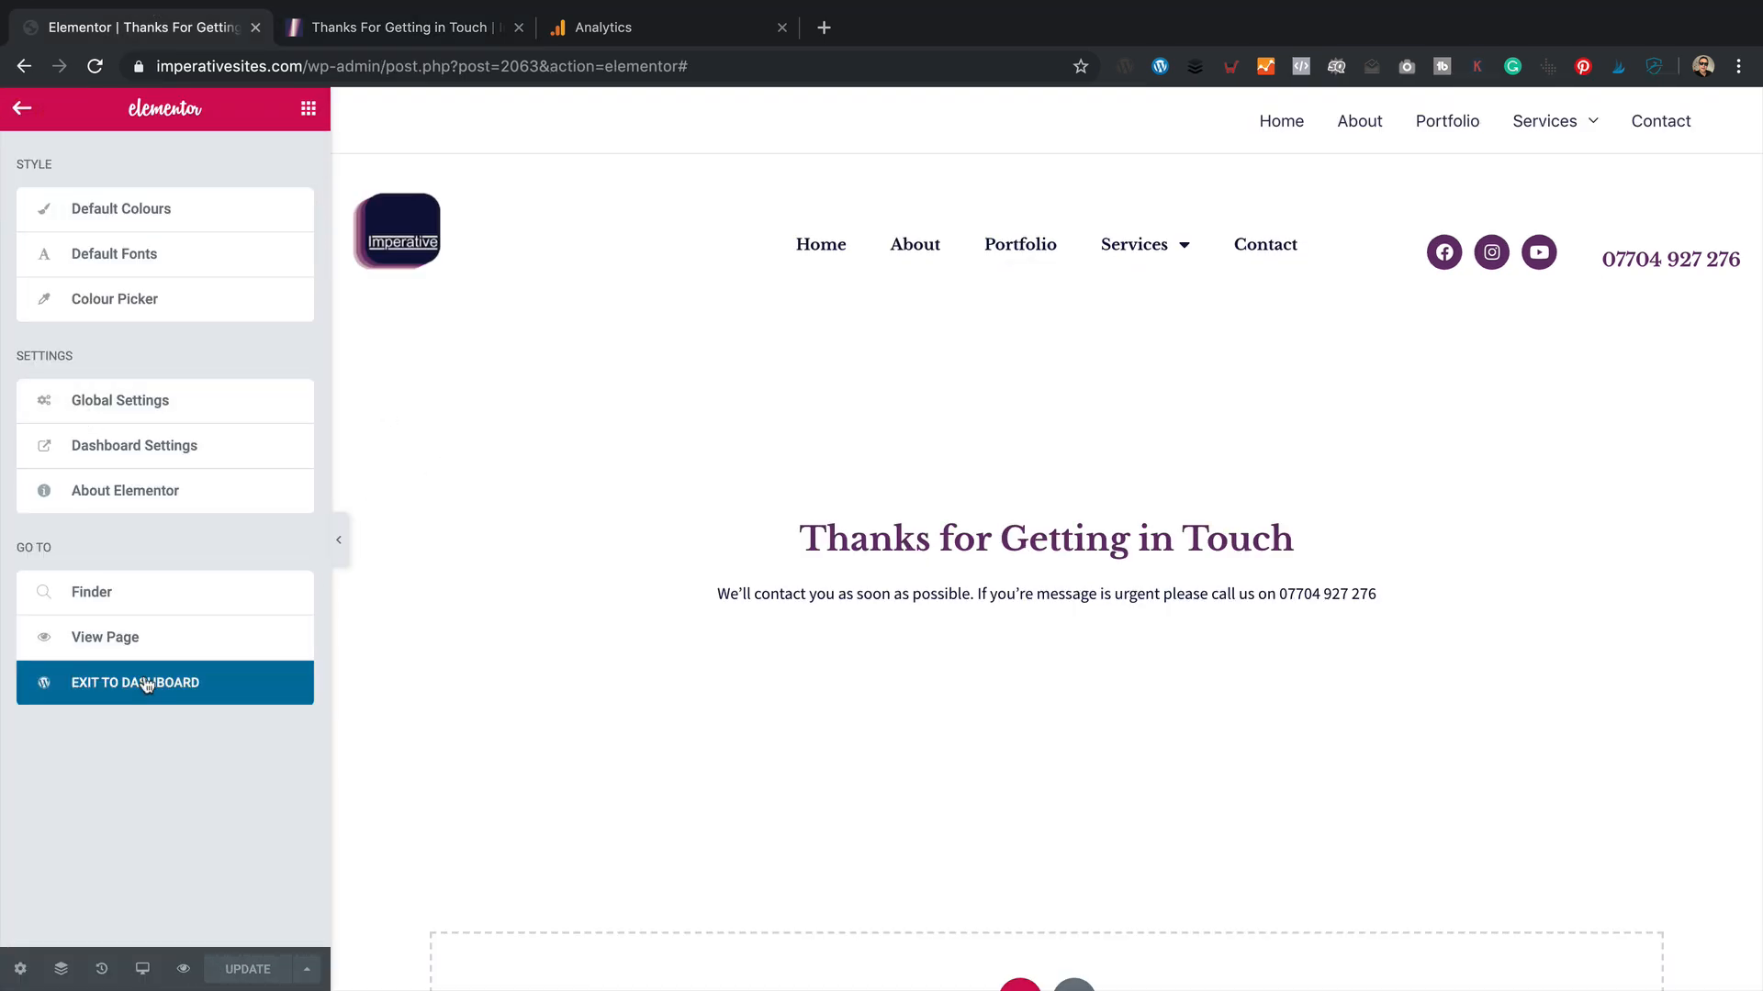
left_click(135, 682)
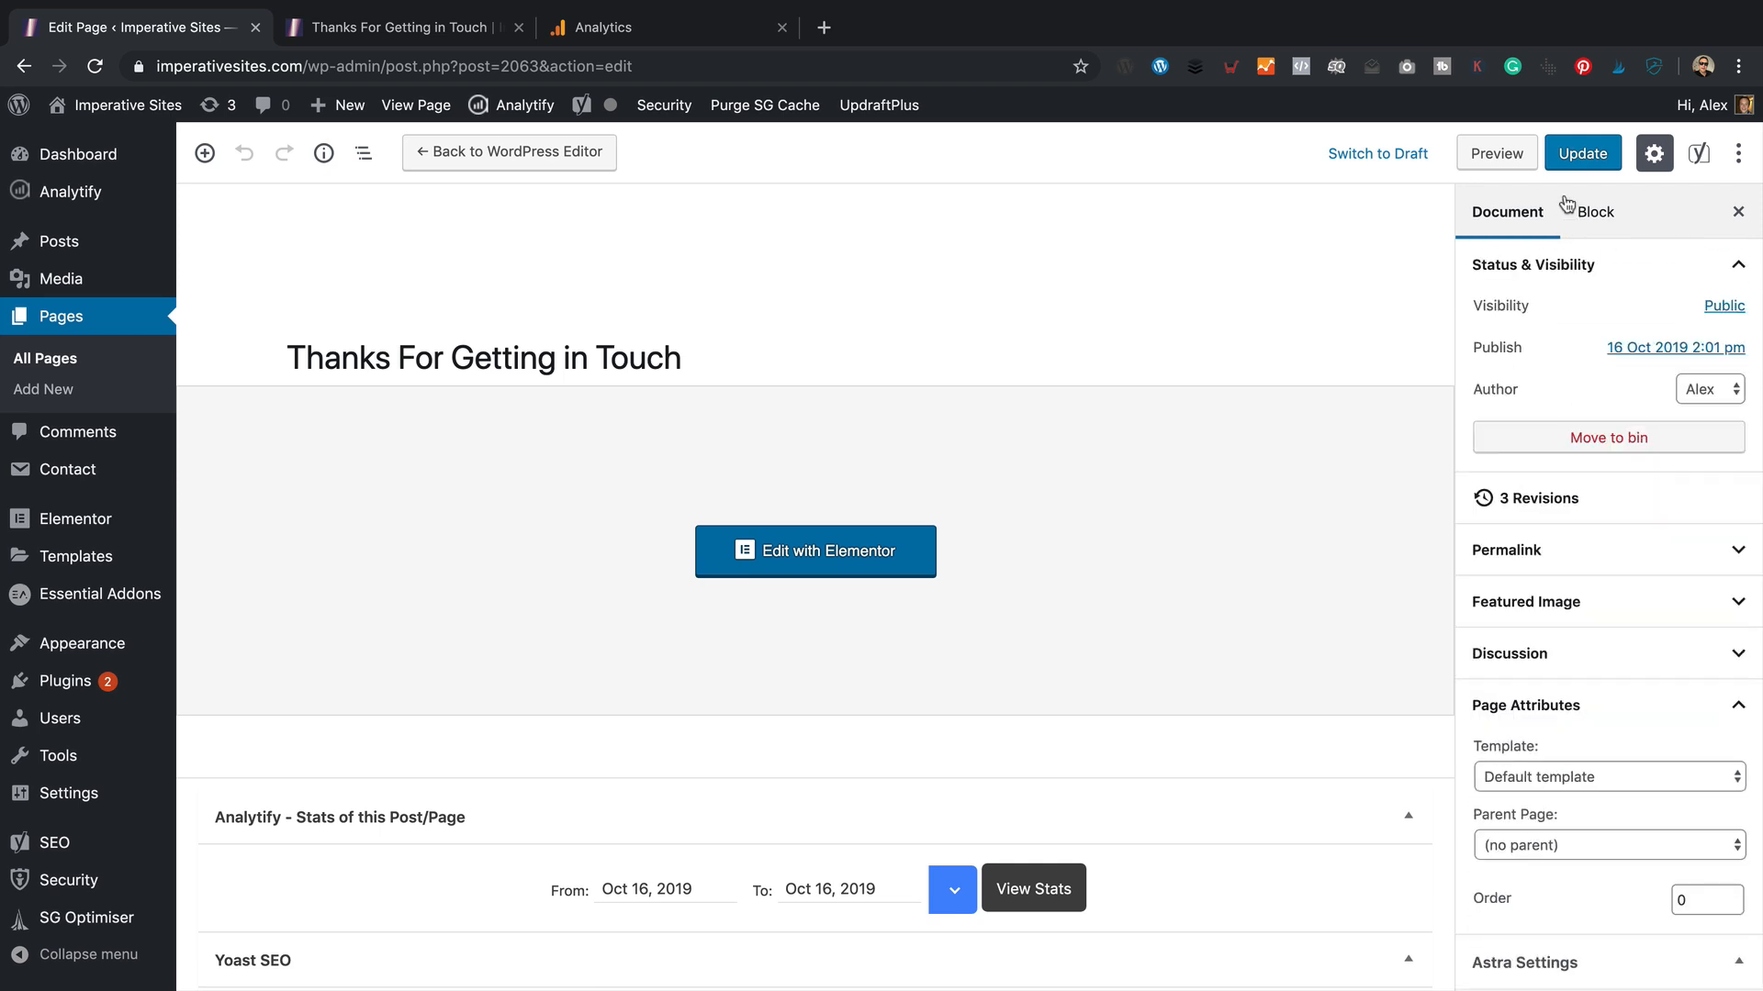
left_click(1580, 153)
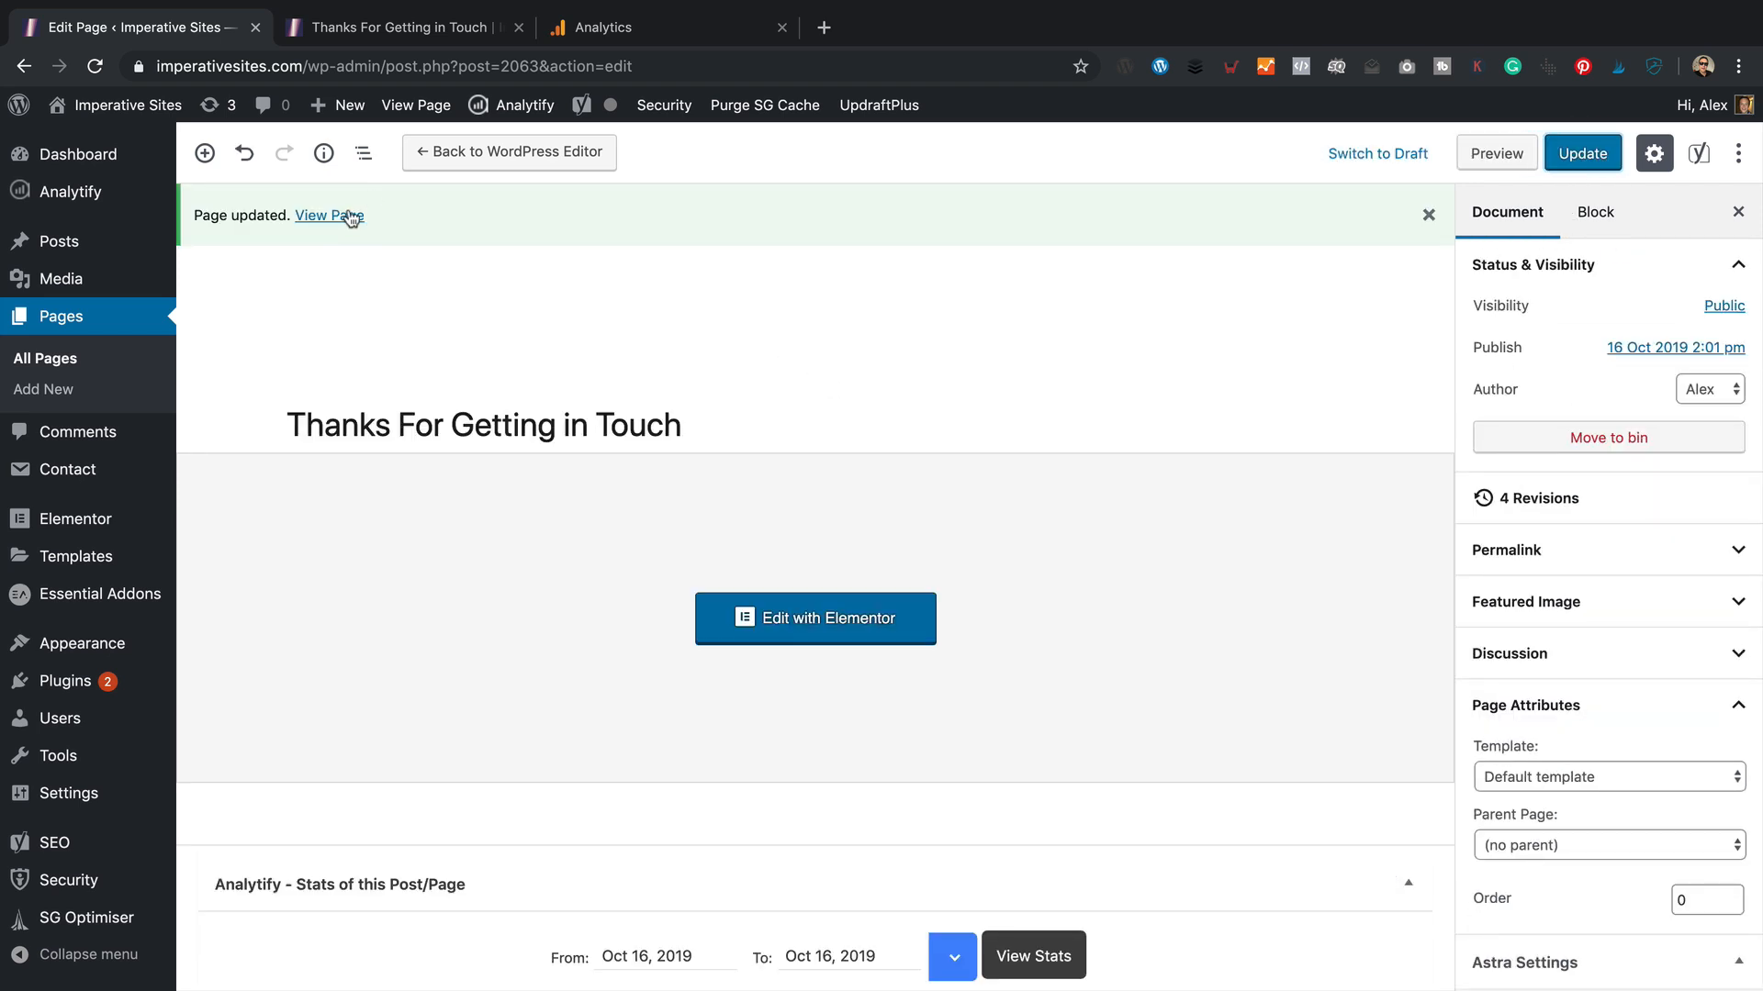
left_click(330, 215)
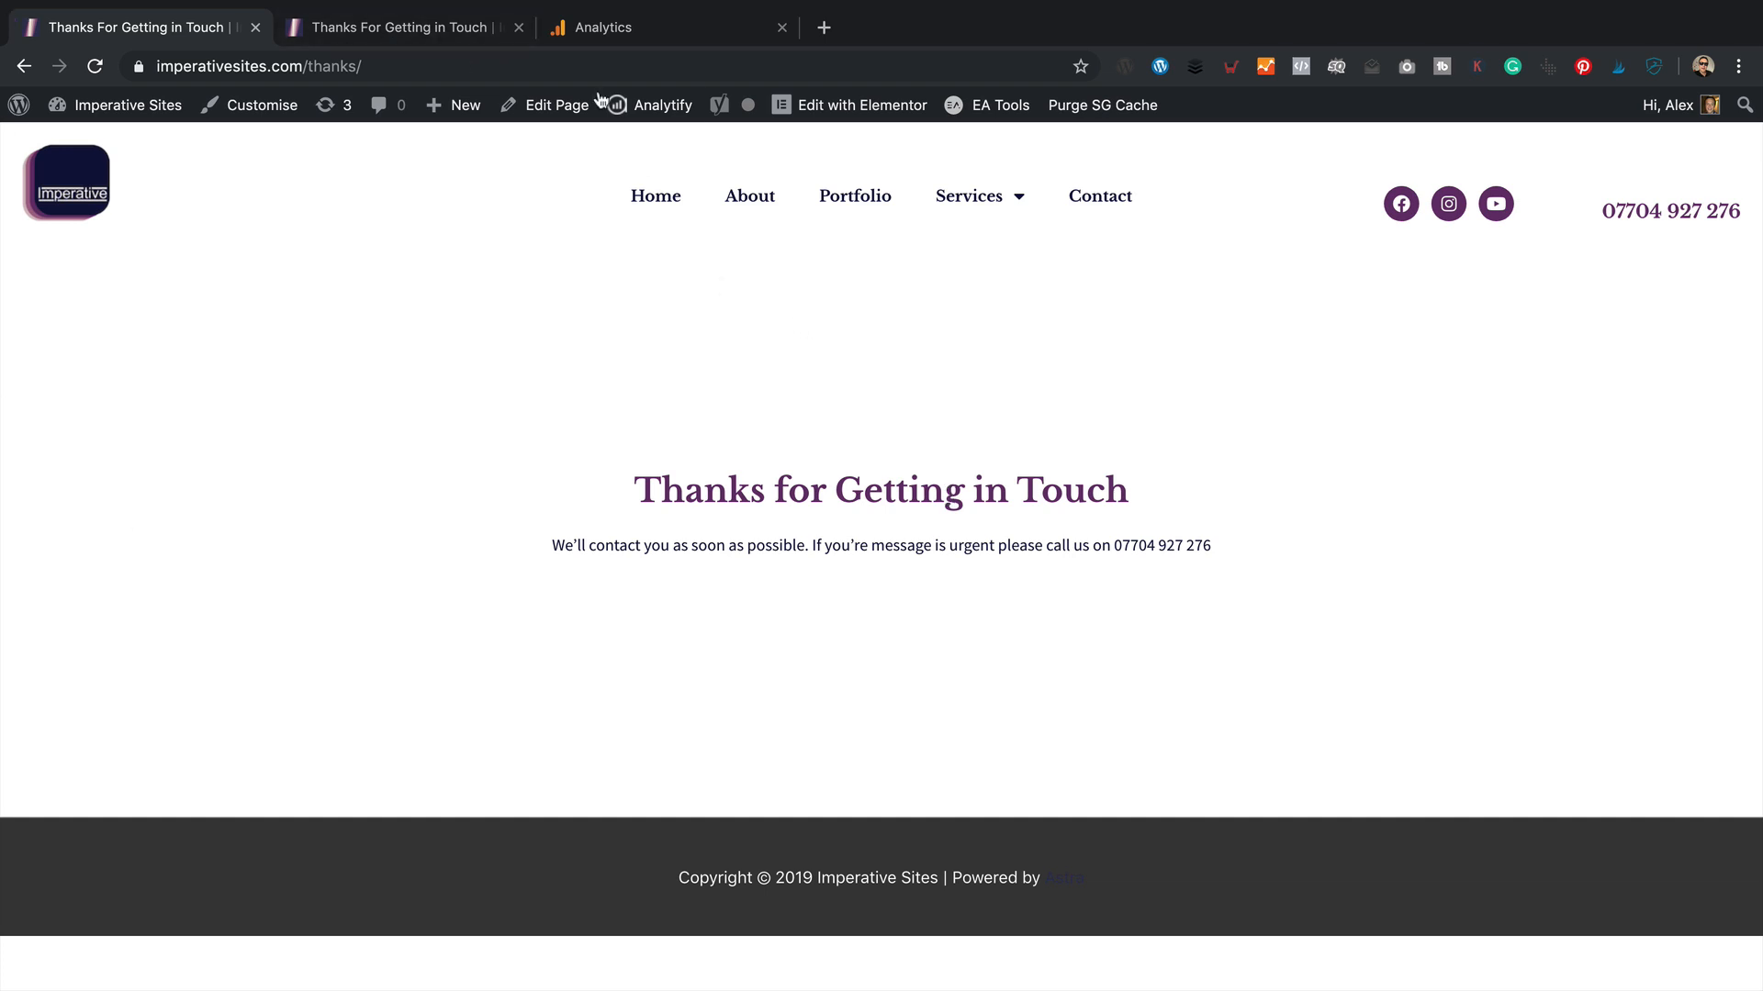
left_click(607, 26)
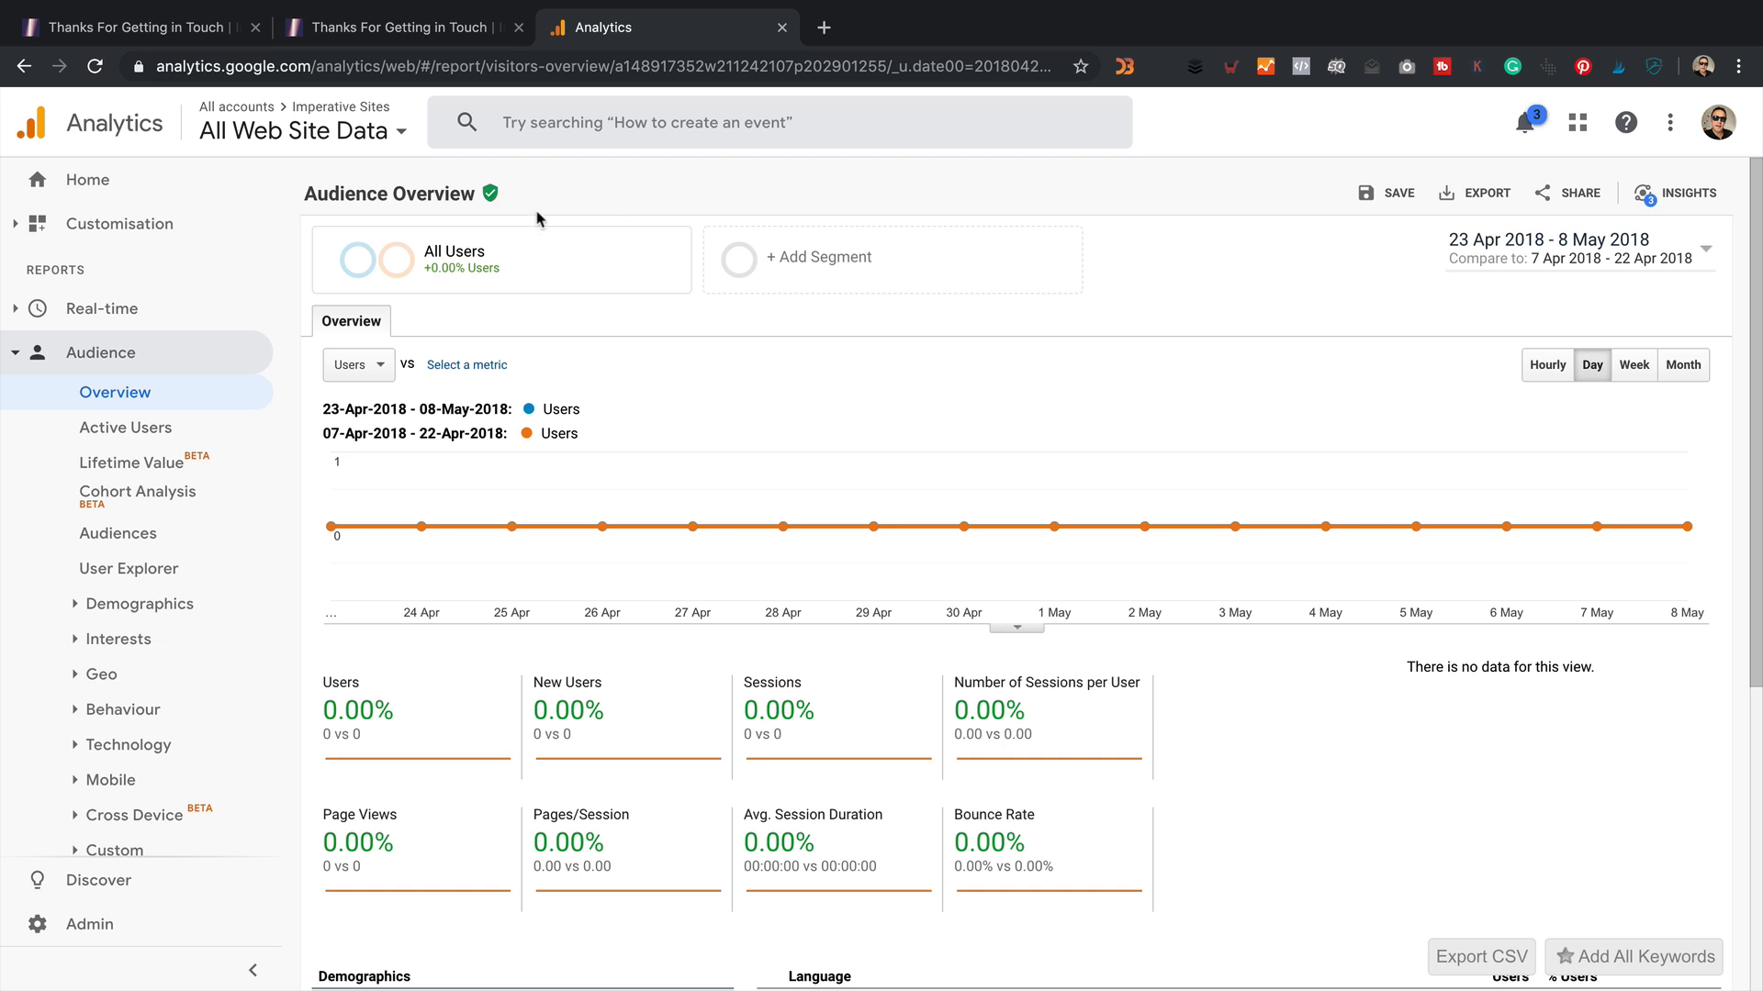
Go to Admin > Goals for the All Web Site Data view and start a new goal.
left_click(89, 925)
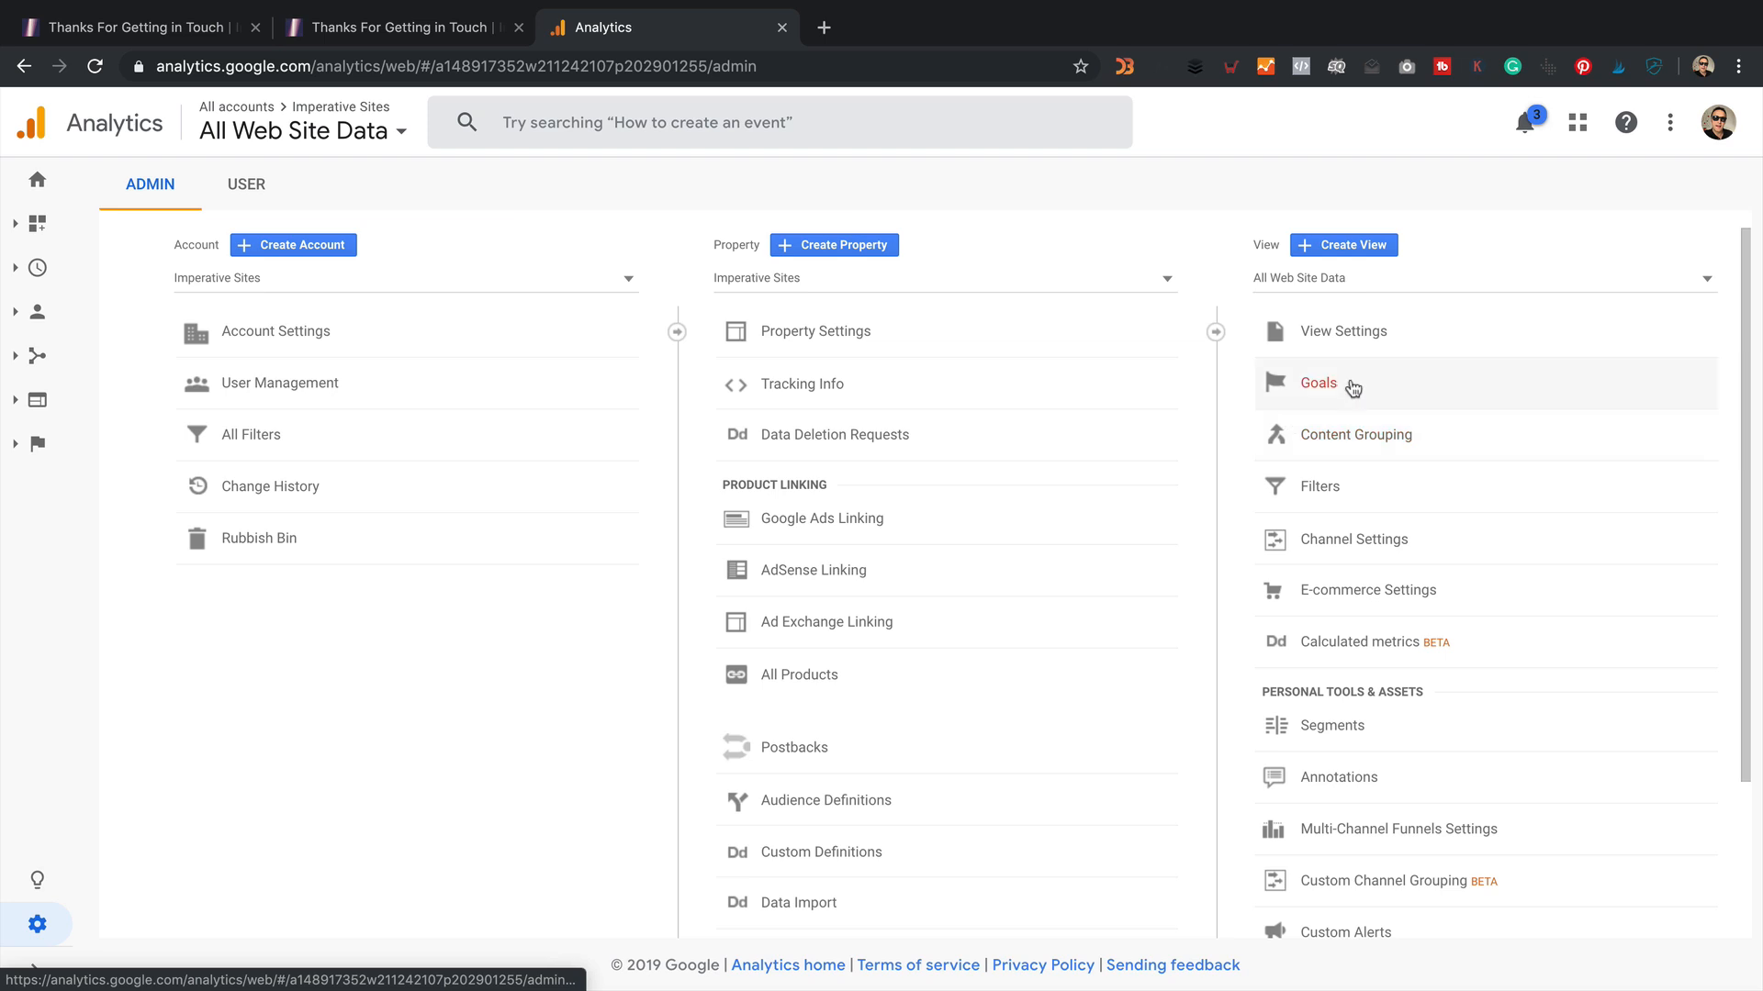
left_click(1316, 382)
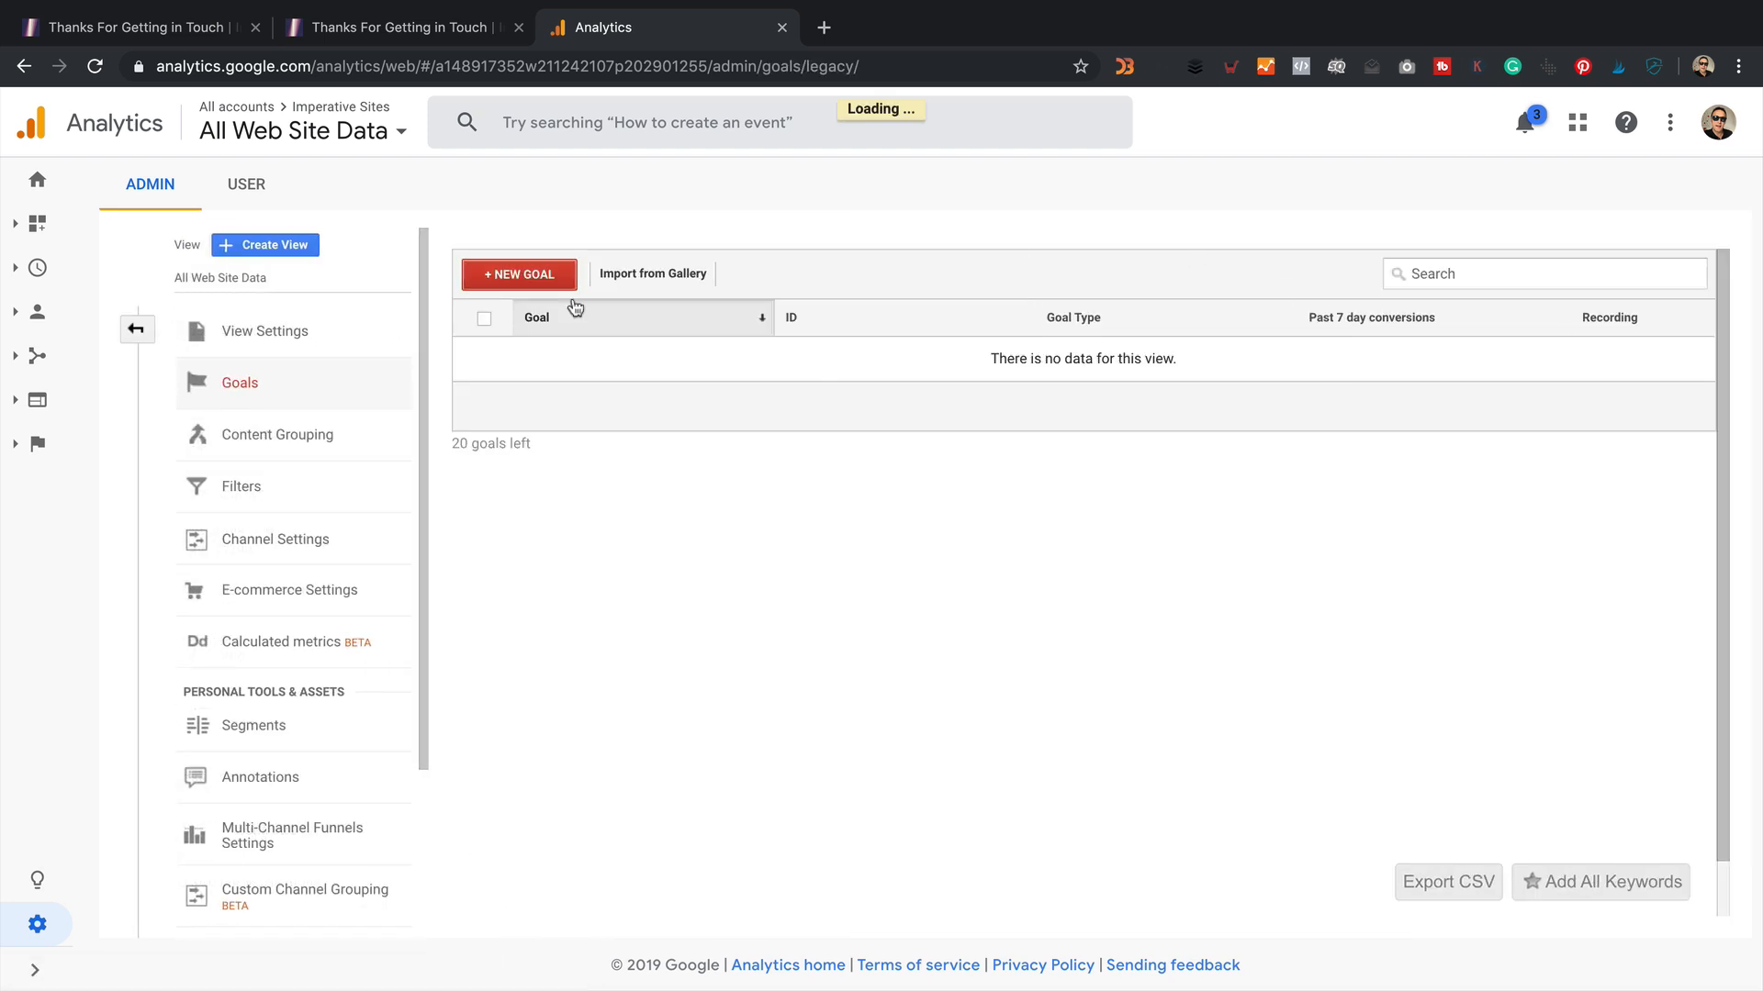
left_click(517, 274)
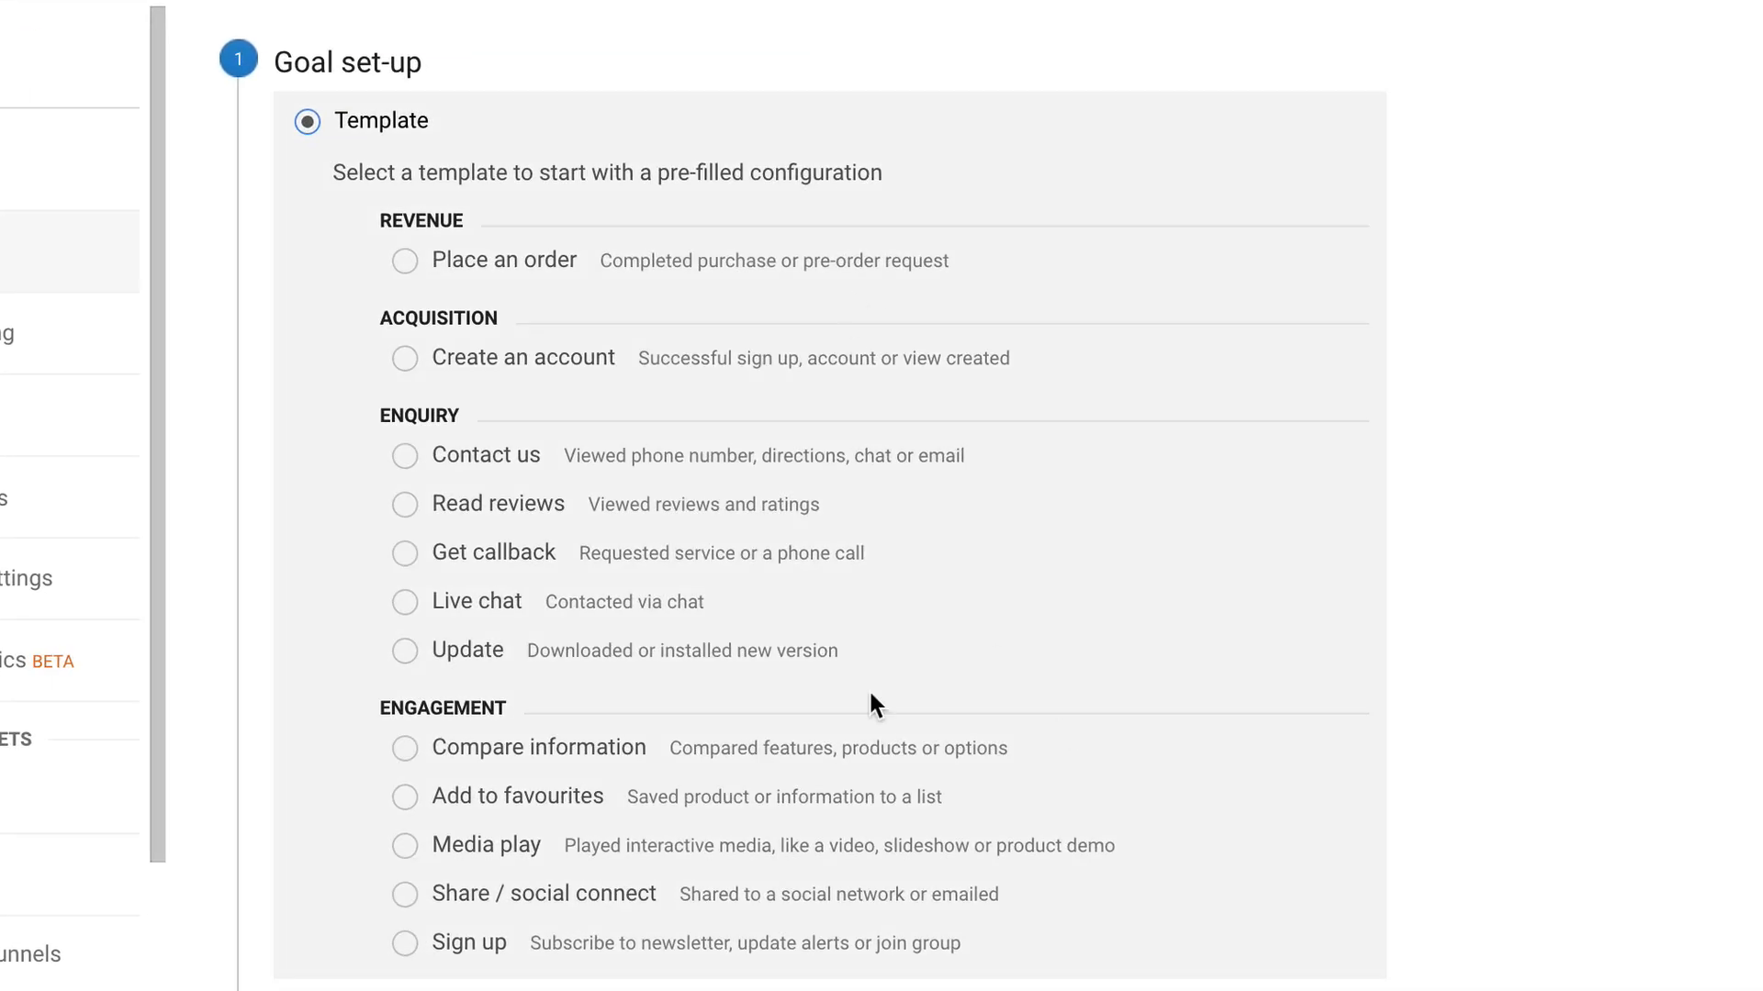
Name the goal 'Contact us form completed' from the Contact us template, keeping Destination type.
left_click(404, 456)
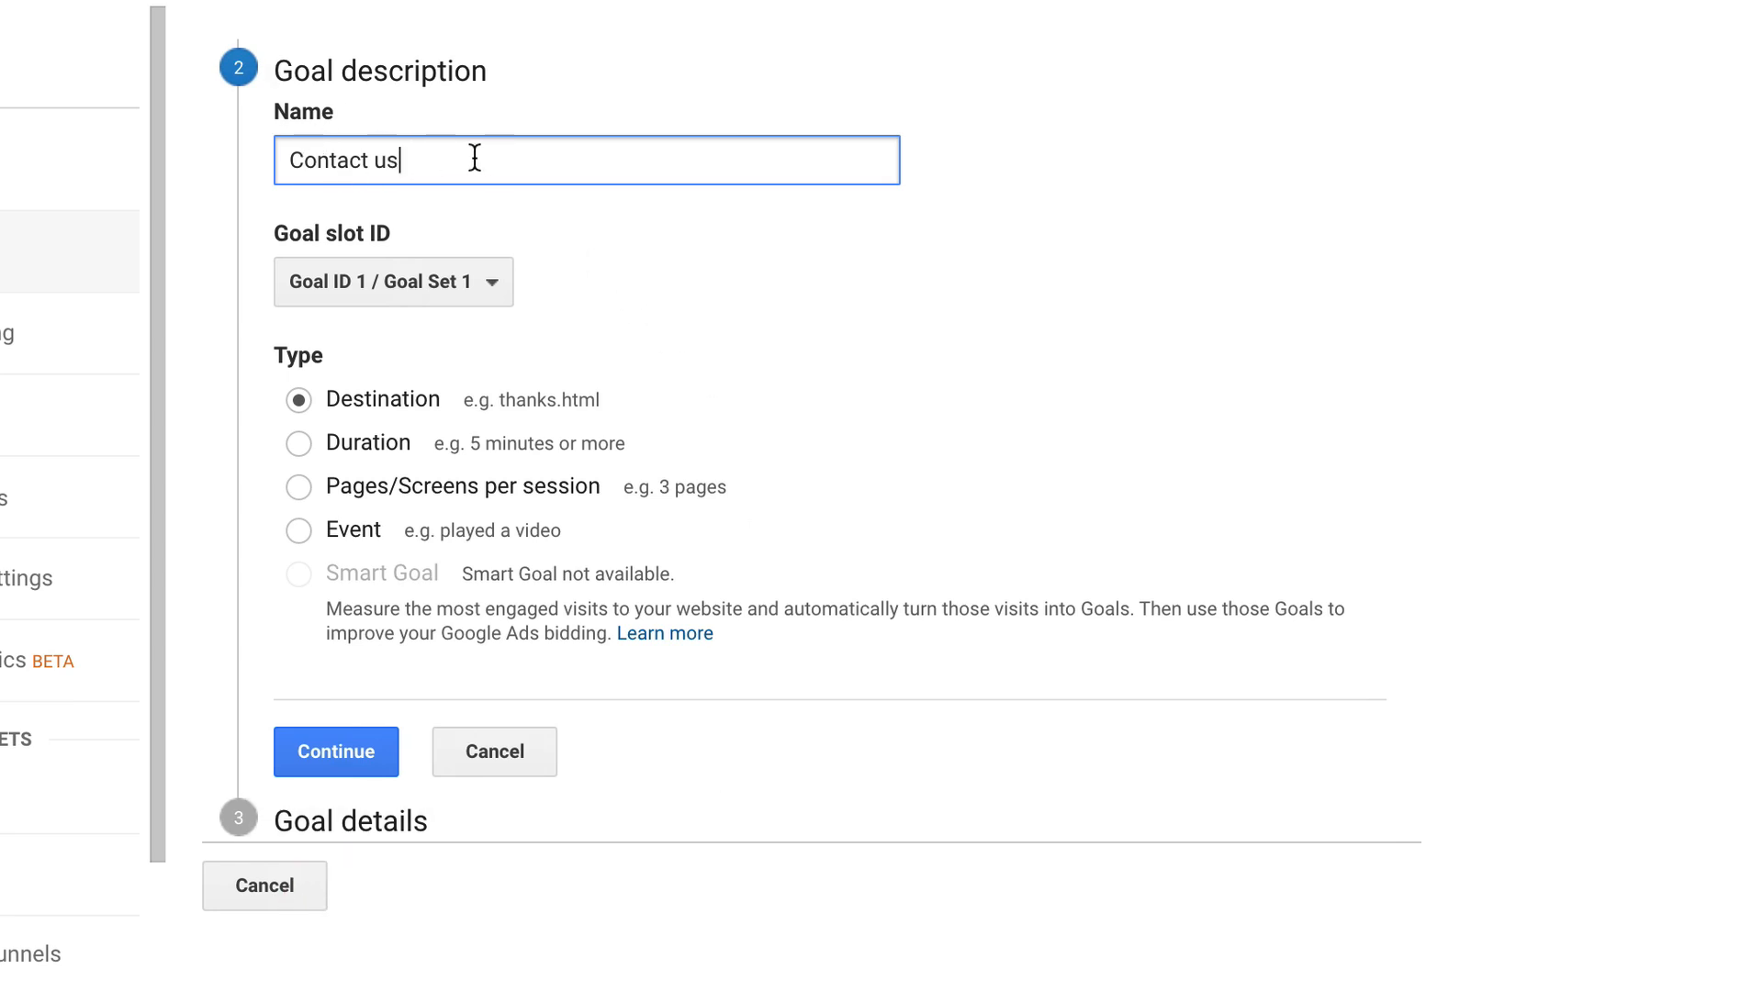
type("form cp")
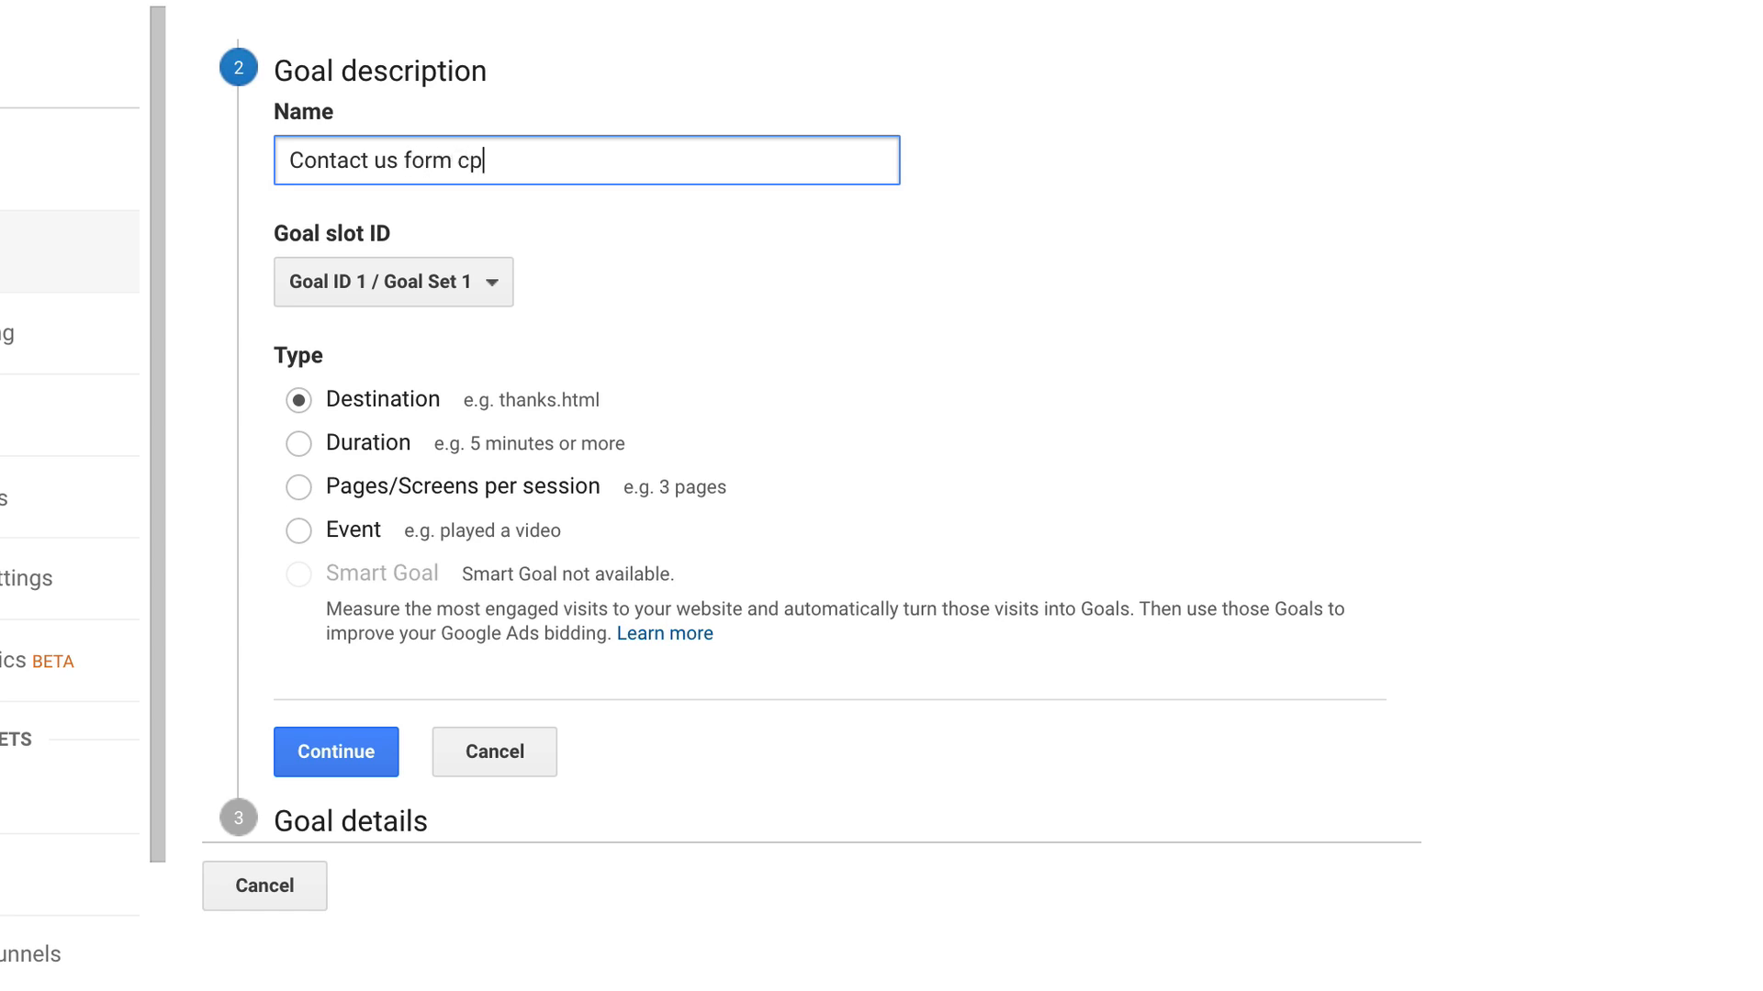
type("ompleted")
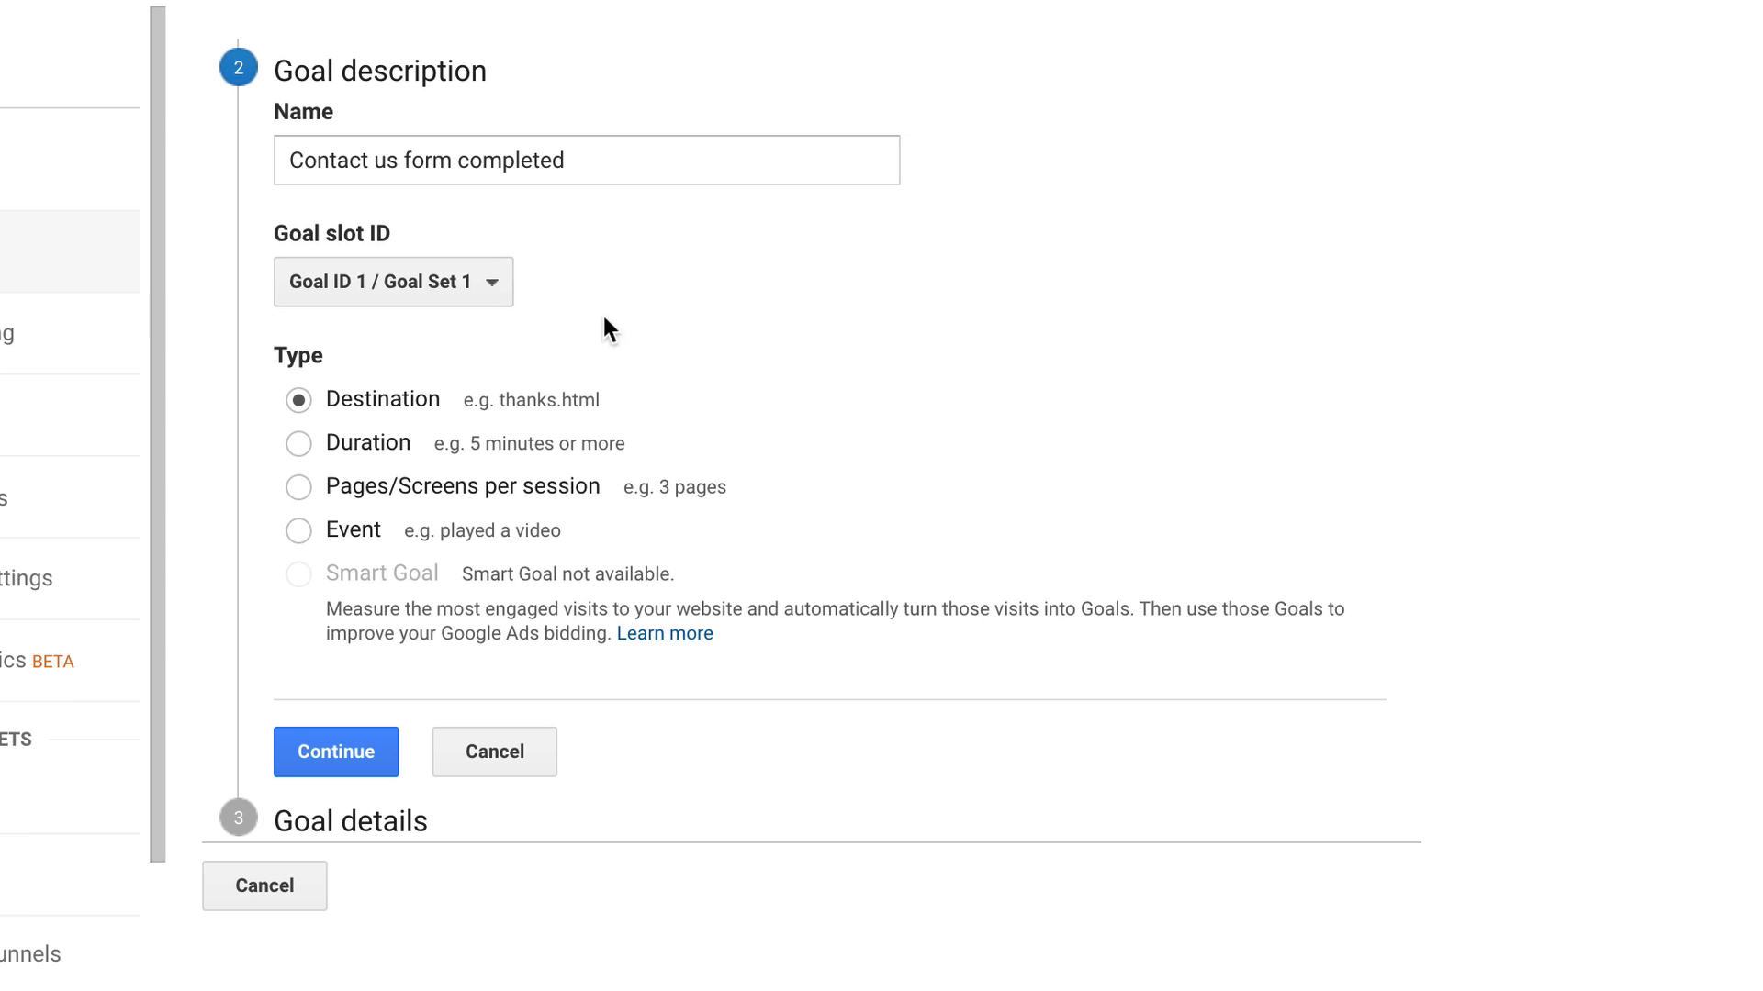
mouse_move(839, 202)
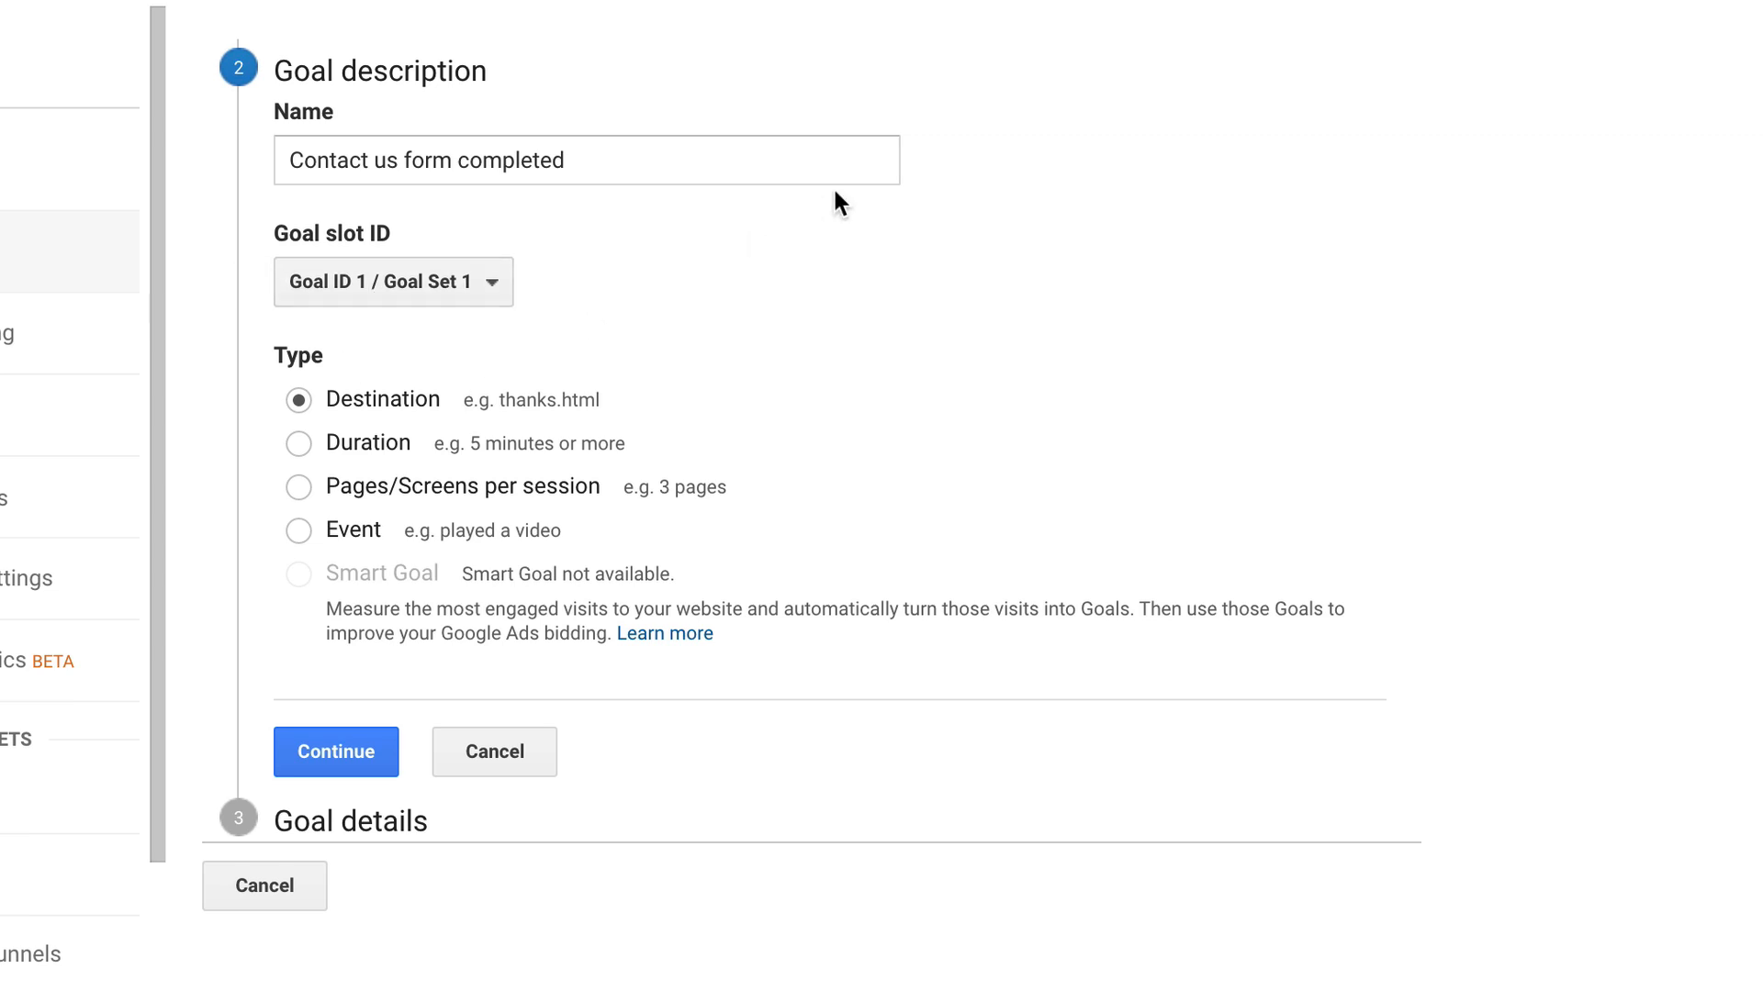
mouse_move(382, 472)
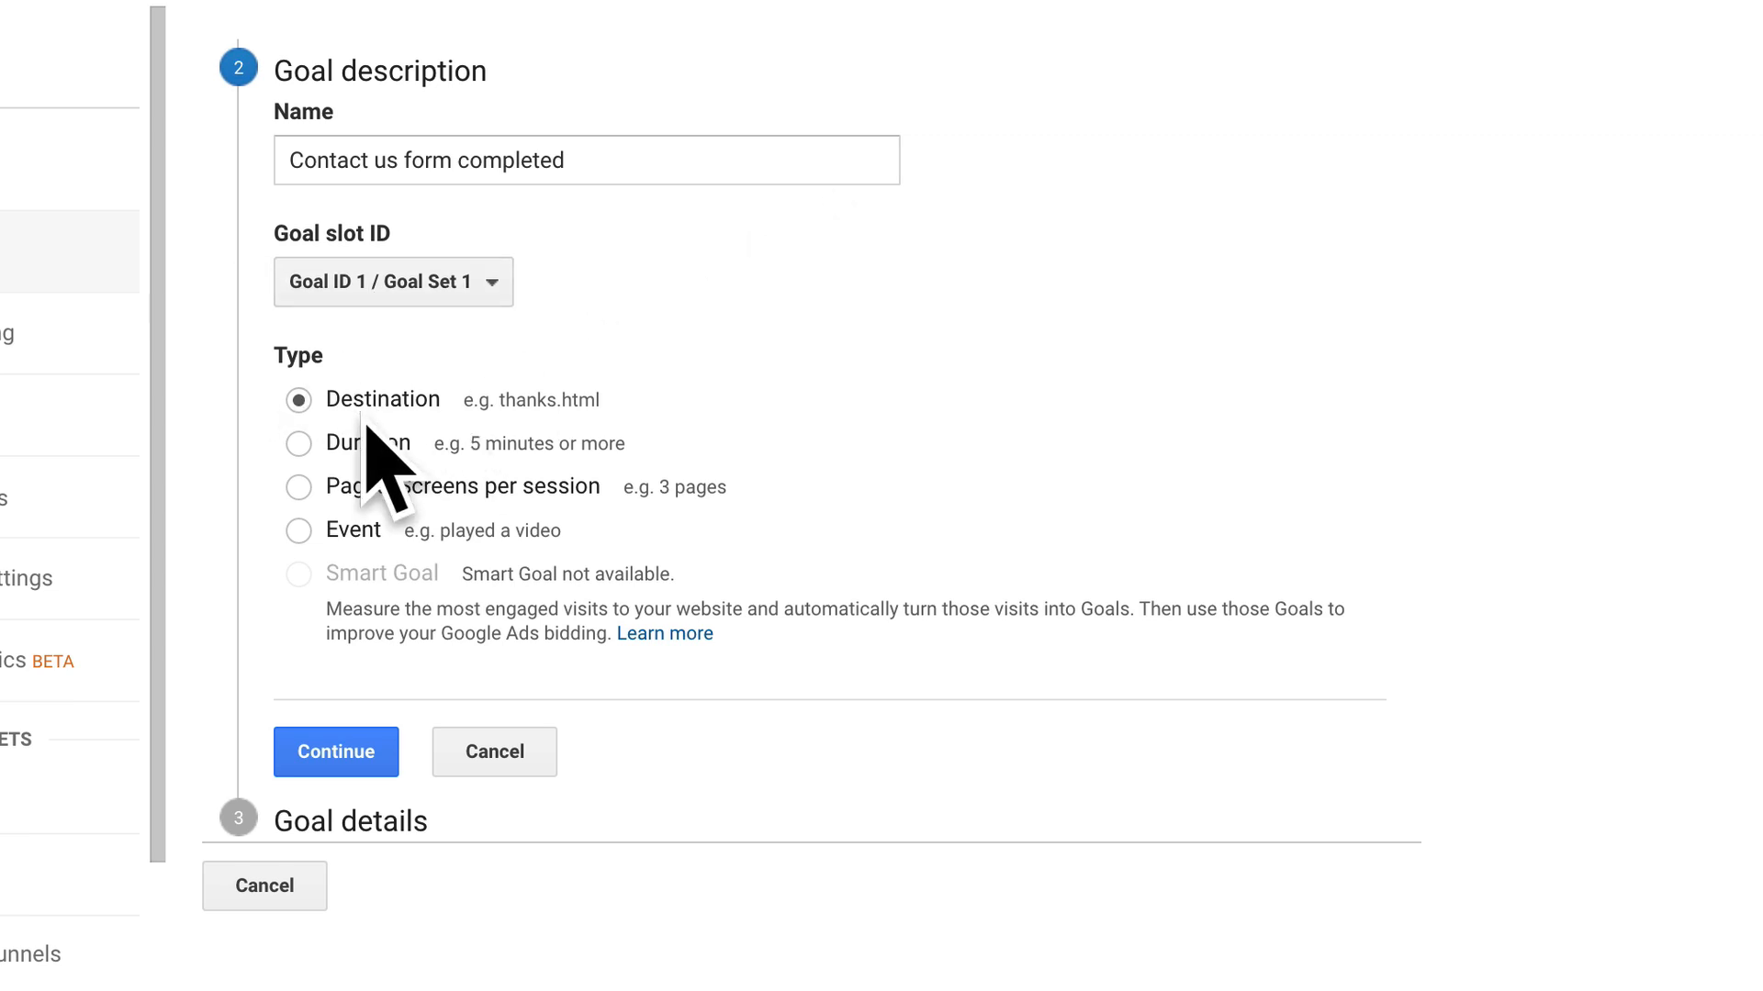
left_click(336, 751)
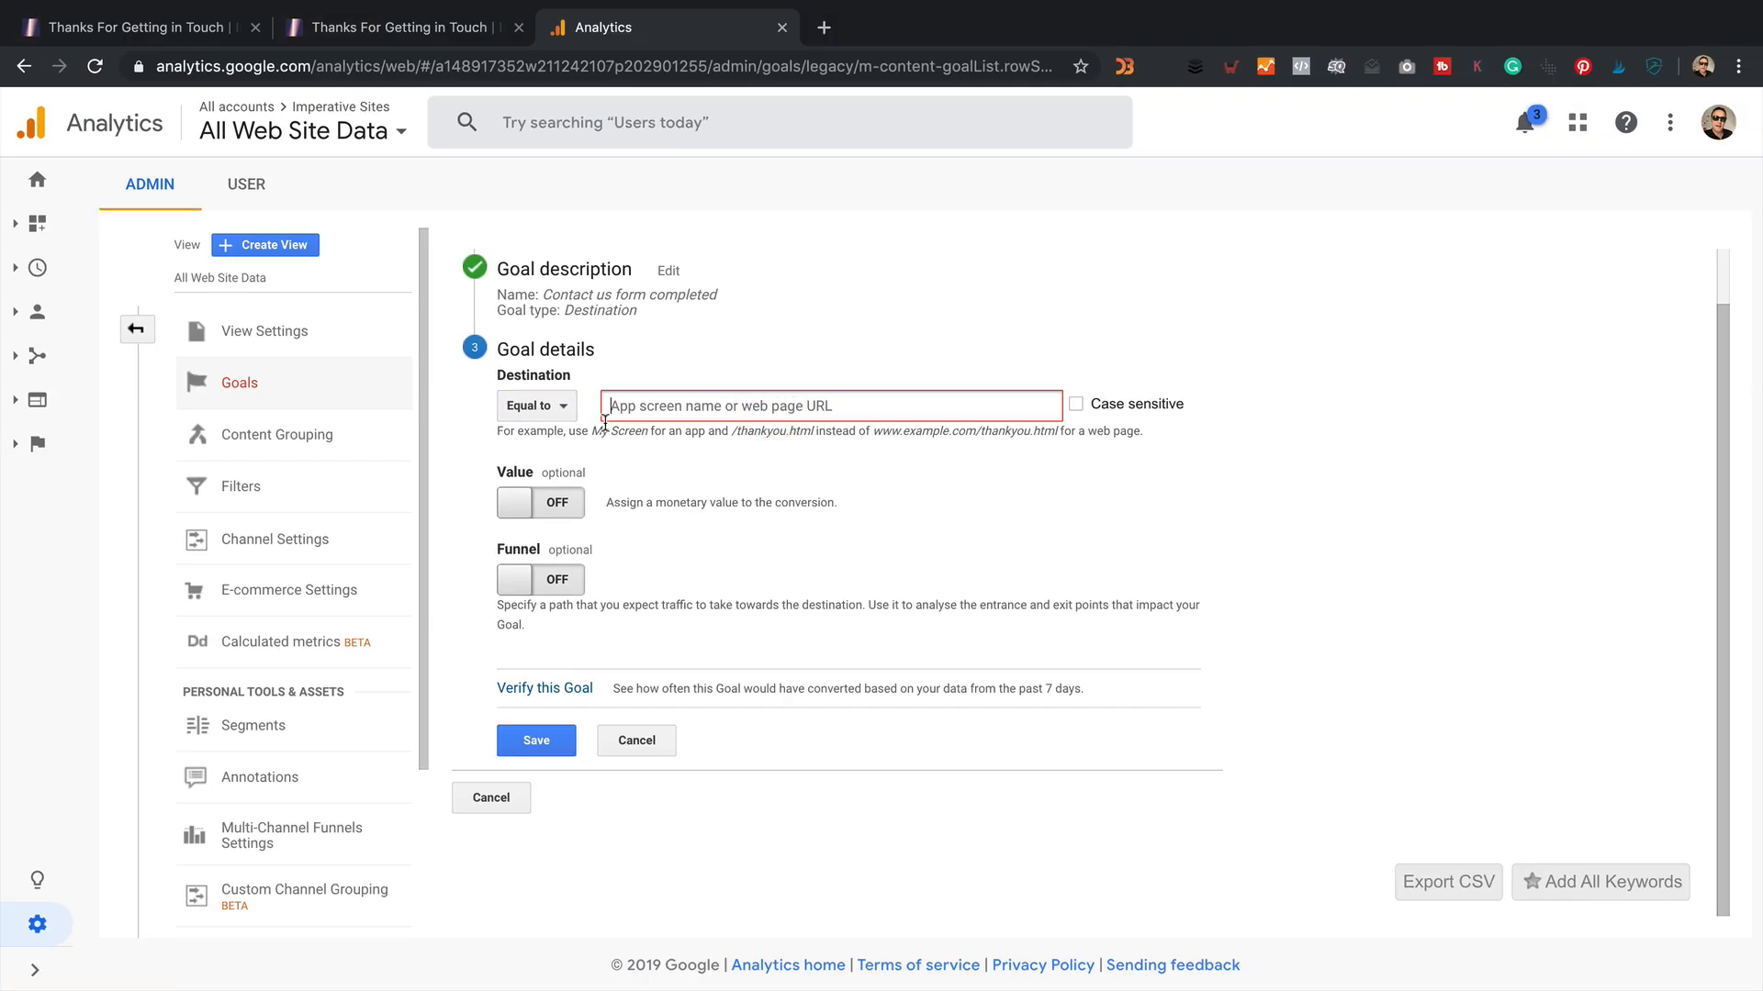
mouse_move(256, 10)
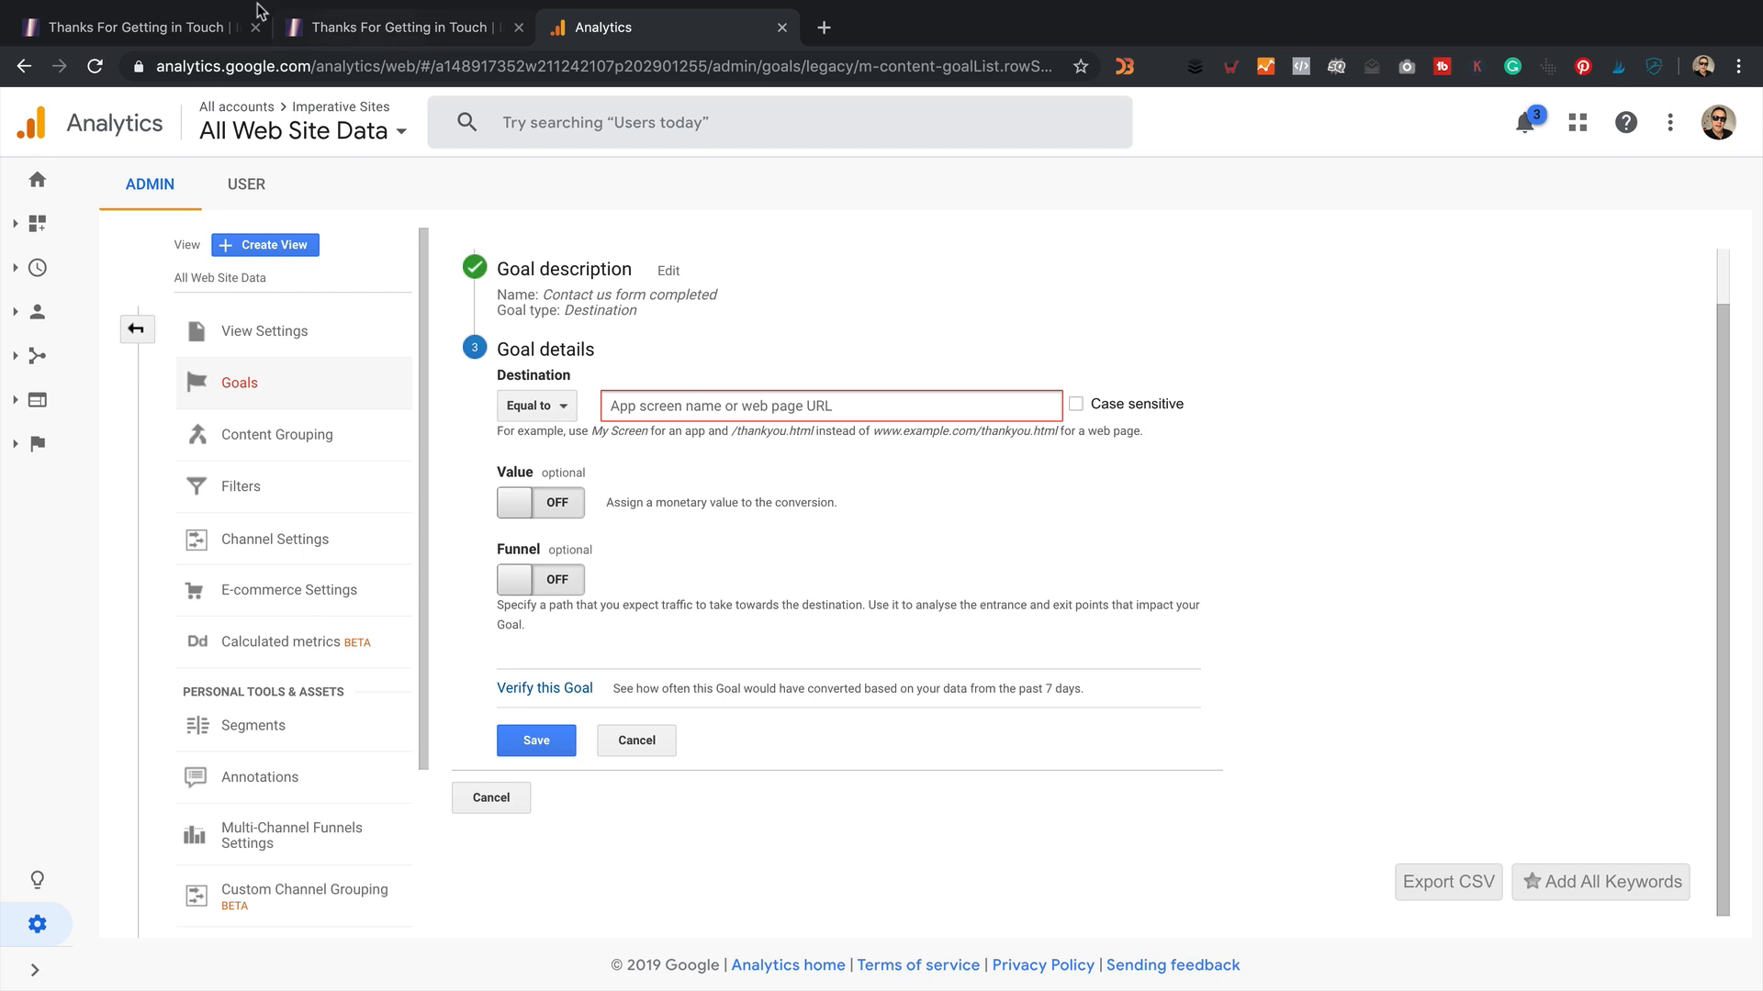
Set the goal destination to equal /thanks/, leave Value off, and save the goal.
left_click(135, 27)
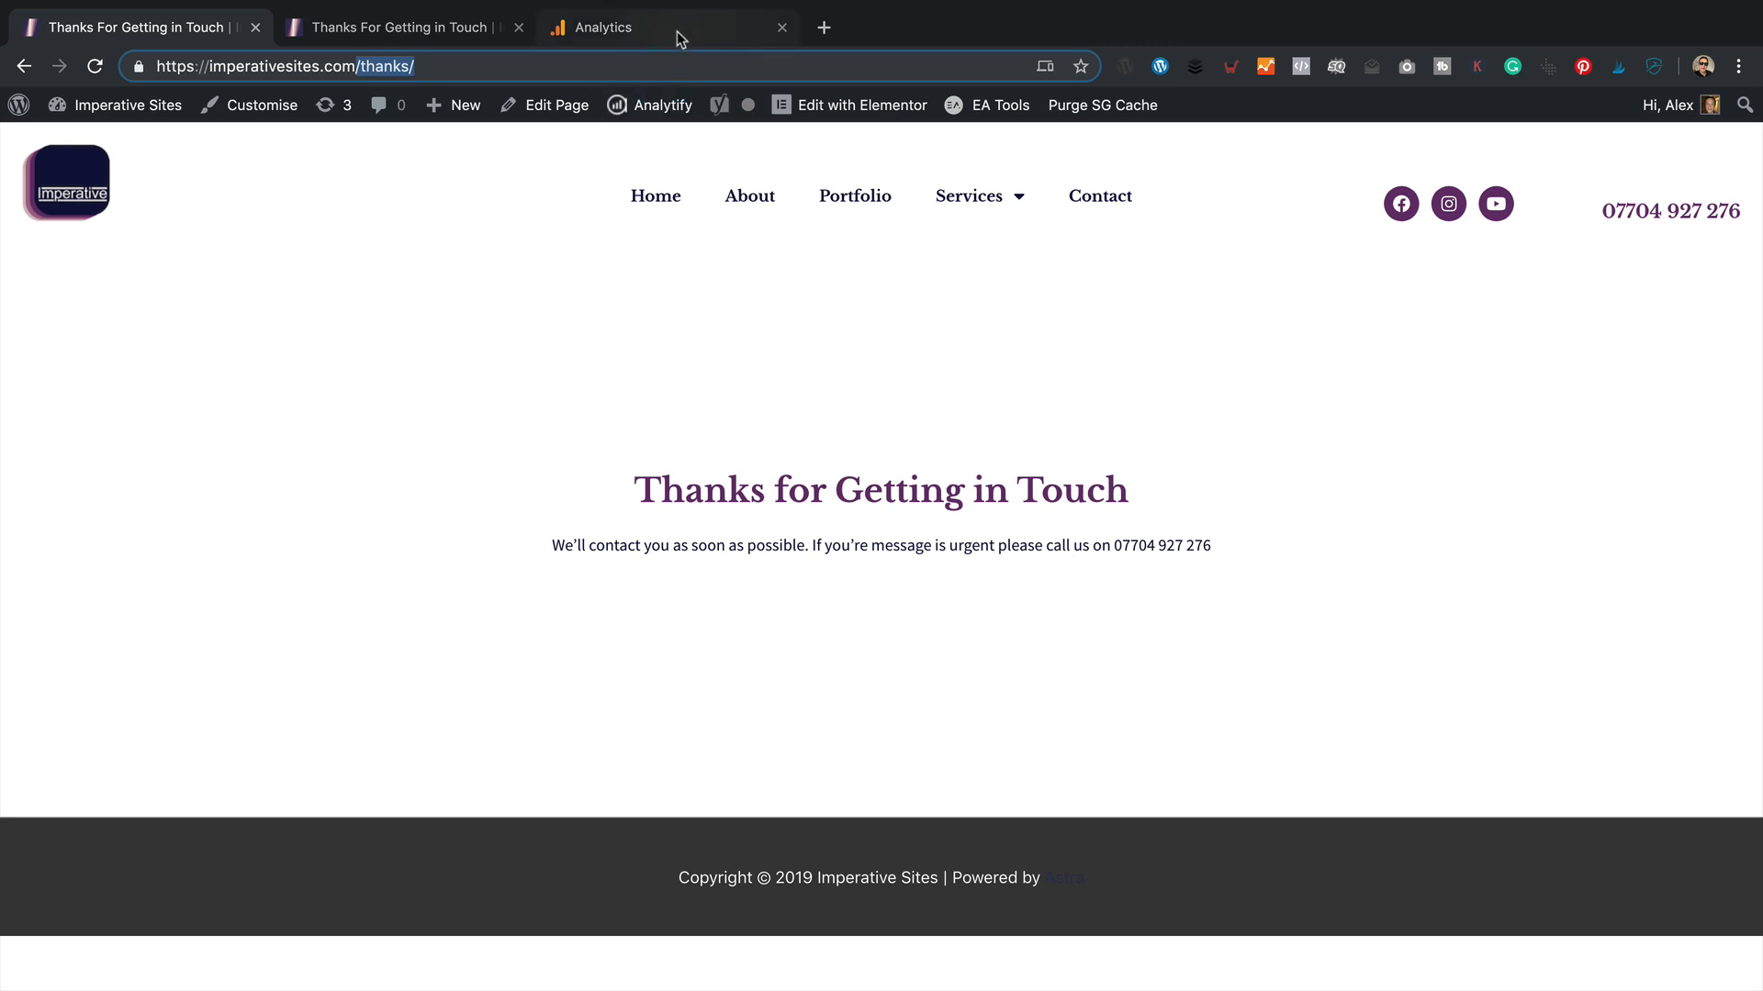
left_click(607, 26)
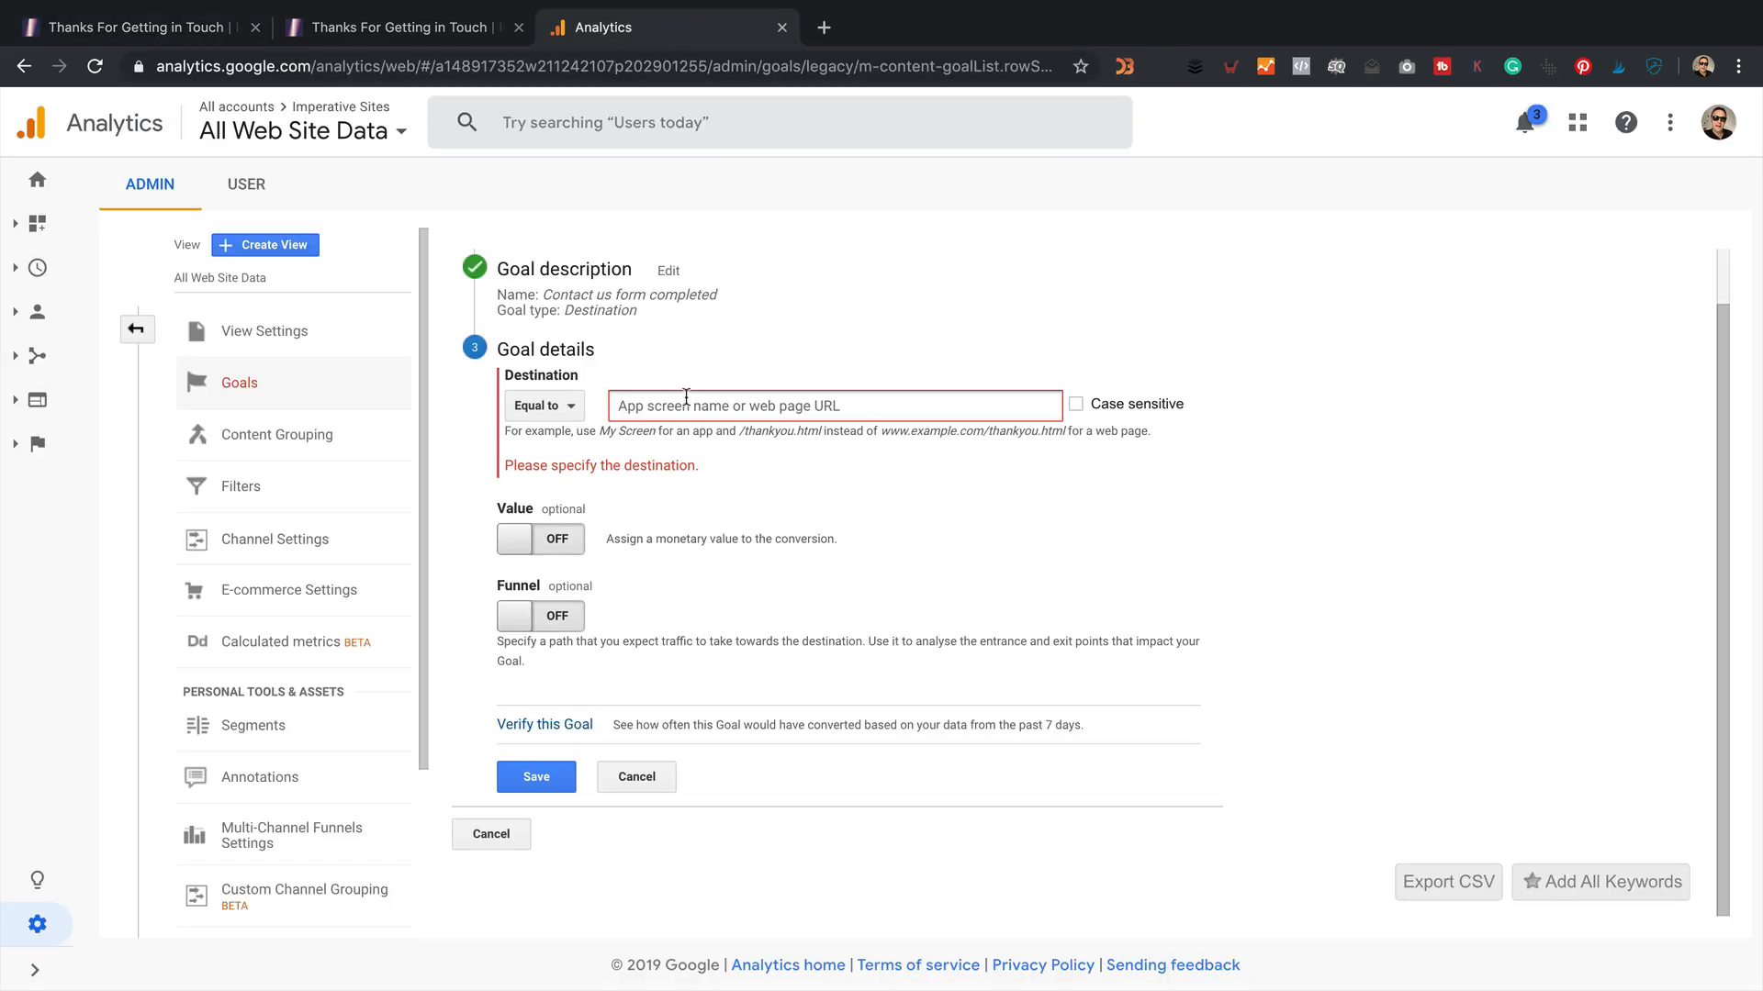
type("/thanks/")
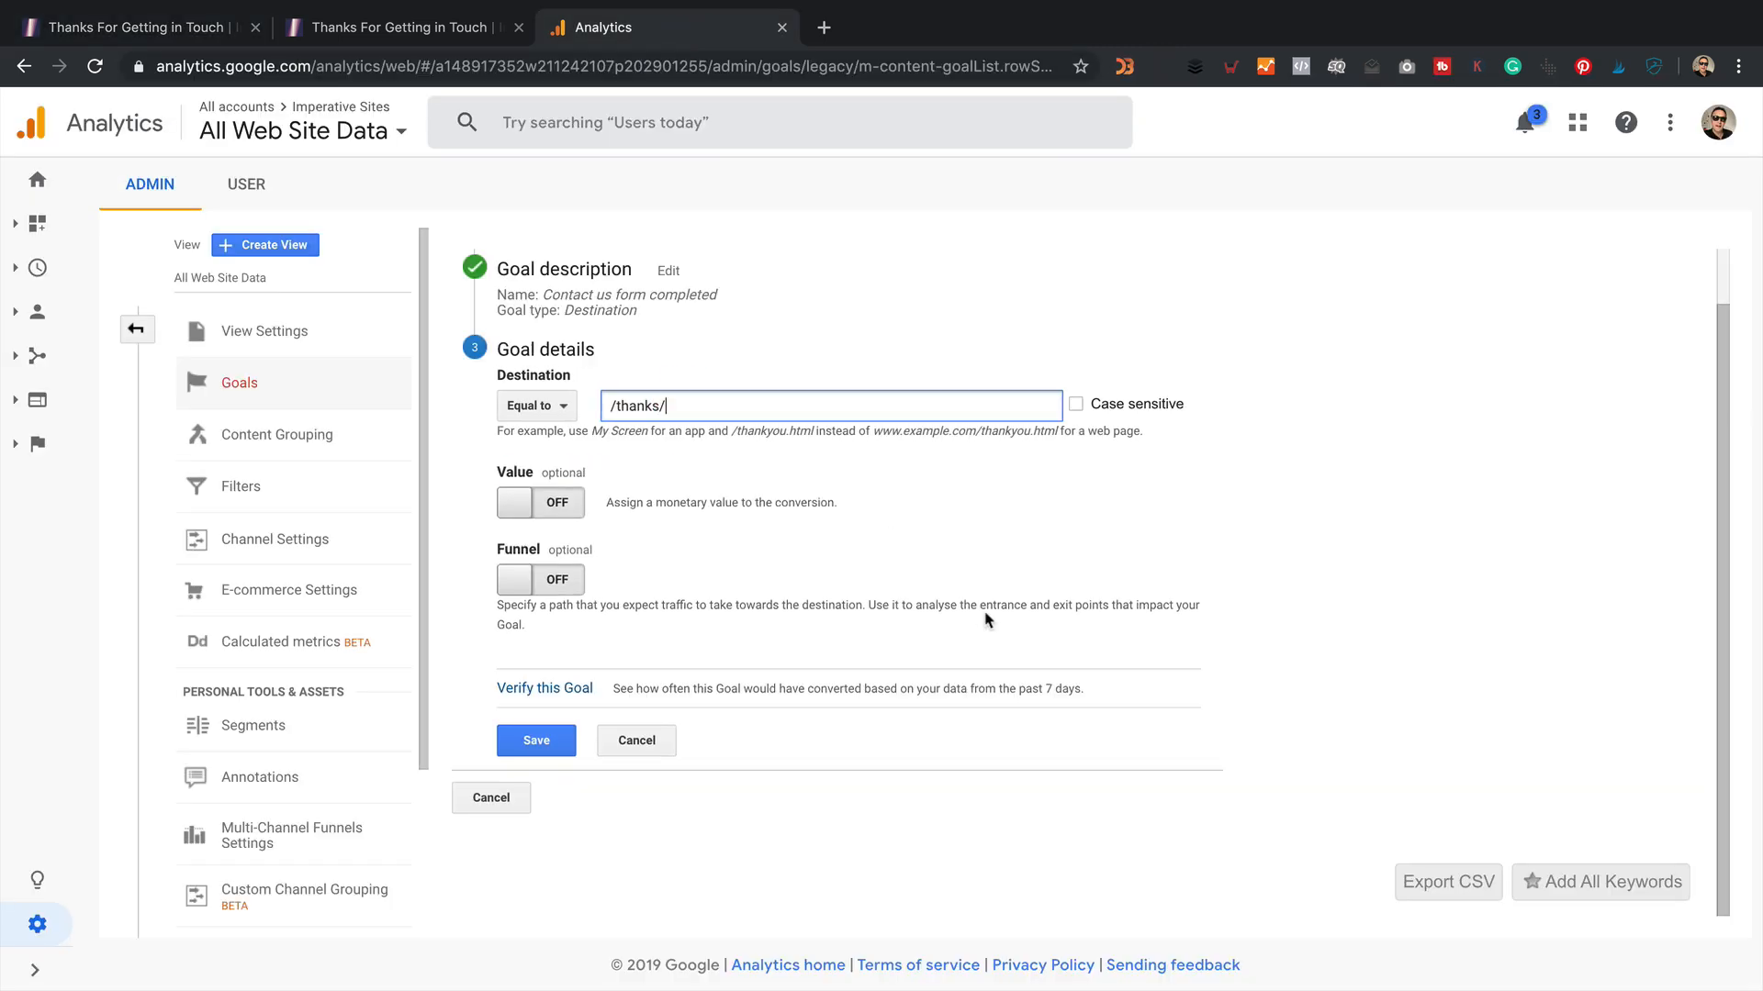
left_click(540, 502)
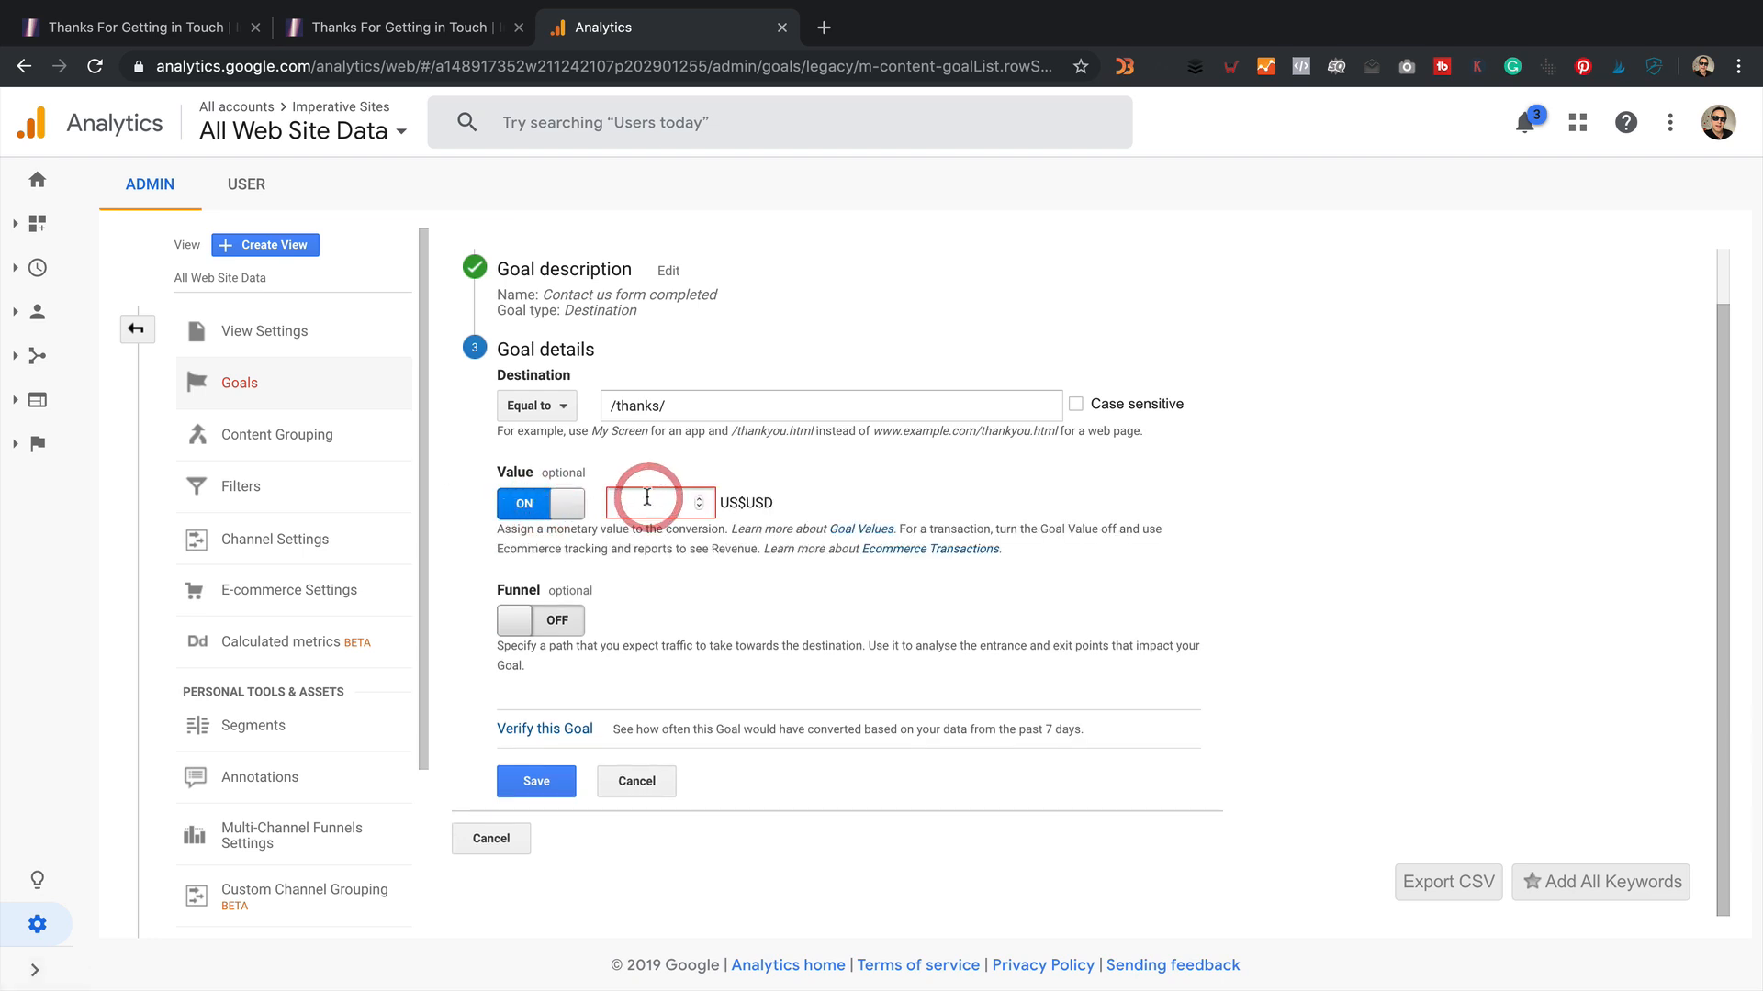
left_click(539, 502)
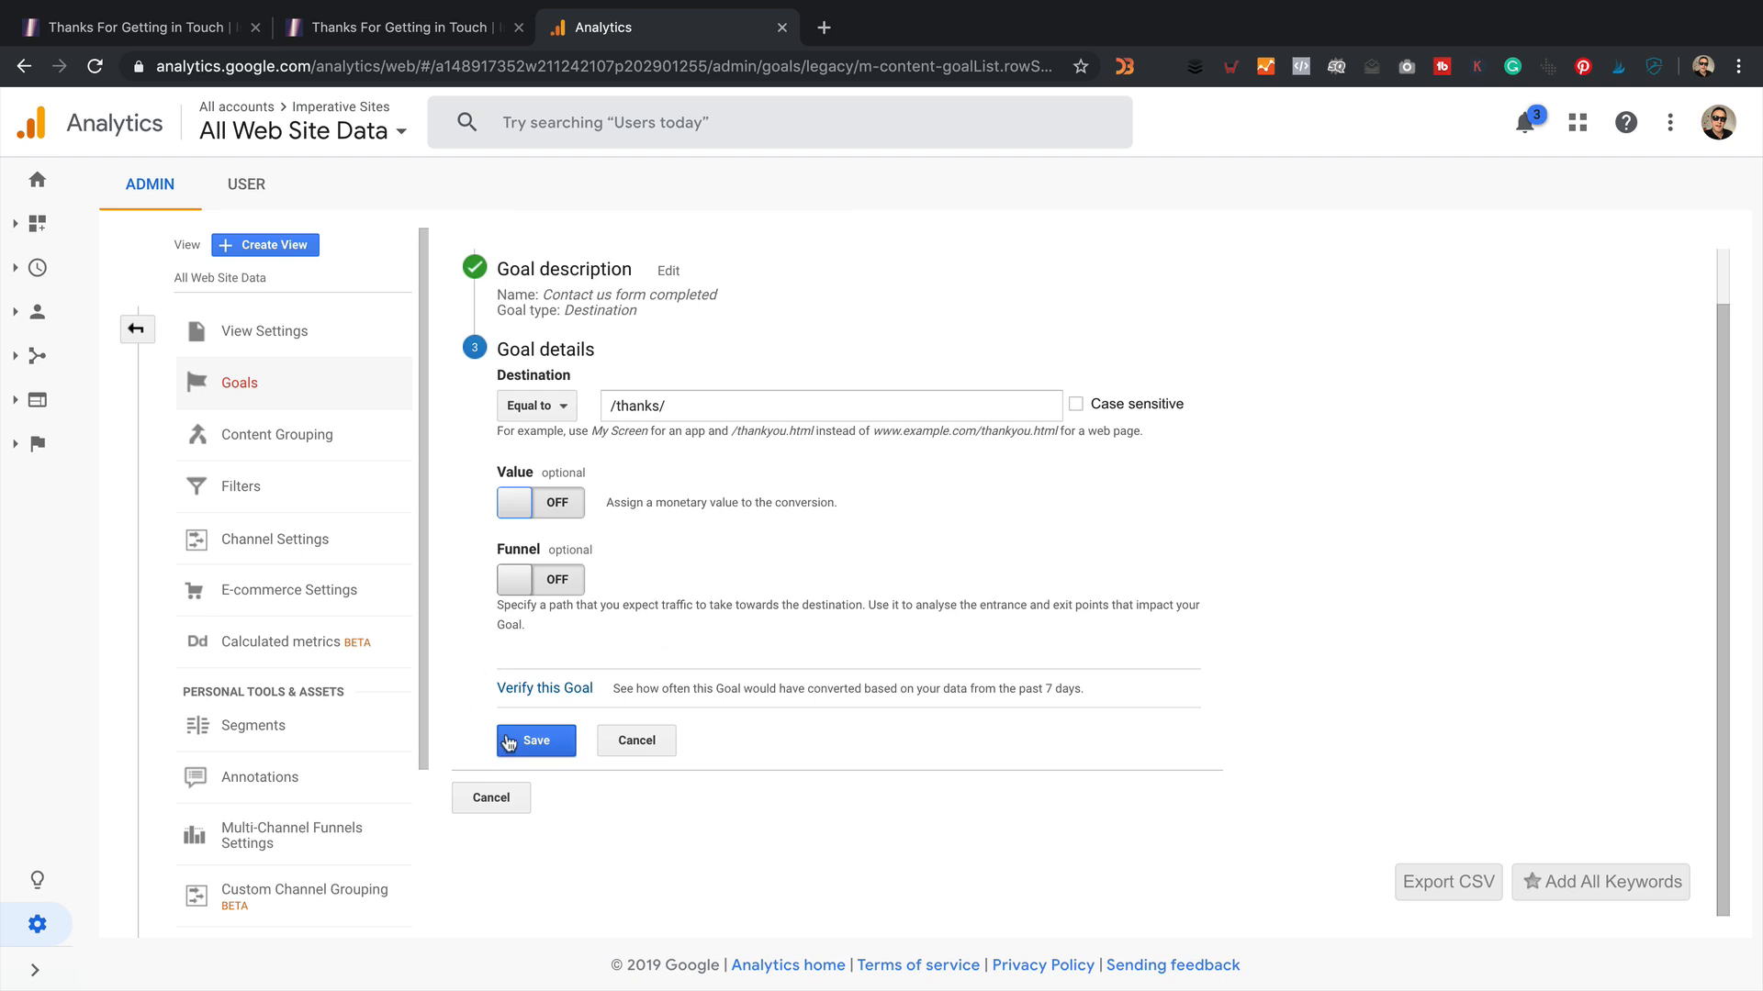
left_click(535, 740)
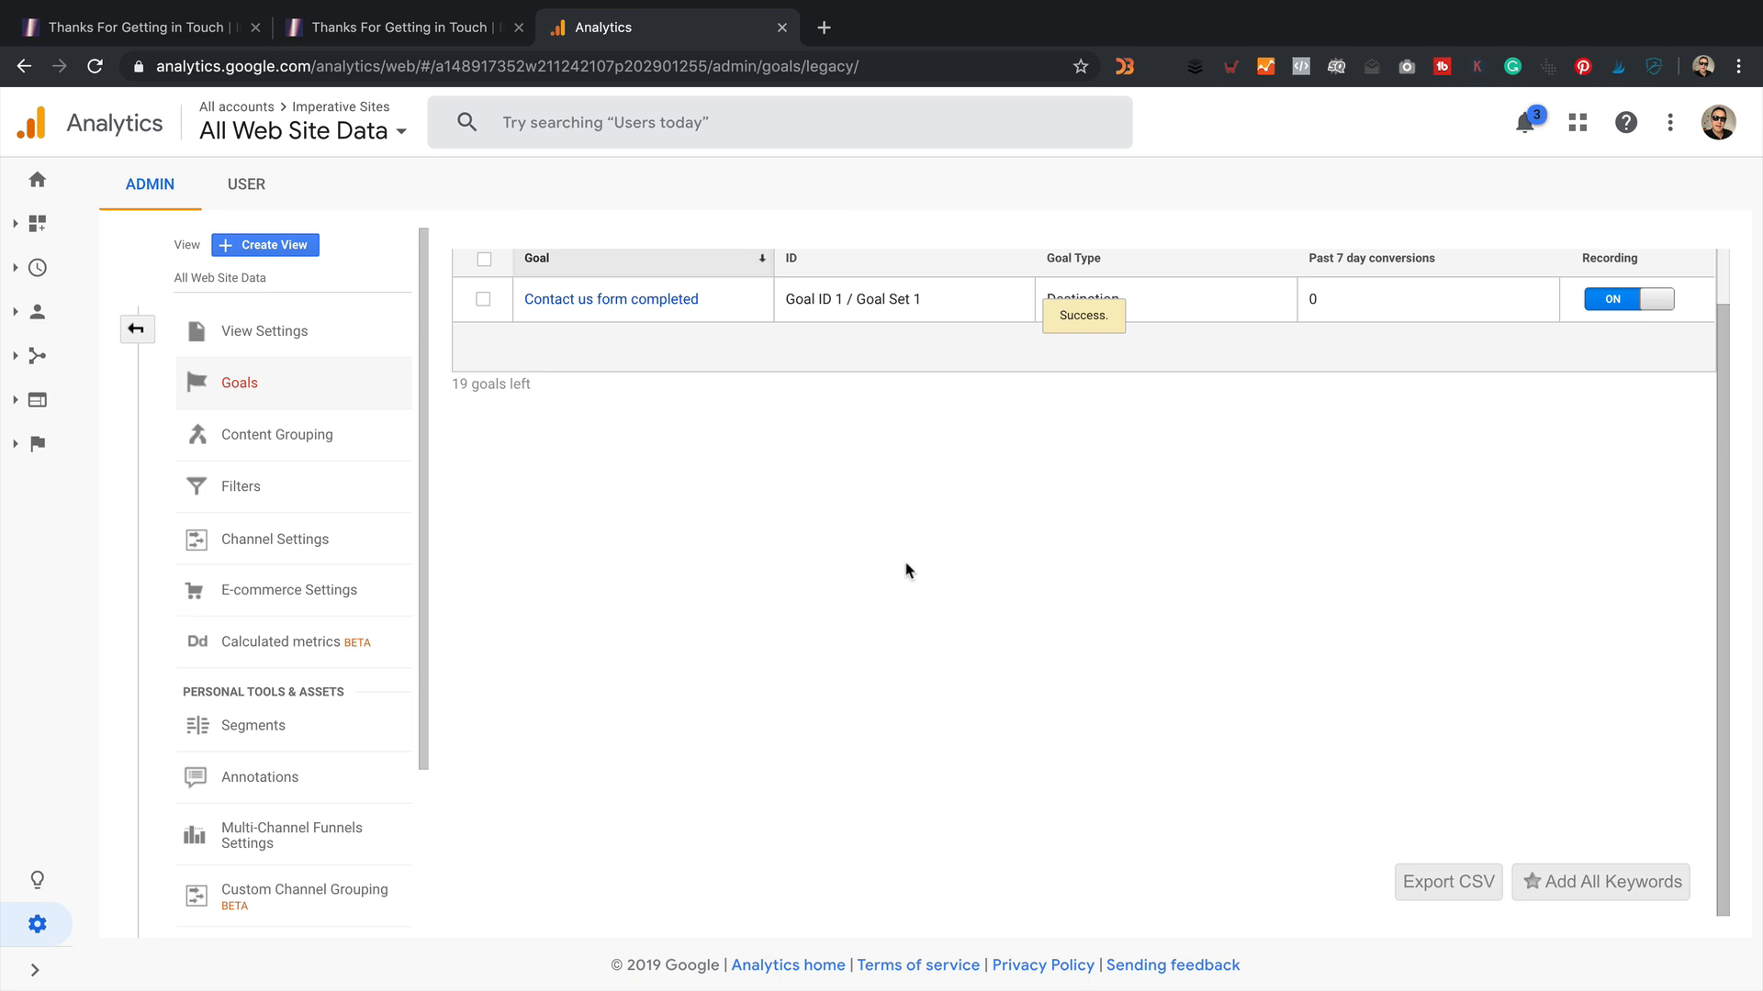
mouse_move(945, 449)
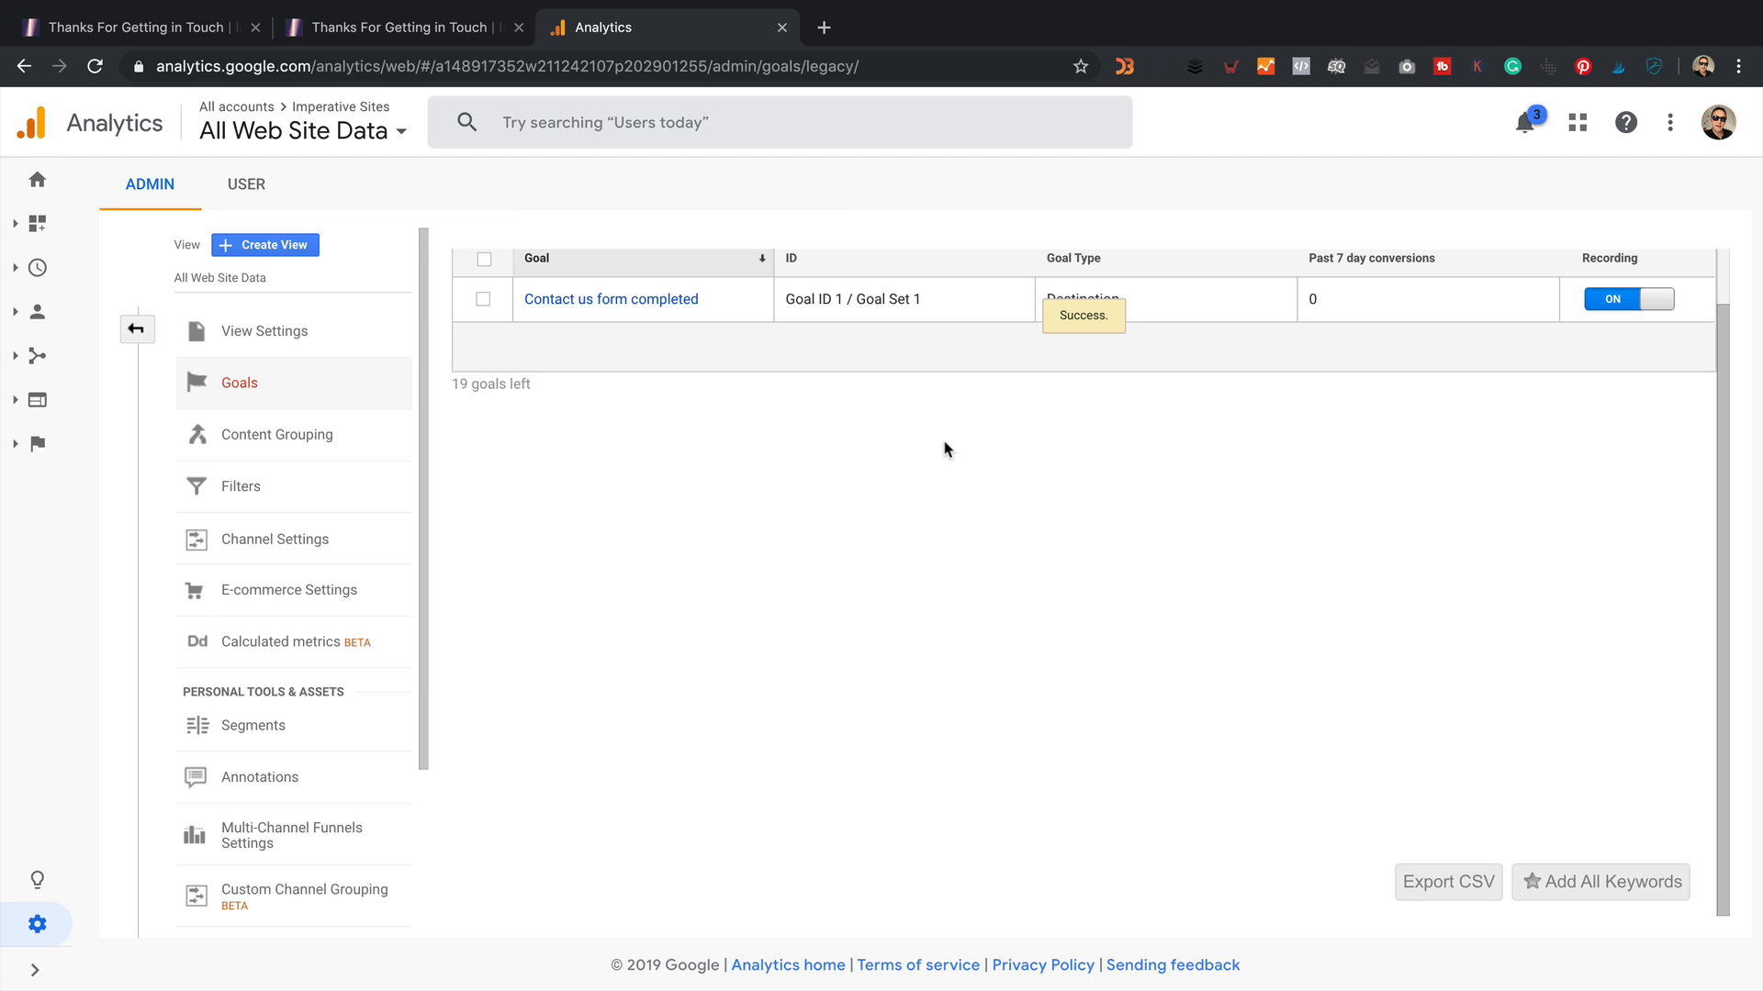
Set the contact form's redirect page to Thanks For Getting in Touch and save the form.
left_click(135, 27)
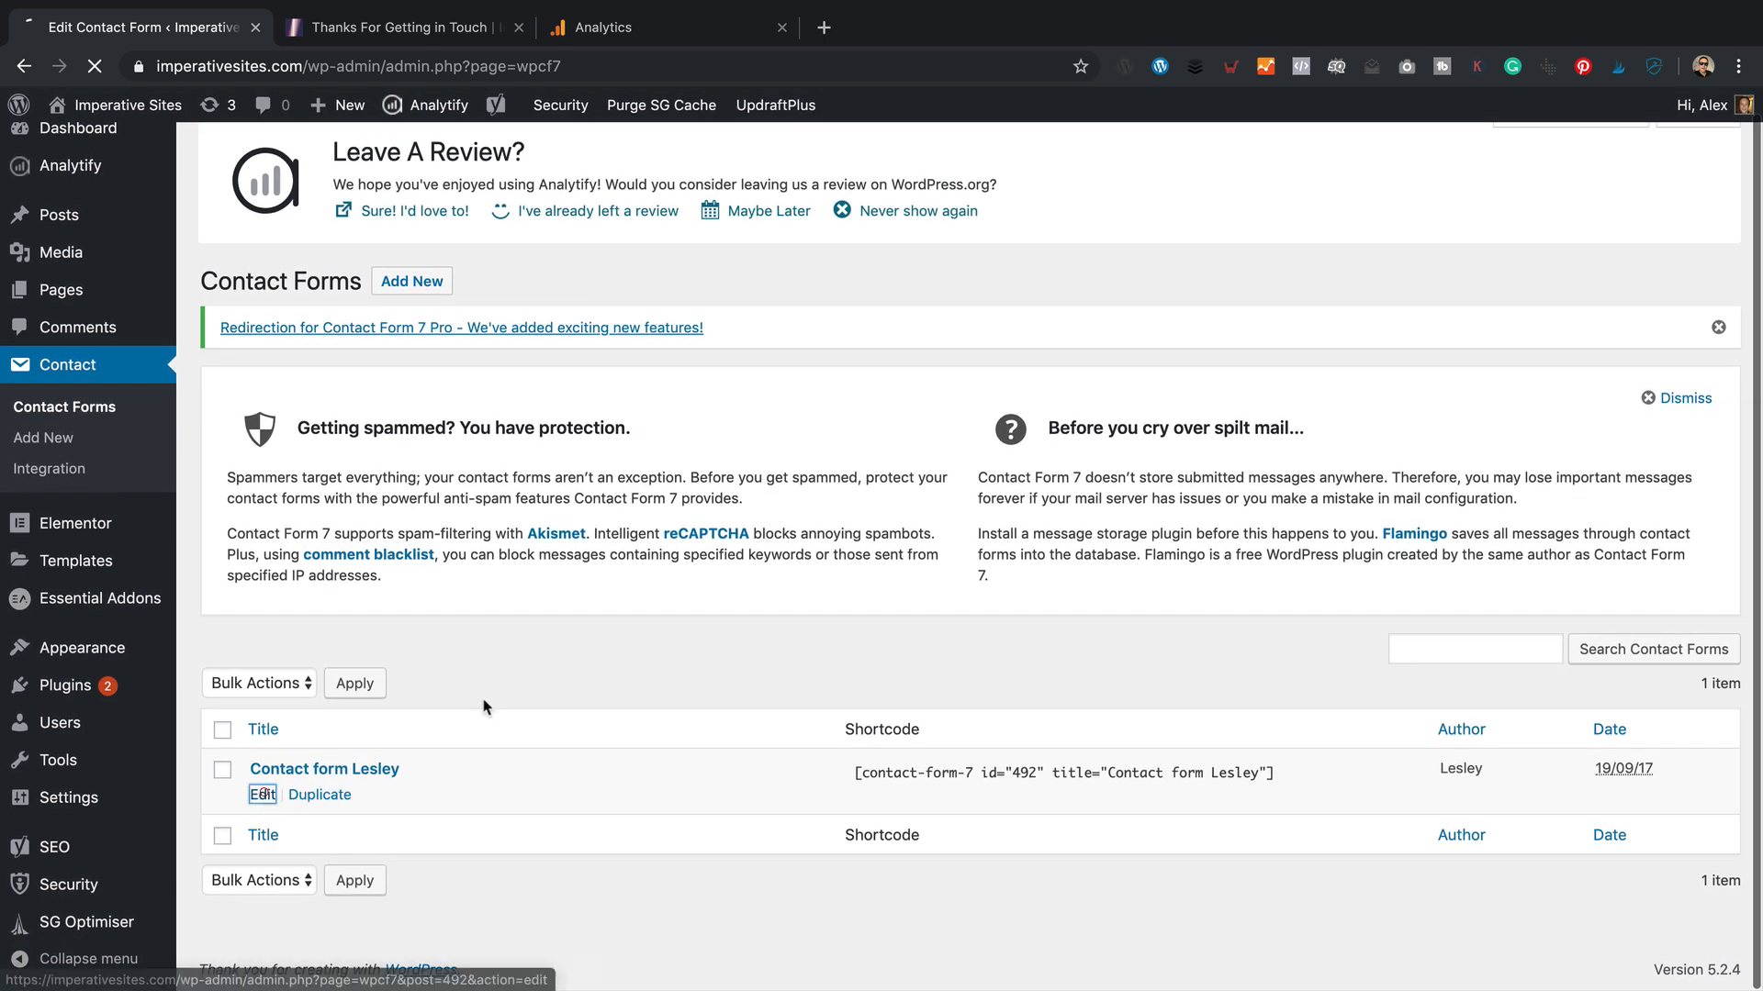
left_click(261, 795)
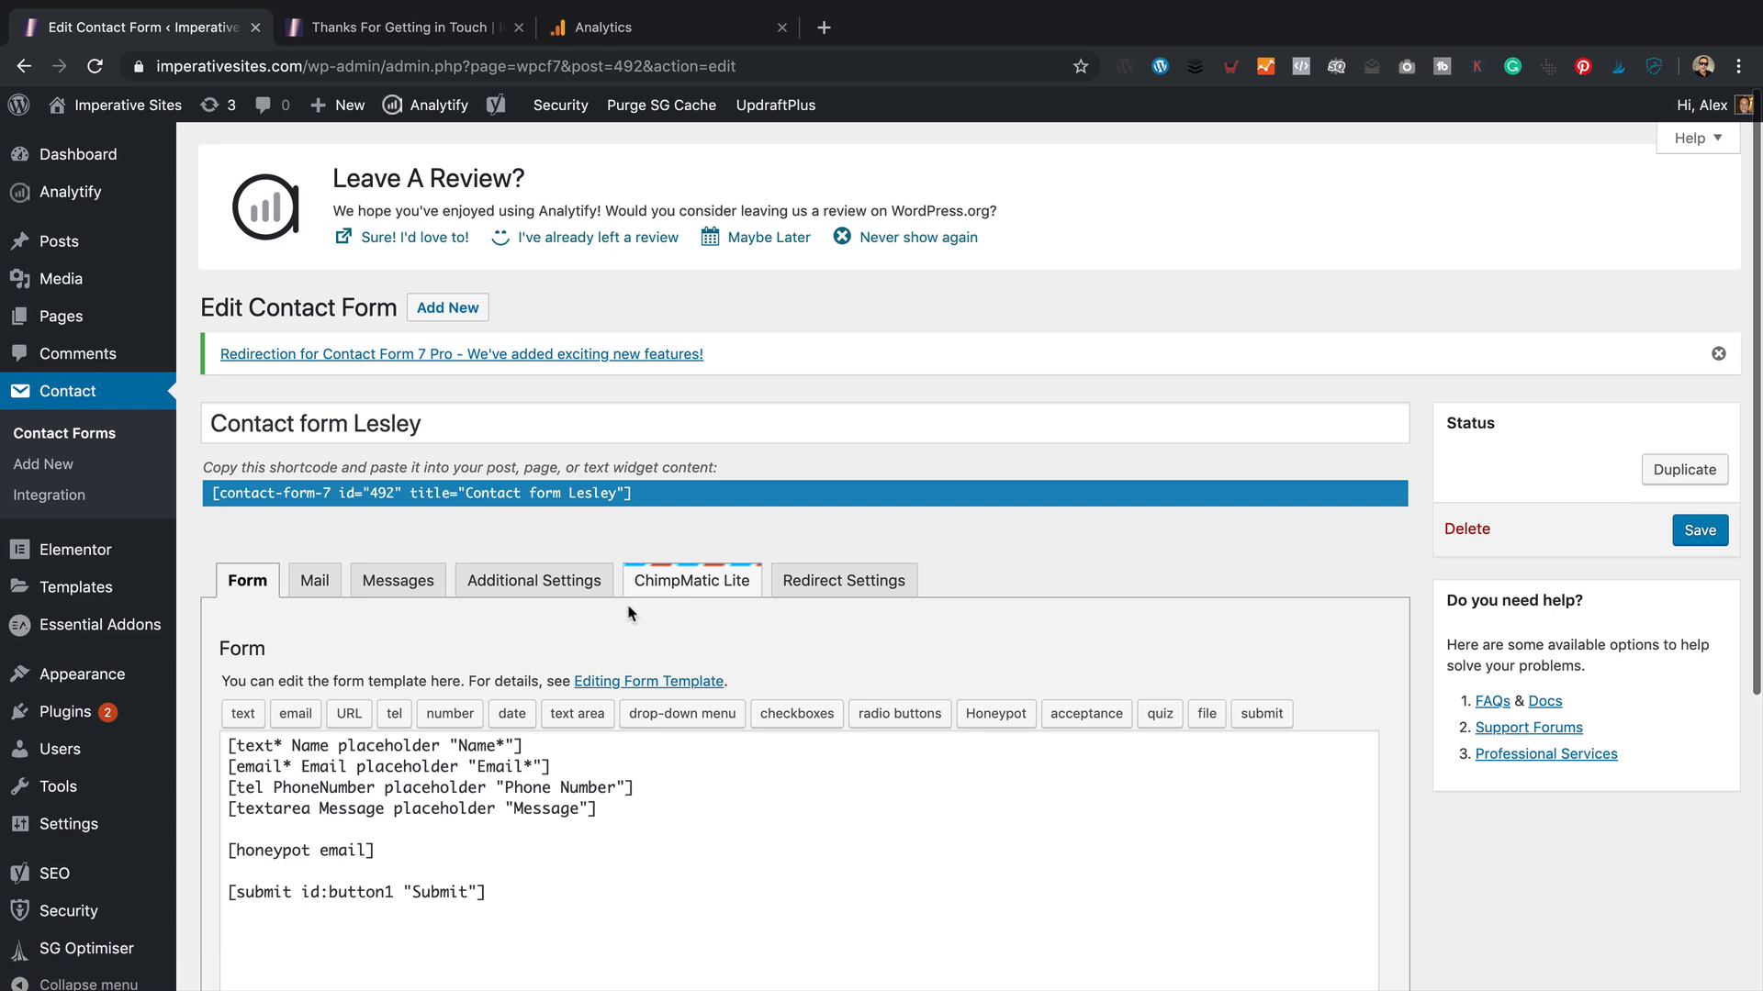
left_click(842, 581)
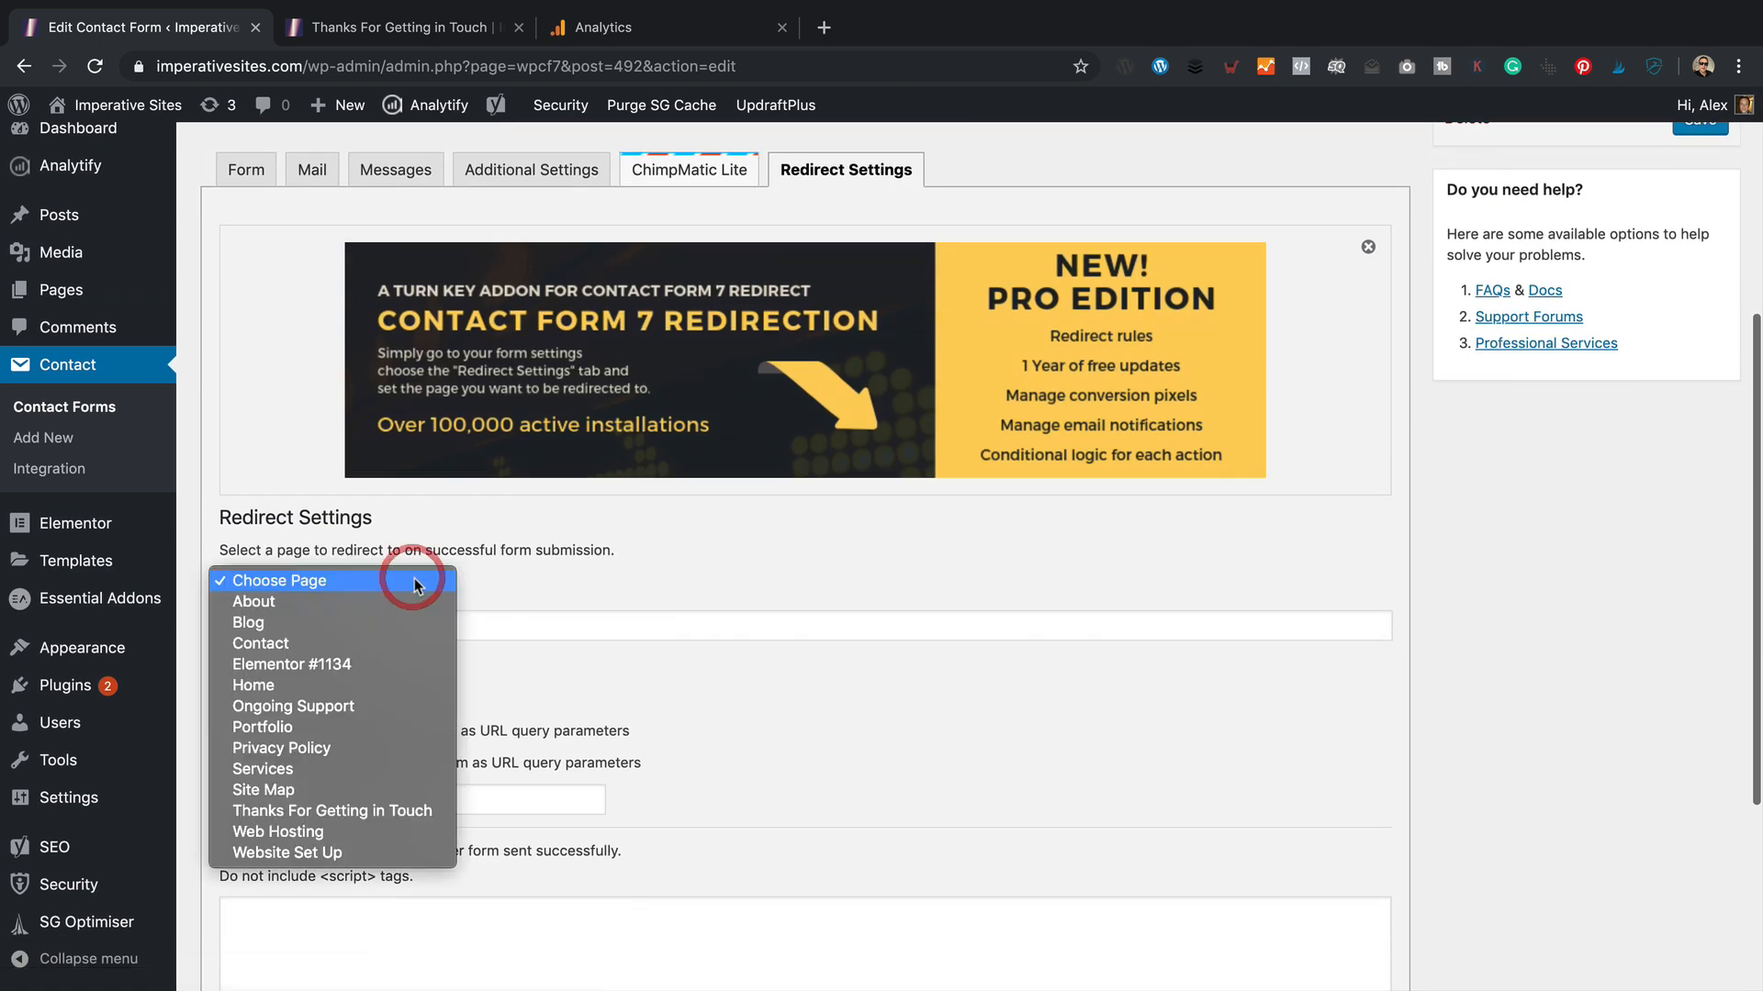
left_click(331, 811)
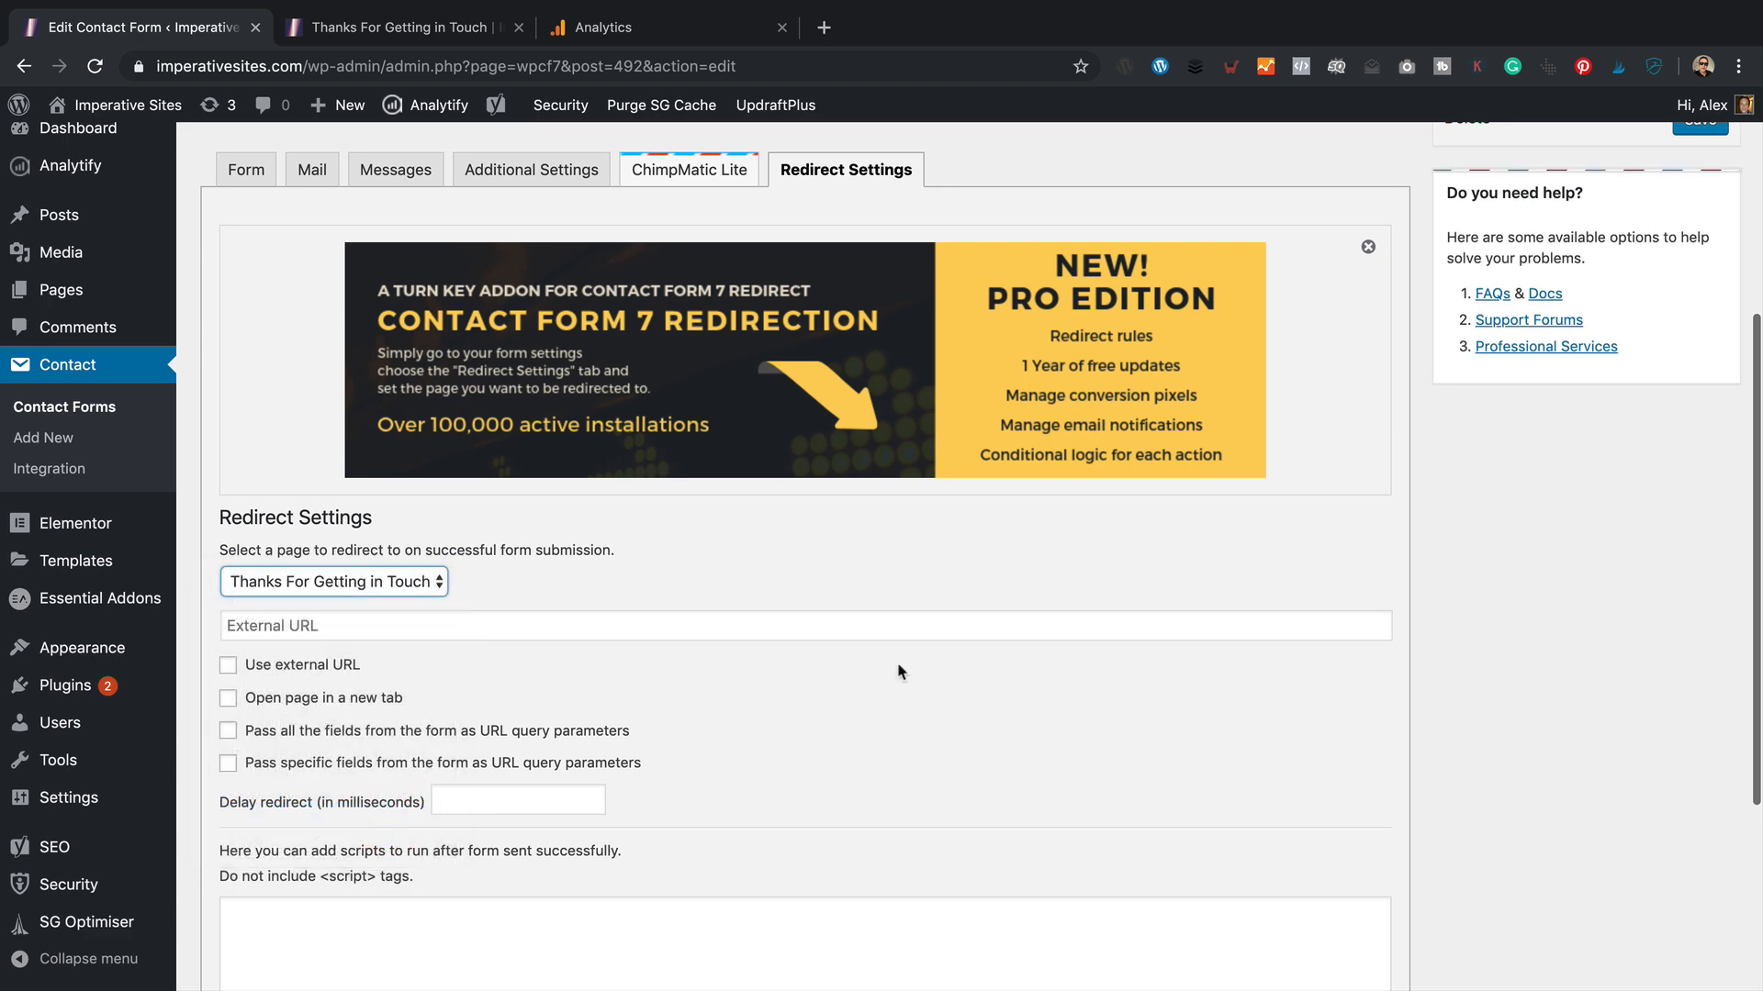
scroll("down", 3)
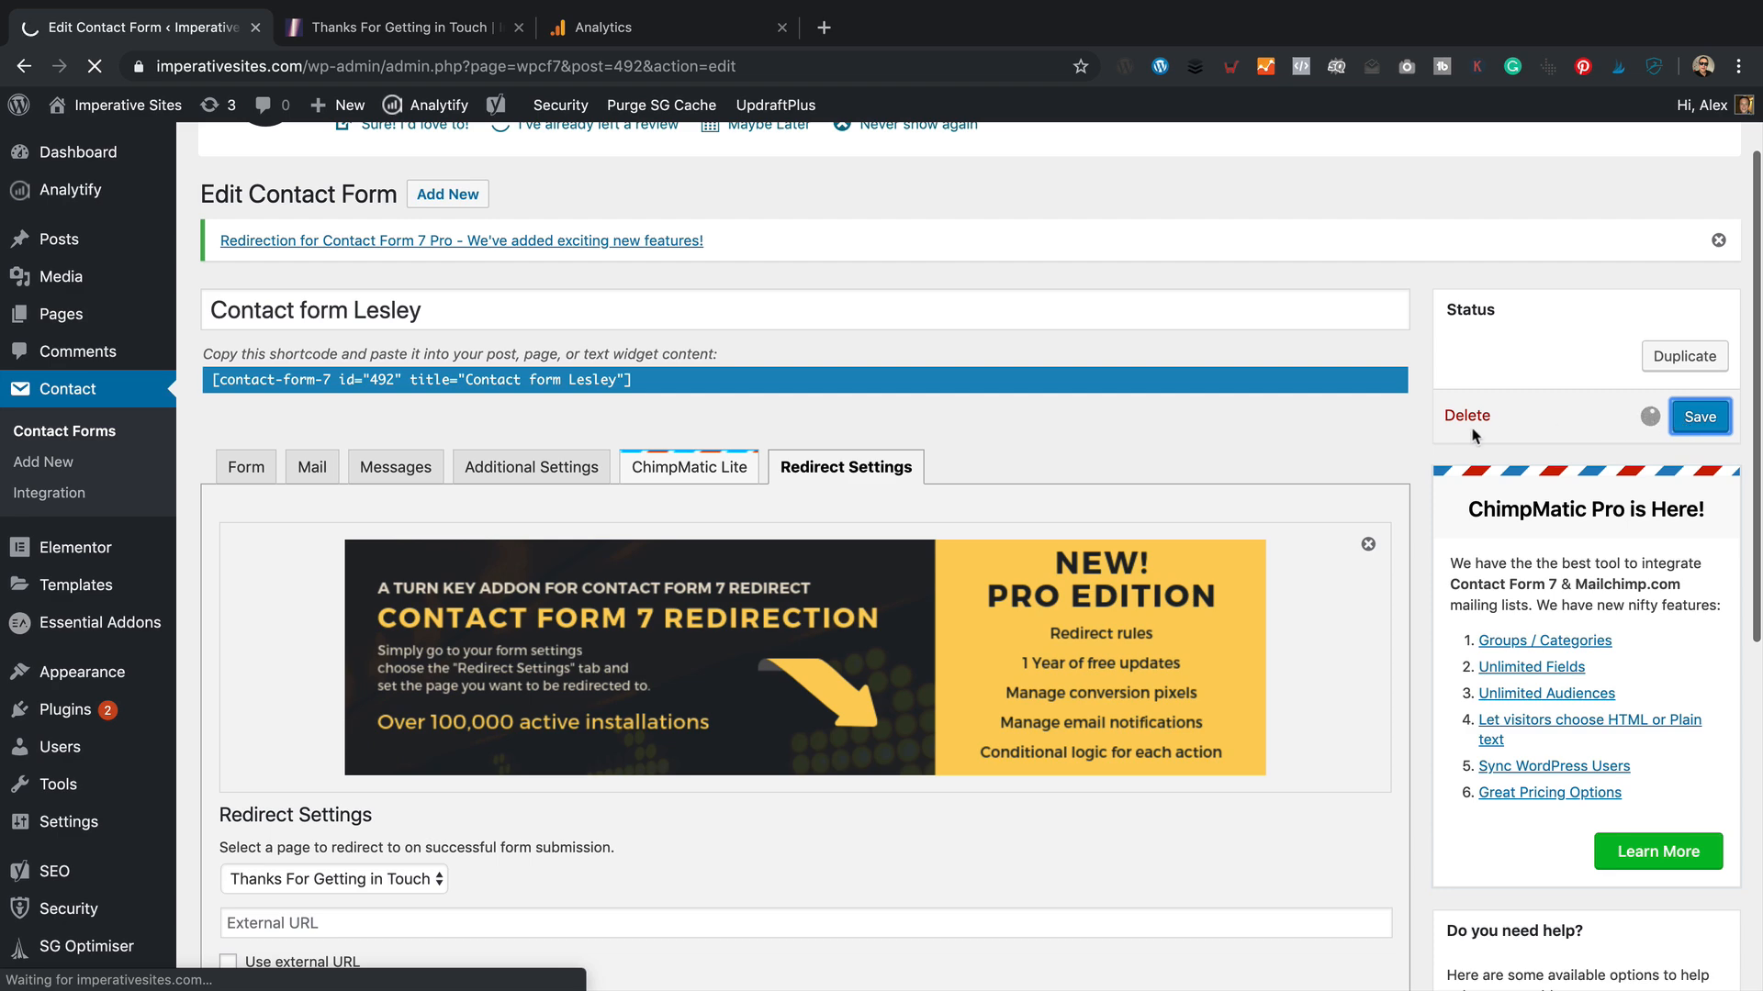
left_click(1698, 417)
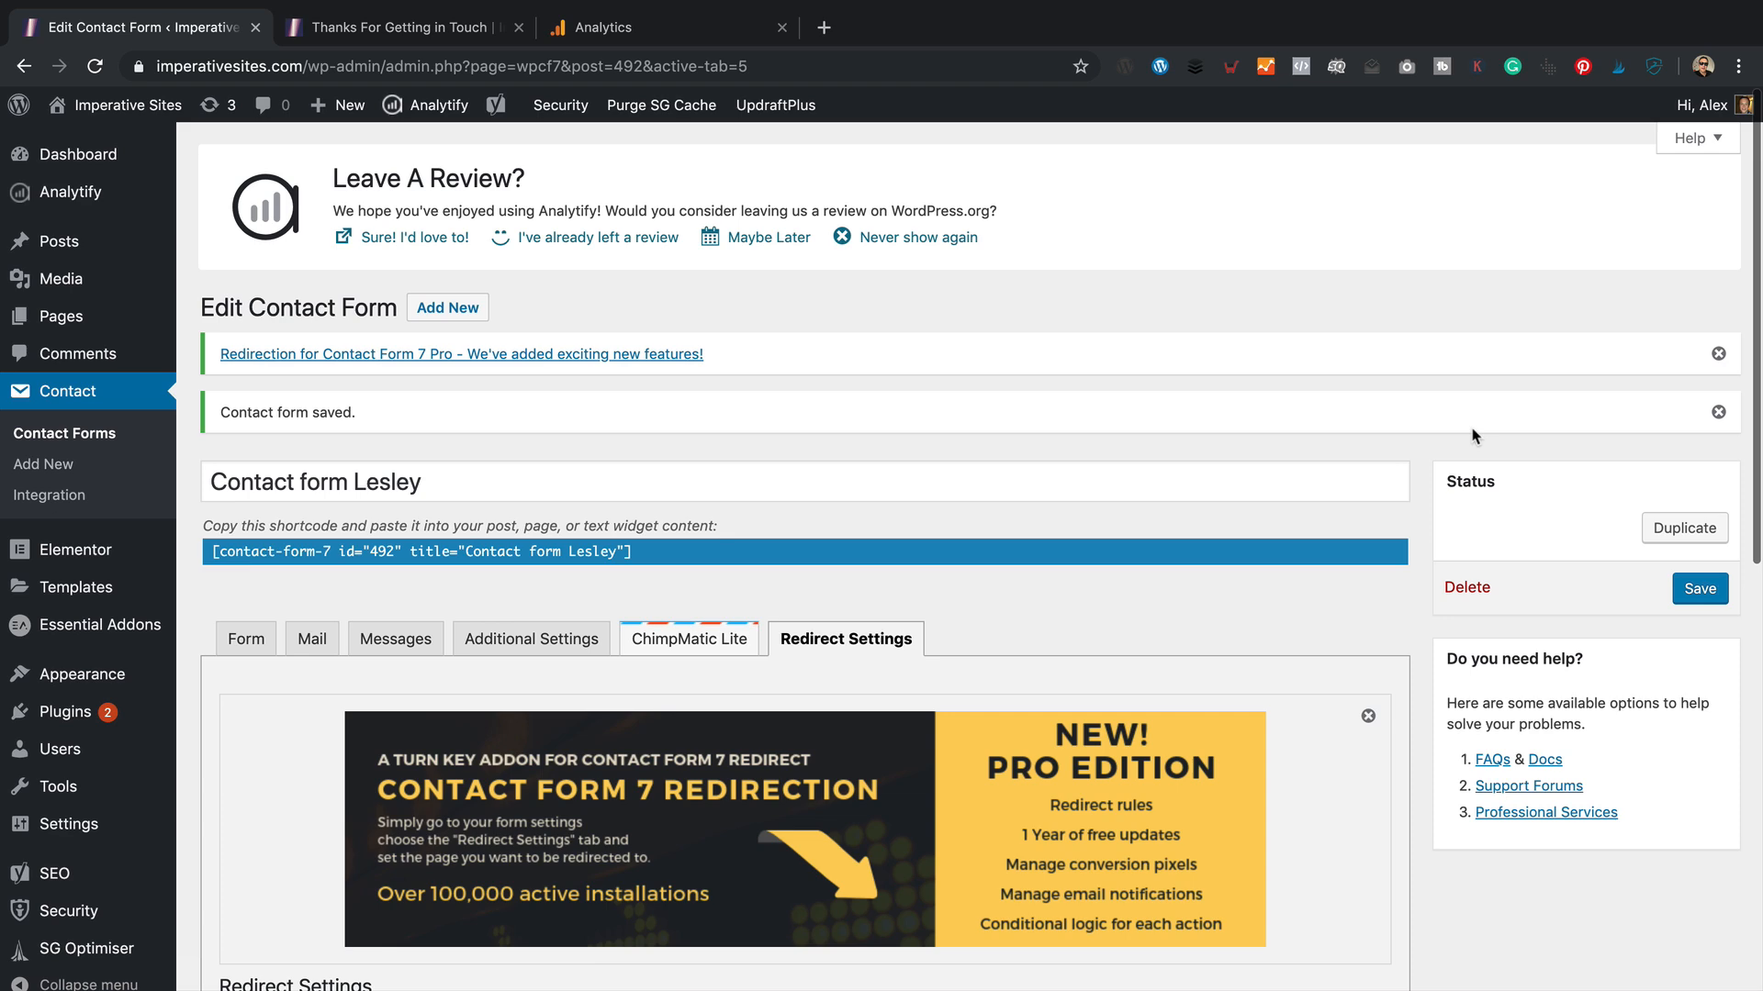
scroll("down", 3)
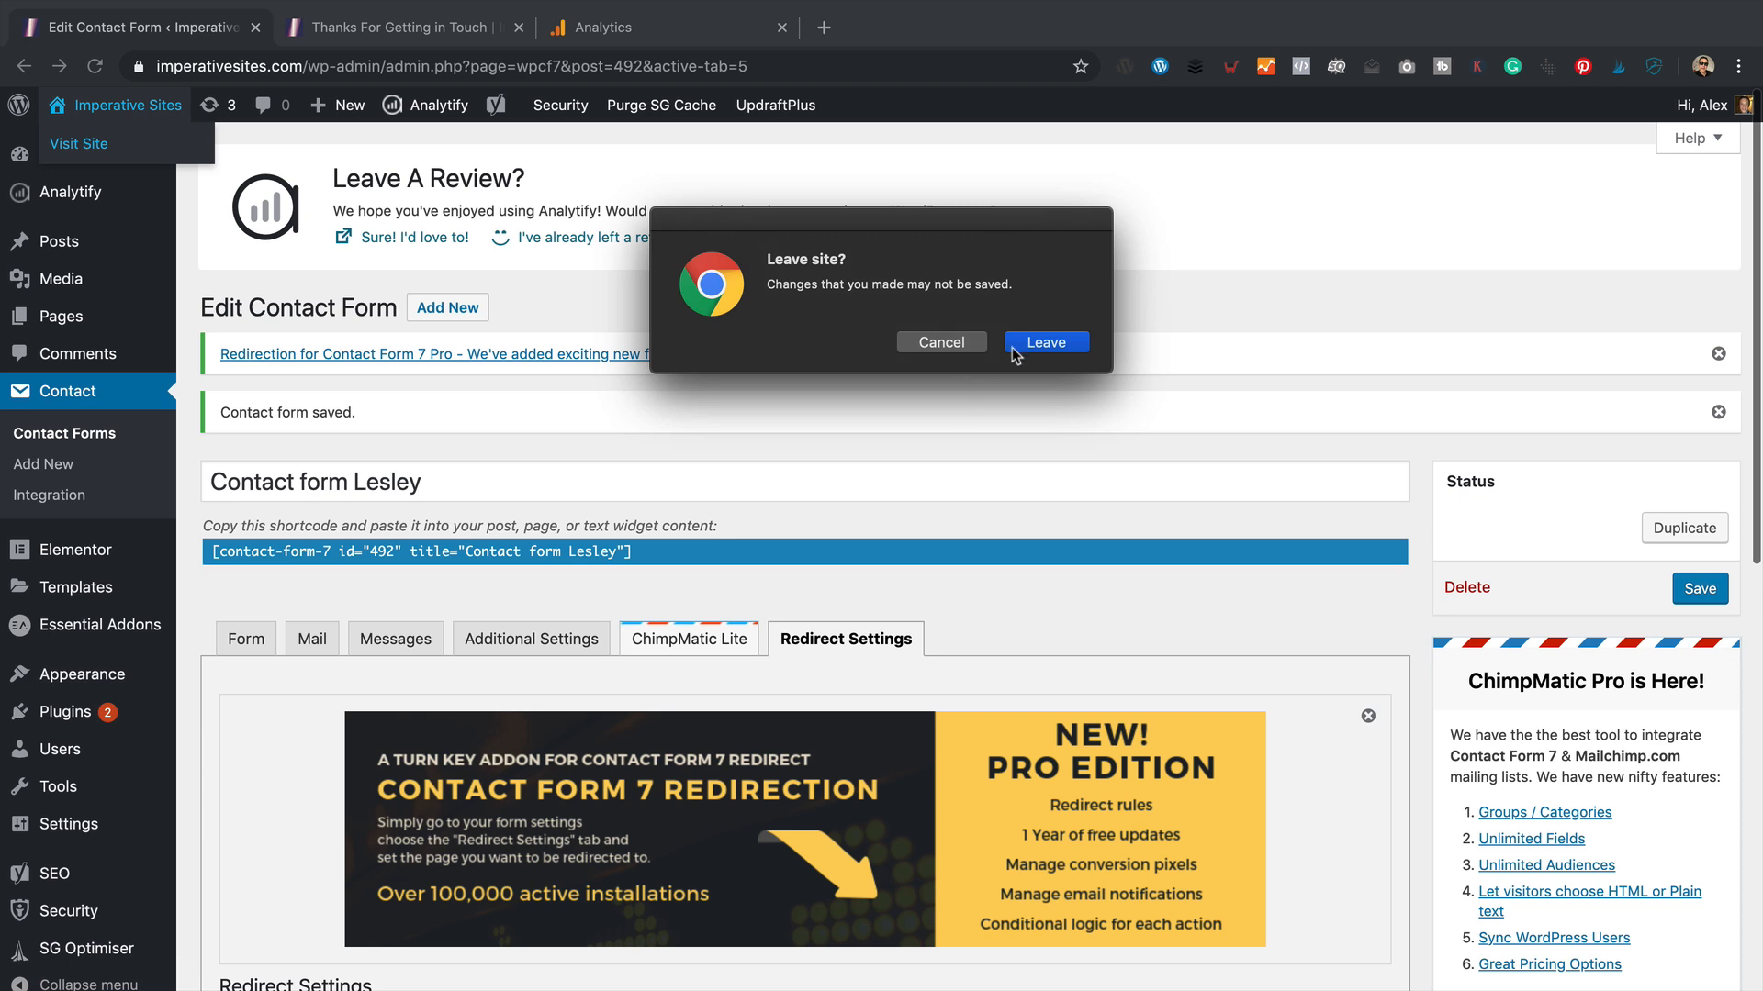
Log out of WordPress and return to the public Imperative Sites homepage.
left_click(1045, 341)
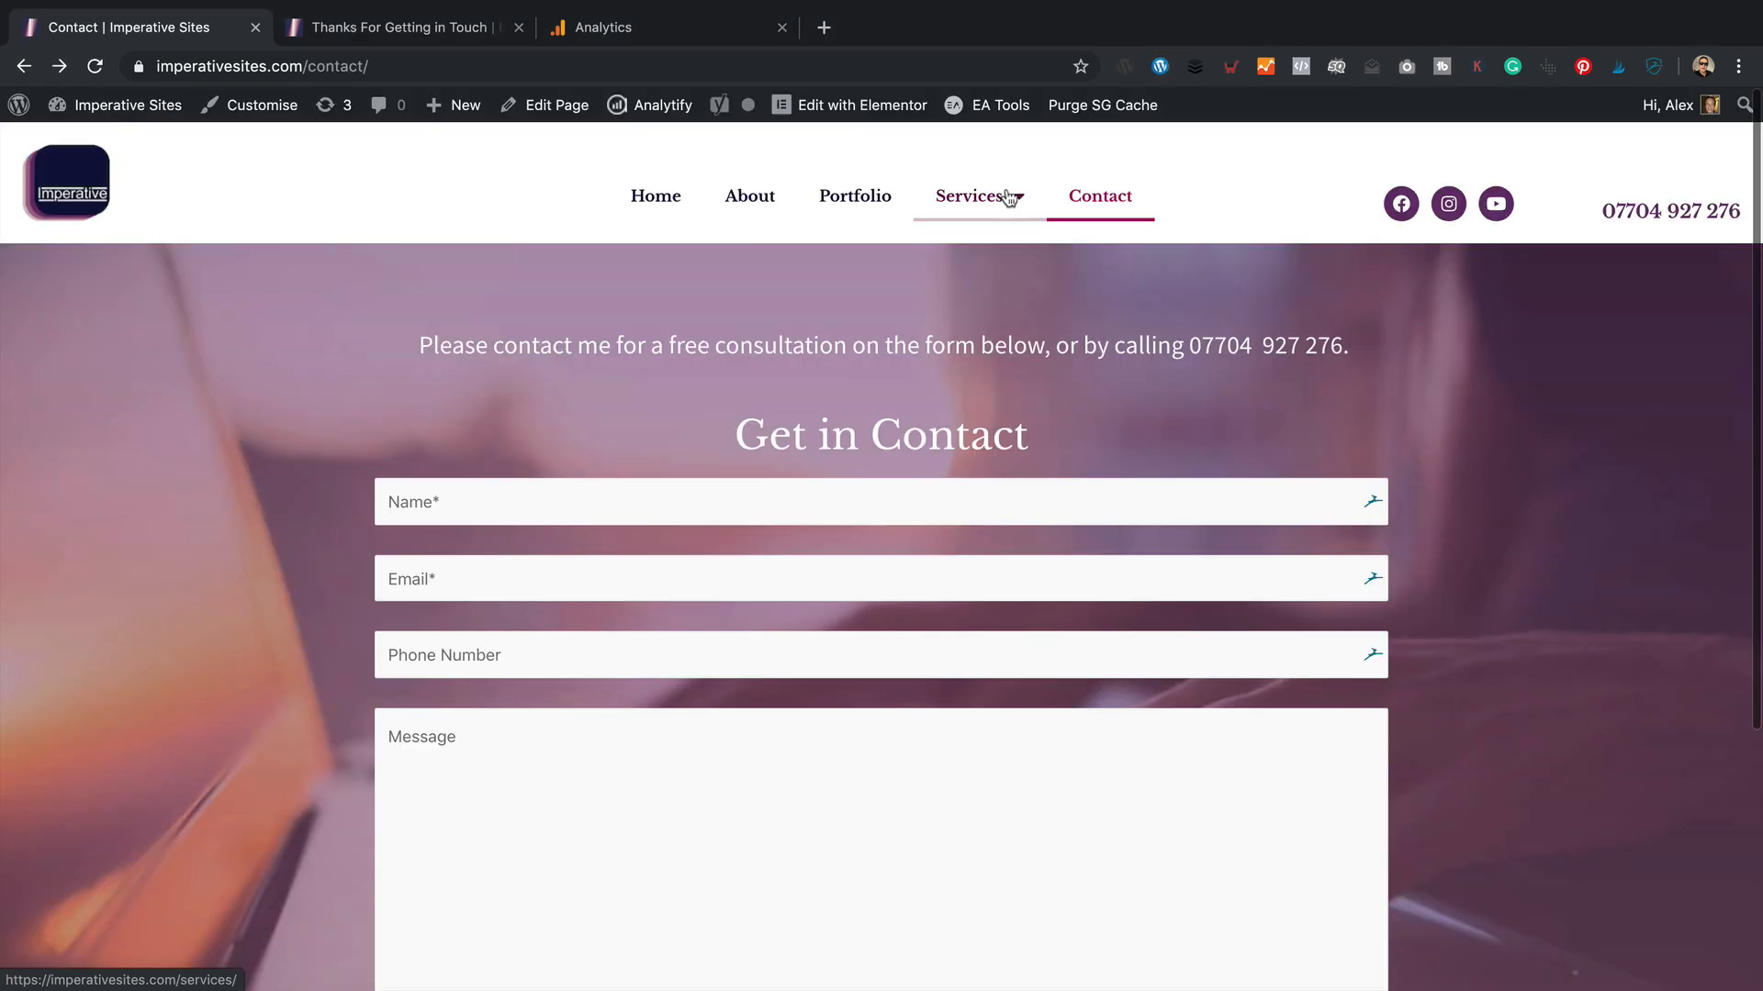
left_click(1673, 105)
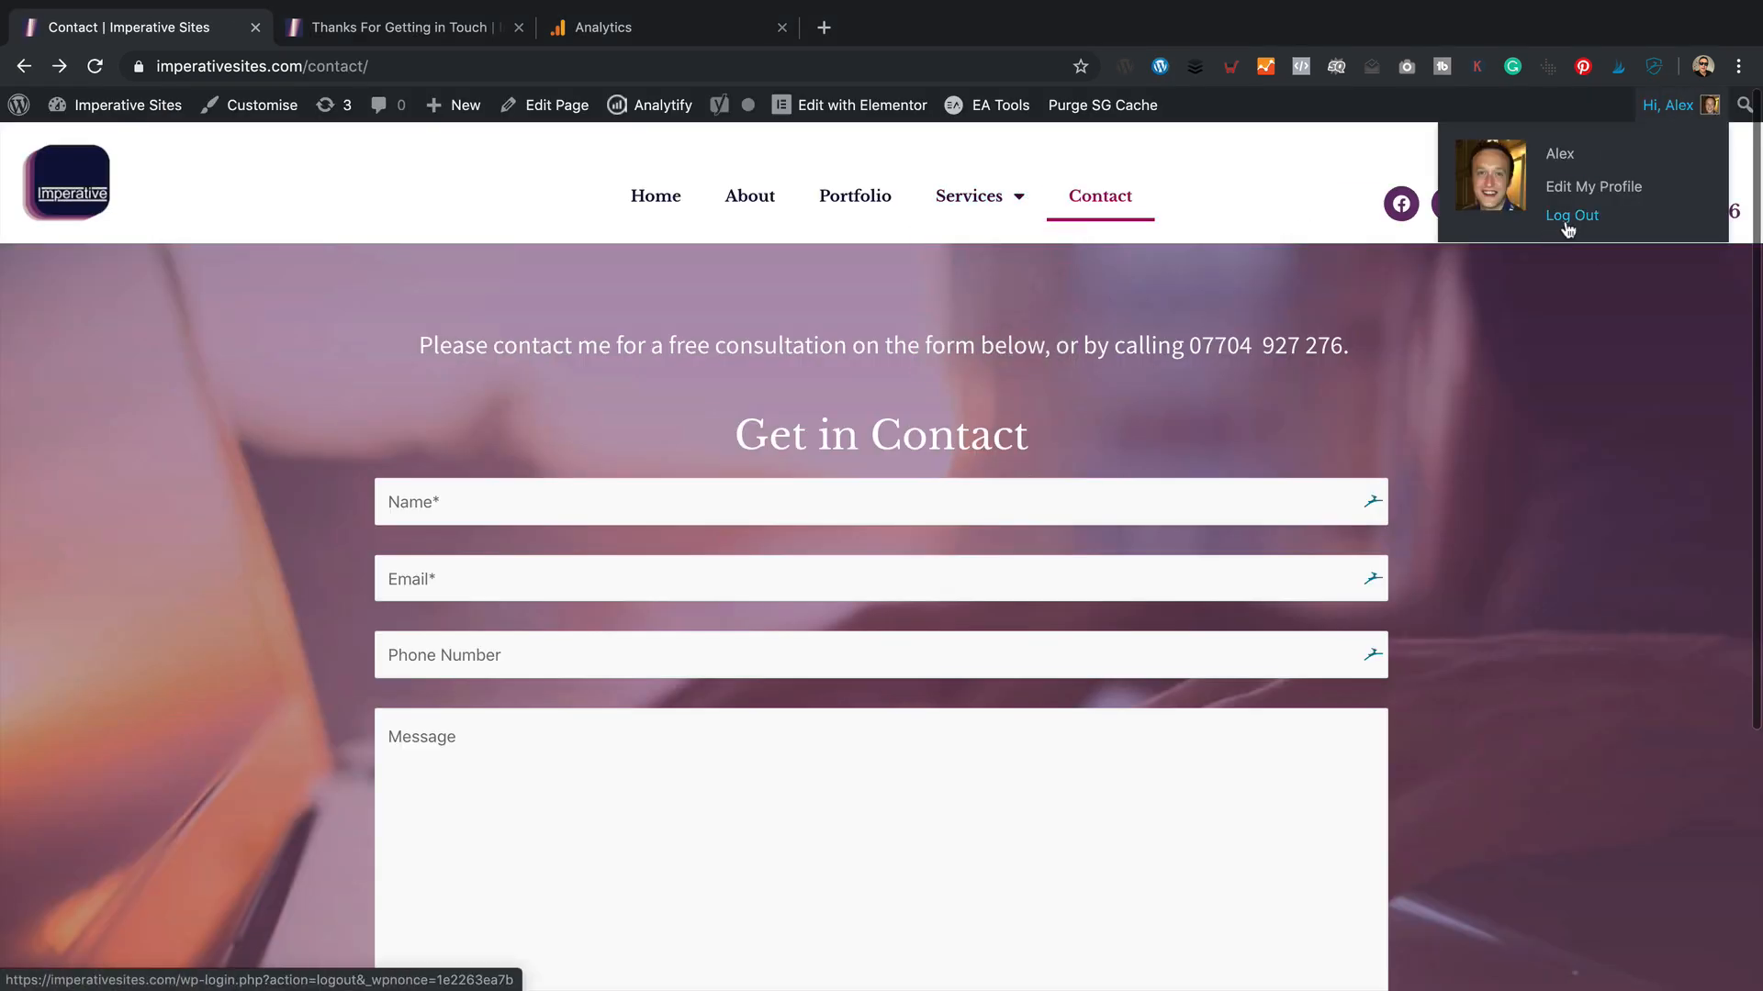
left_click(1571, 214)
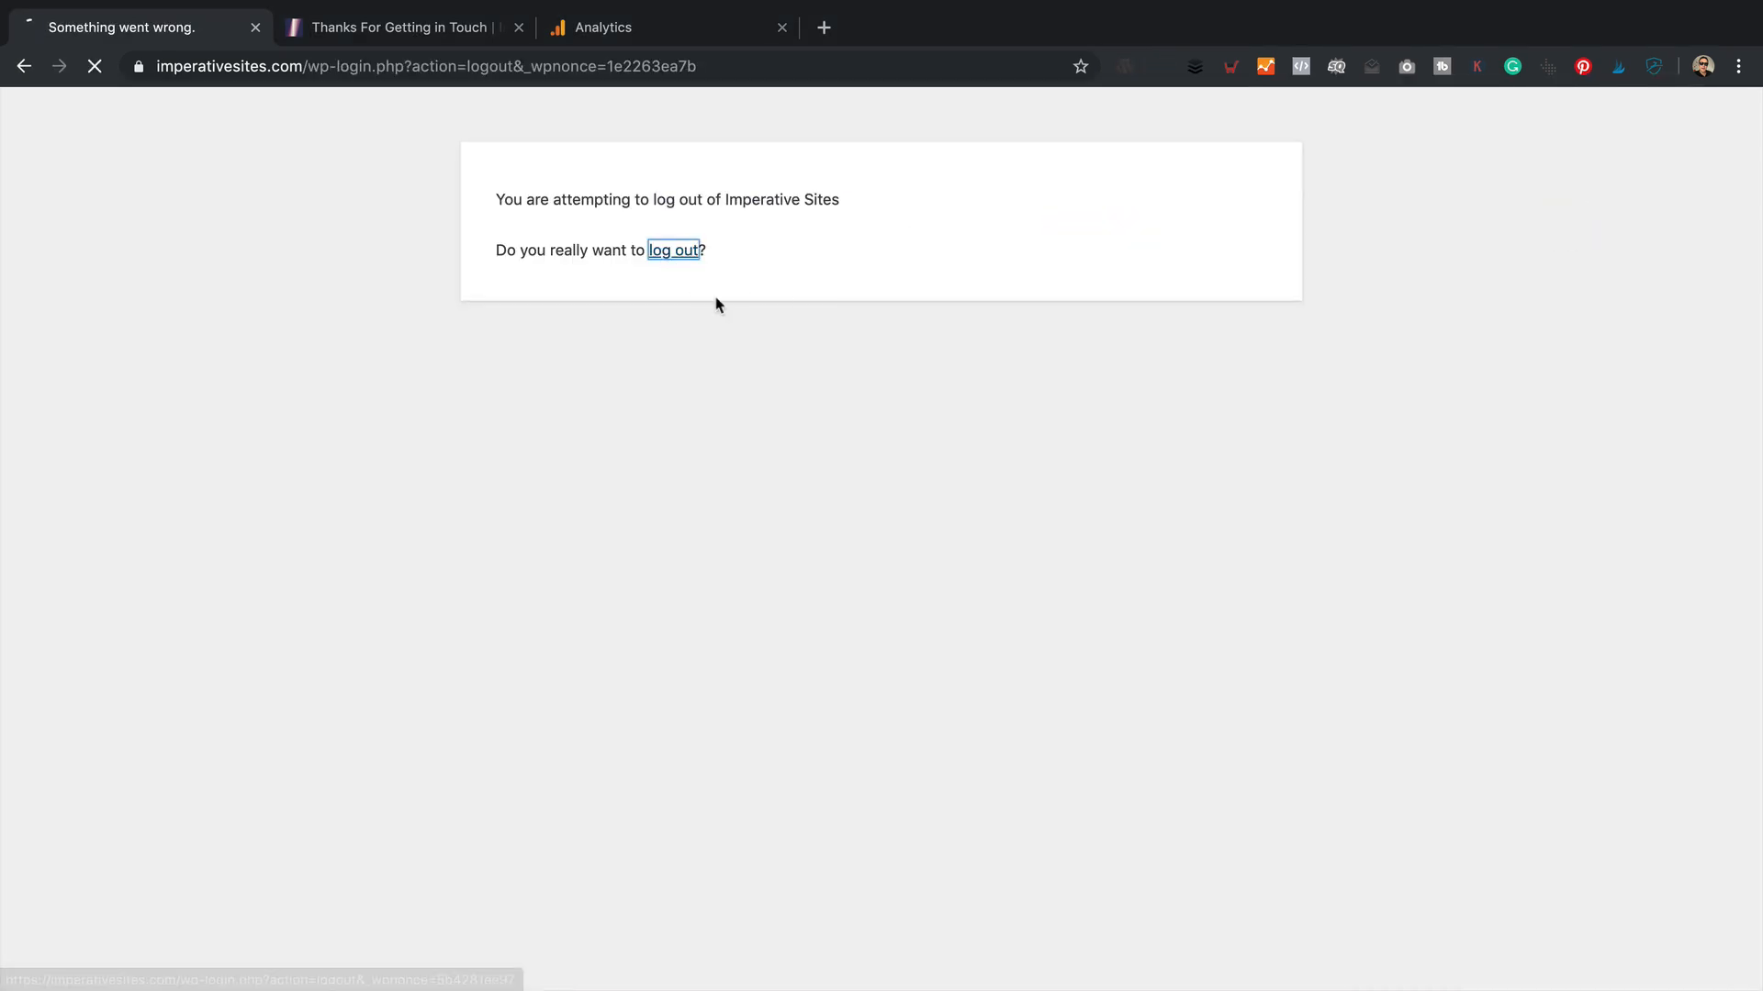
left_click(671, 249)
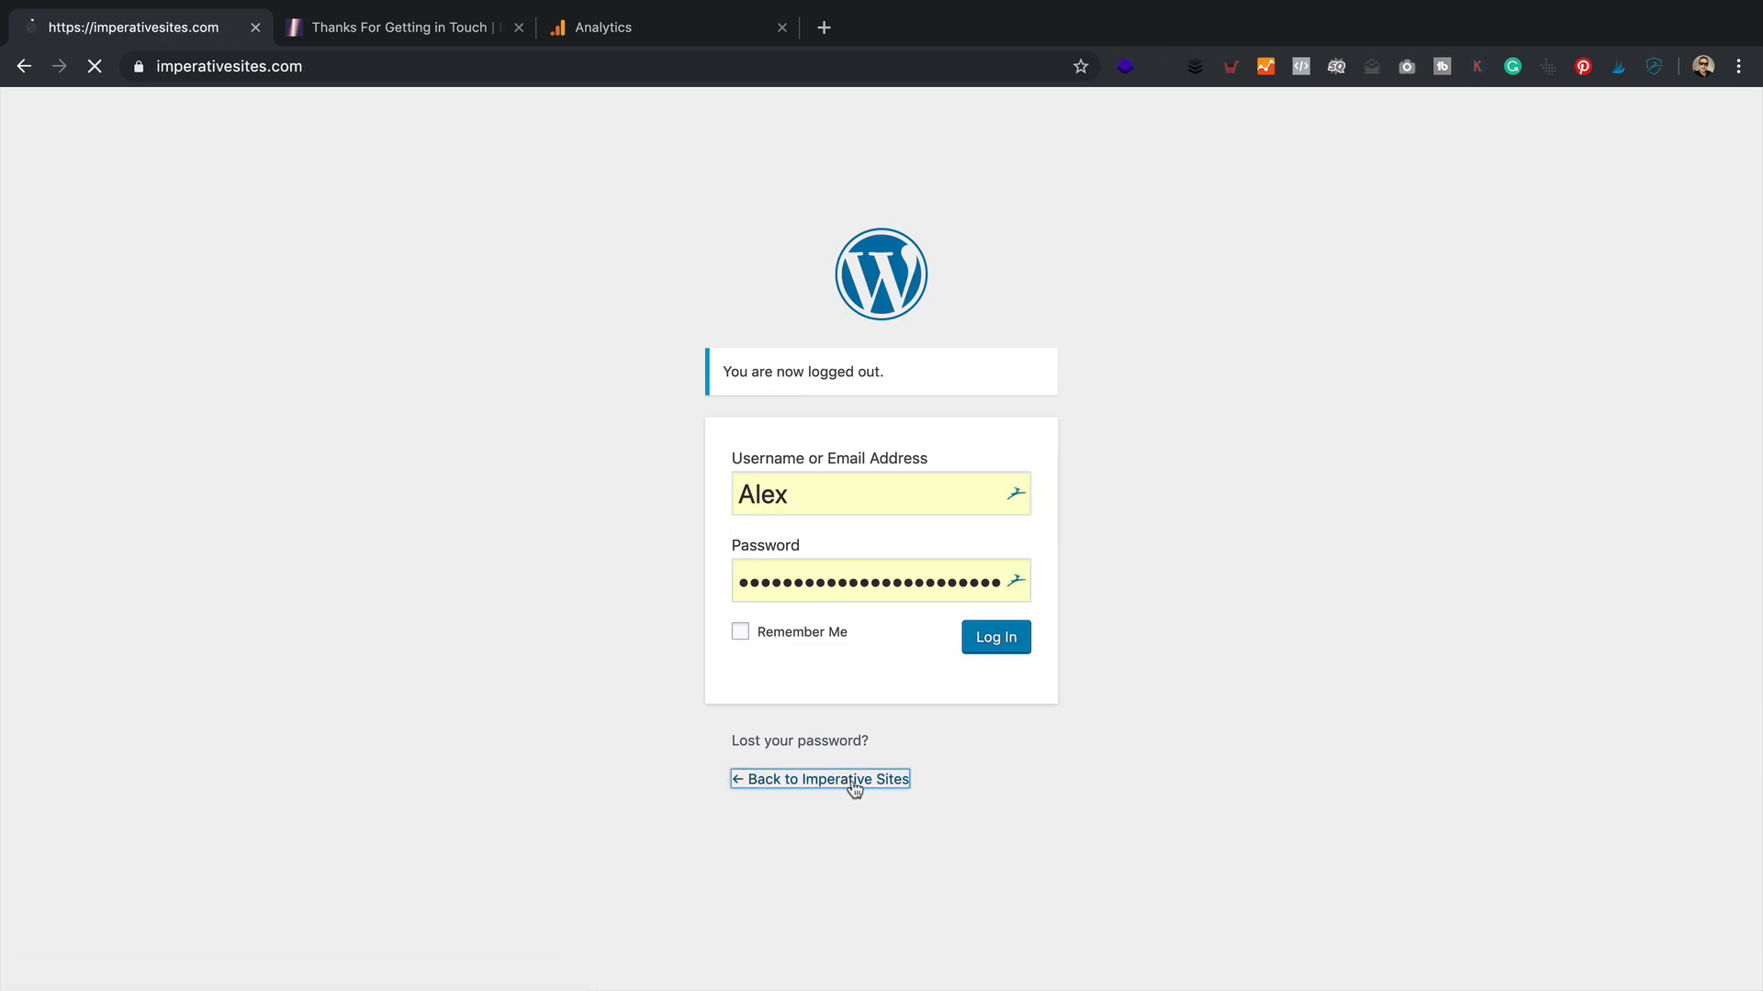
left_click(820, 779)
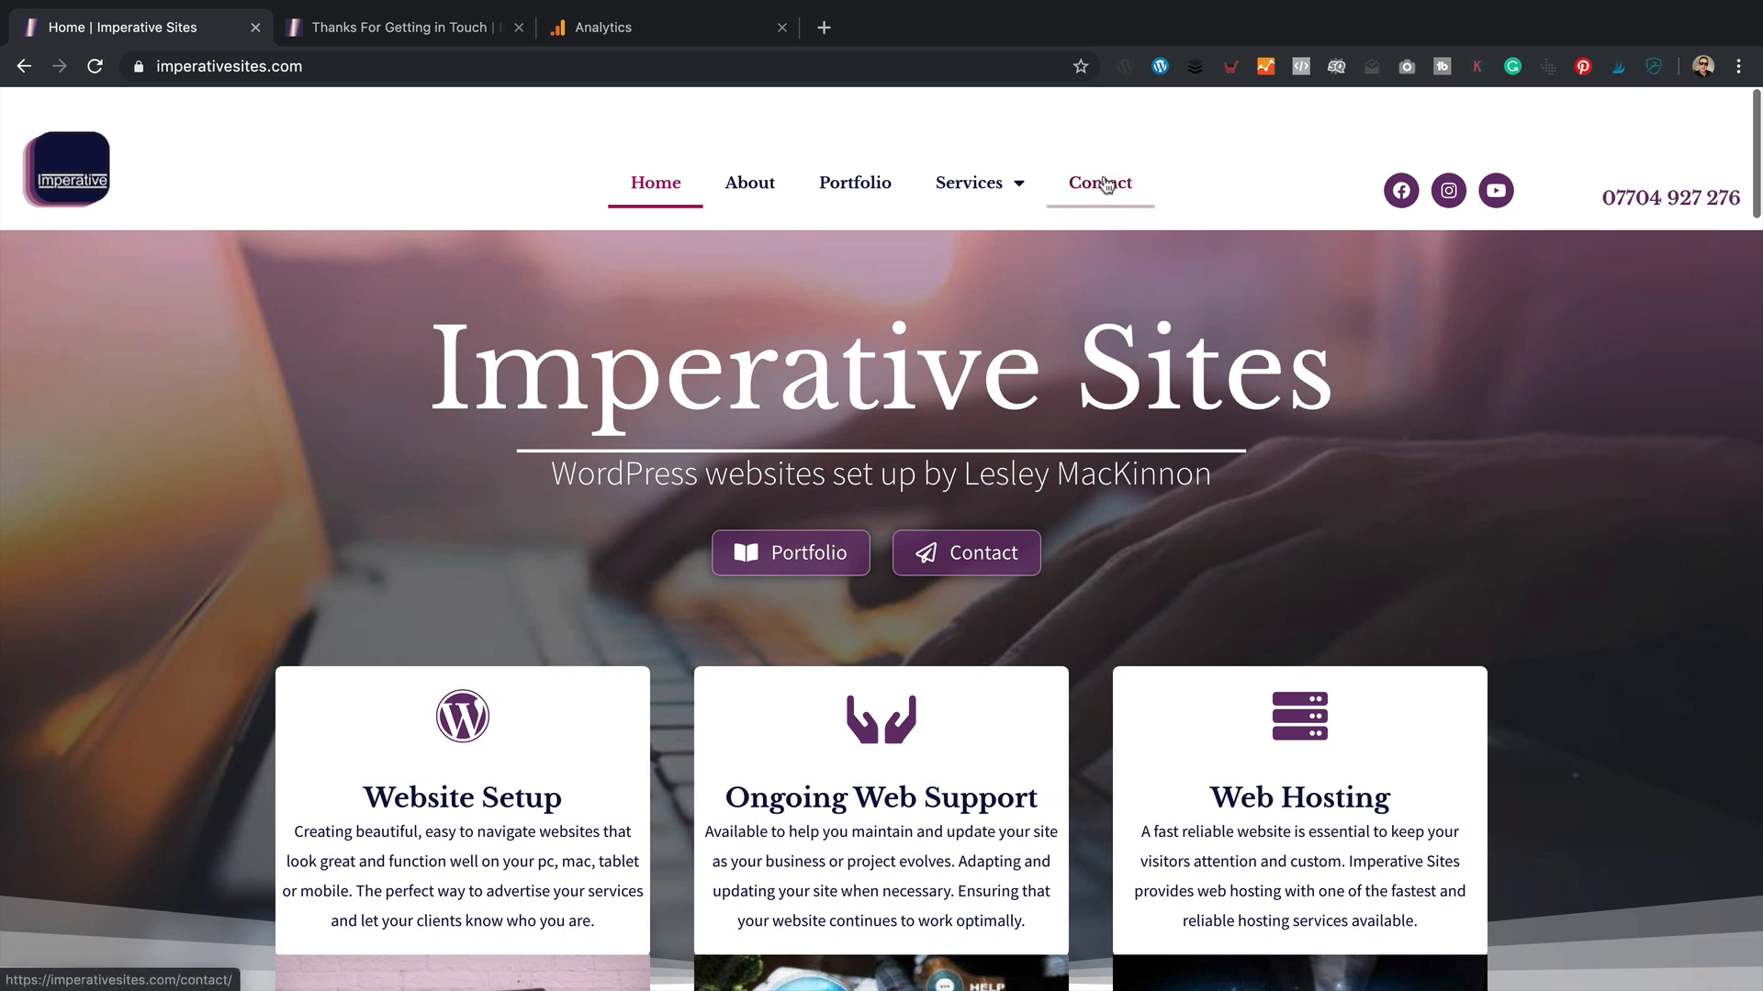
Fill in the Contact form with a 'Test!' message, correct the phone number, and submit.
left_click(1098, 182)
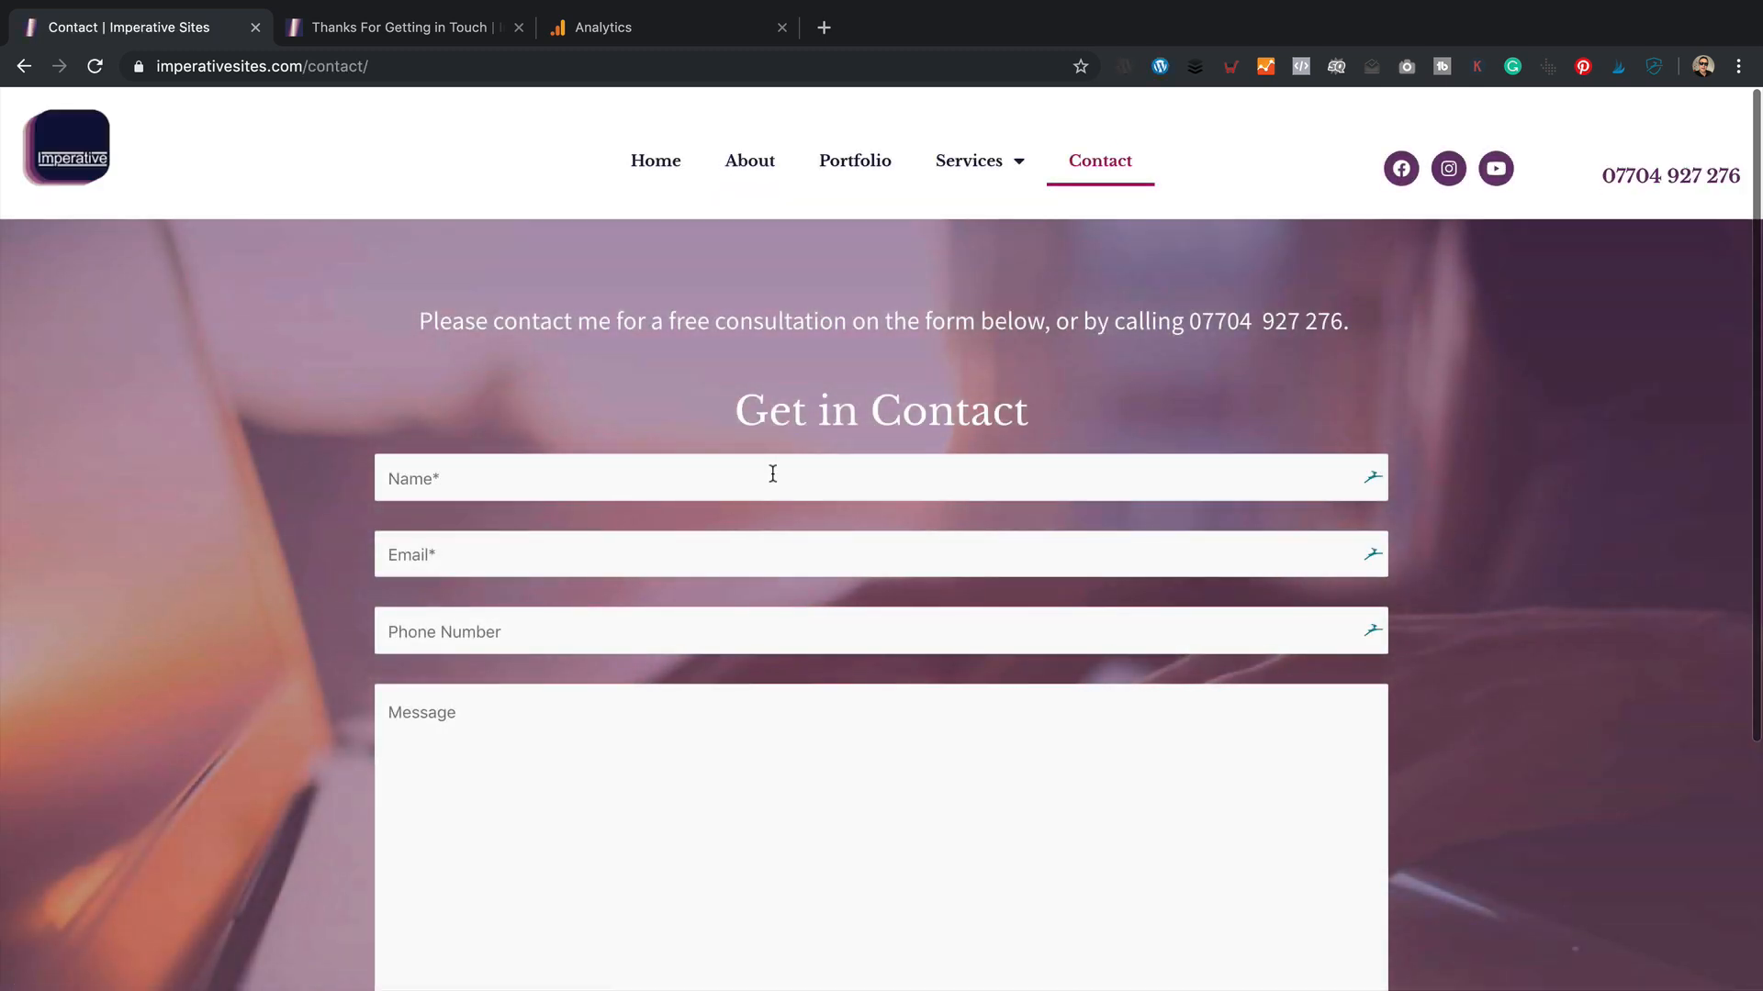
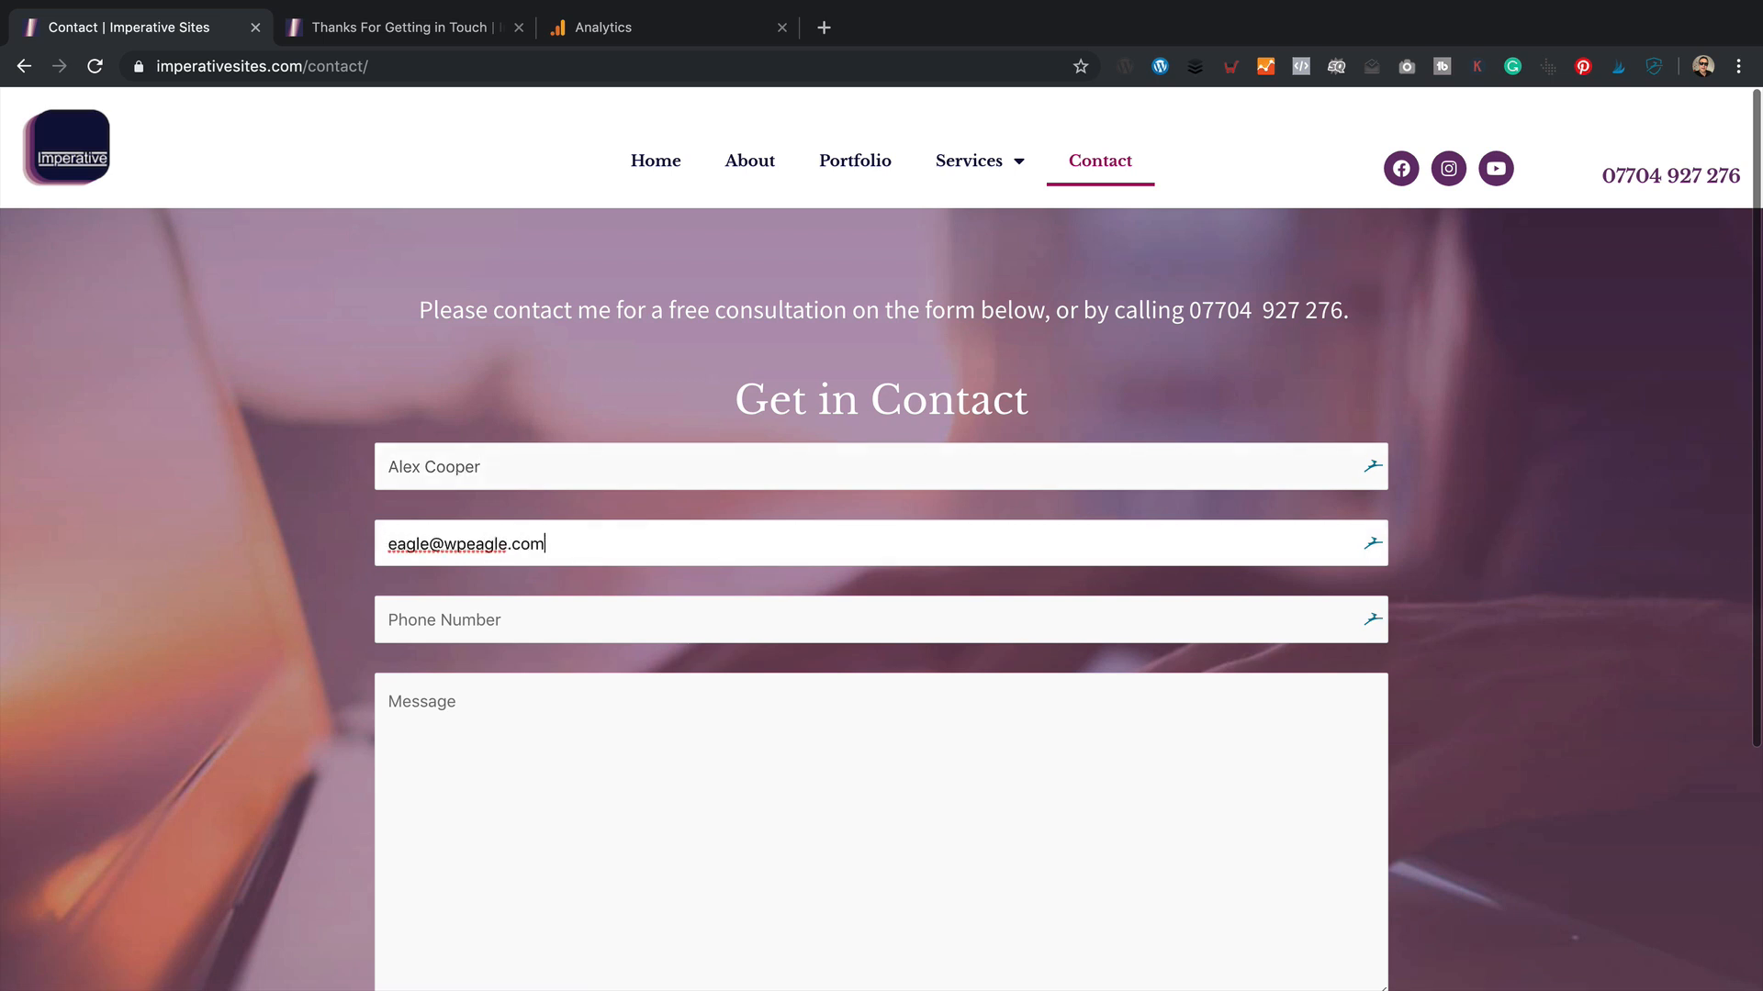
type("Te")
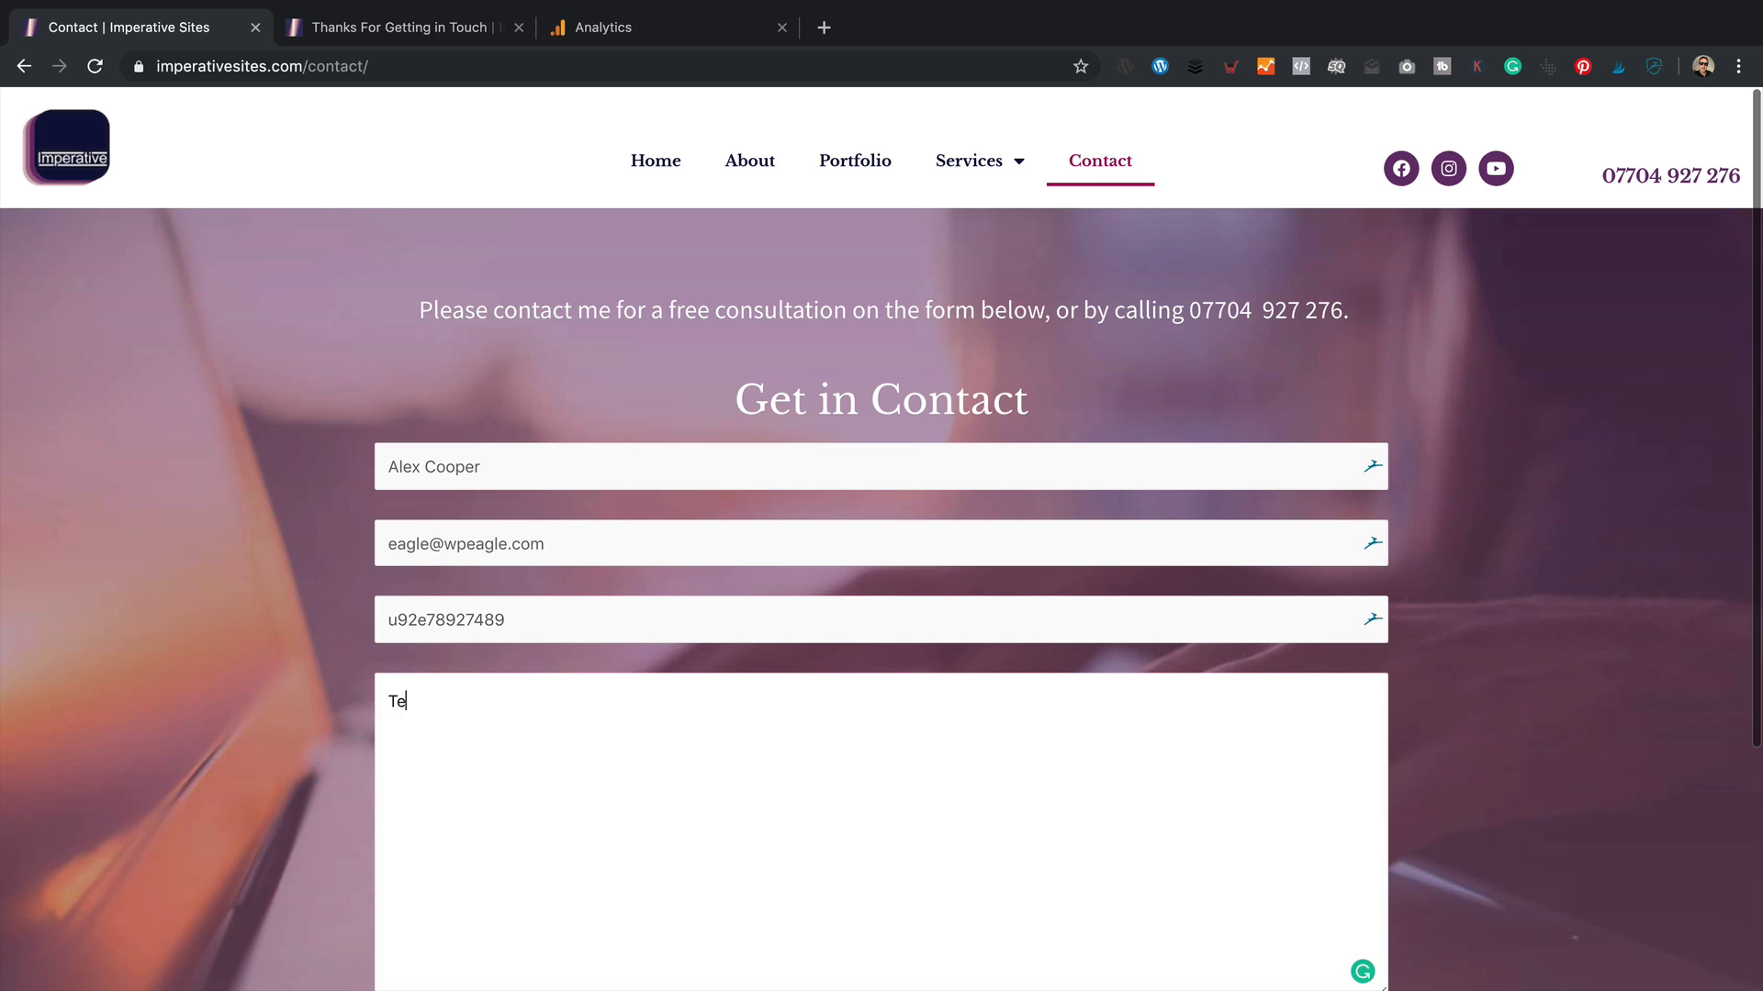
type("st!")
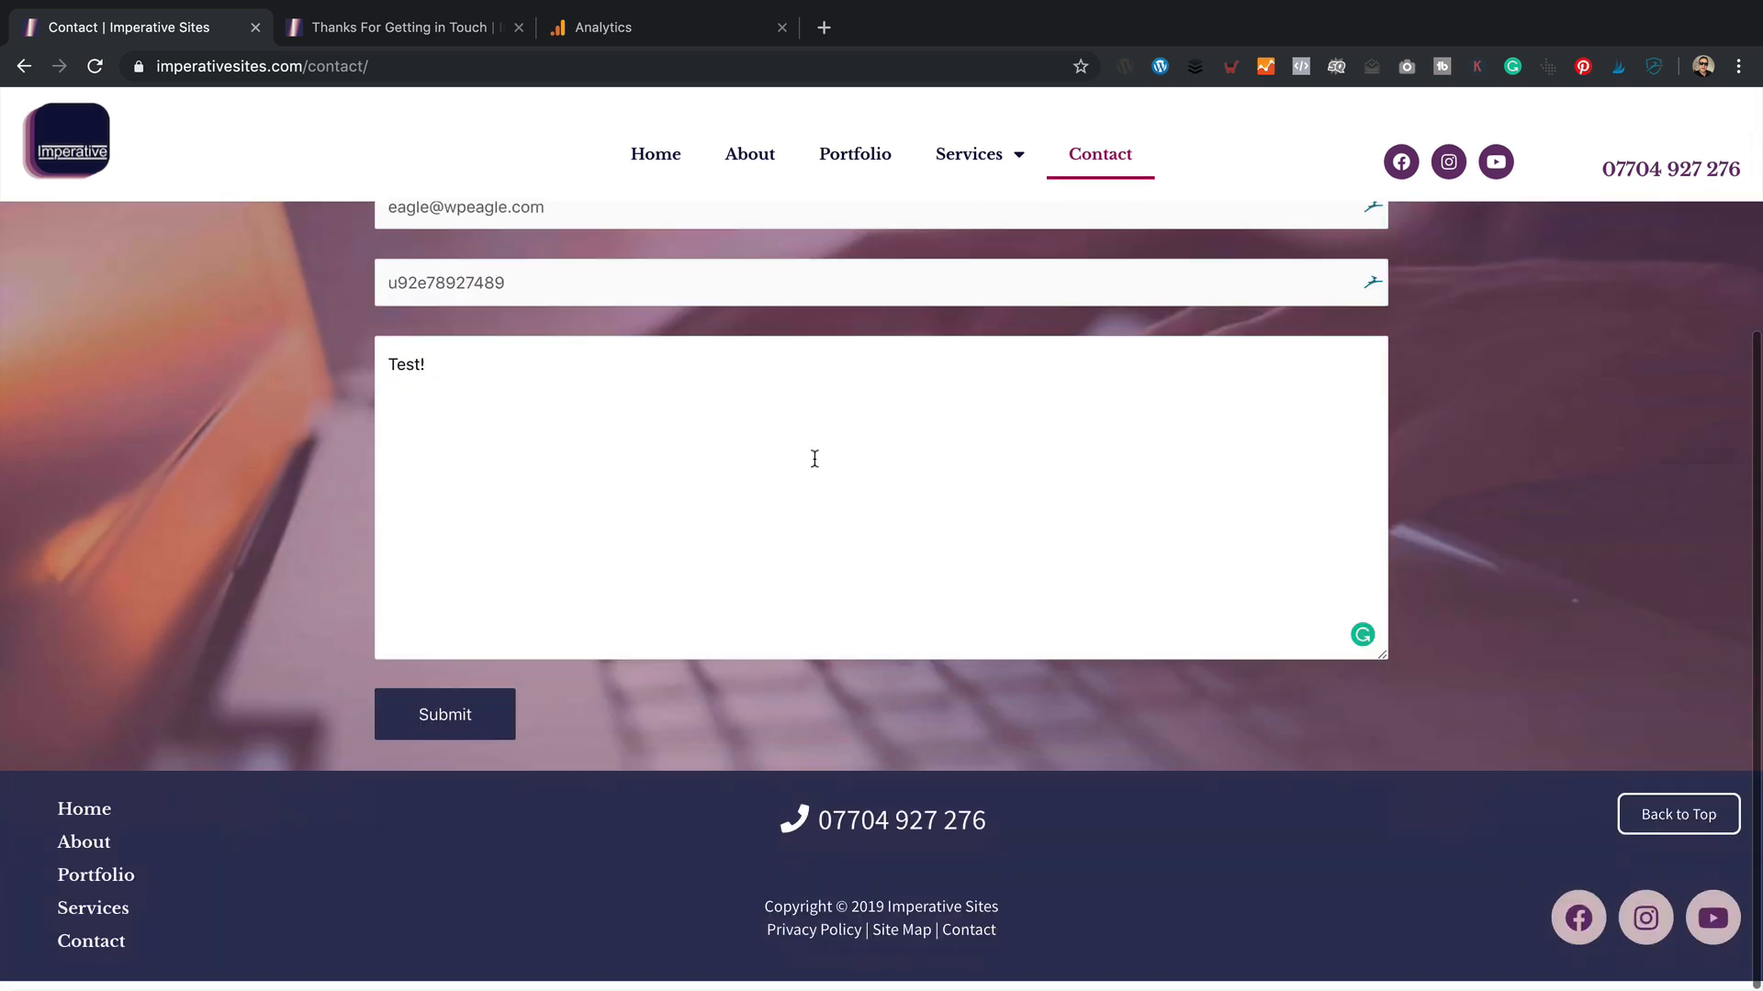
left_click(444, 715)
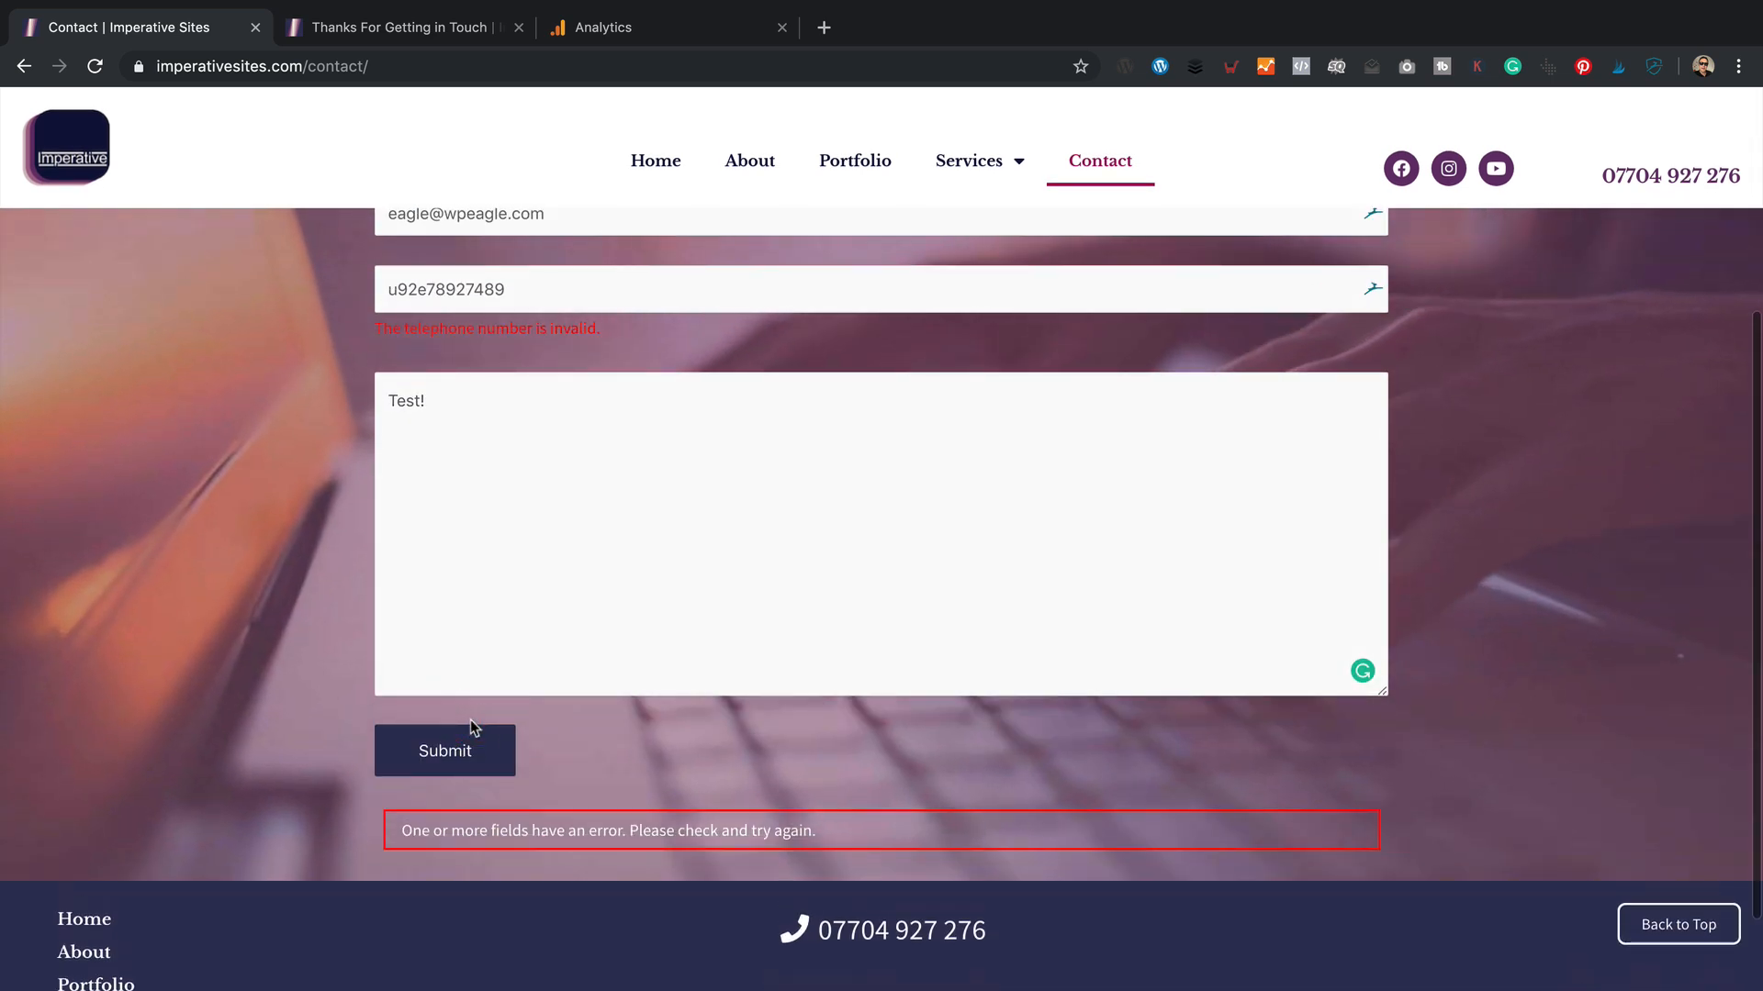
type("012334454545")
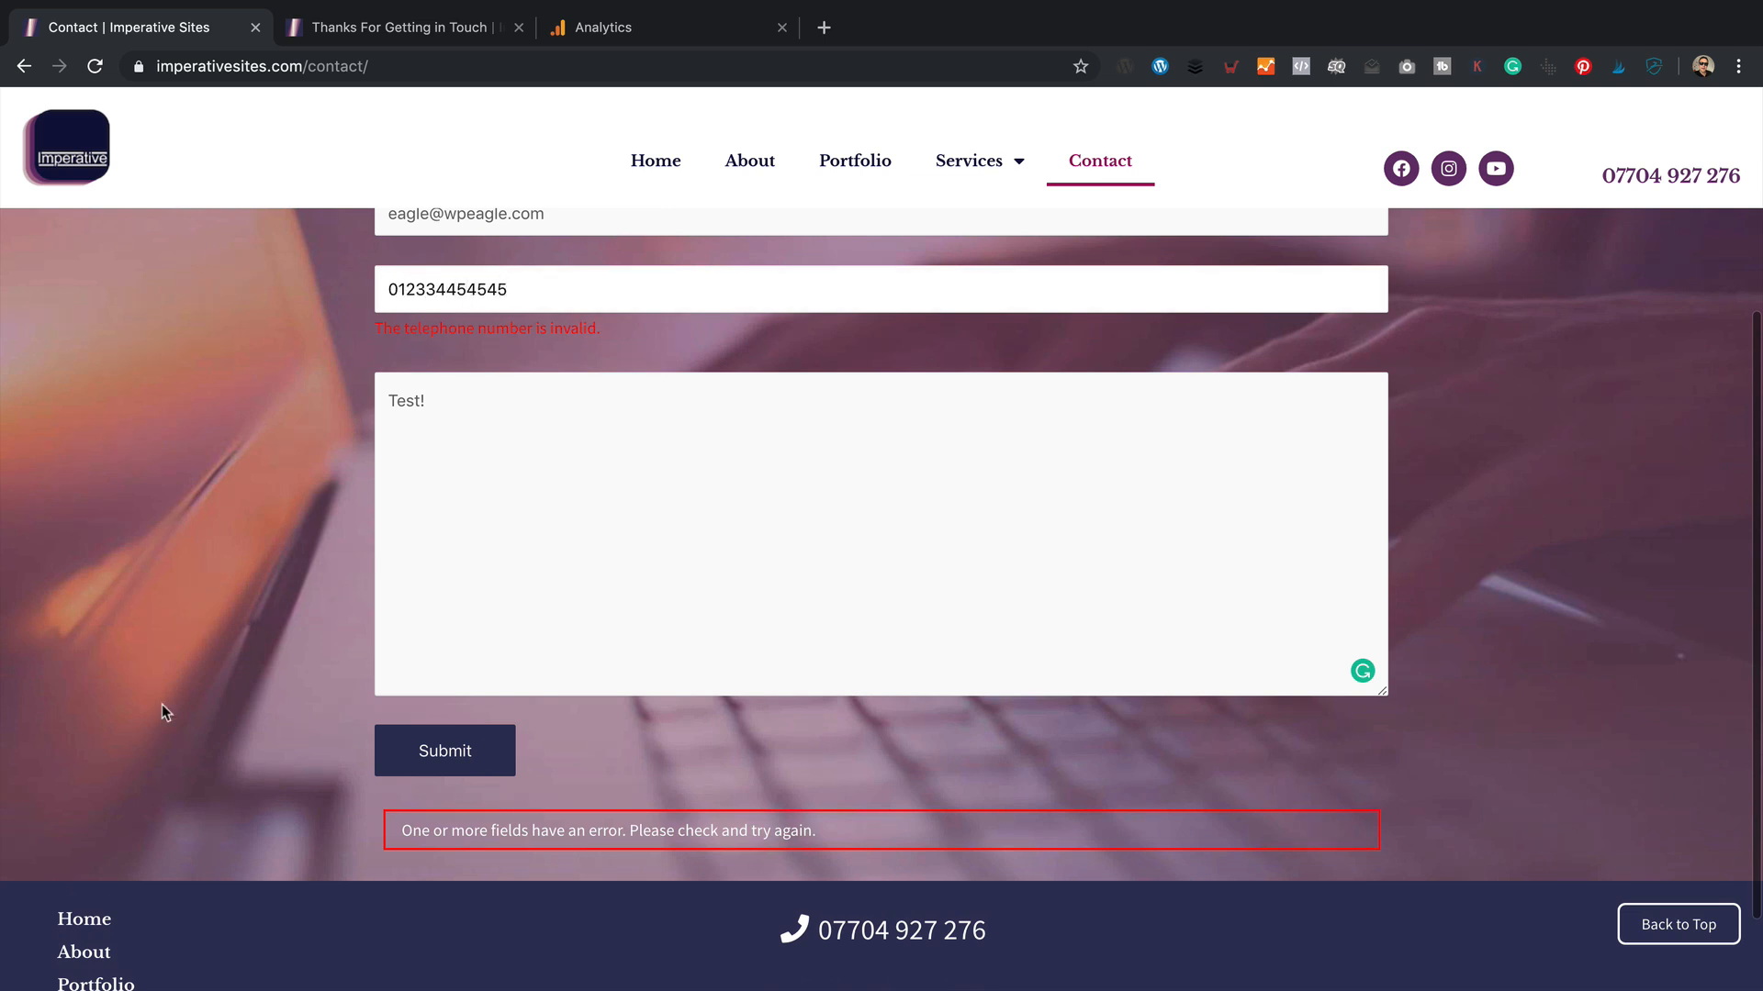
left_click(444, 750)
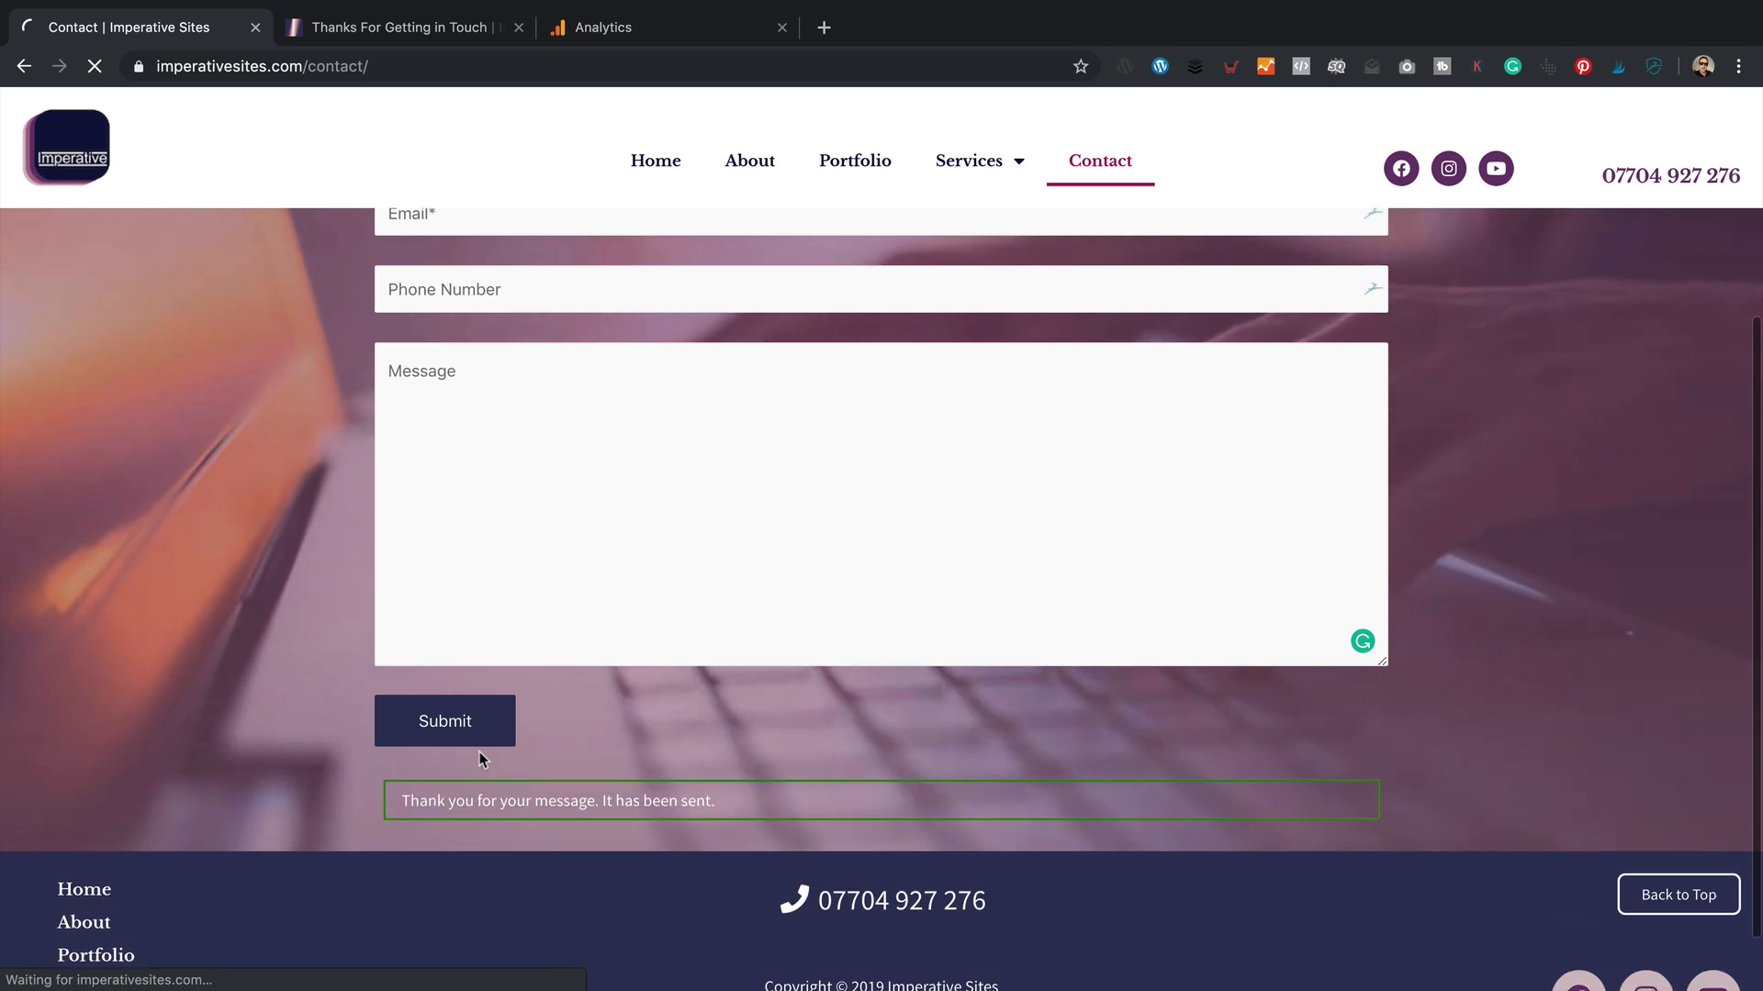
left_click(444, 720)
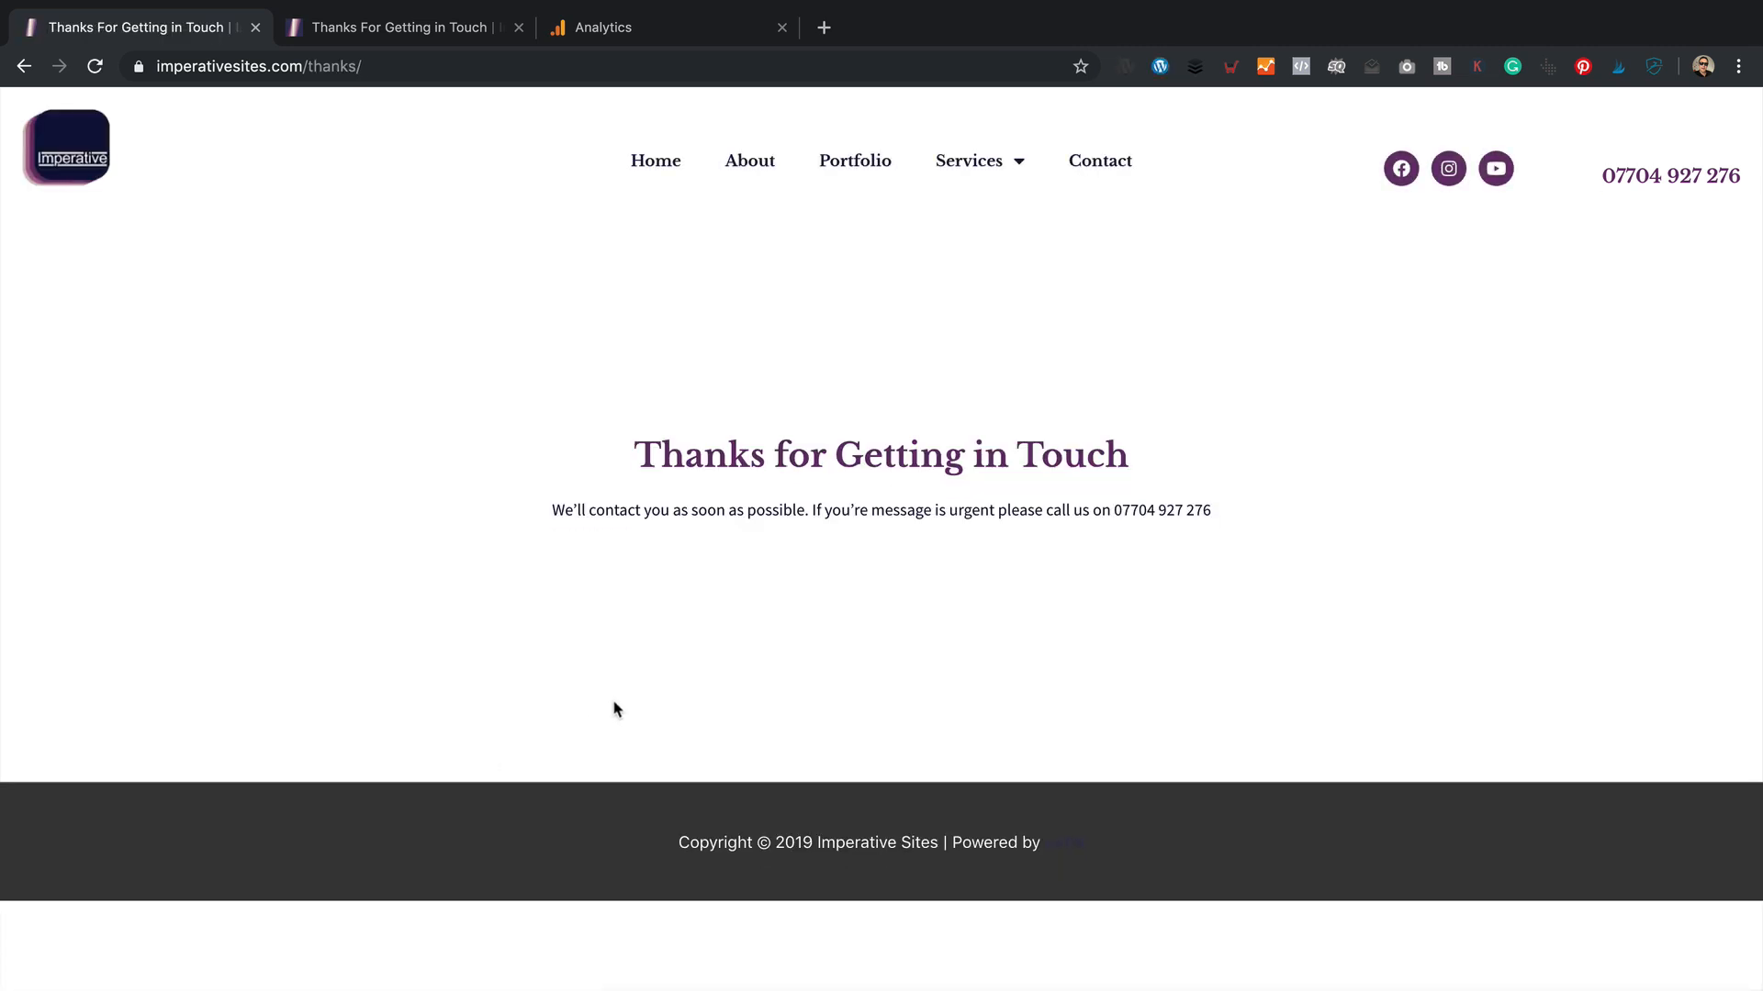
mouse_move(783, 231)
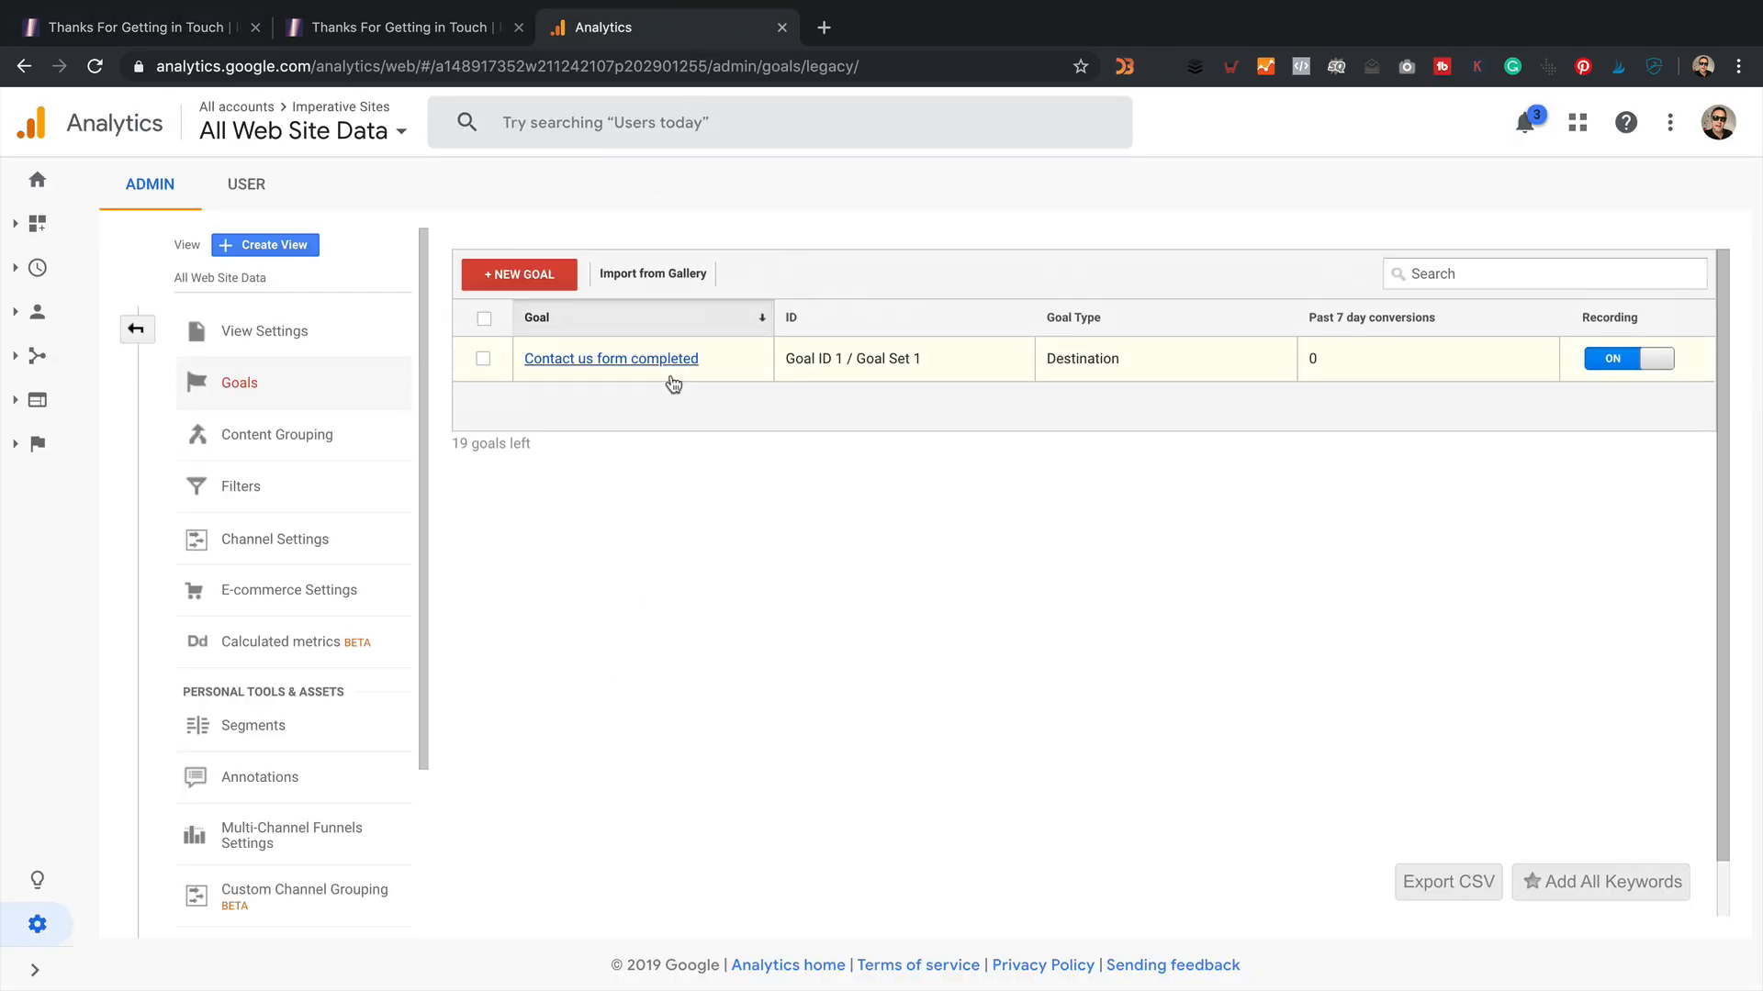
mouse_move(84, 263)
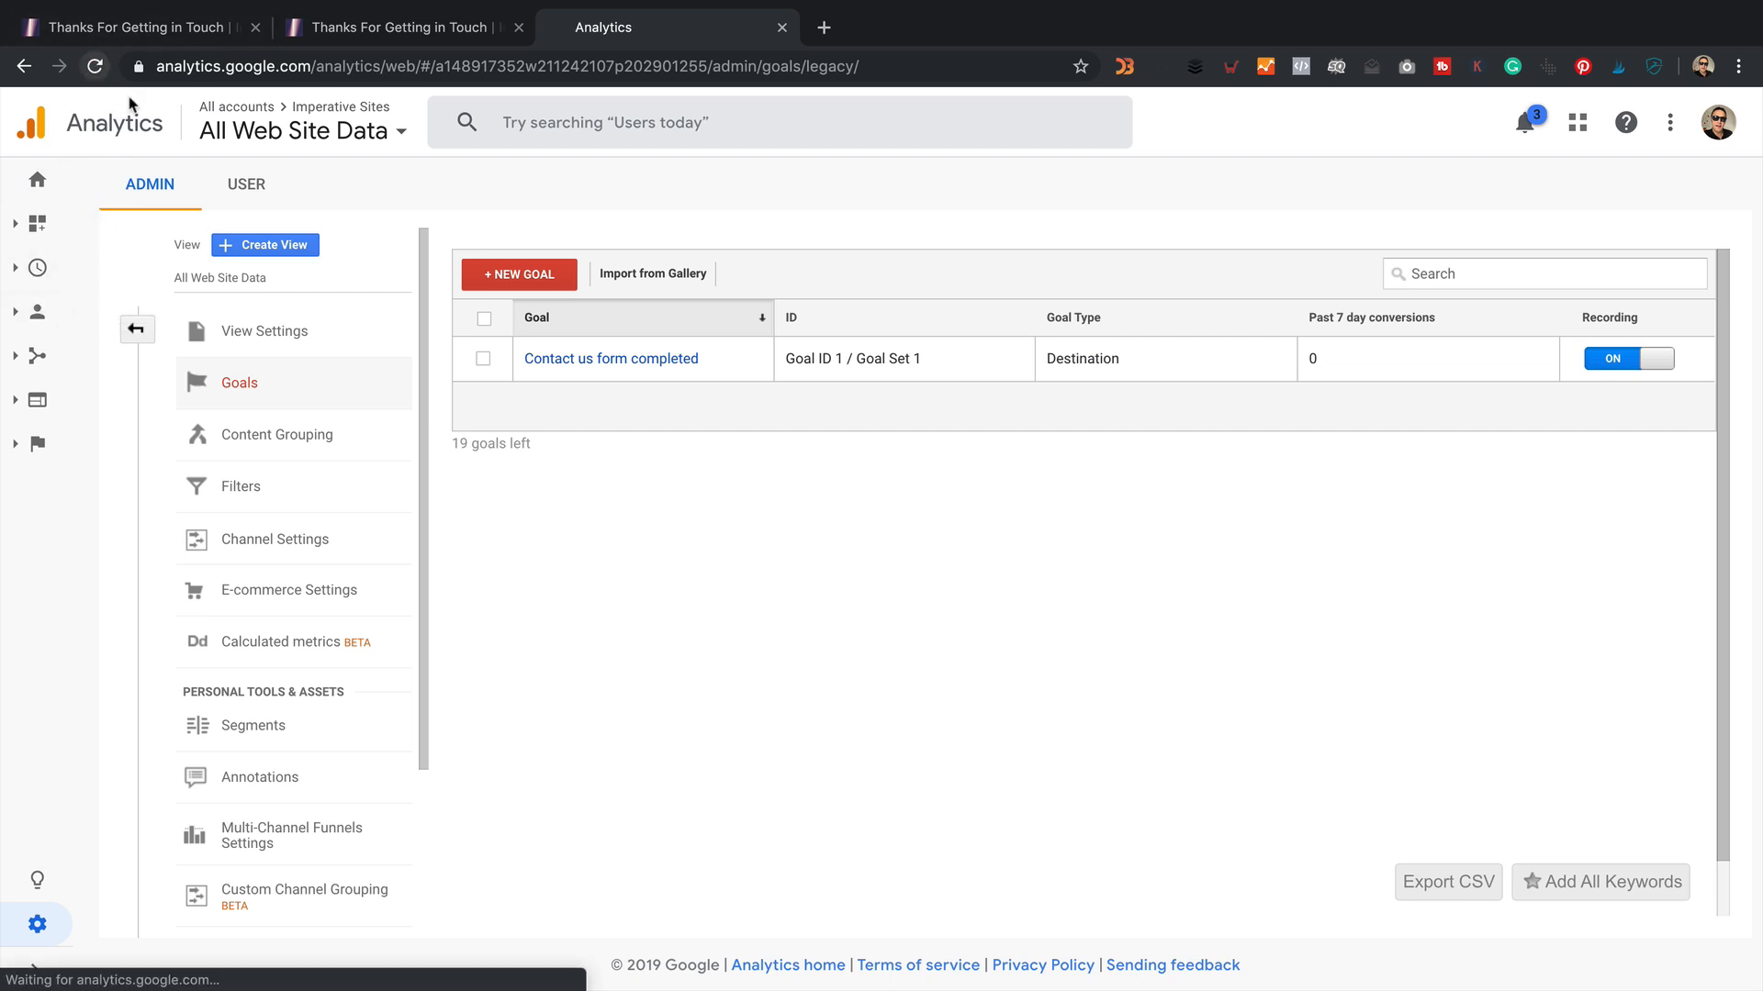
Refresh the Goals admin page, then open Reports > Conversions > Goals > Overview.
left_click(610, 357)
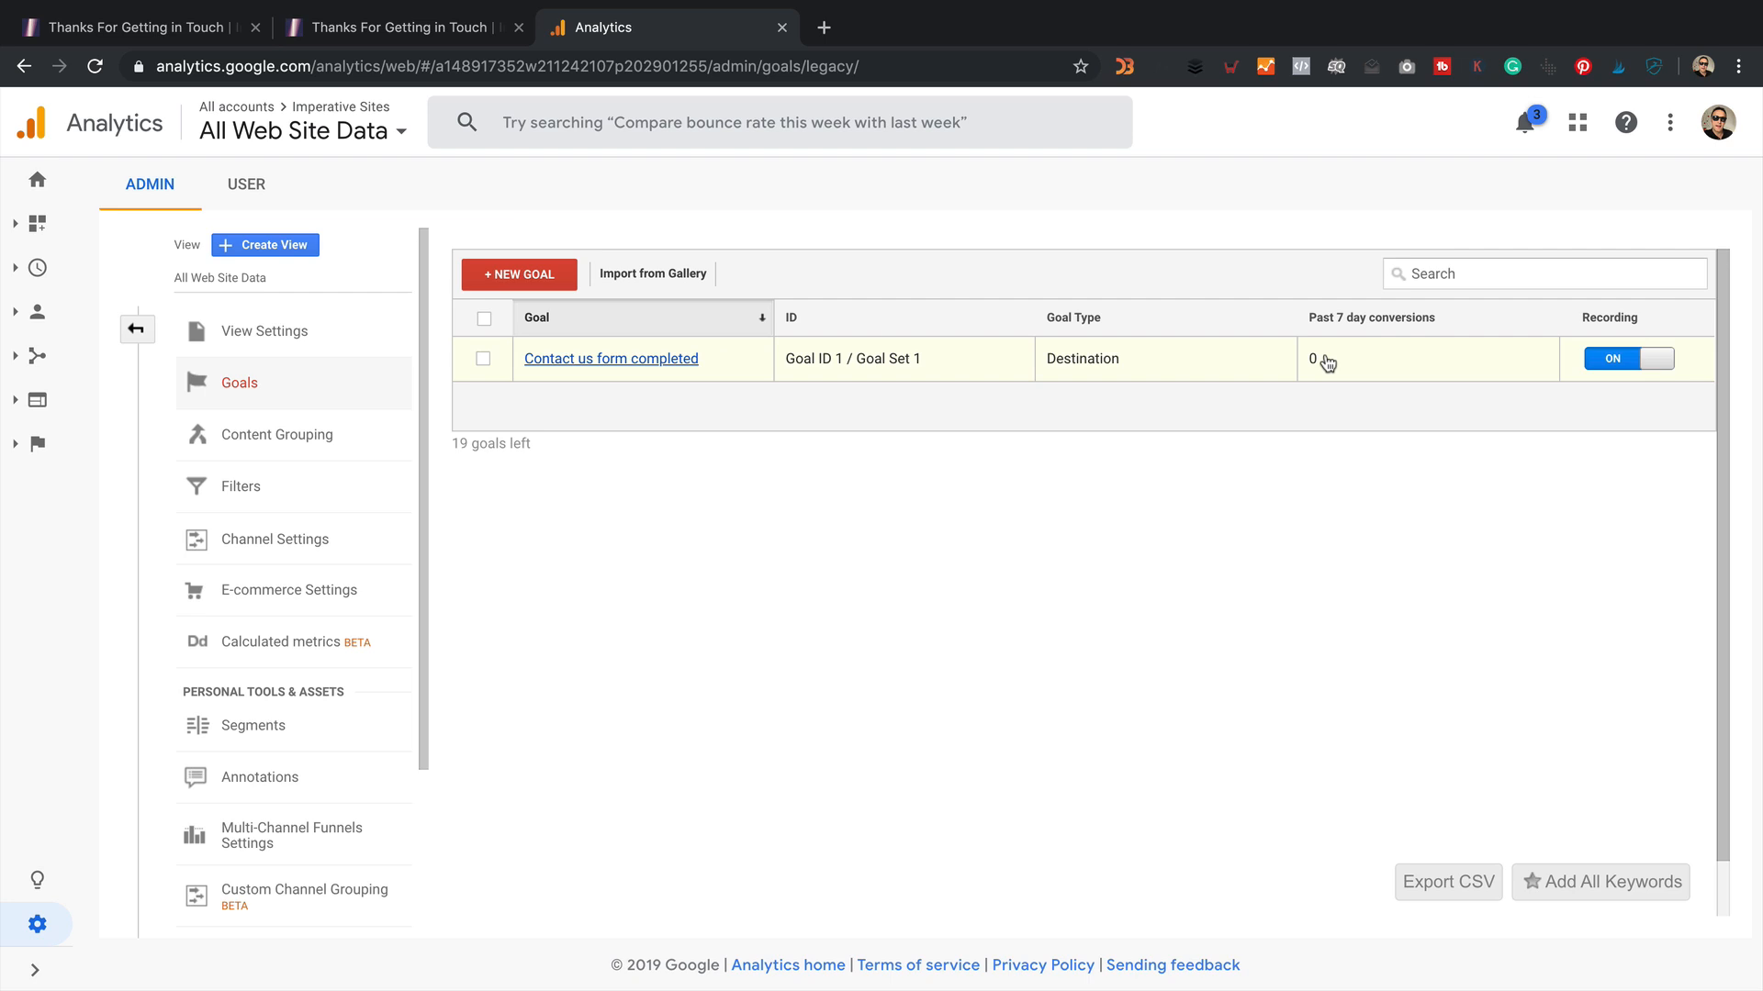
mouse_move(695, 491)
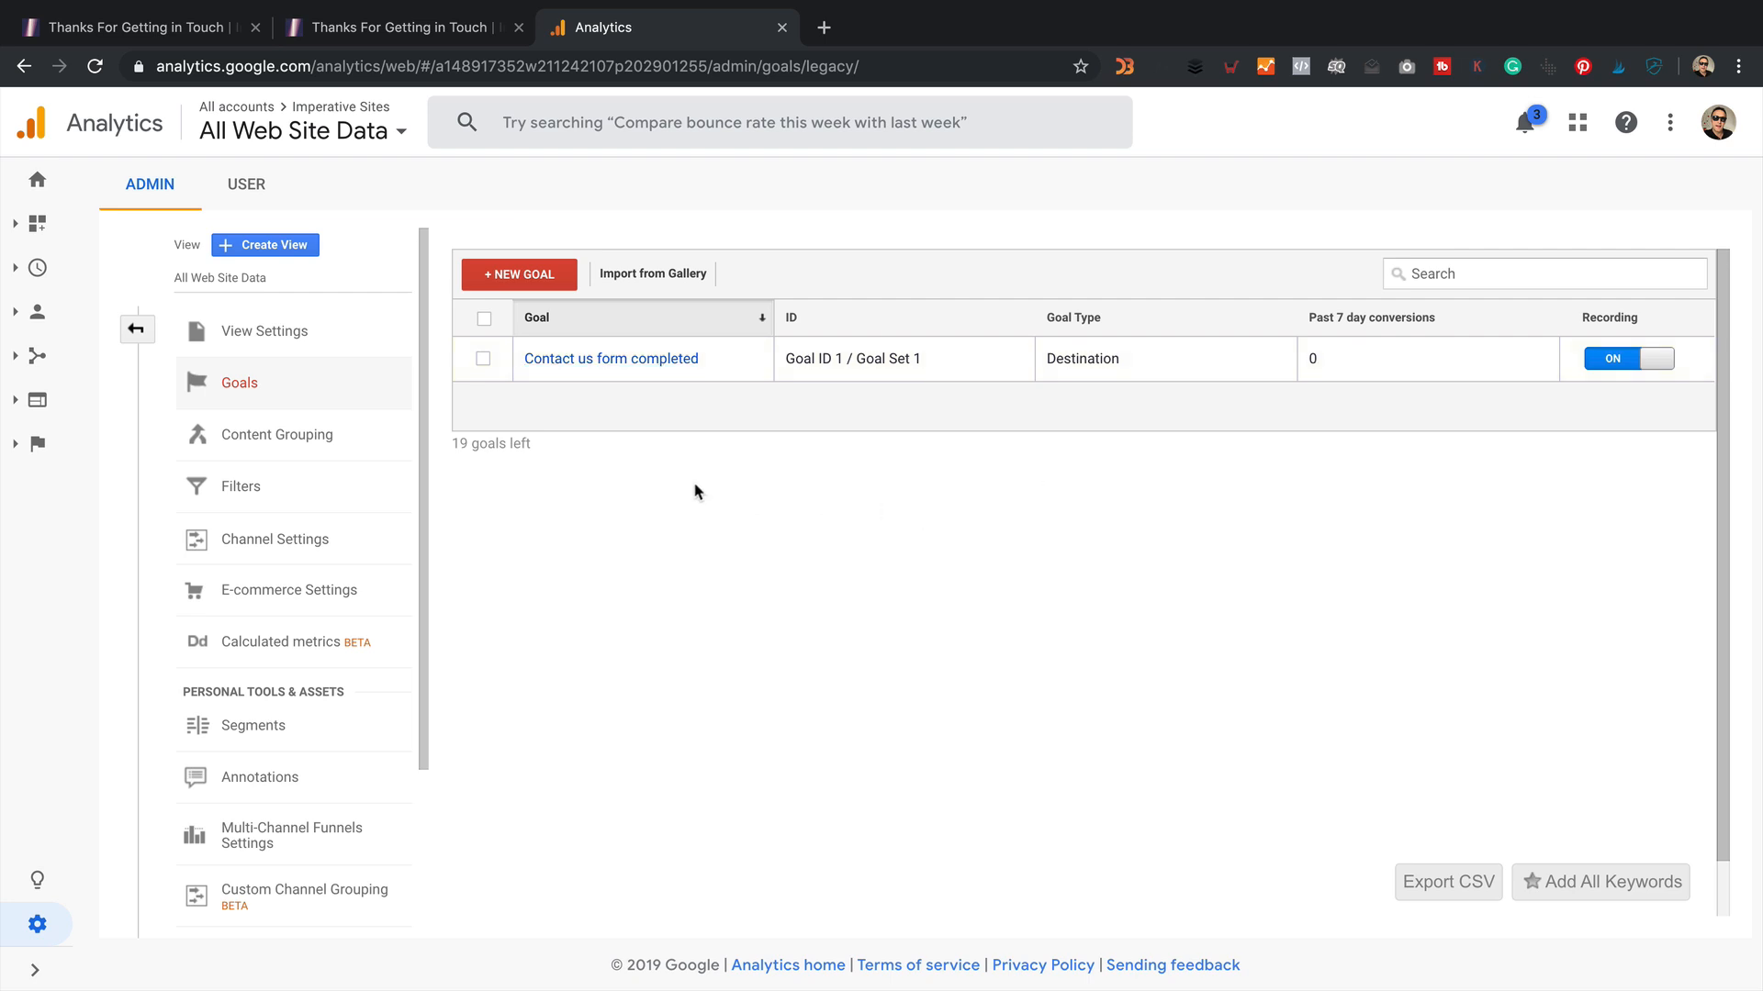
mouse_move(689, 486)
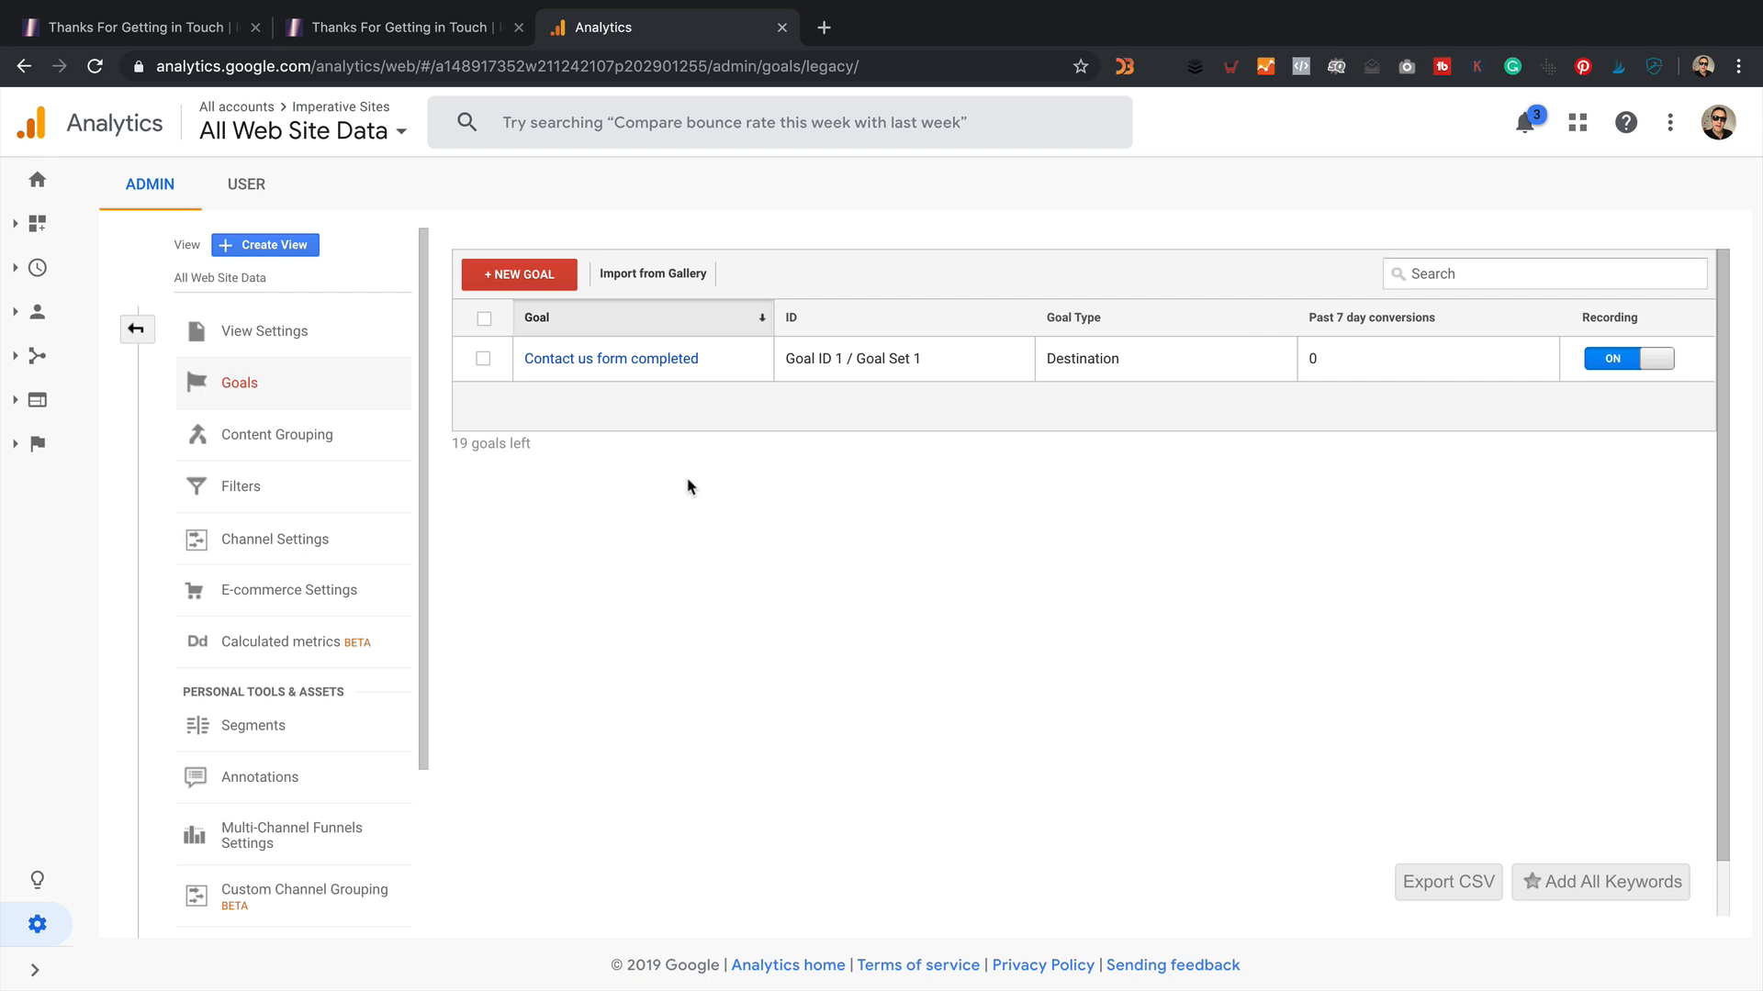
mouse_move(34, 312)
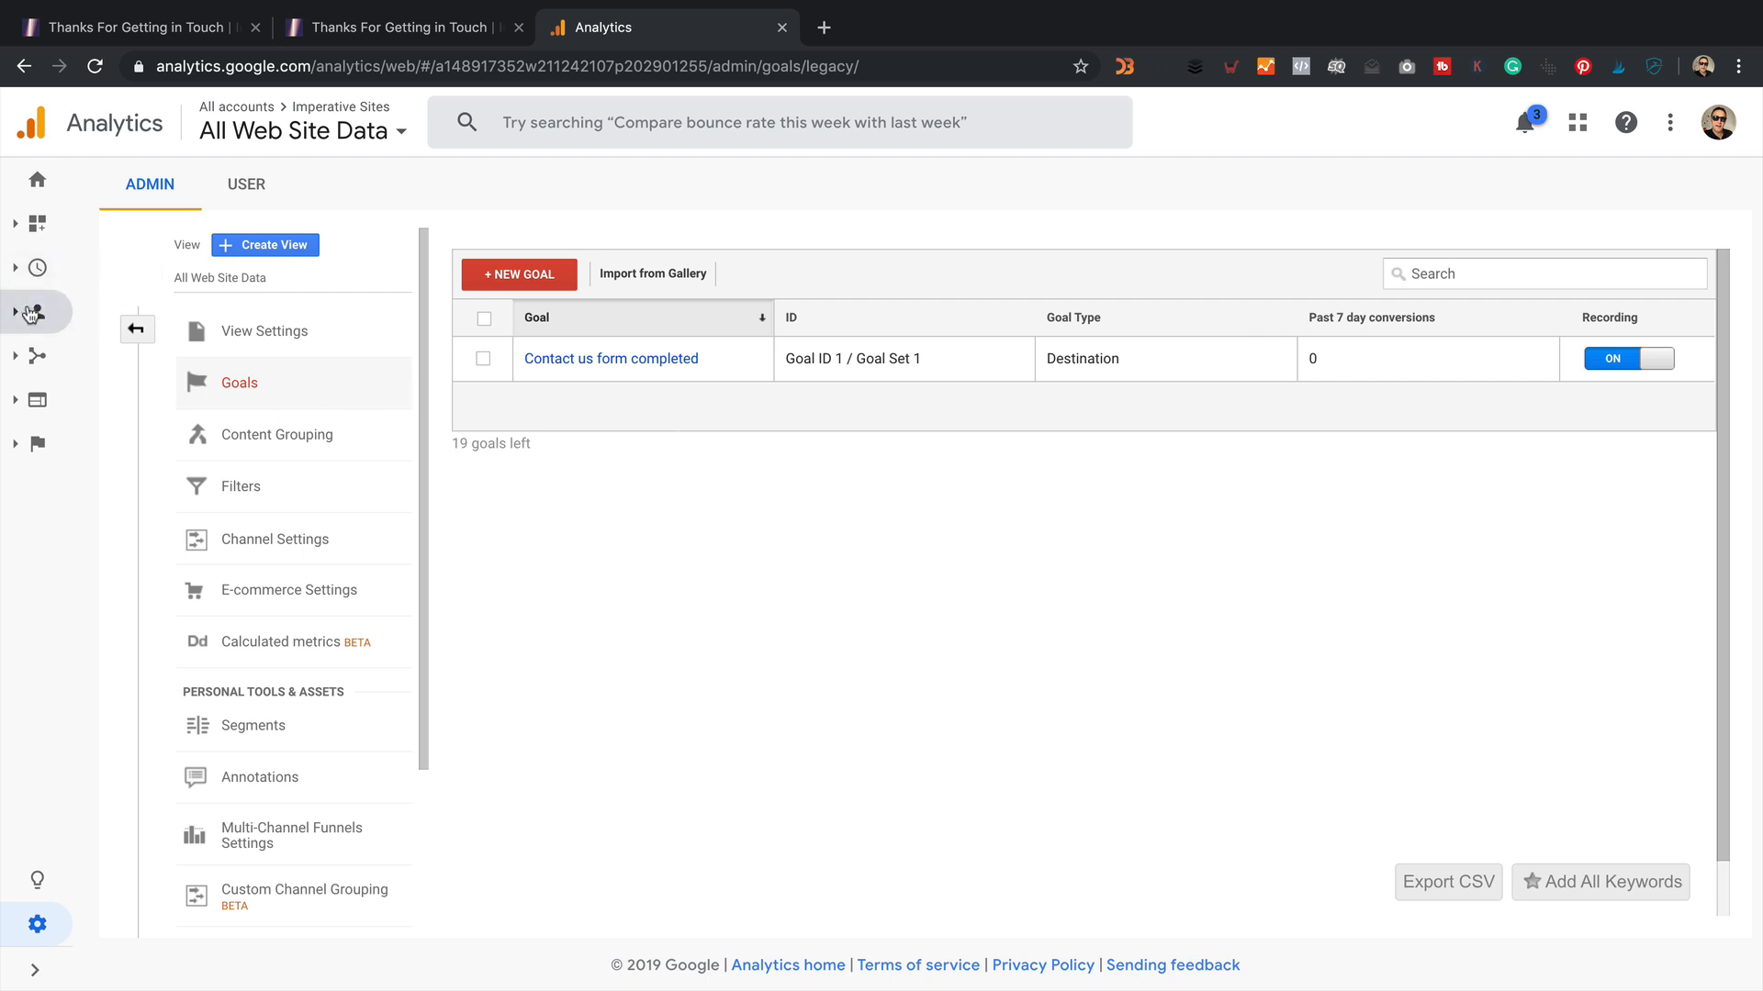
left_click(37, 311)
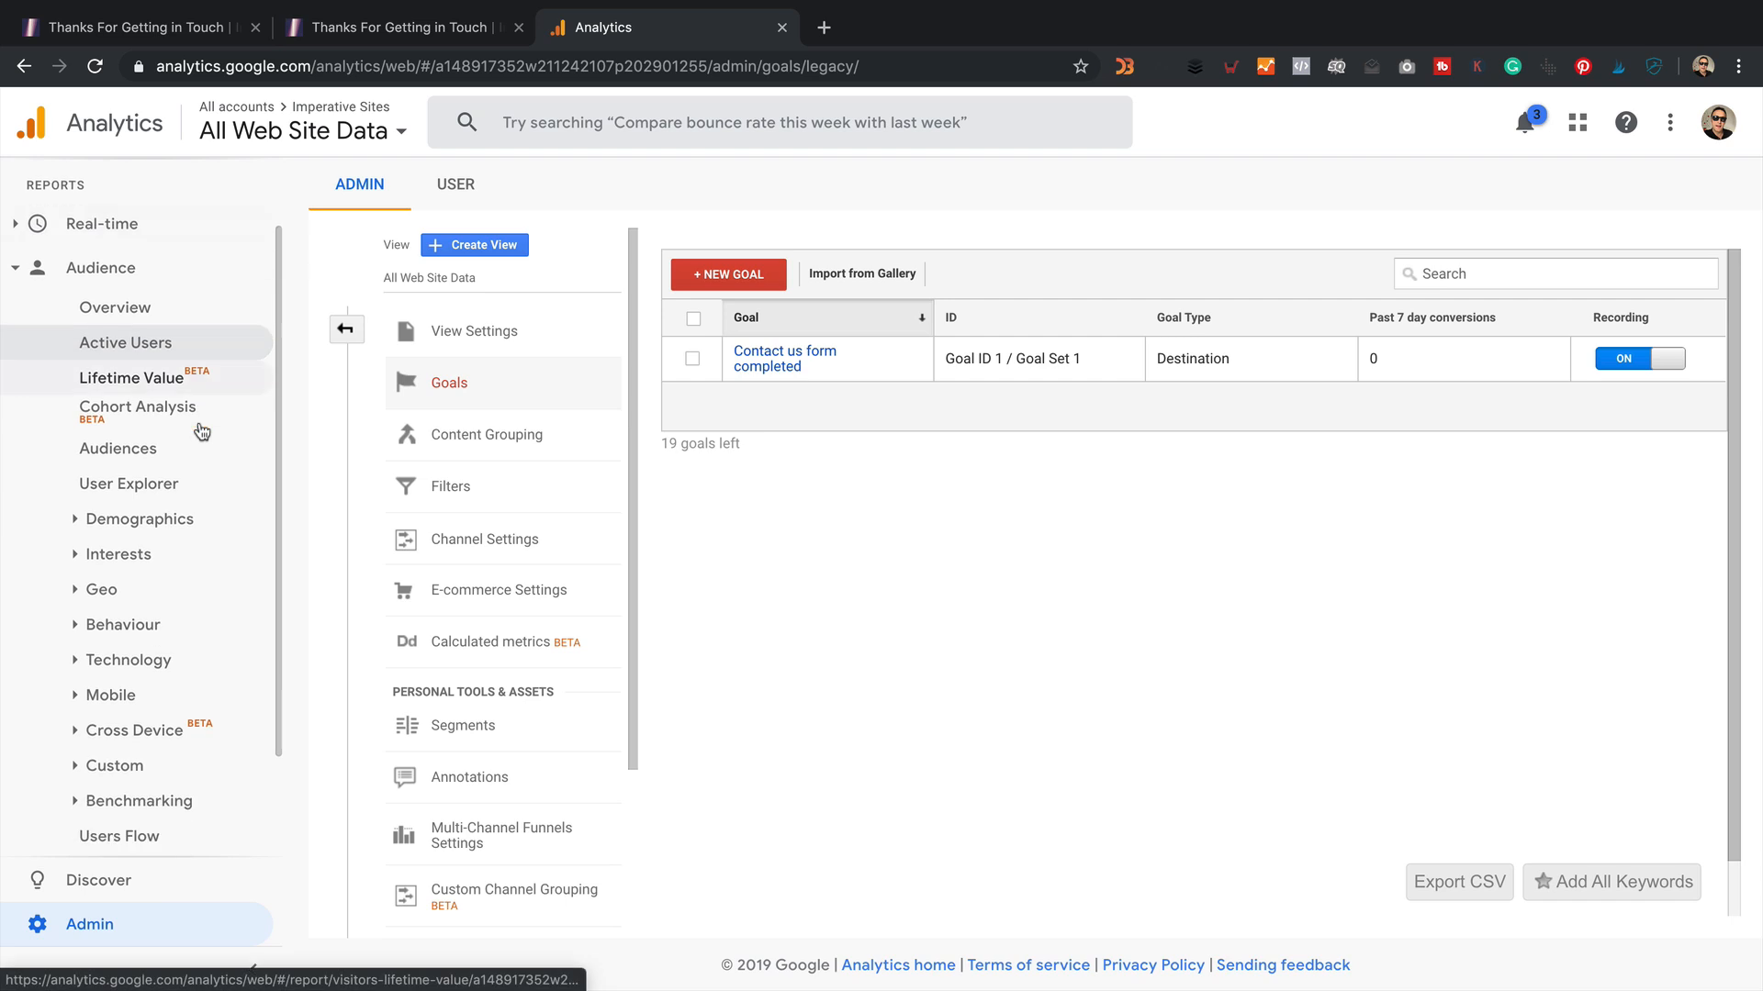
left_click(111, 616)
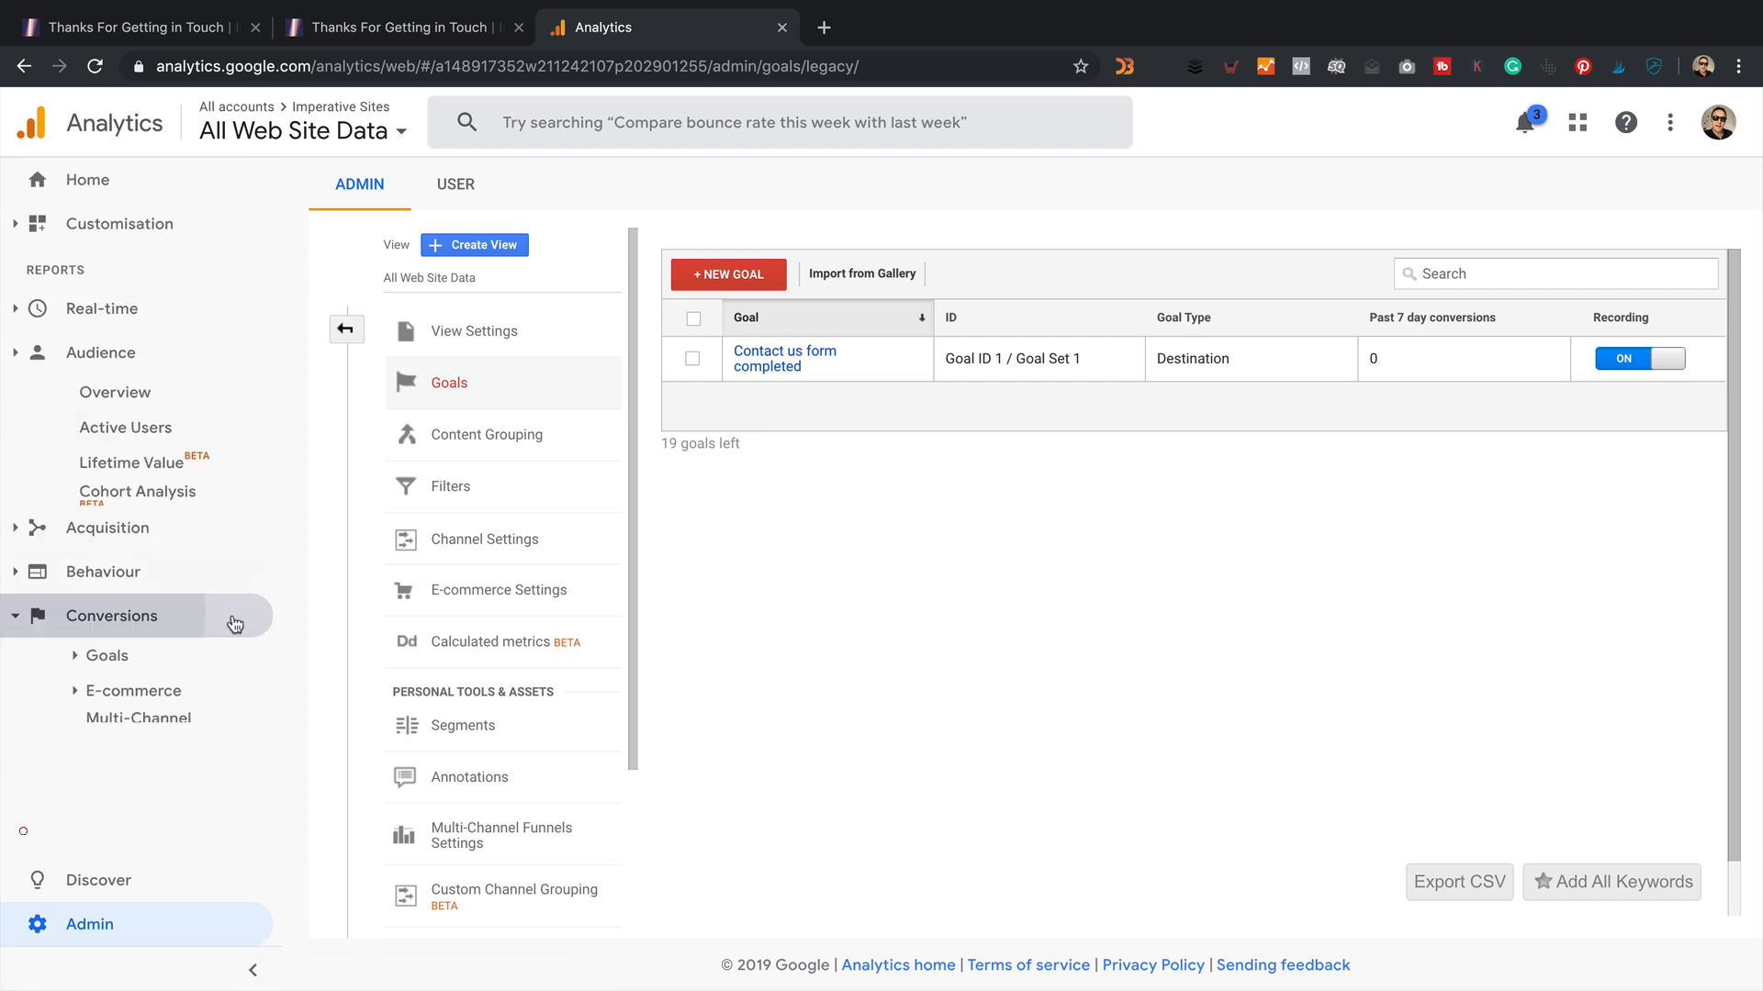
left_click(105, 655)
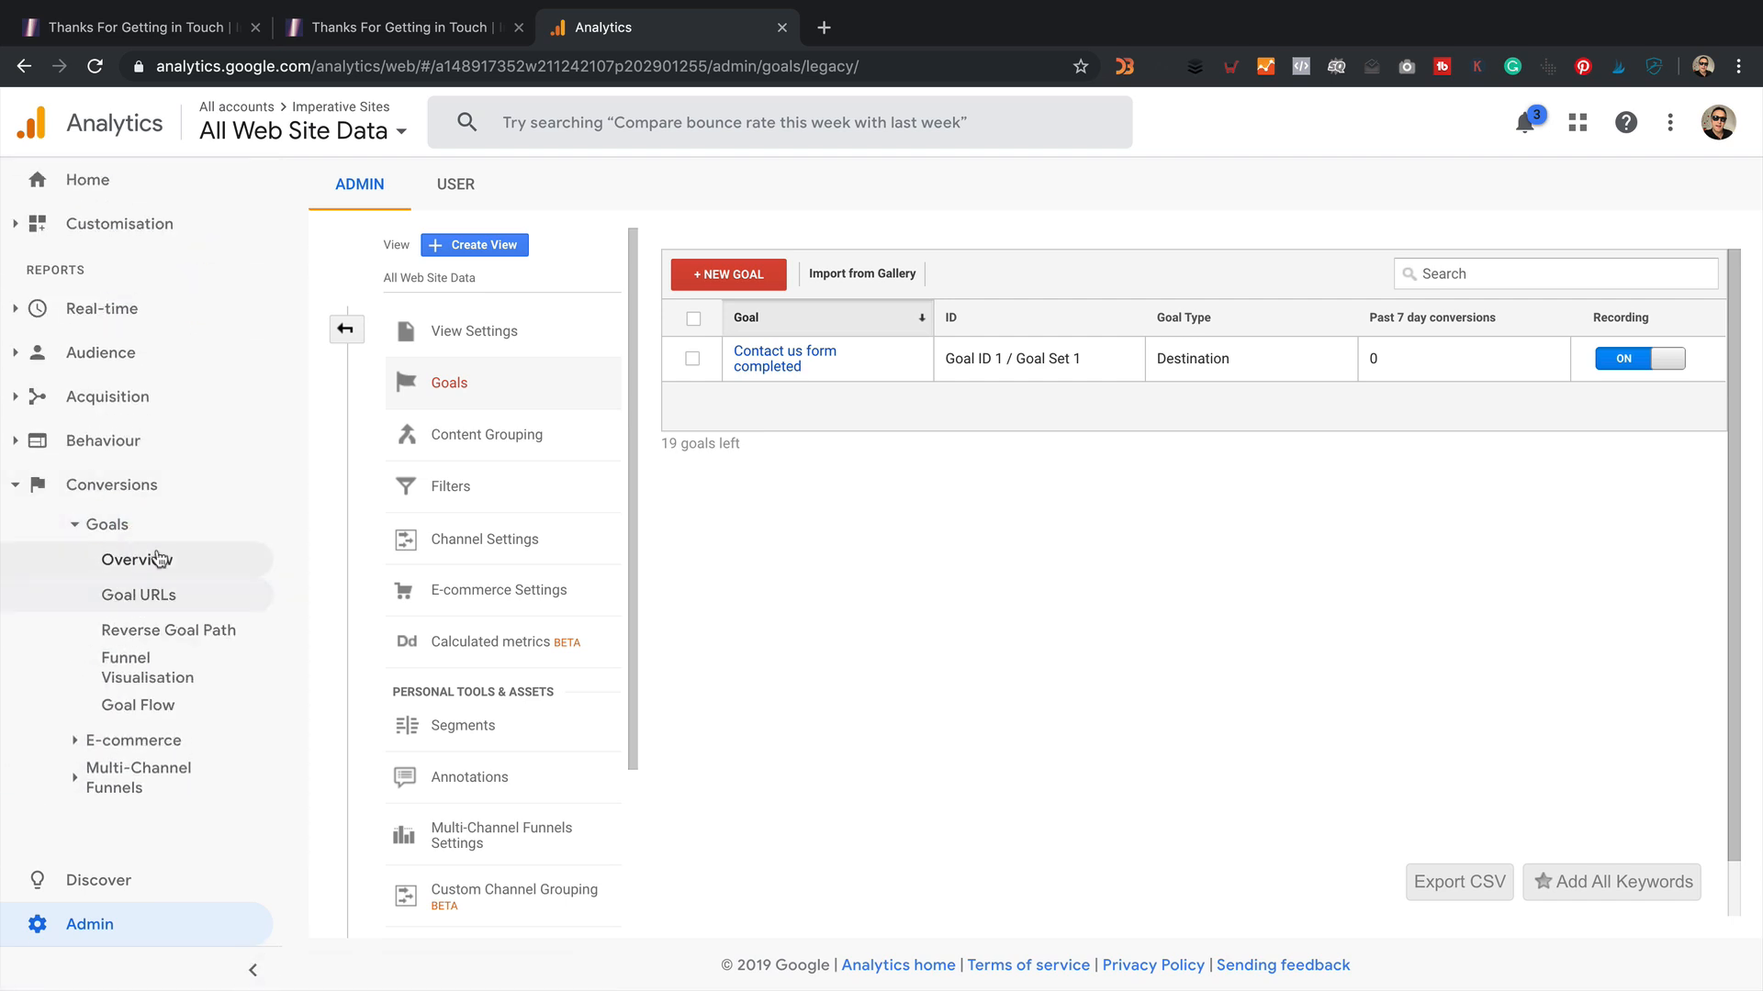
left_click(137, 559)
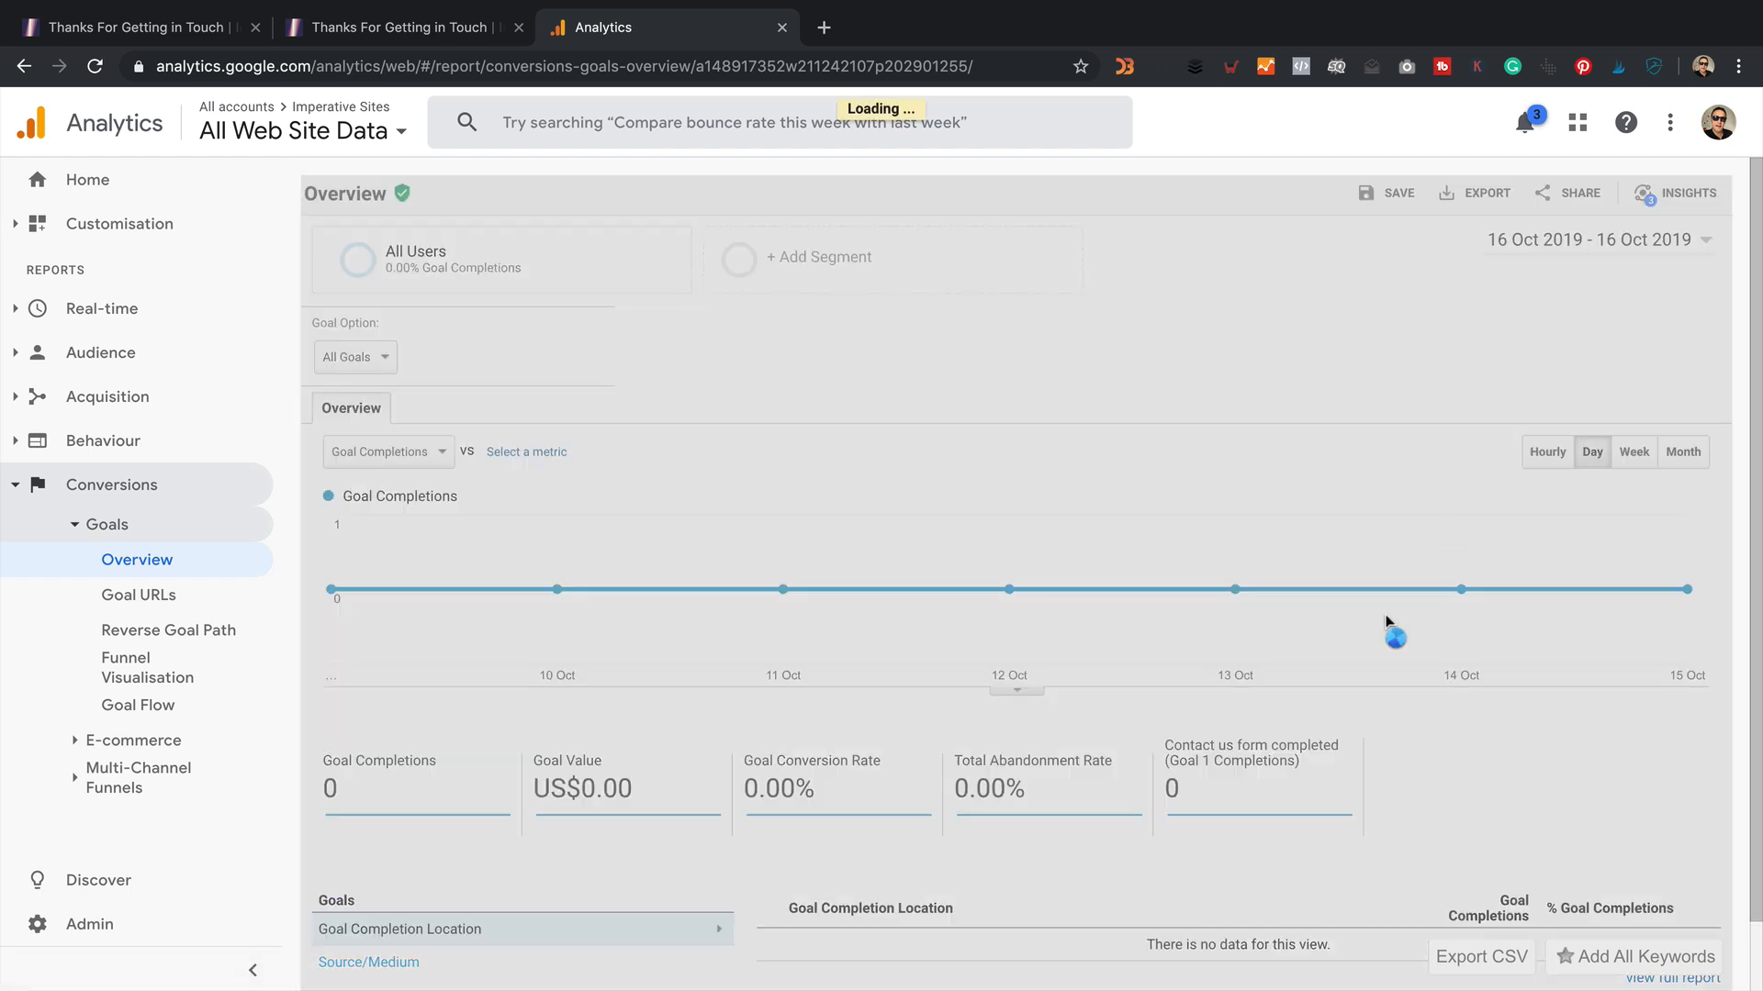
Switch the goals chart to Hourly and break completions down by Source/Medium.
left_click(1544, 452)
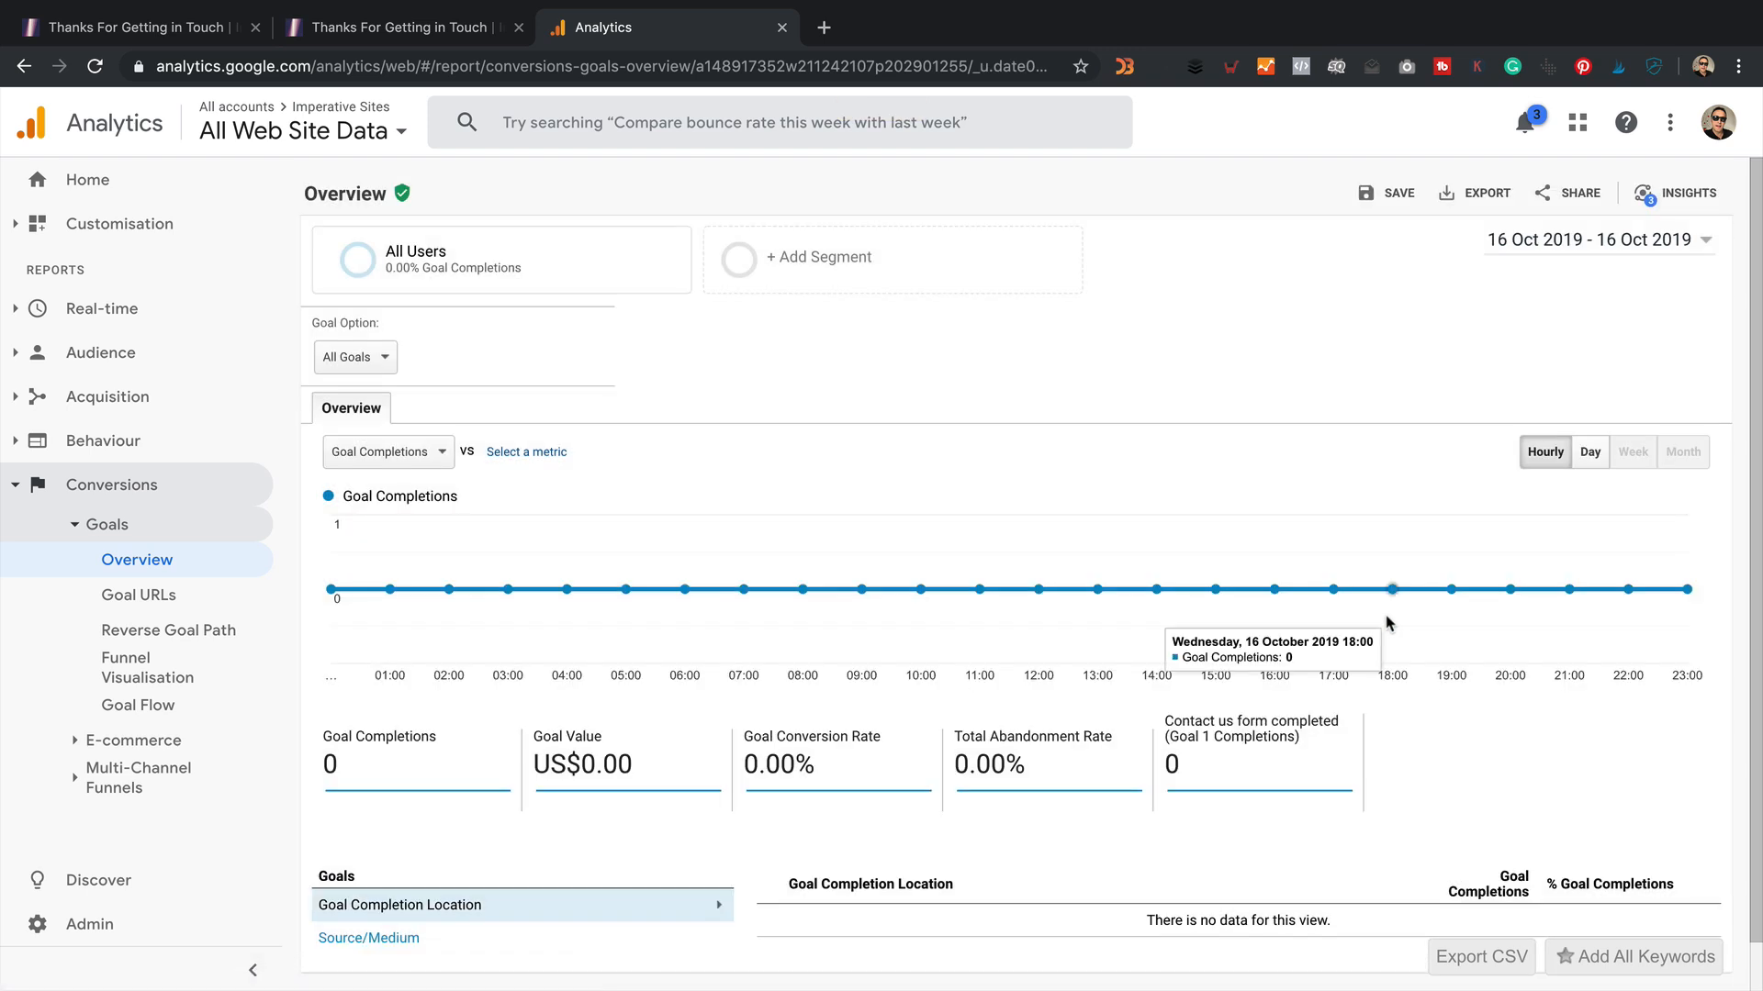
mouse_move(1389, 621)
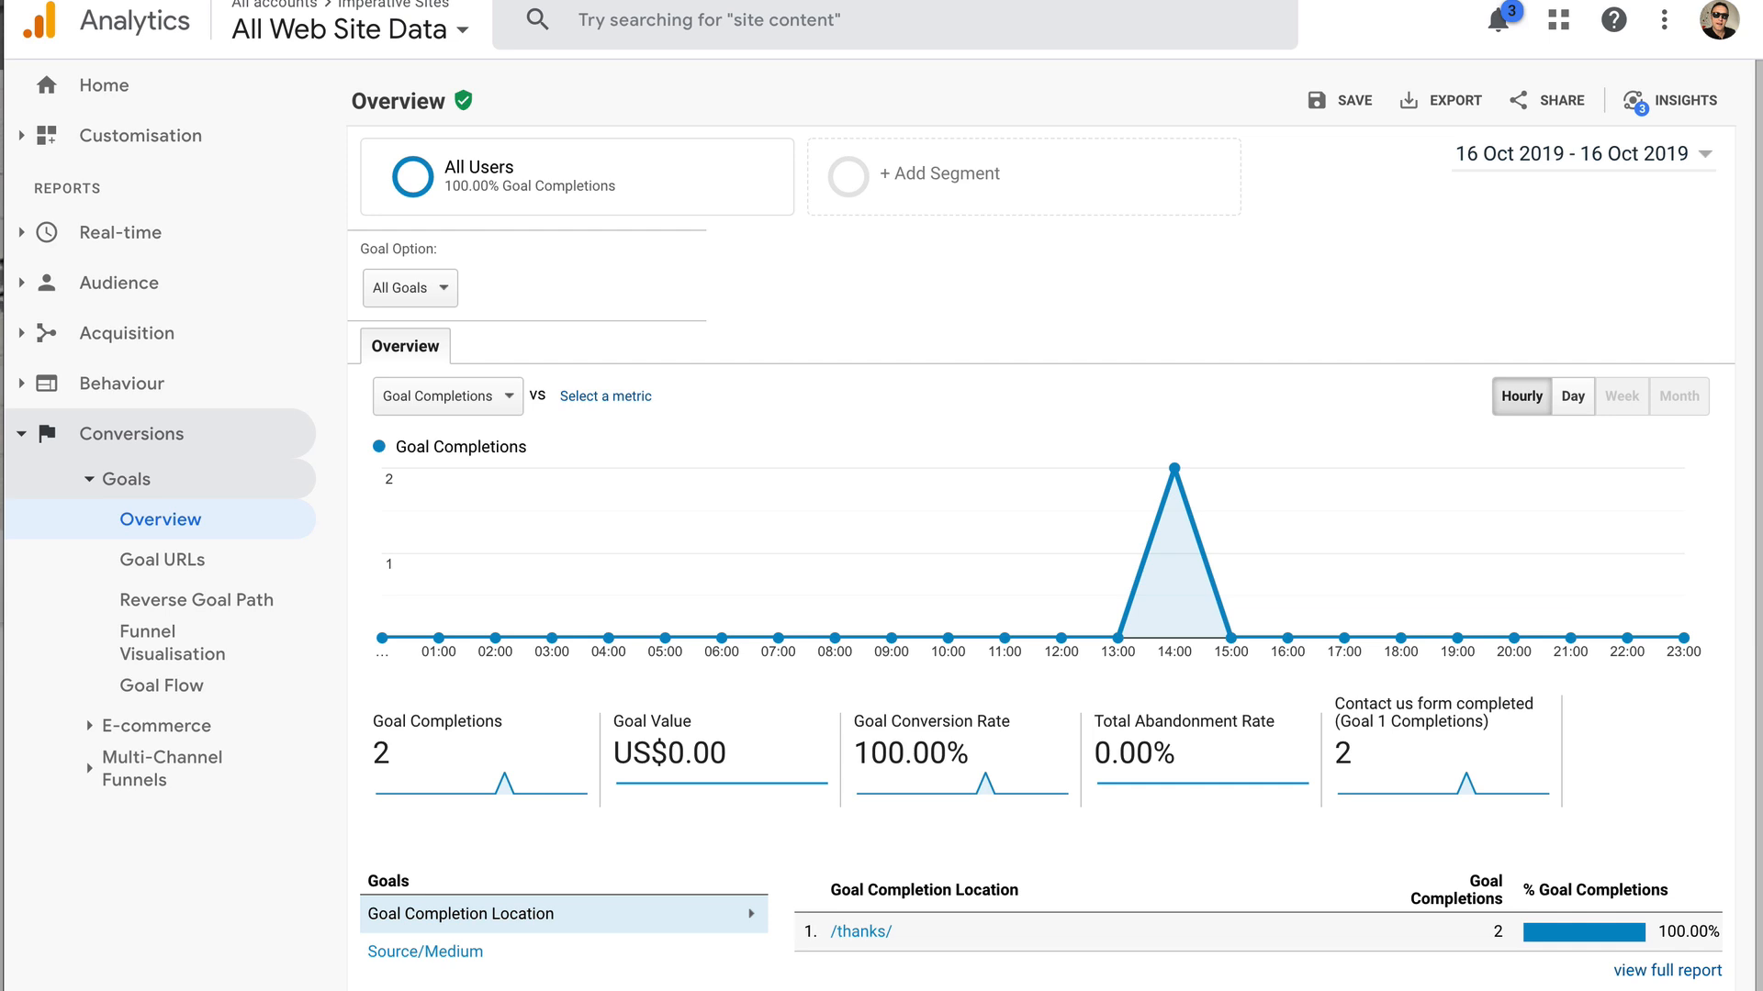
mouse_move(1497, 715)
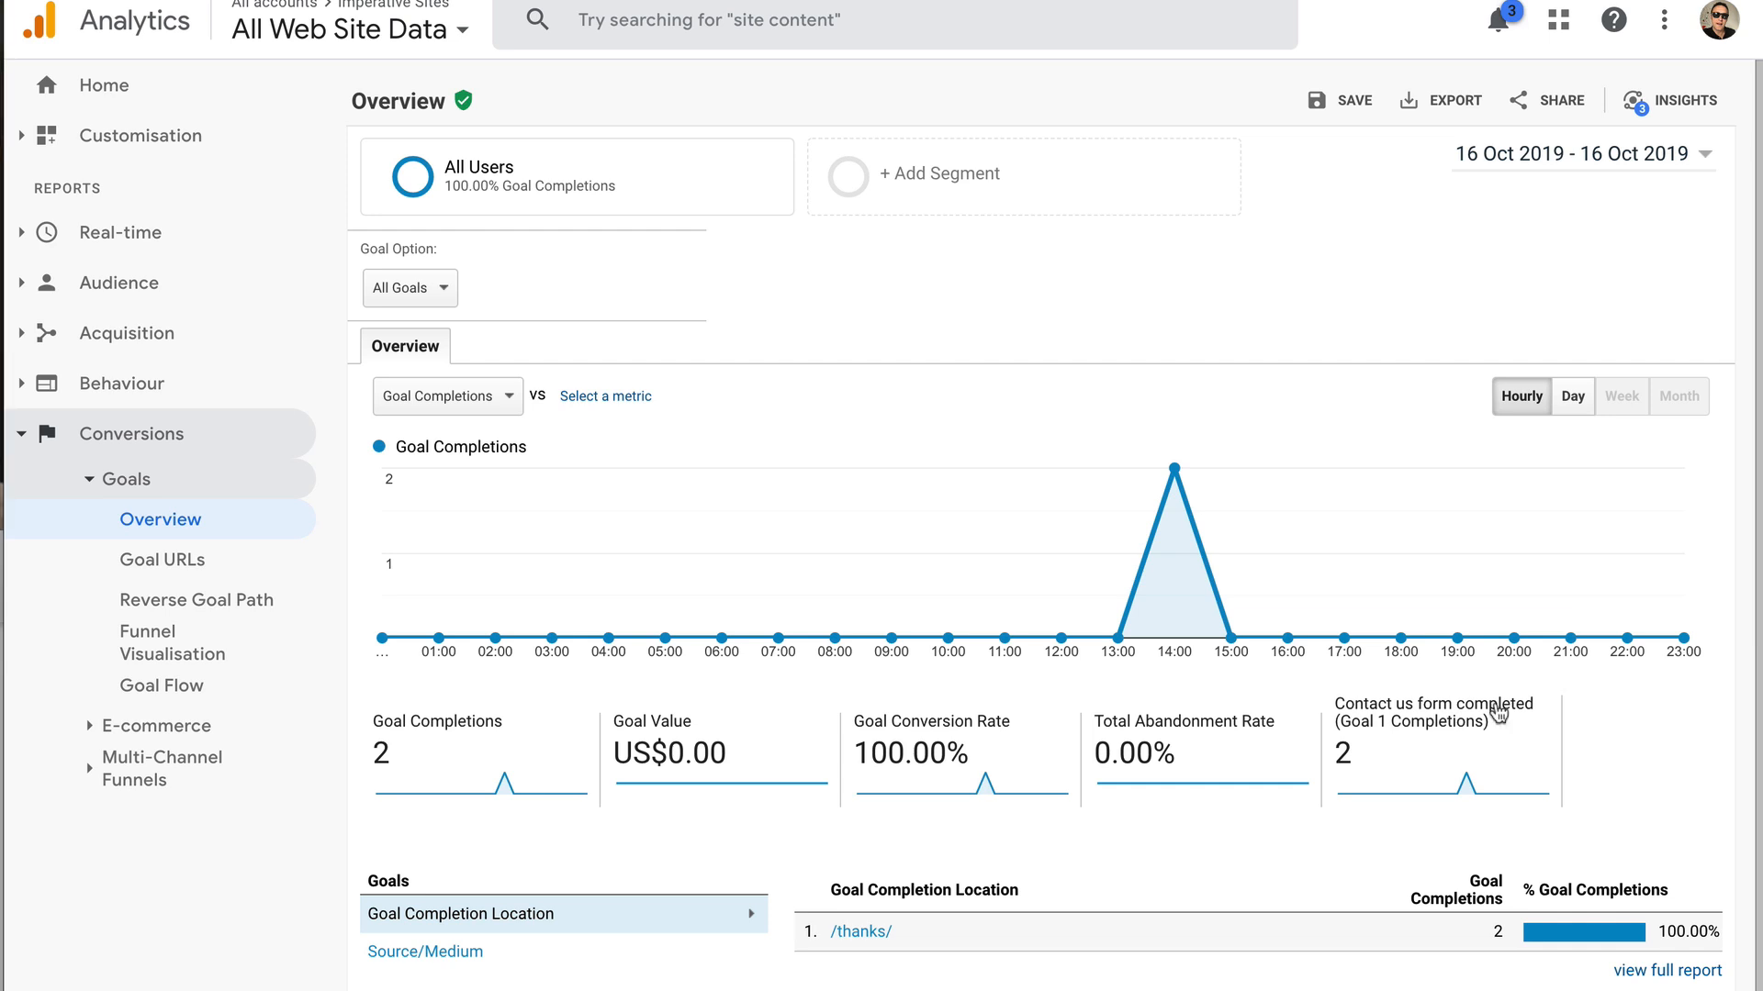
left_click(425, 951)
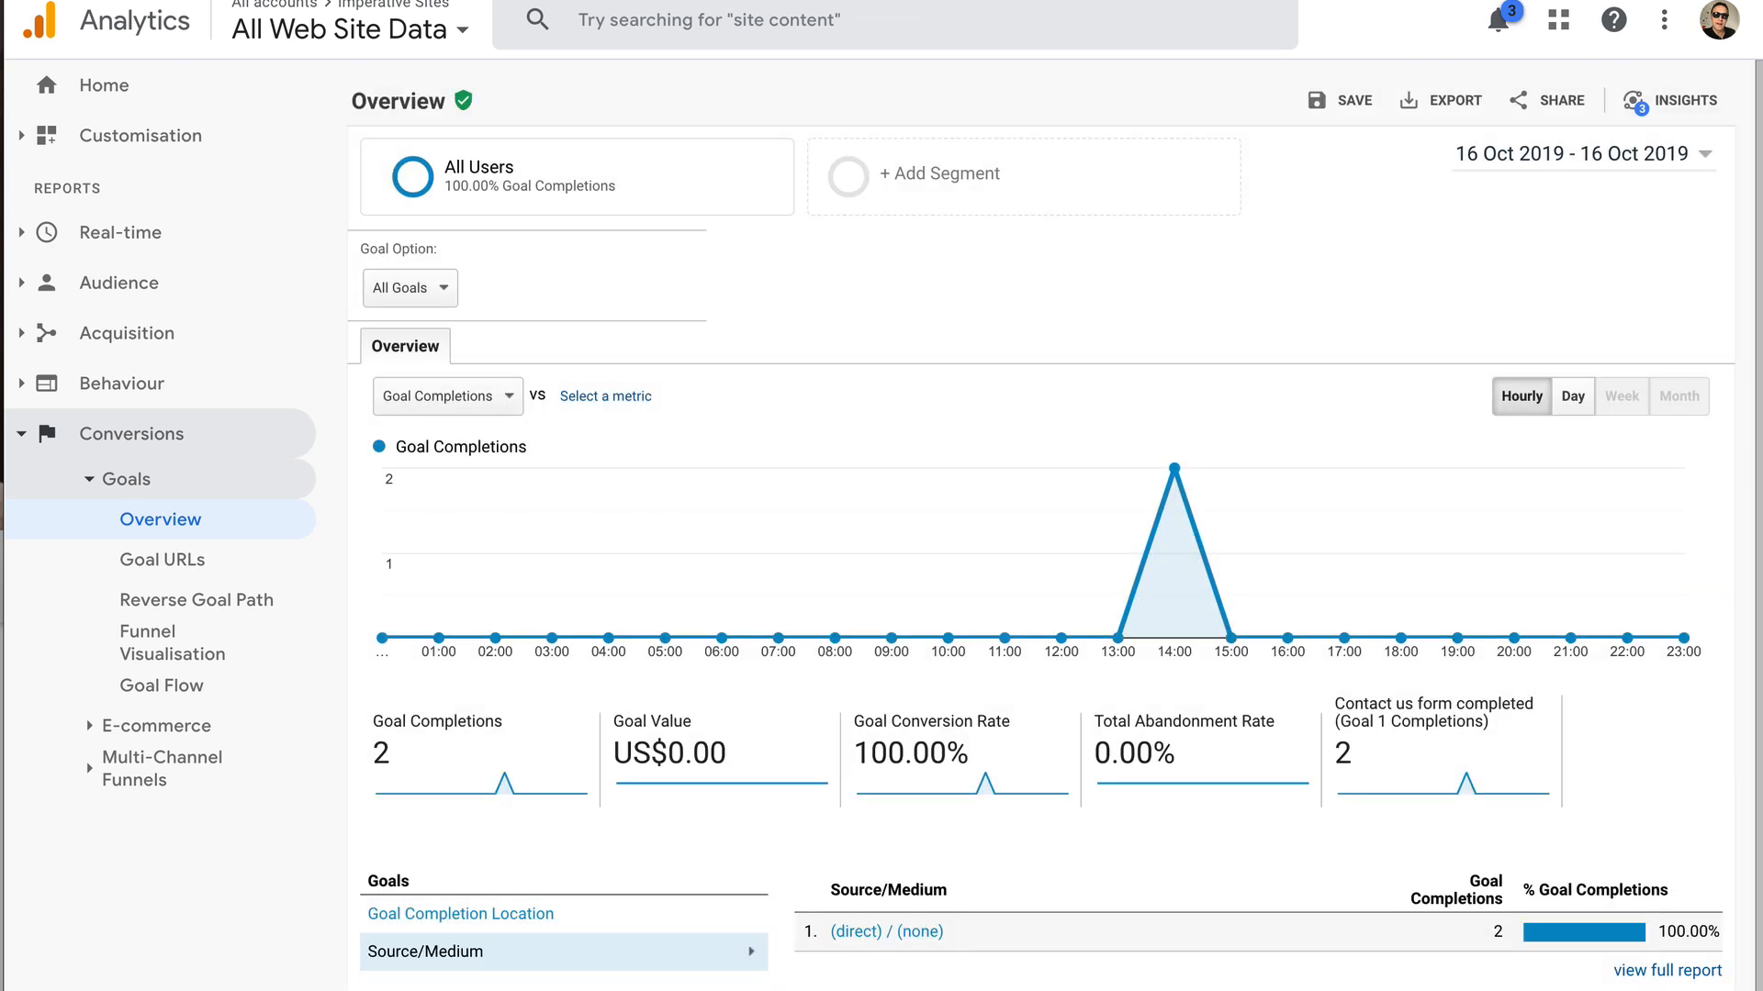